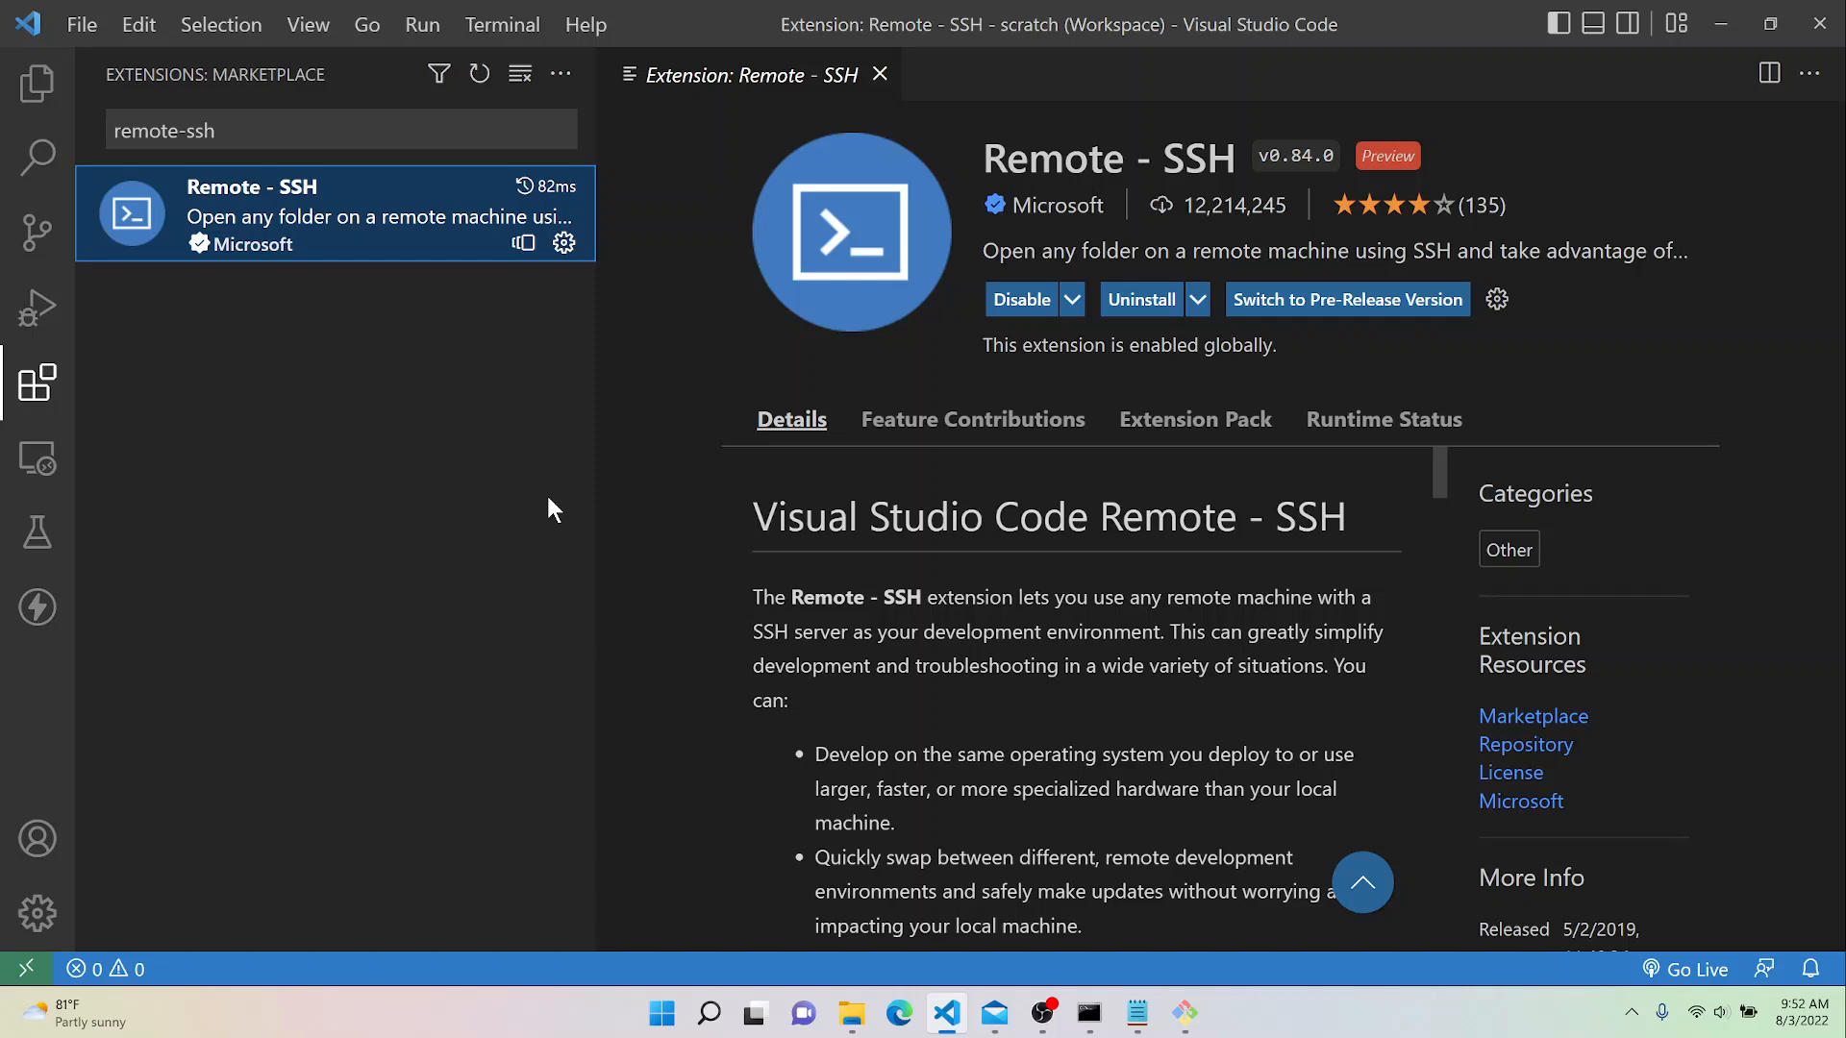
mouse_move(36, 381)
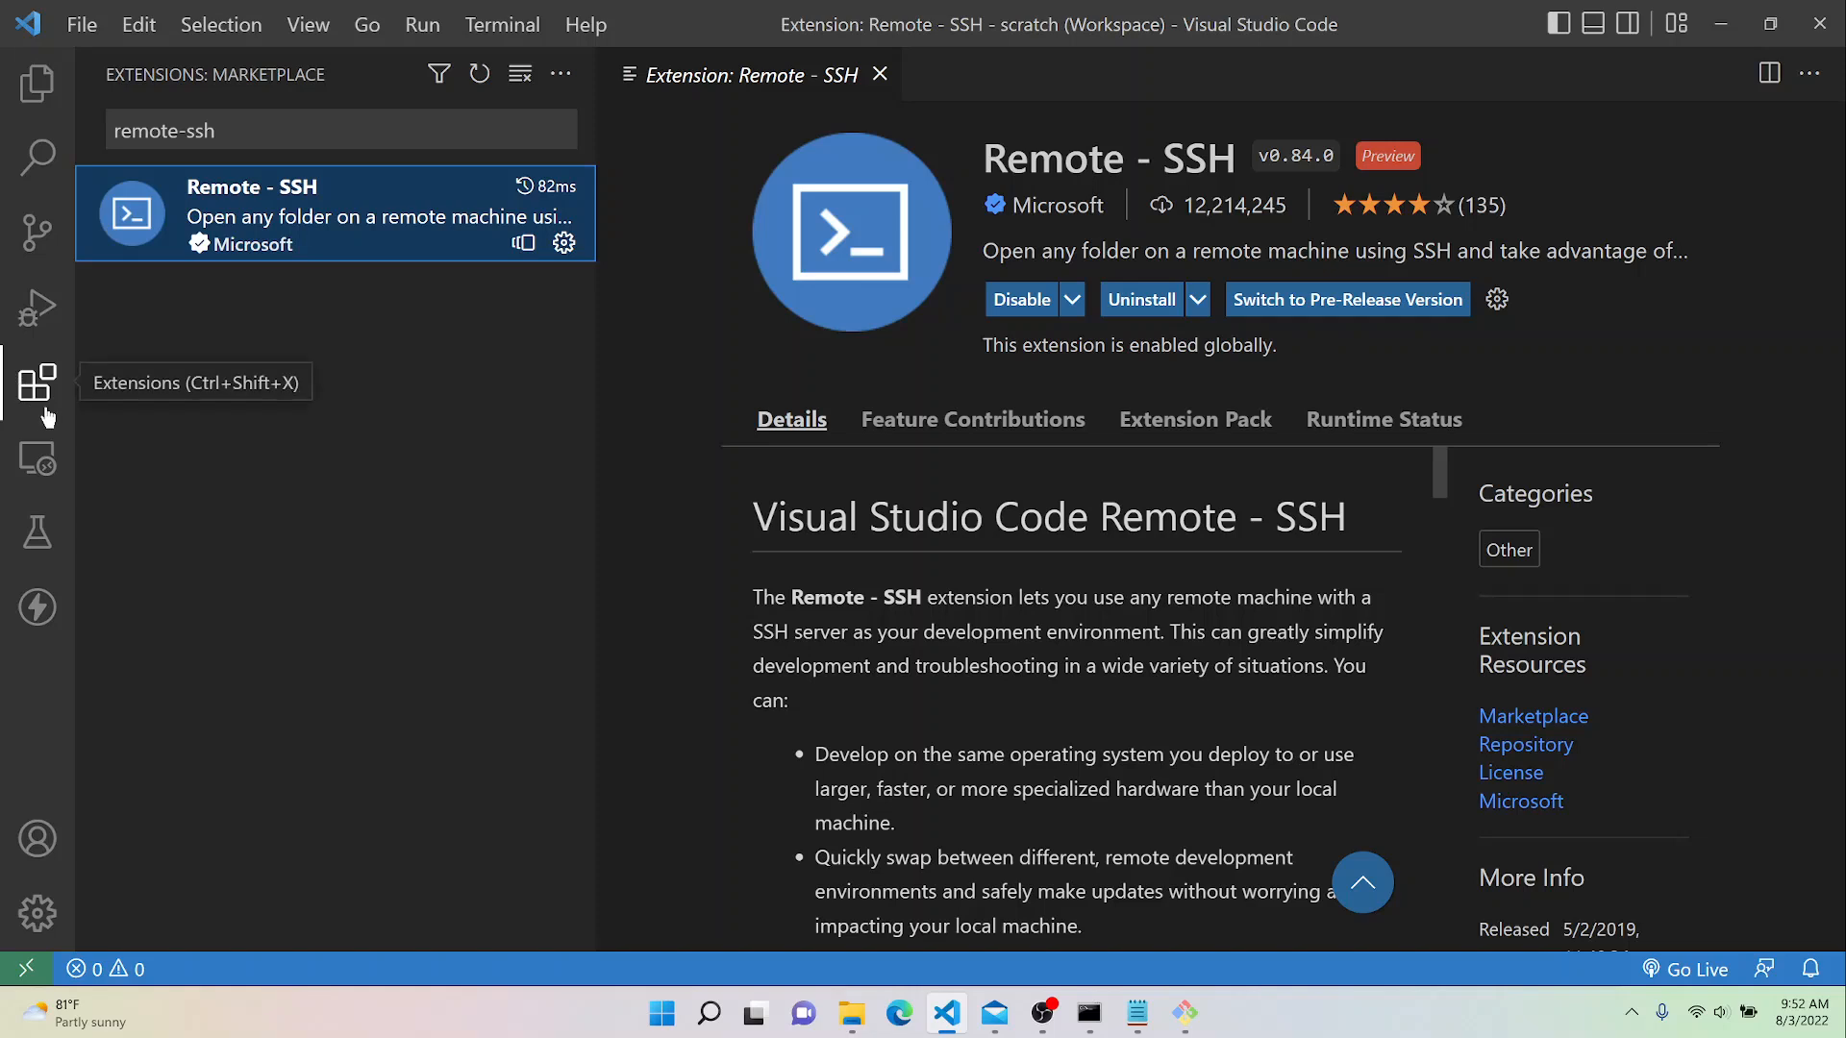
mouse_move(46, 388)
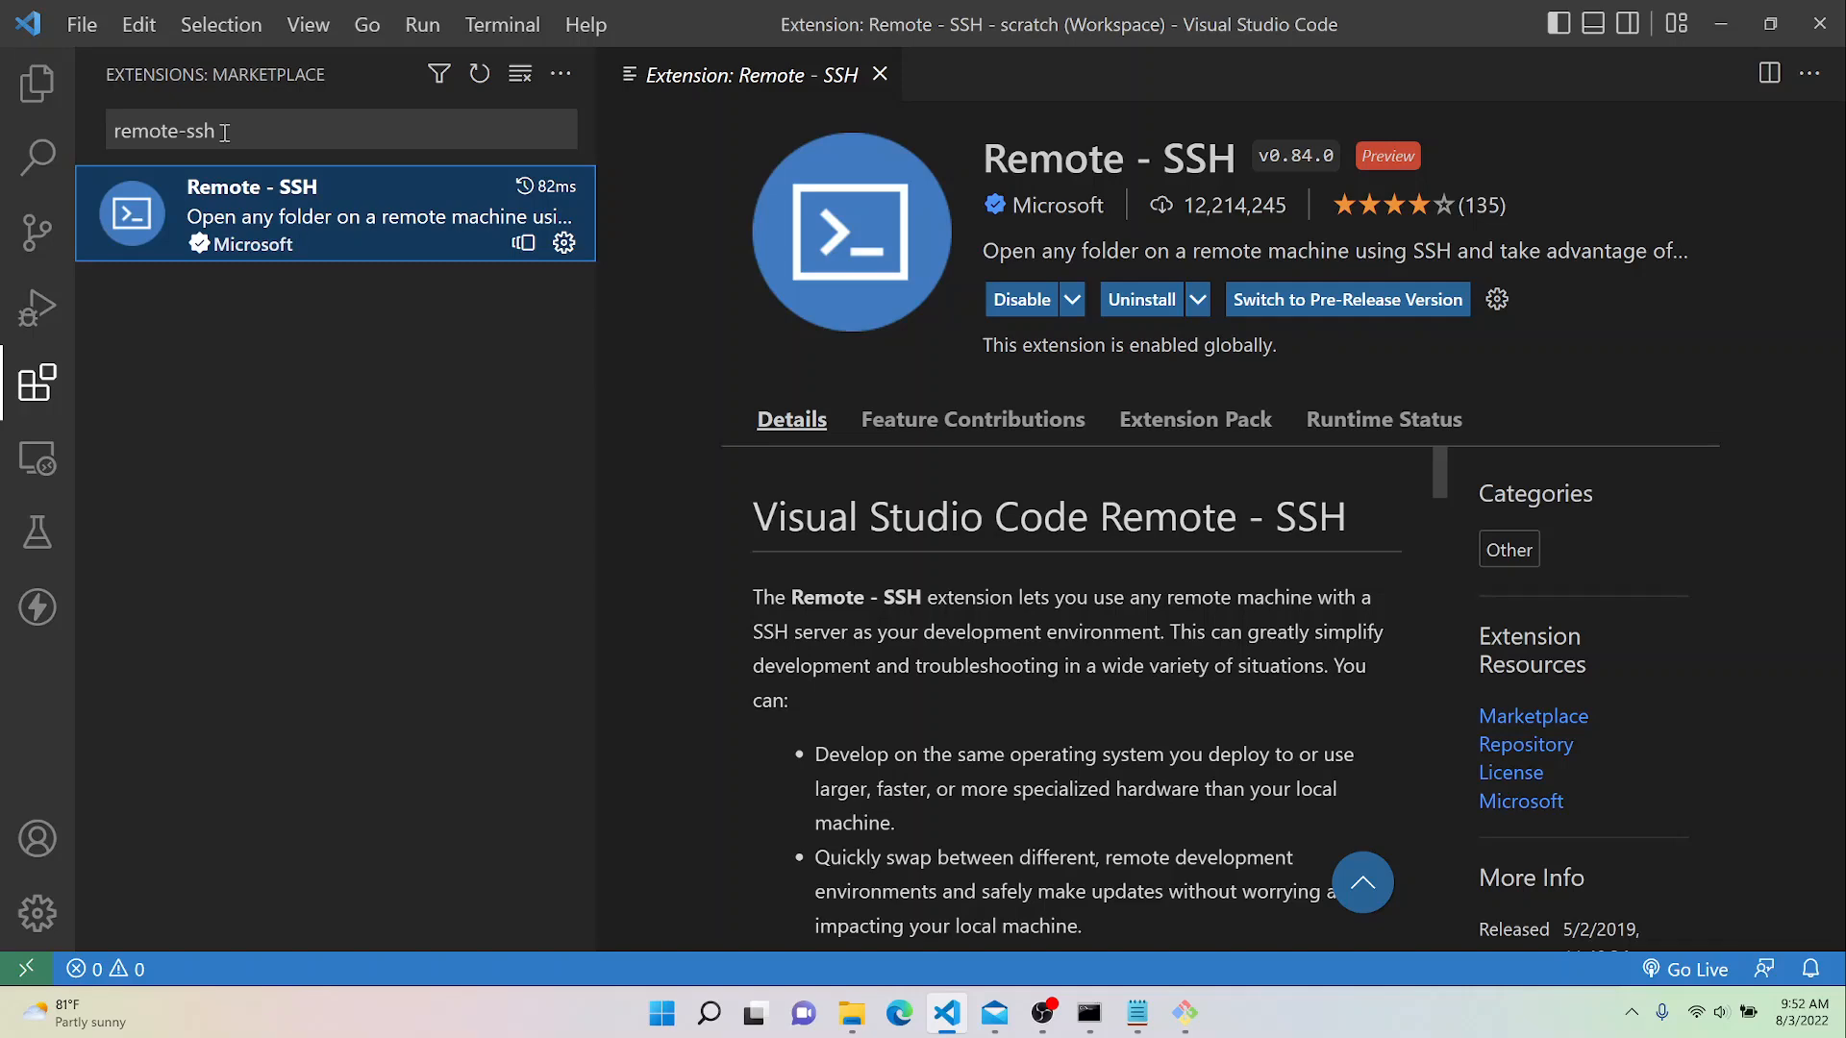
mouse_move(323, 287)
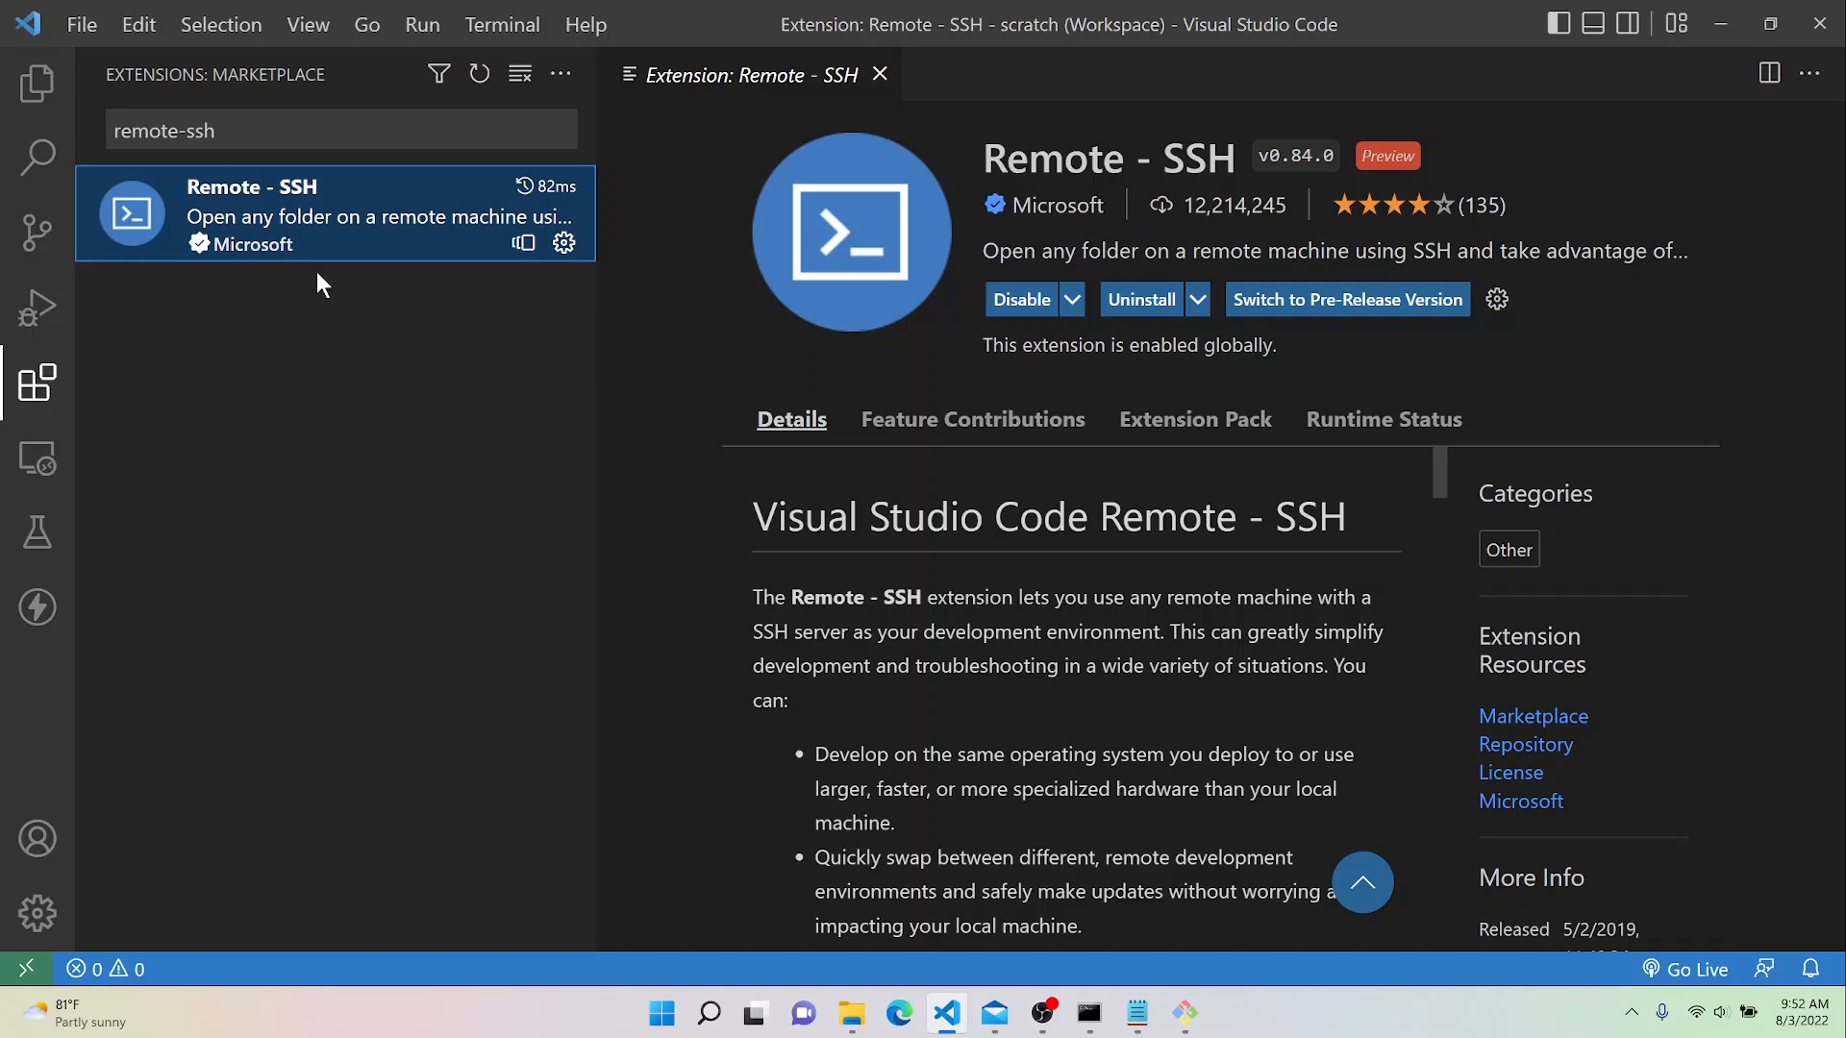
mouse_move(555, 490)
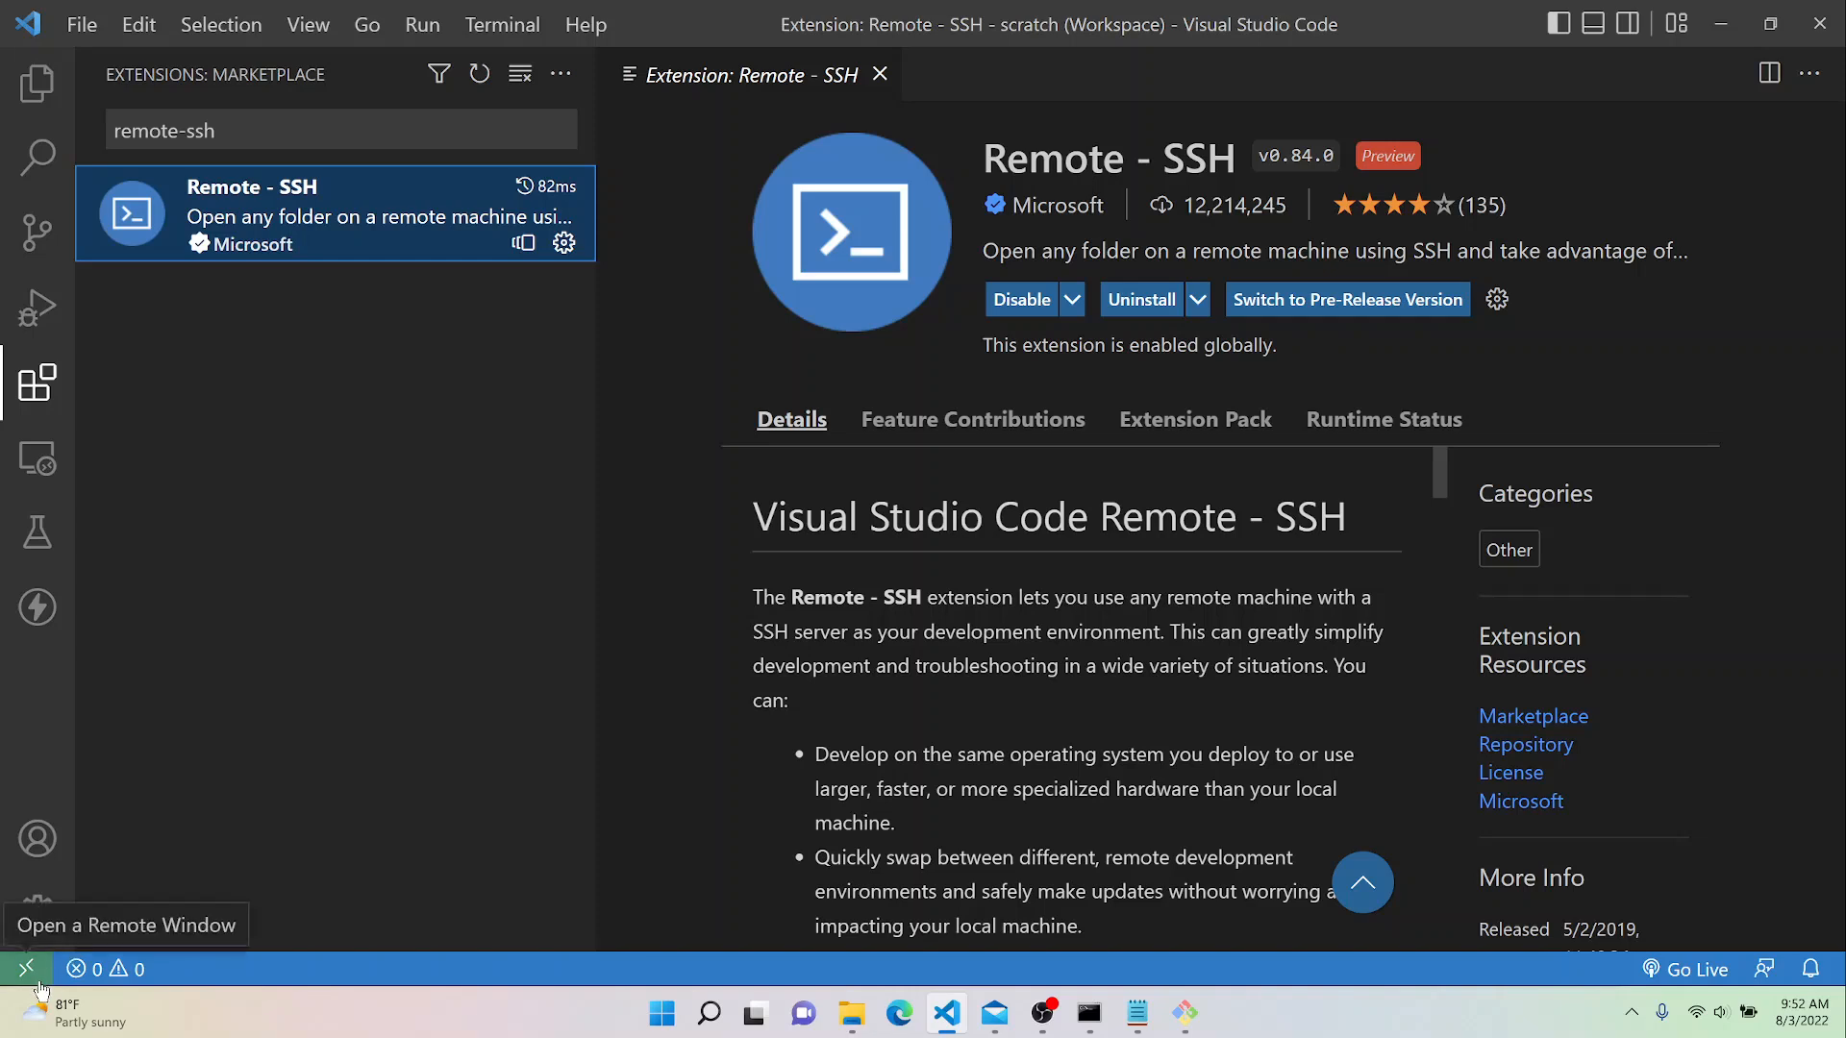
Show the Open a Remote Window options (WSL, SSH, containers) from the status-bar remote indicator
click(25, 967)
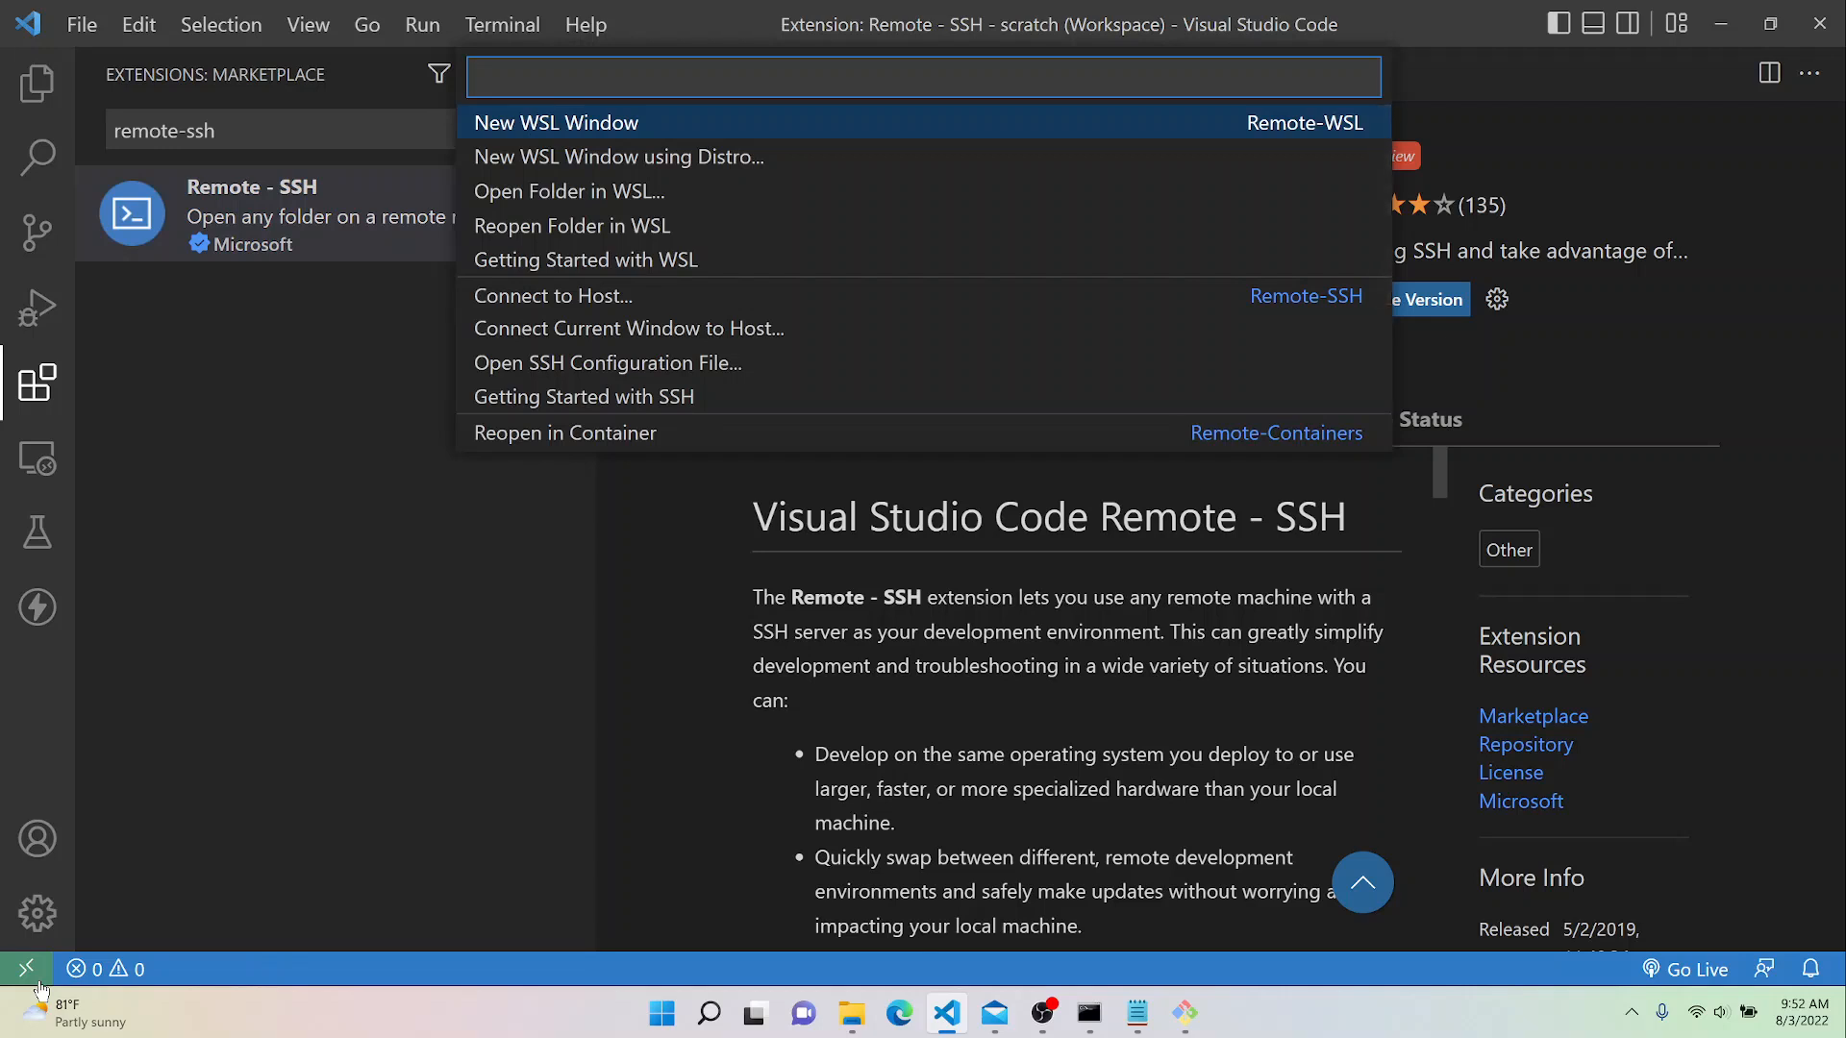
mouse_move(171, 798)
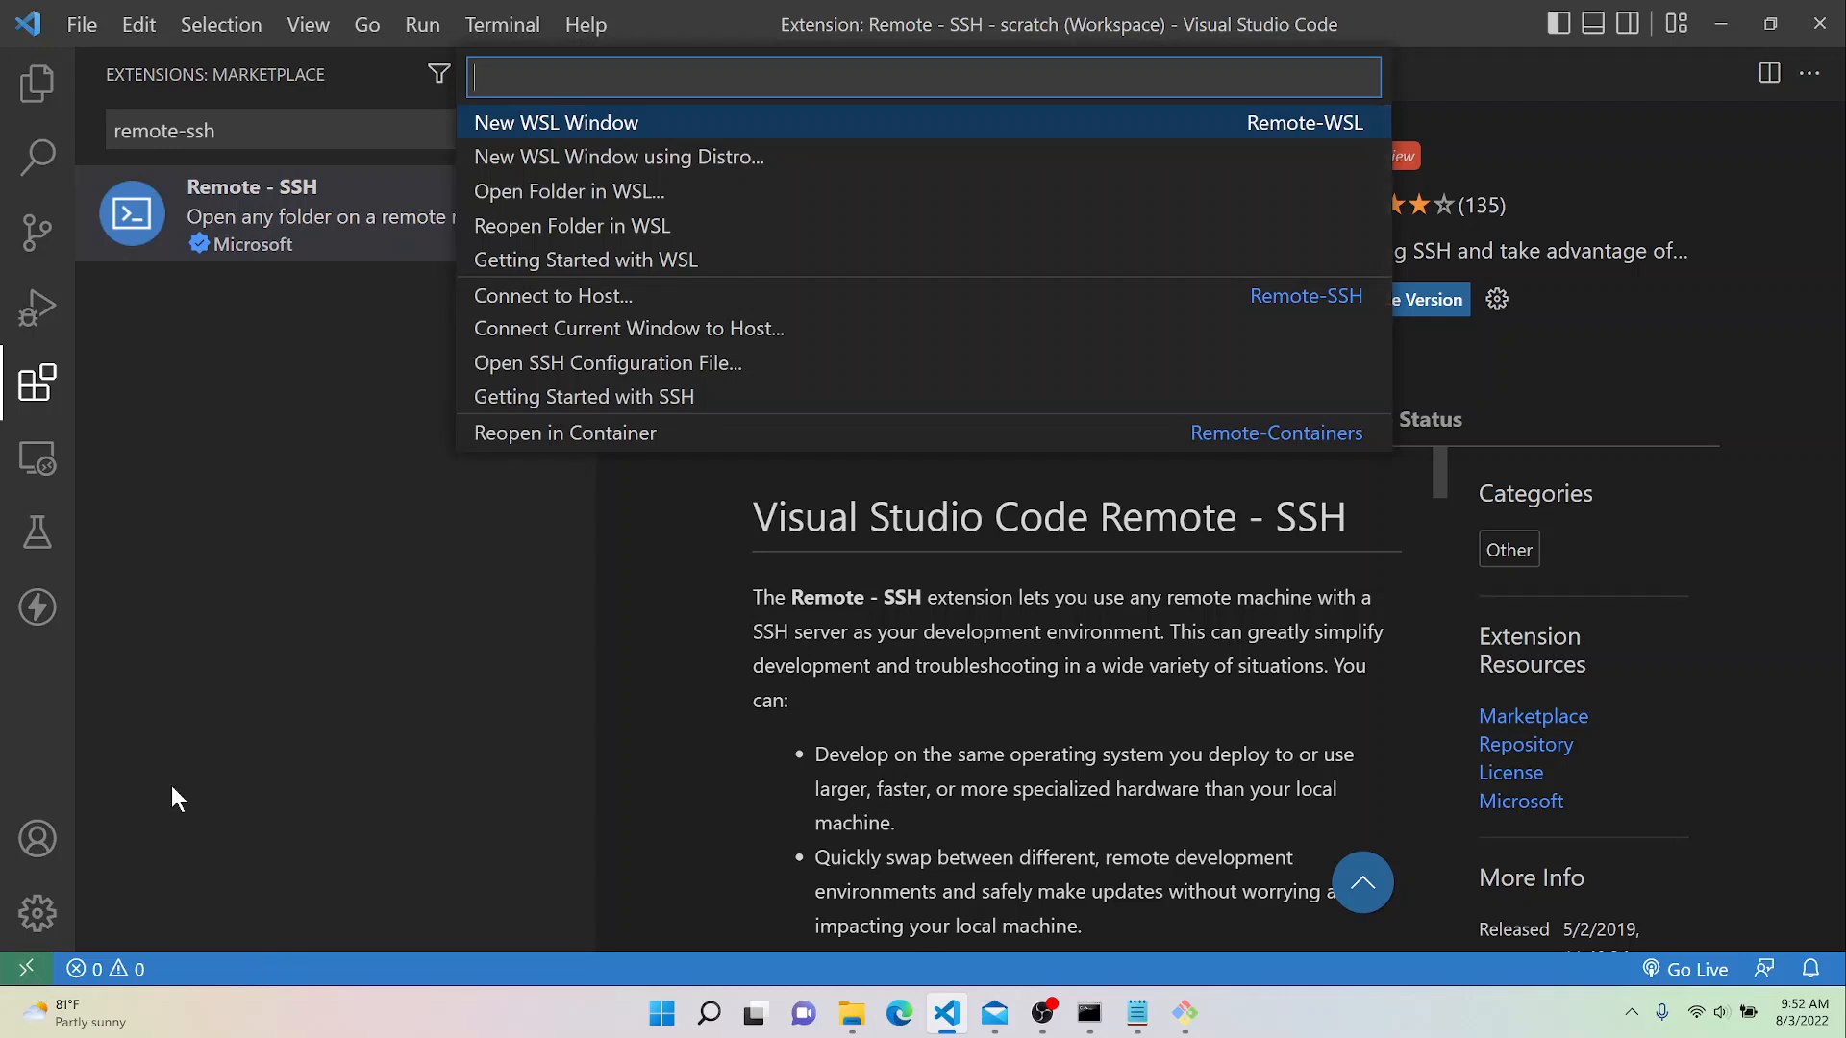
mouse_move(586, 225)
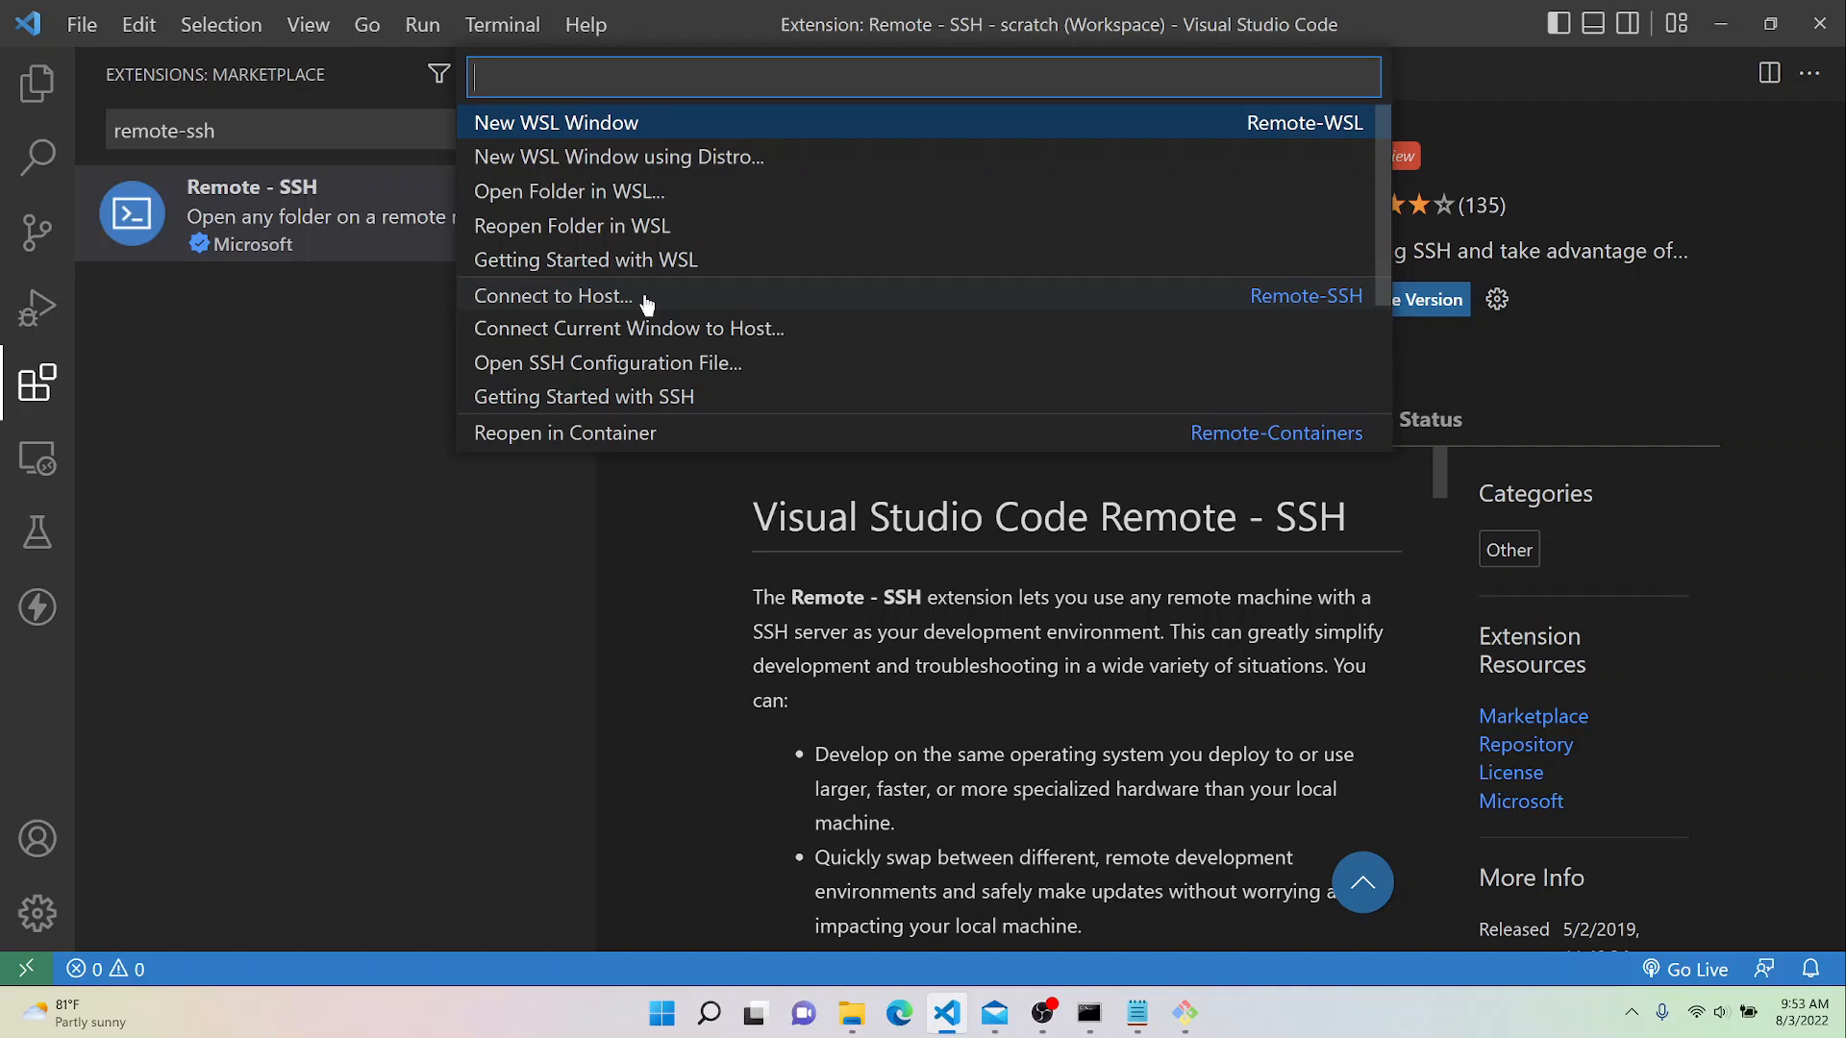
mouse_move(680, 329)
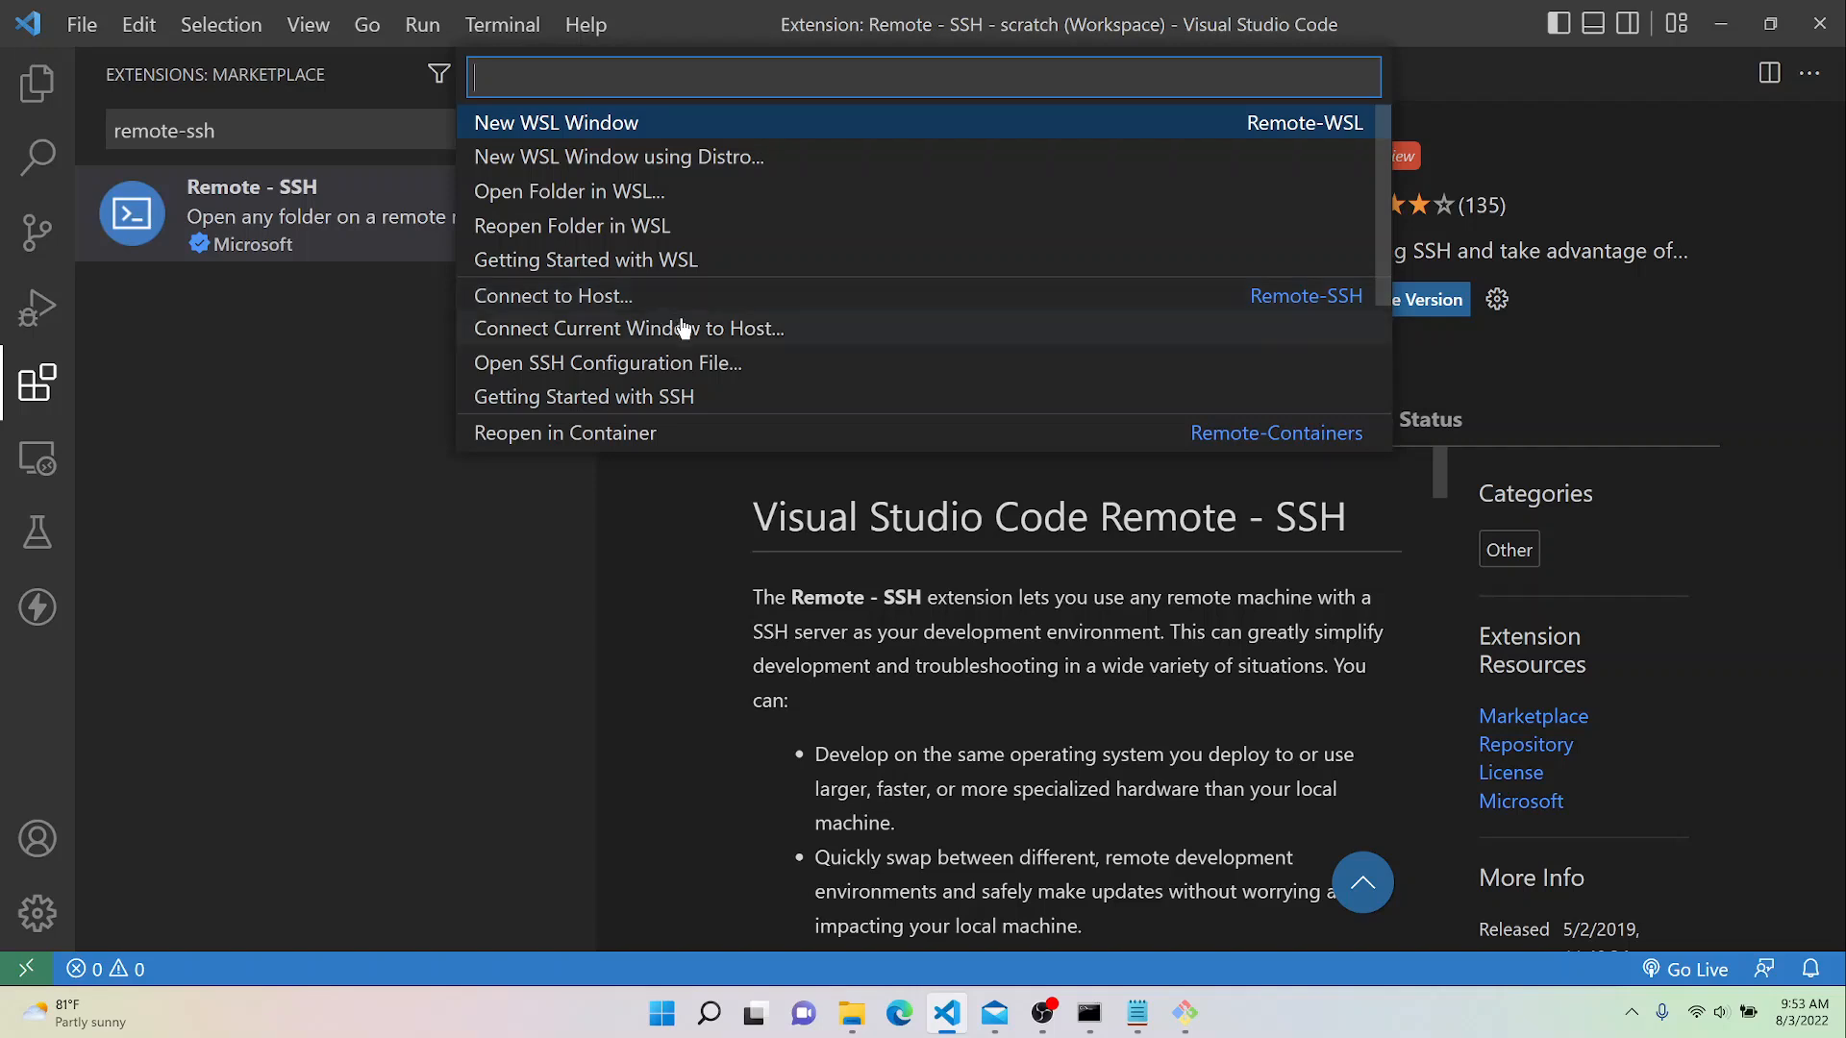
mouse_move(725, 342)
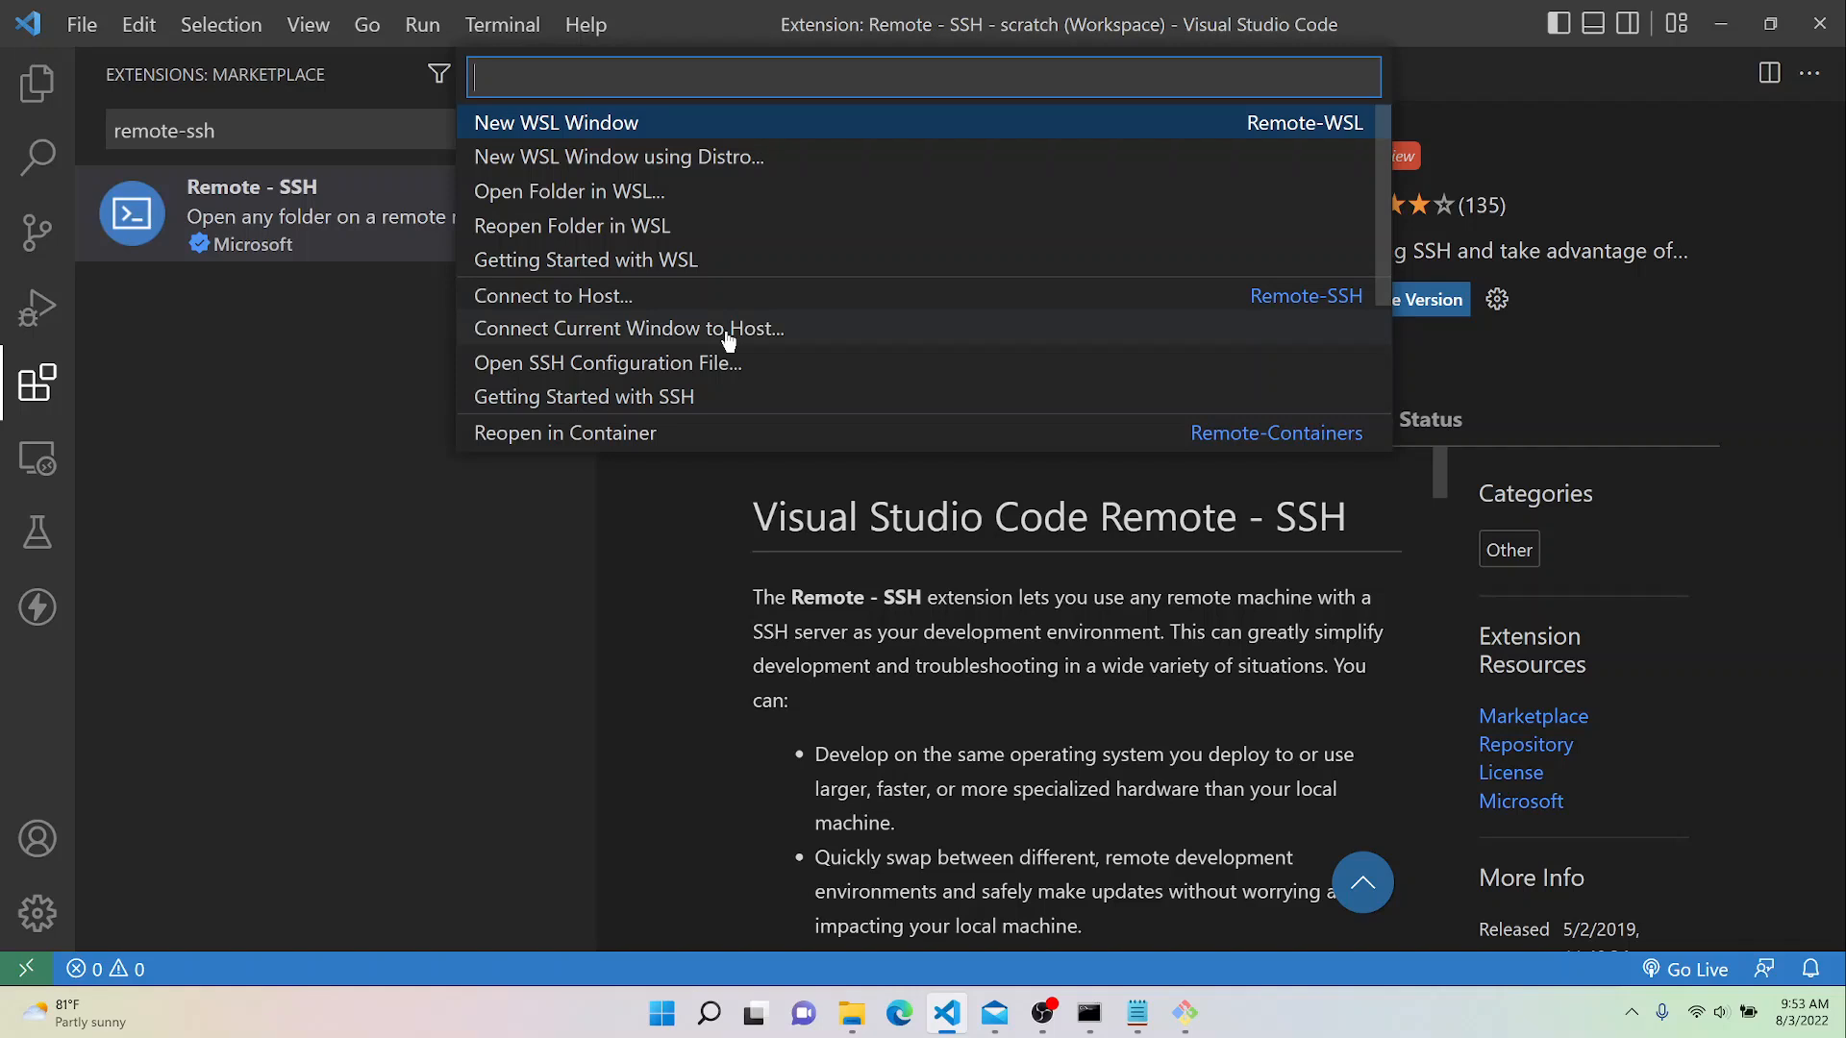
mouse_move(759, 365)
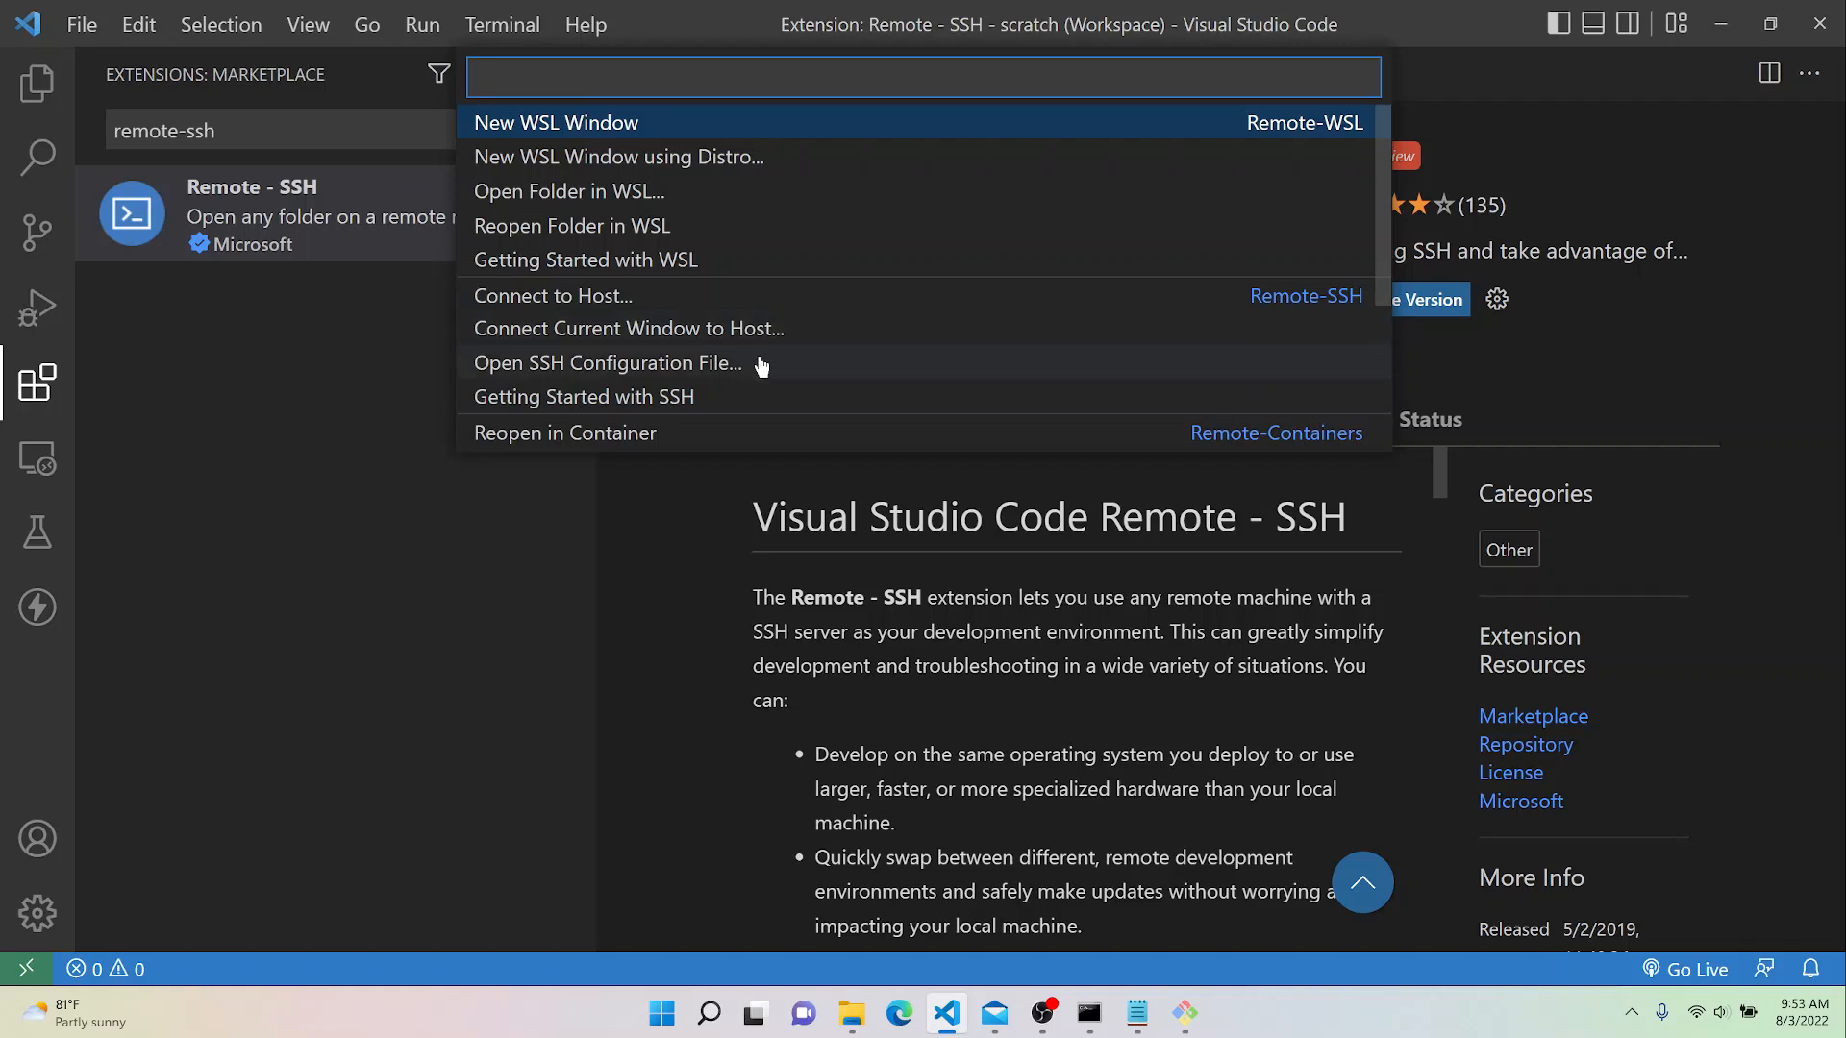
mouse_move(763, 371)
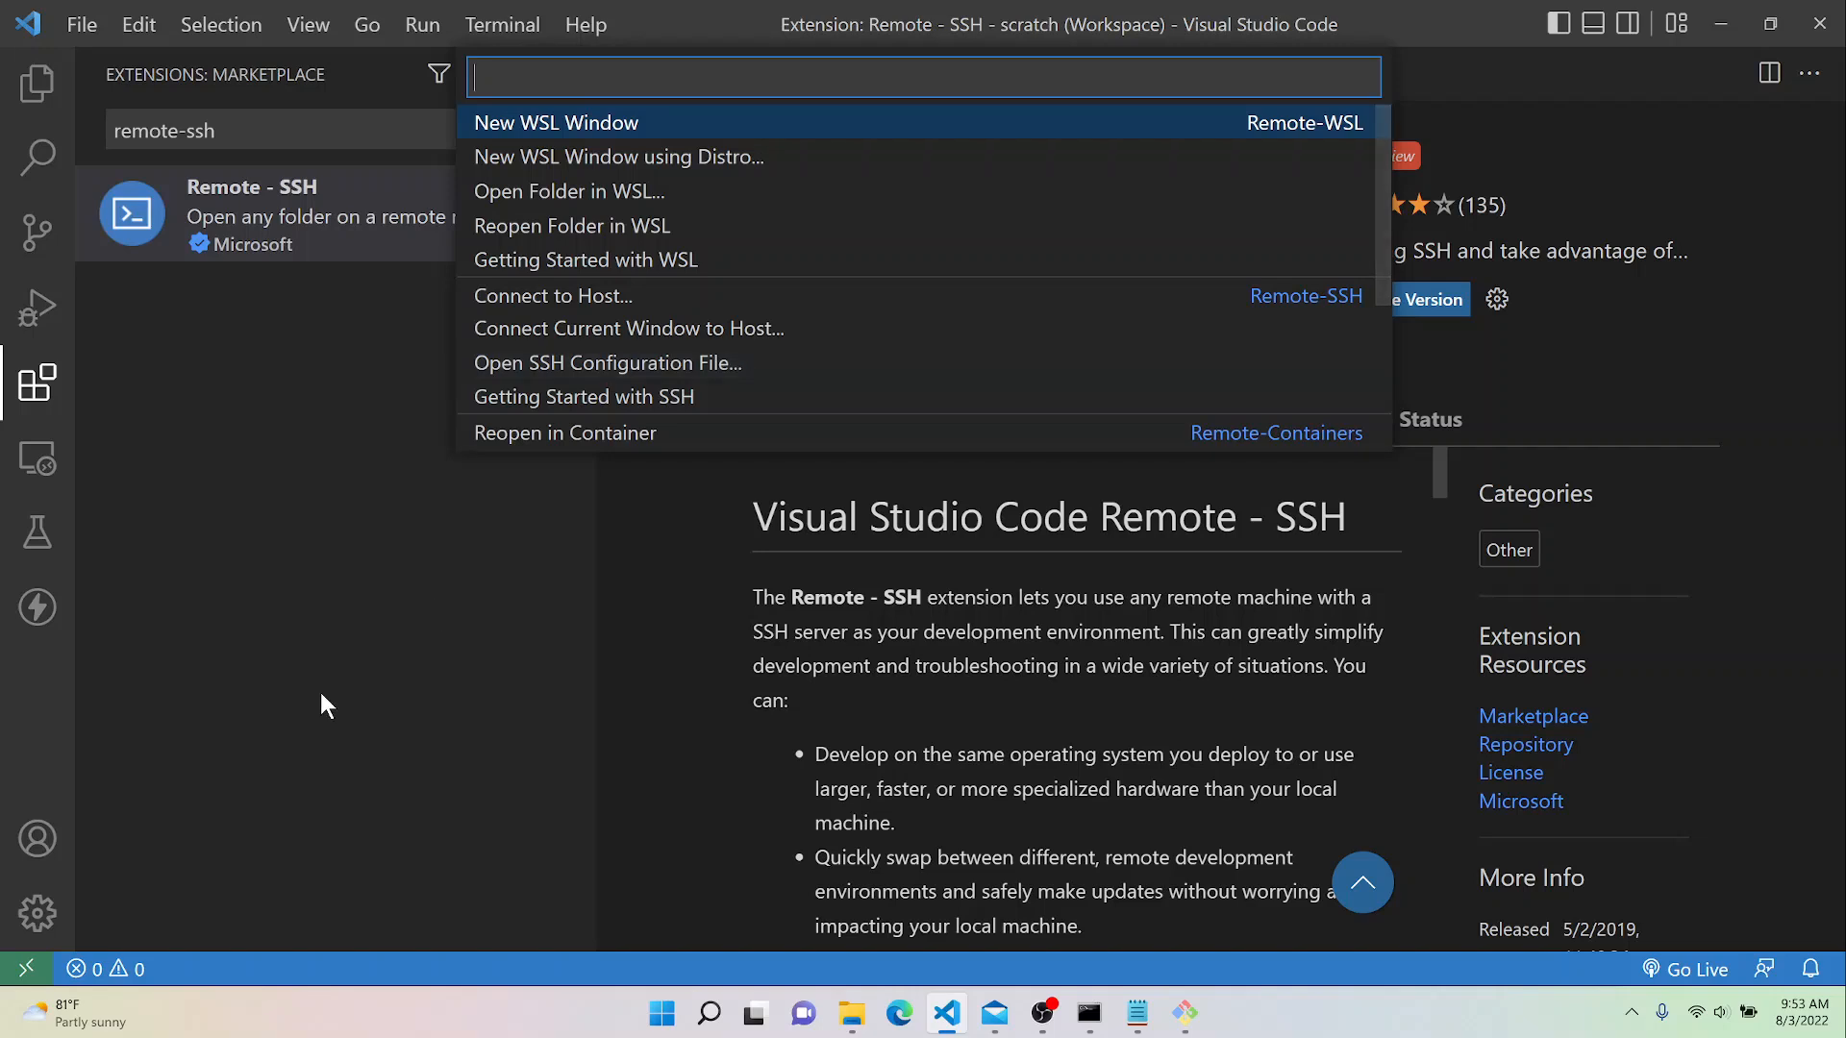
Run 'Remote-SSH: Settings' from the command palette to show the extension's 23 settings
key(Escape)
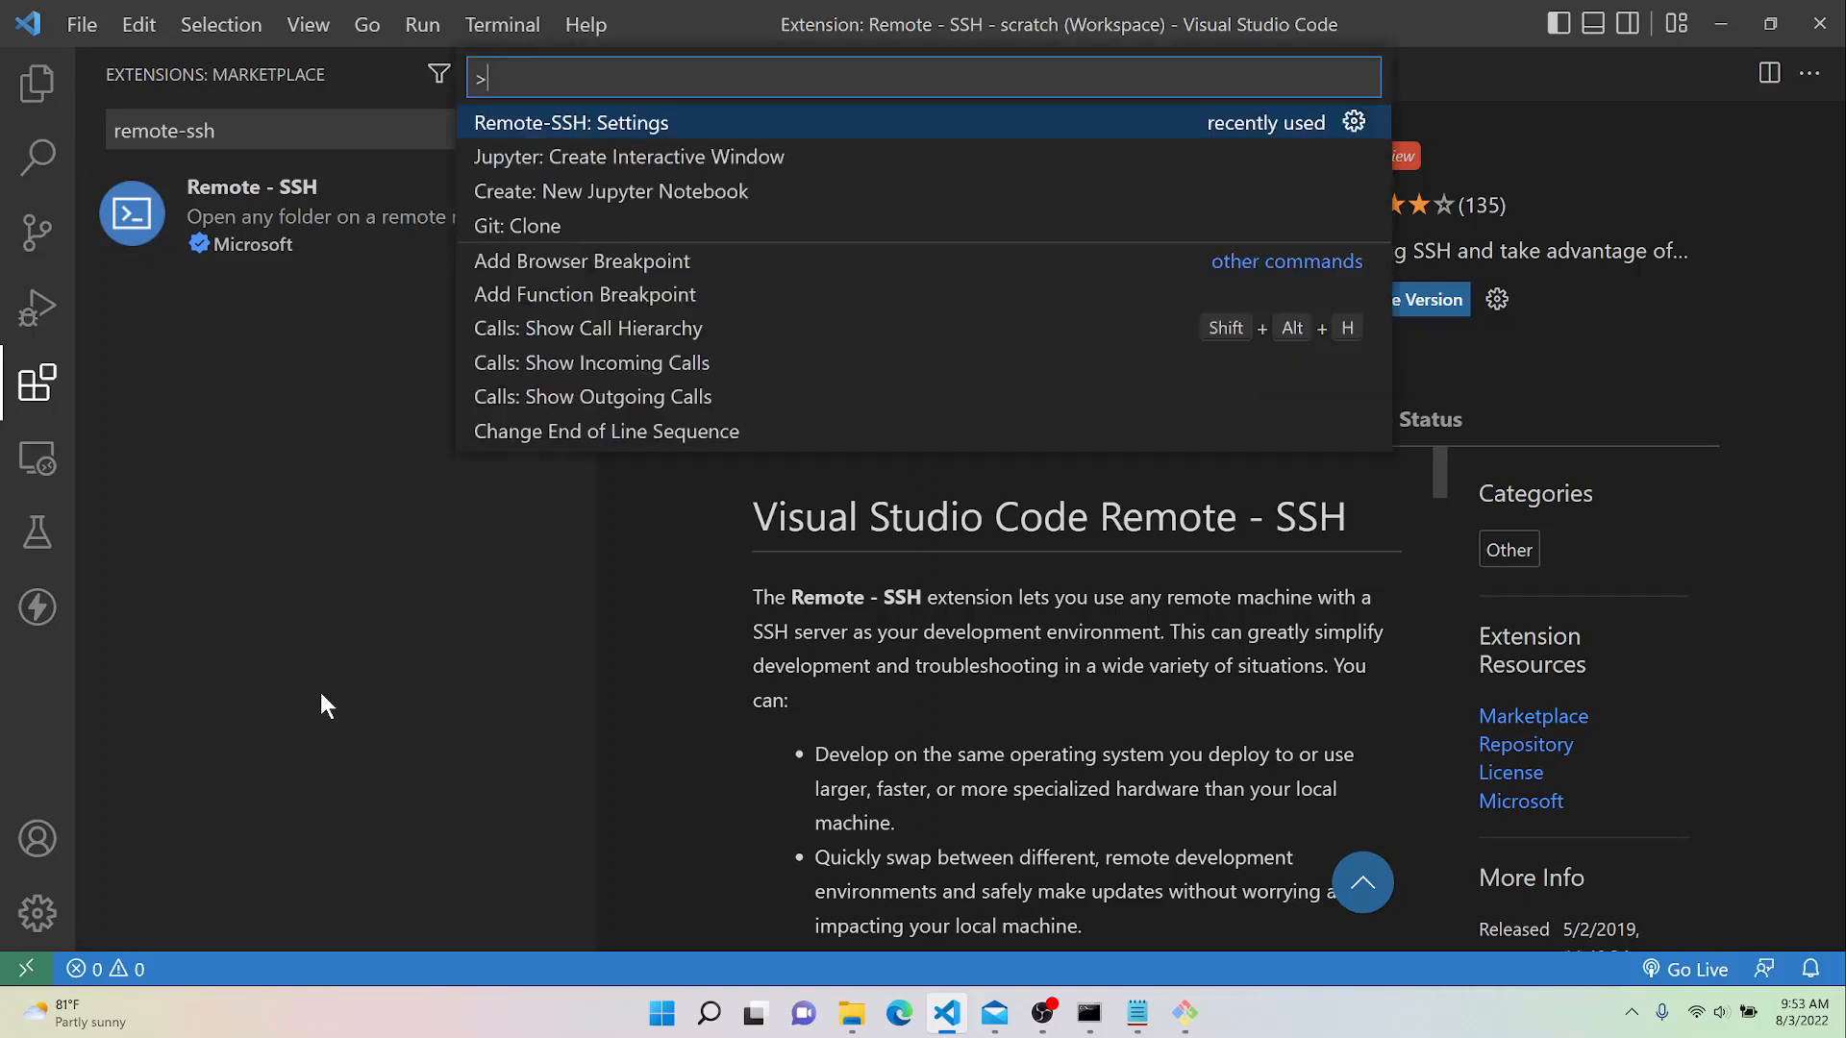
text(remote-ssh)
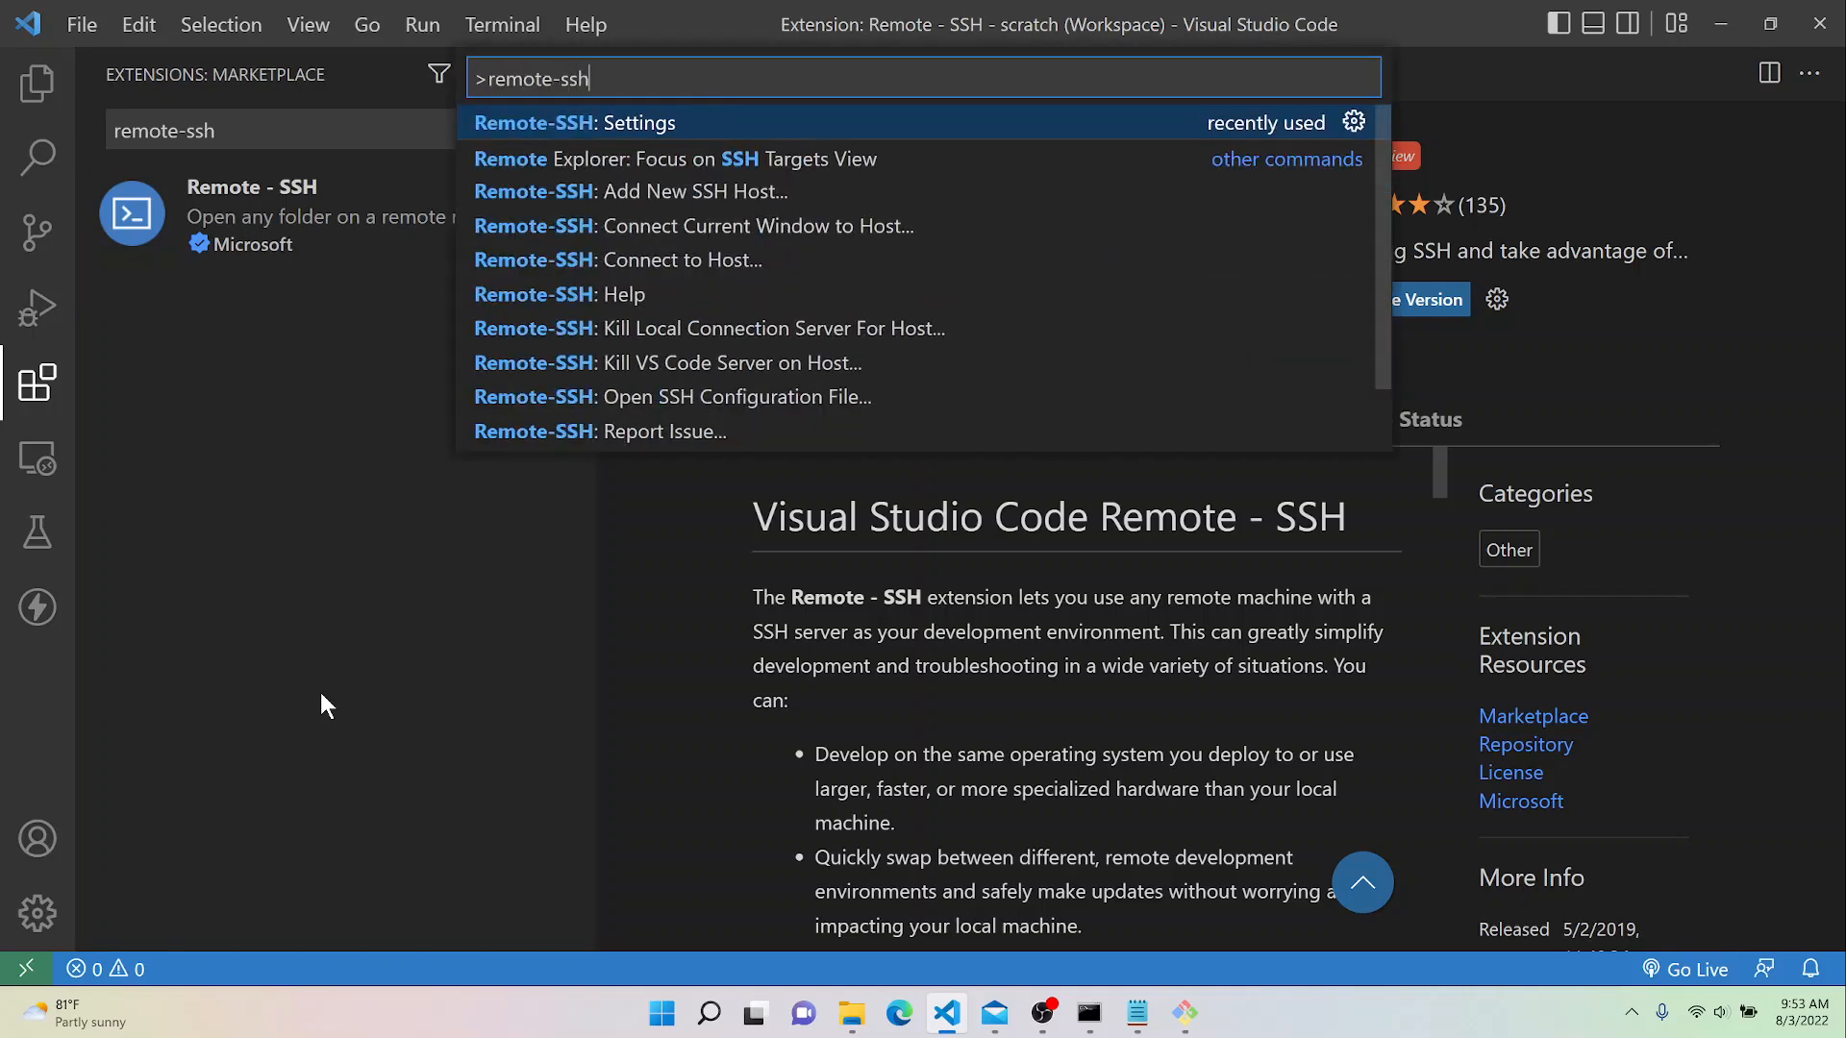
text(: setti)
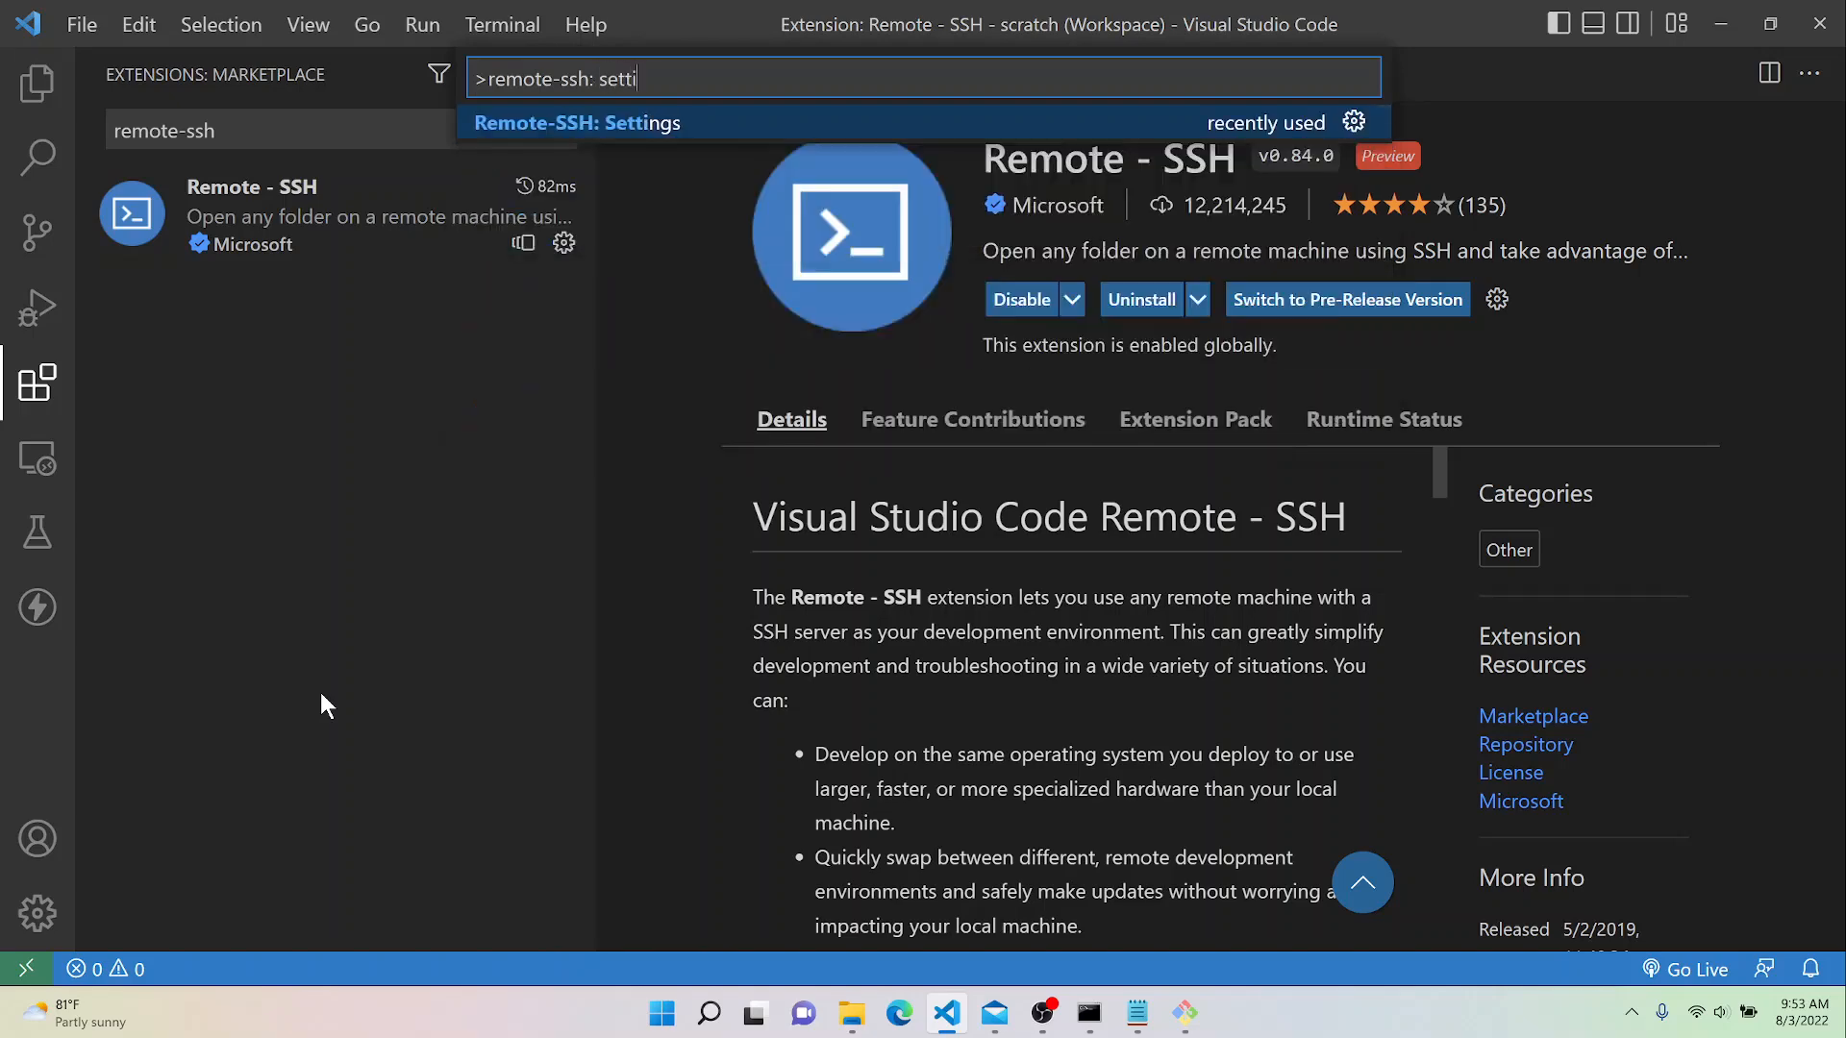
click(575, 123)
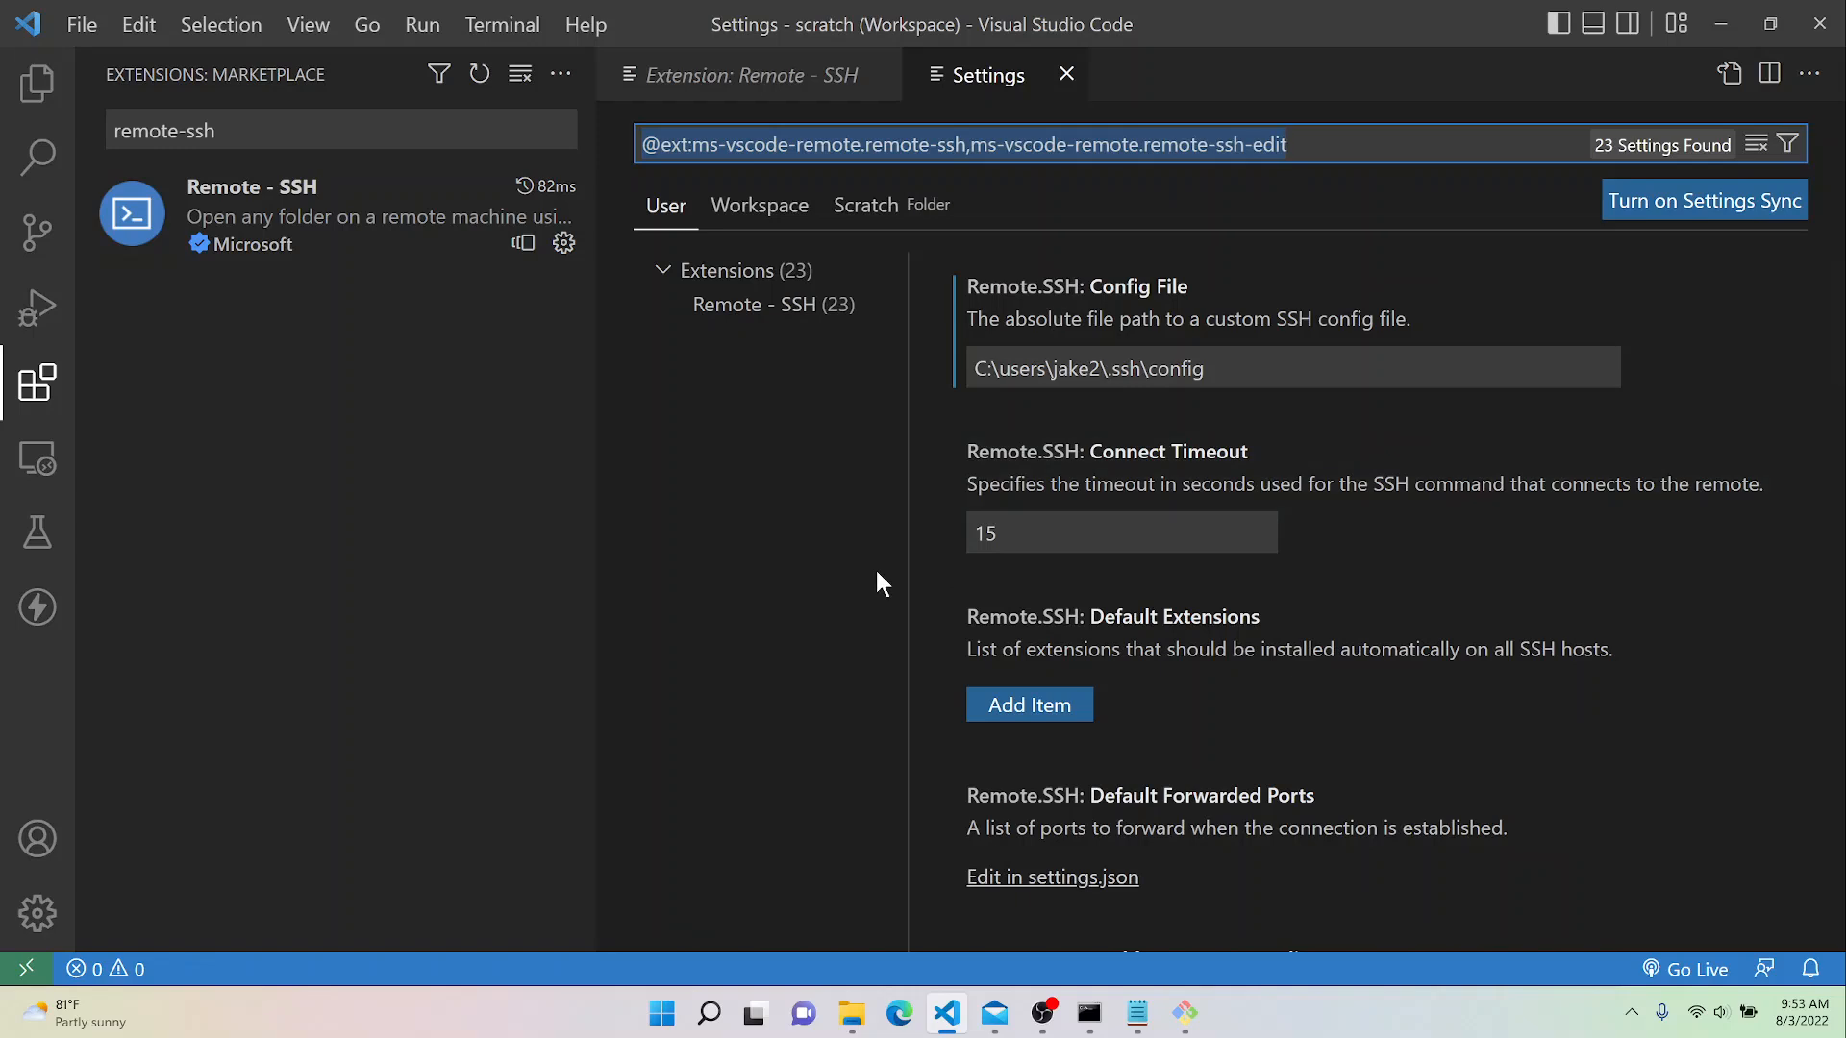
mouse_move(1107, 300)
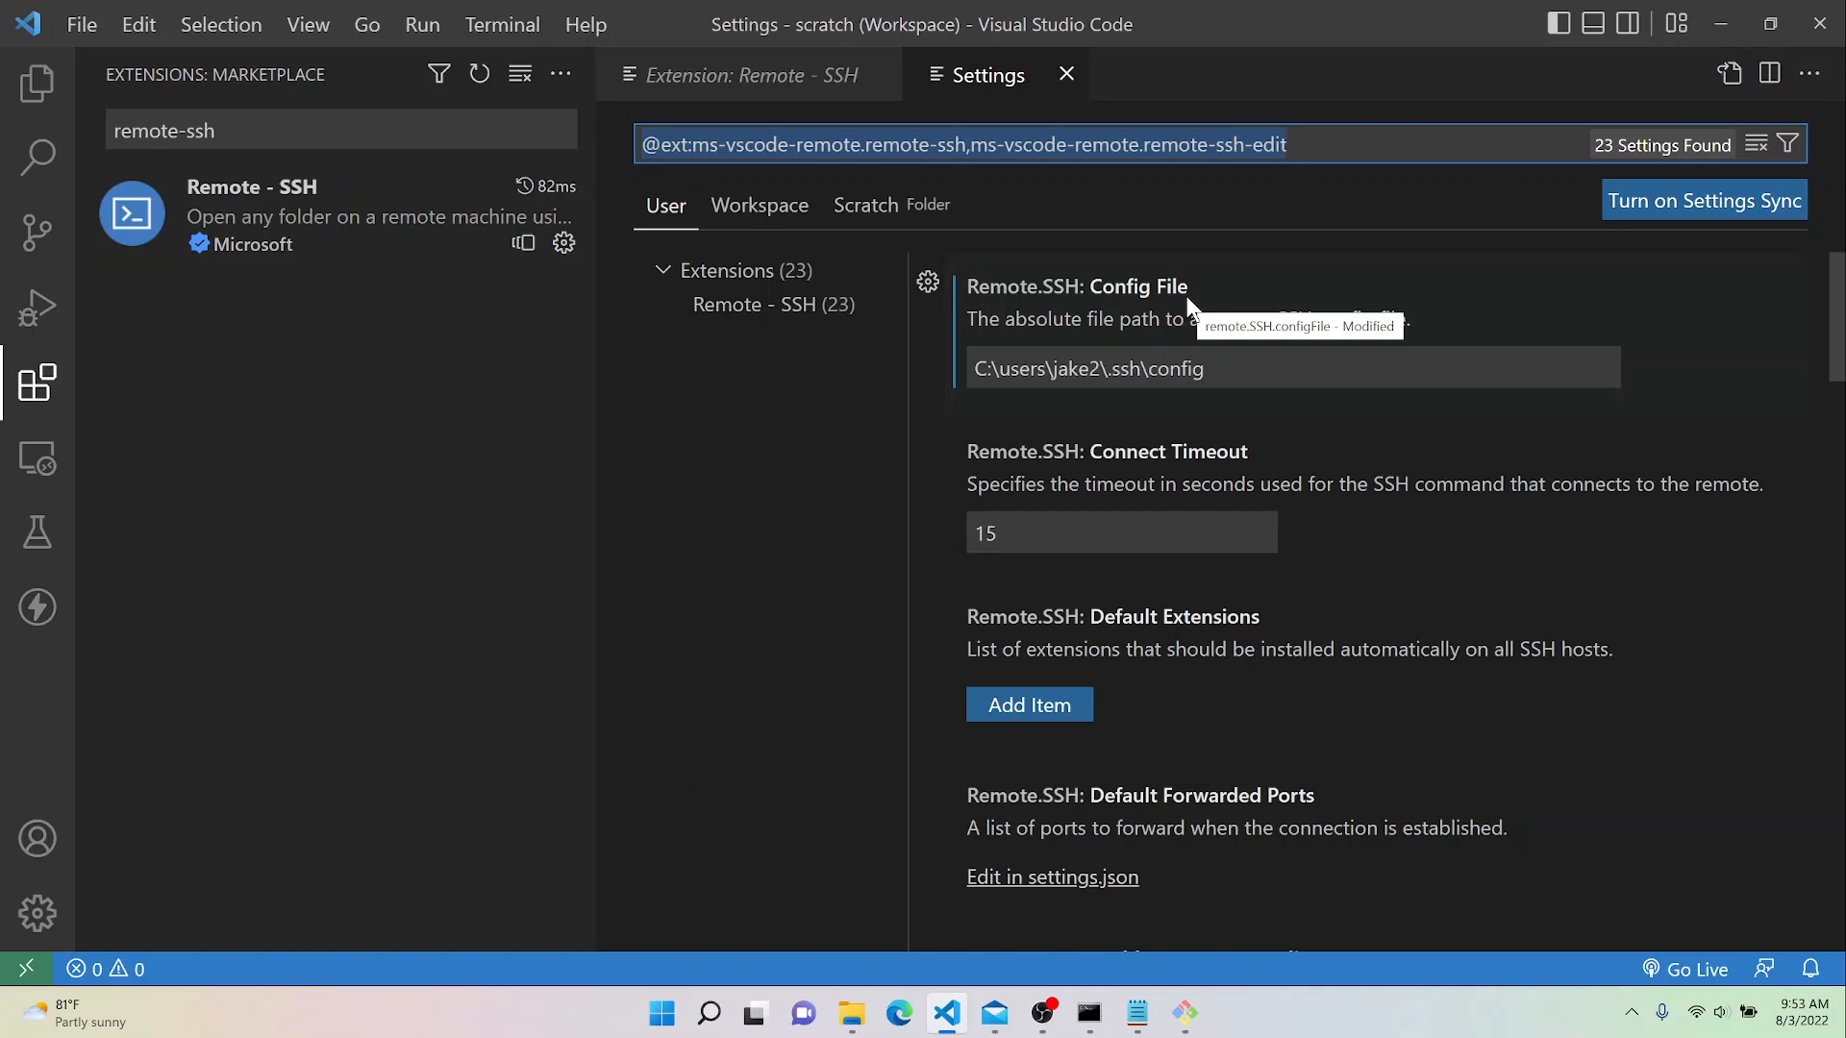
mouse_move(1138, 415)
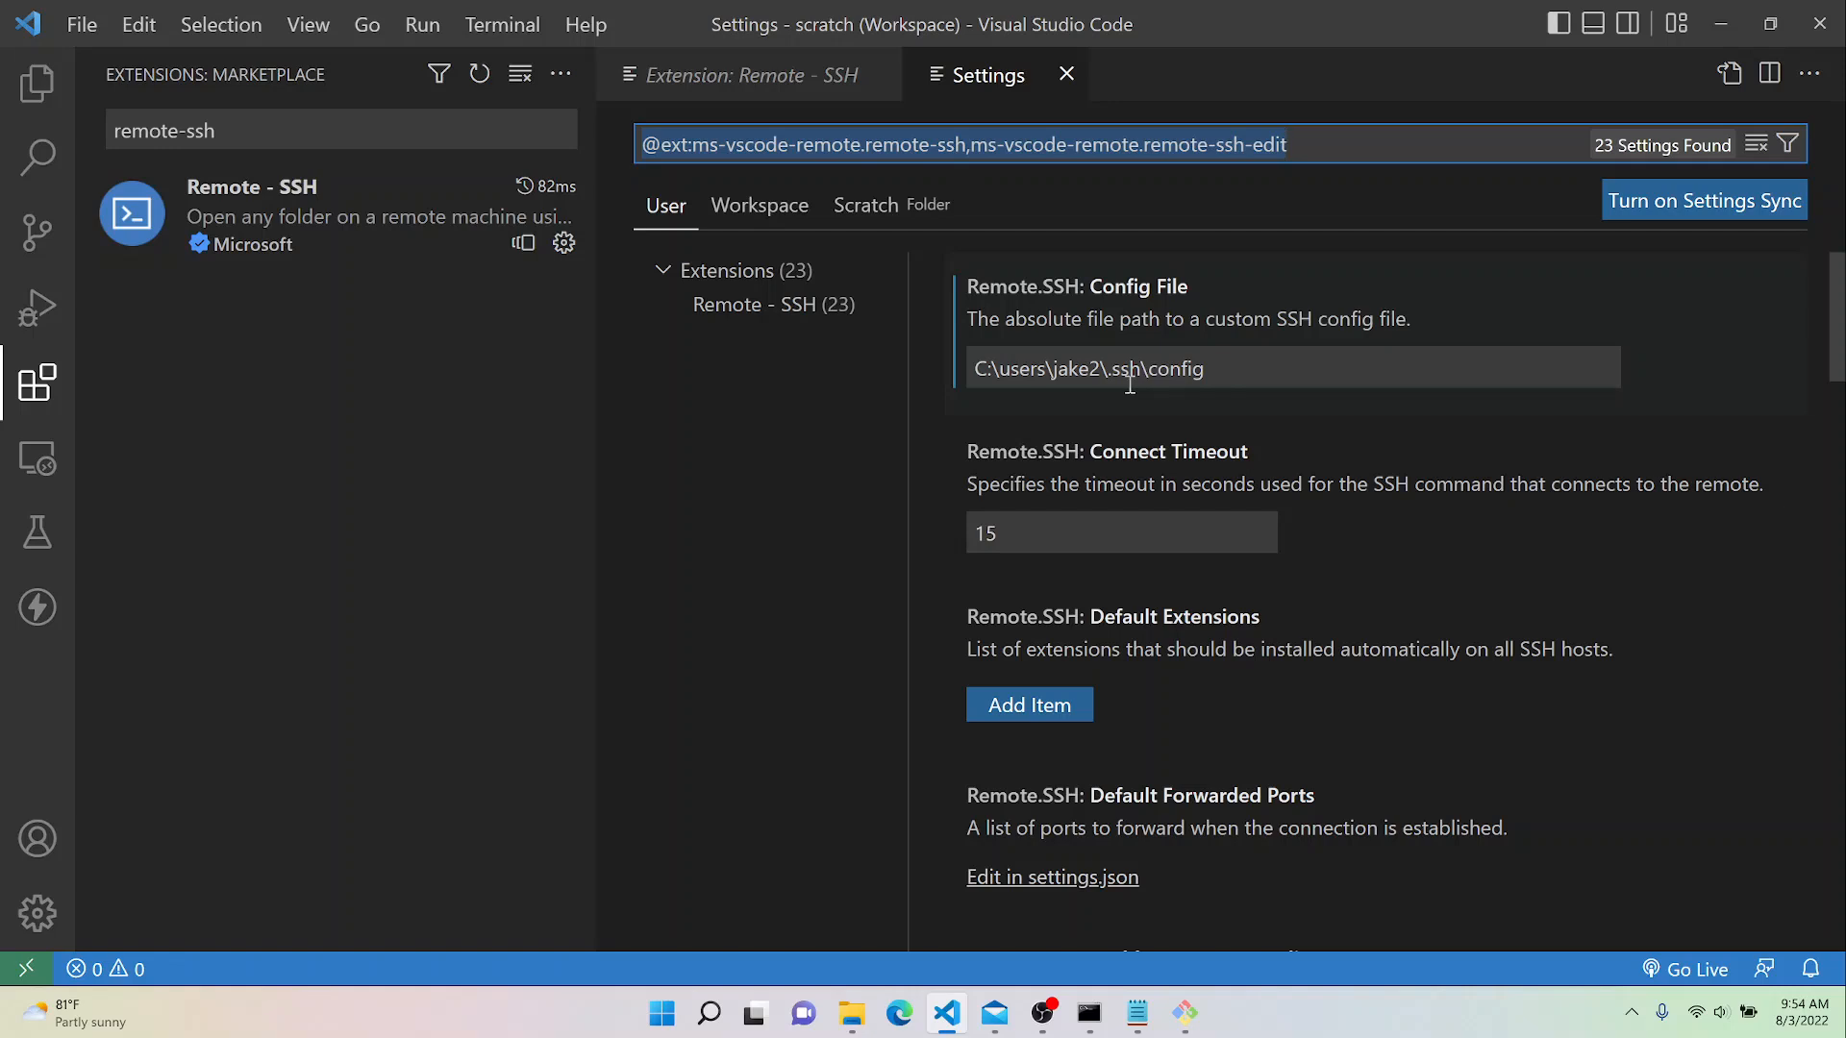
mouse_move(1079, 388)
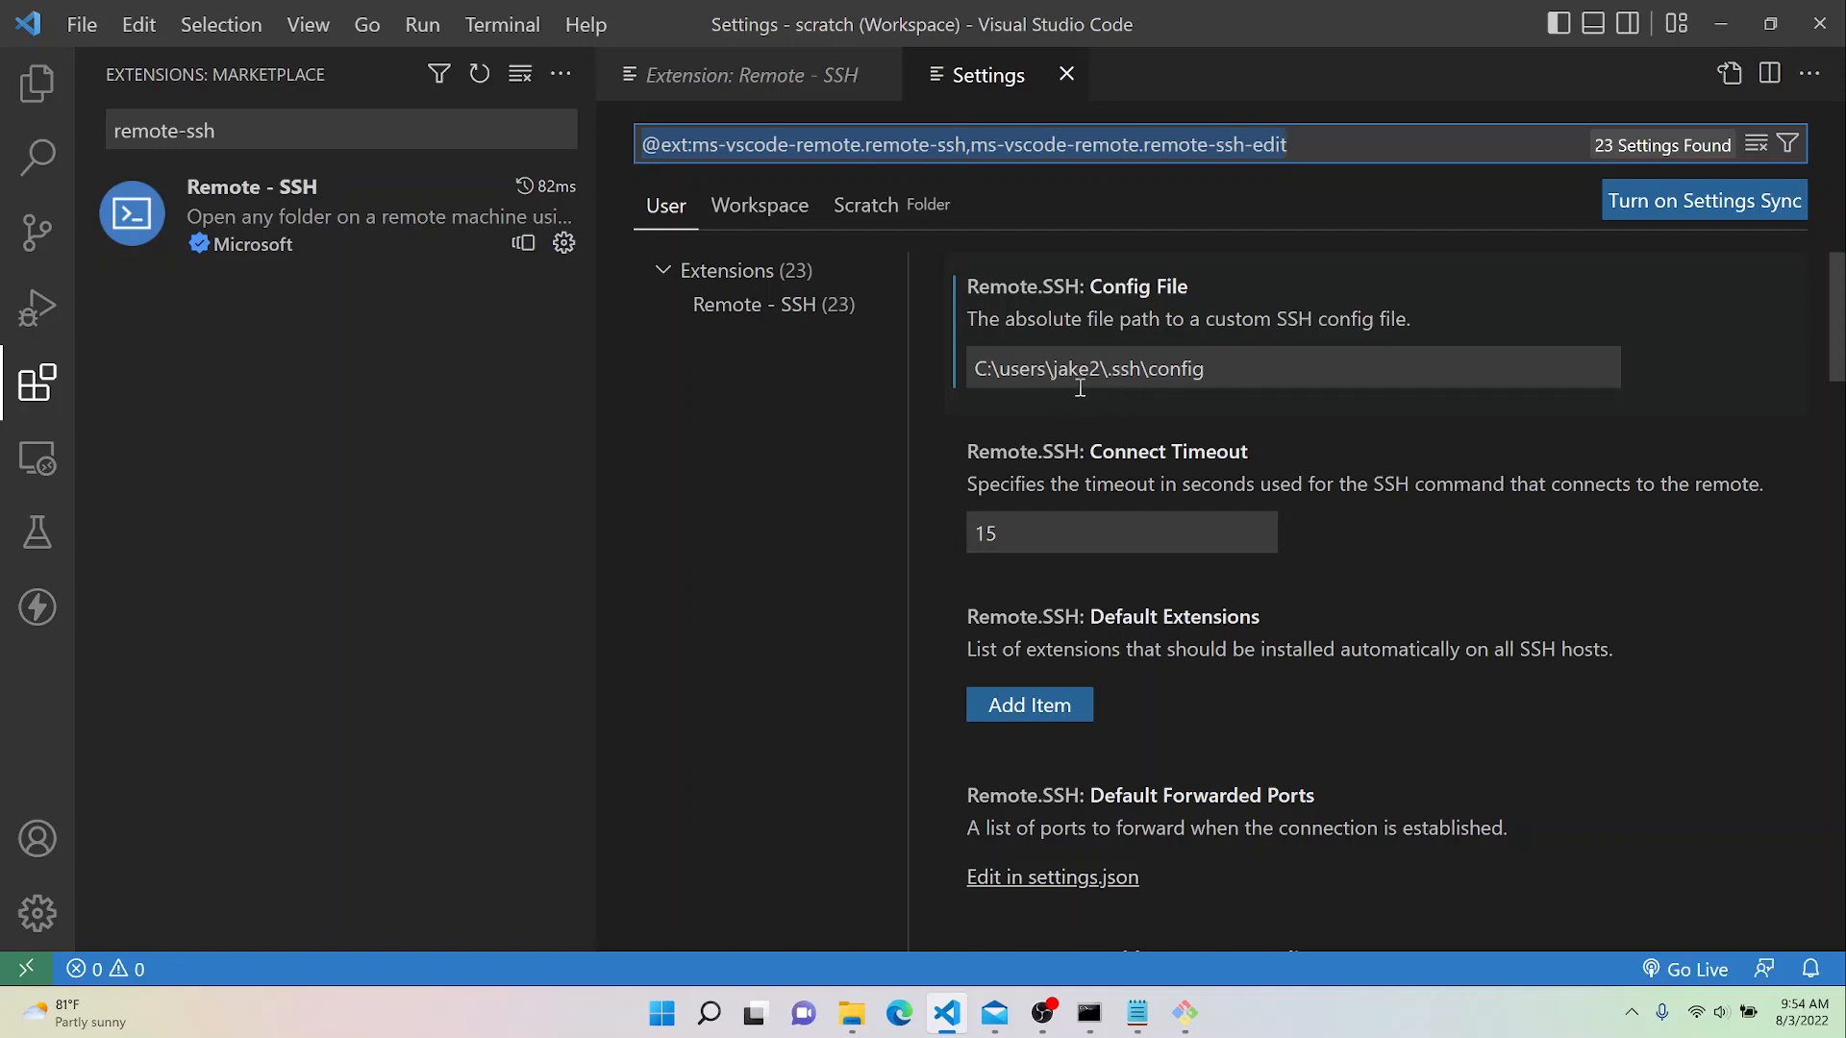
mouse_move(1230, 367)
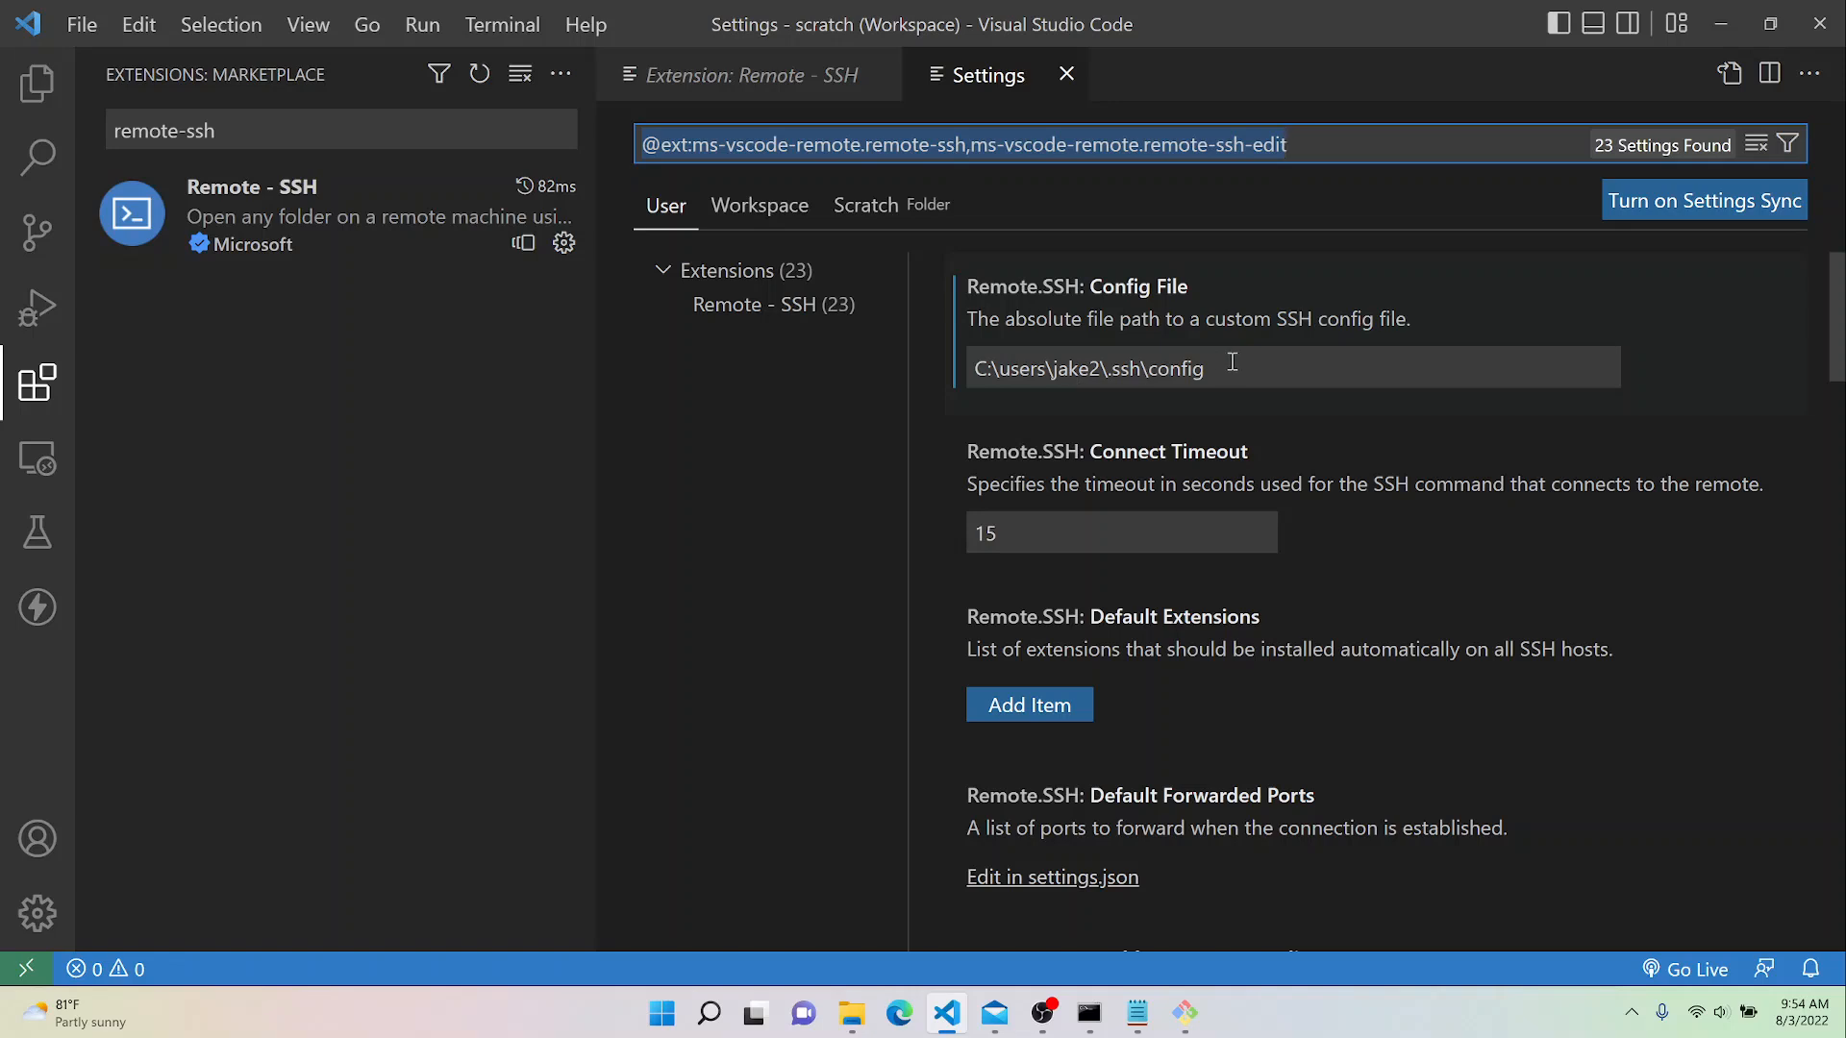
mouse_move(1129, 403)
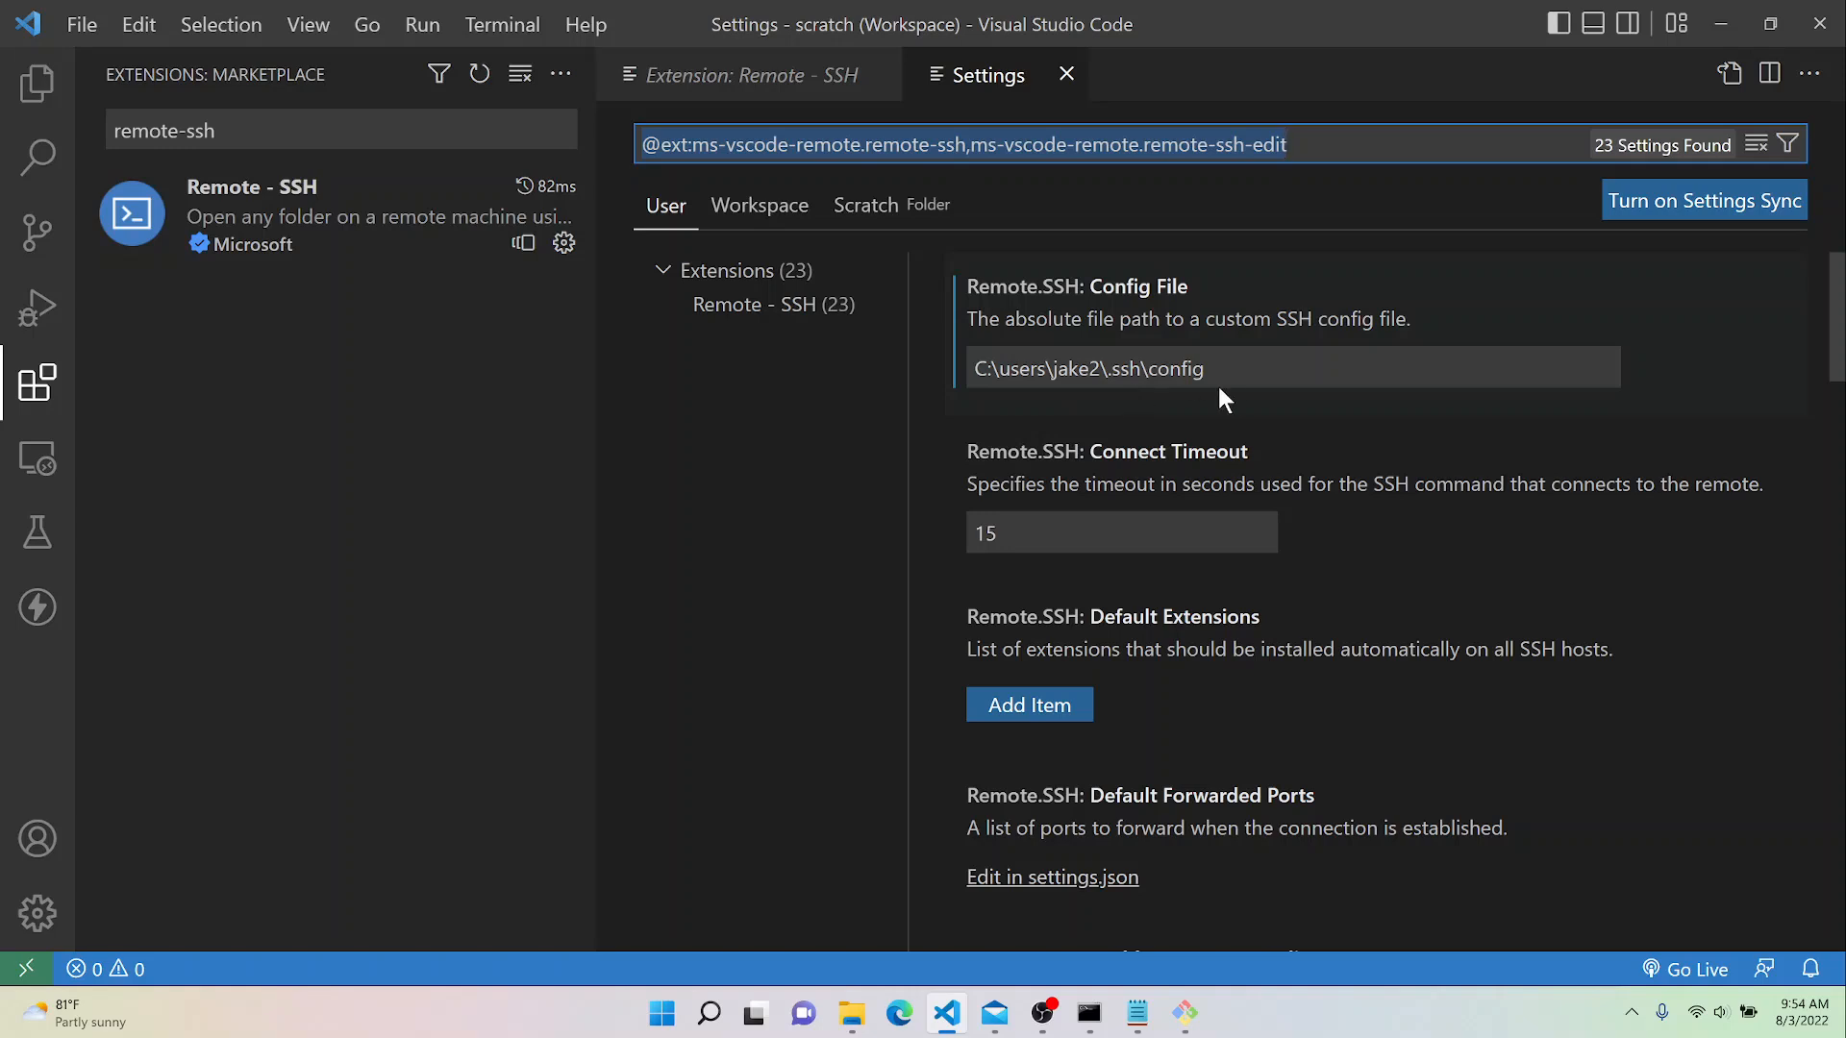
mouse_move(1244, 398)
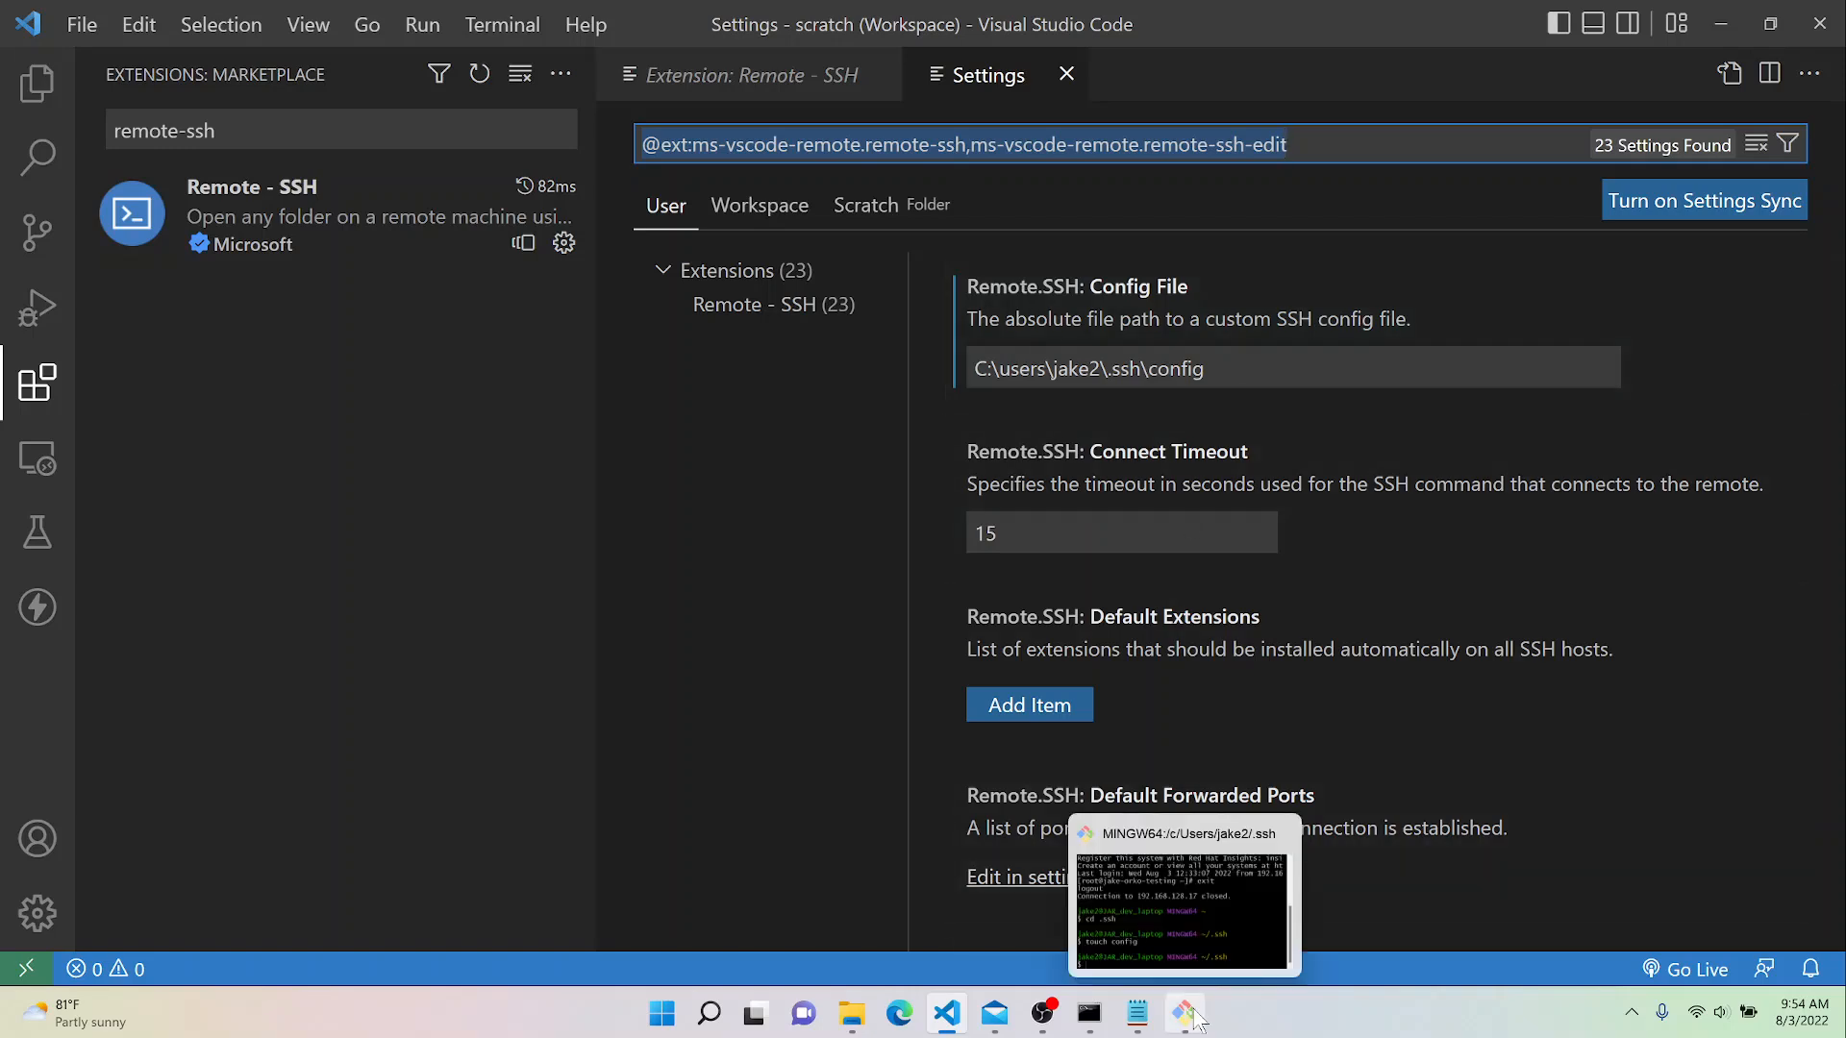
Close the old Git Bash session and start a fresh terminal maximized to full screen
click(1185, 1013)
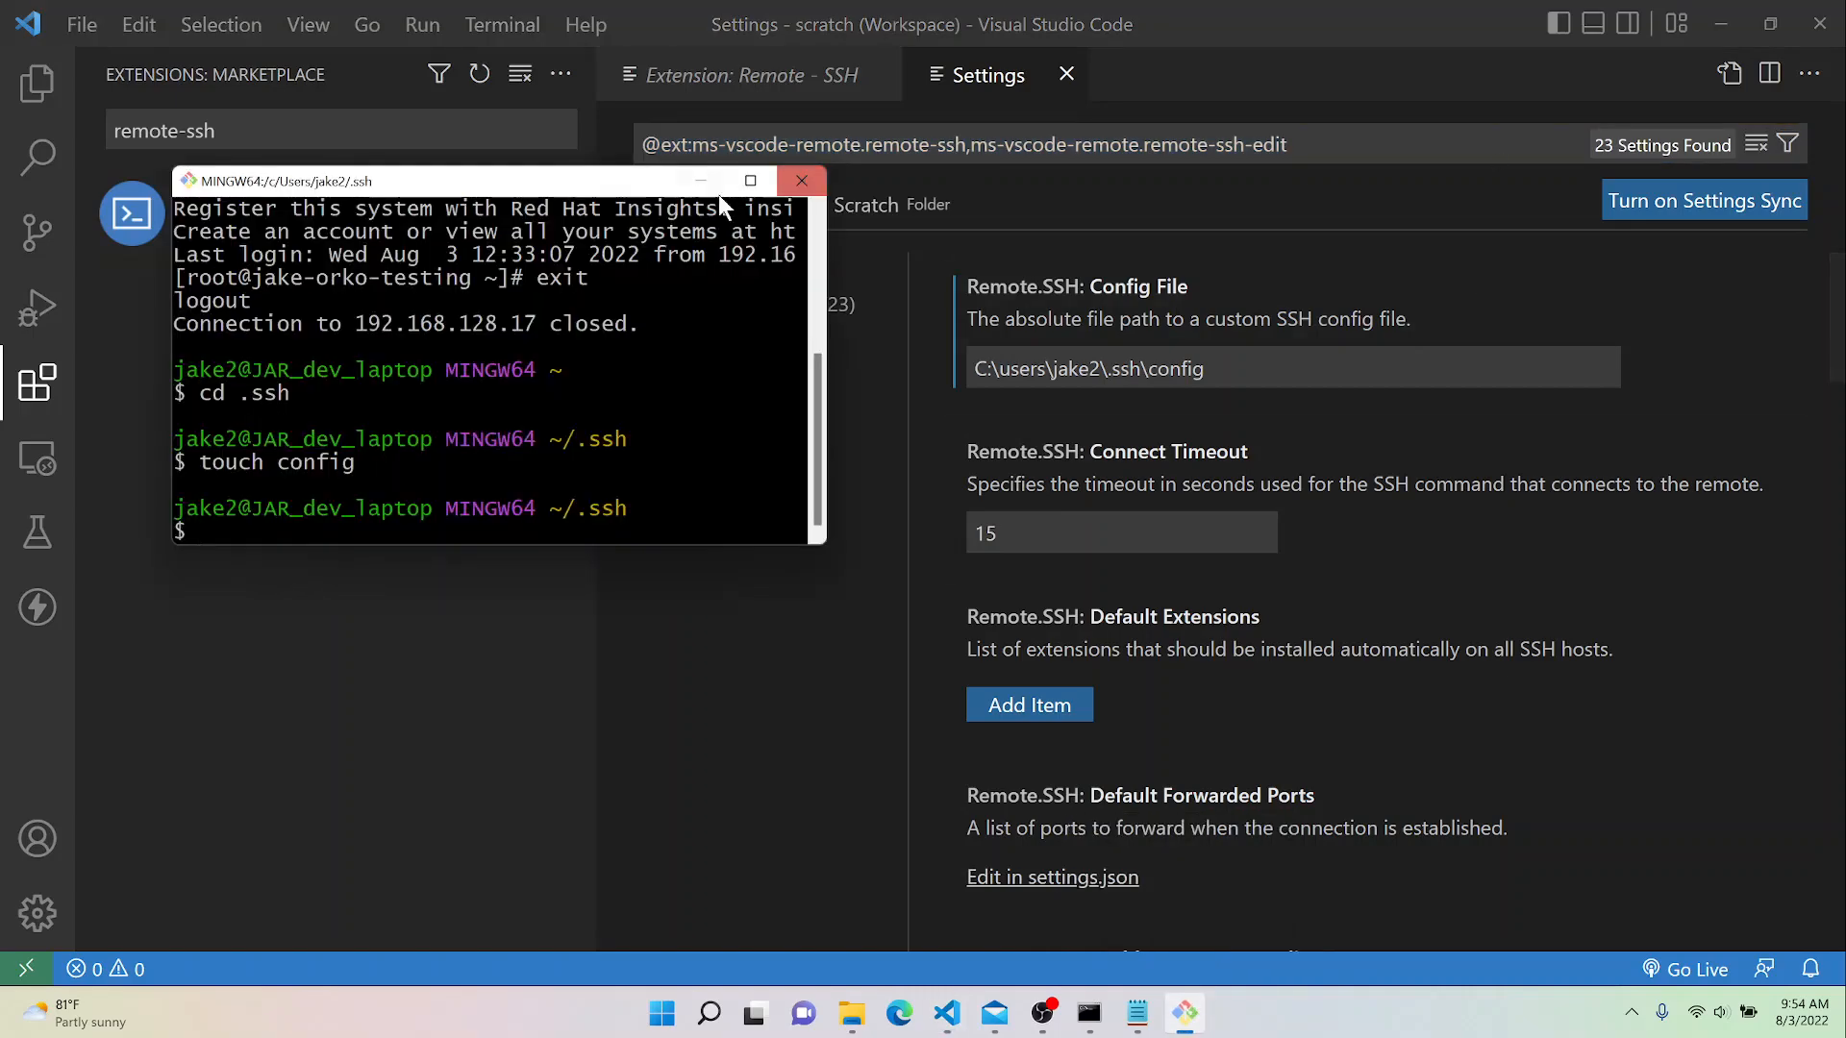
click(802, 181)
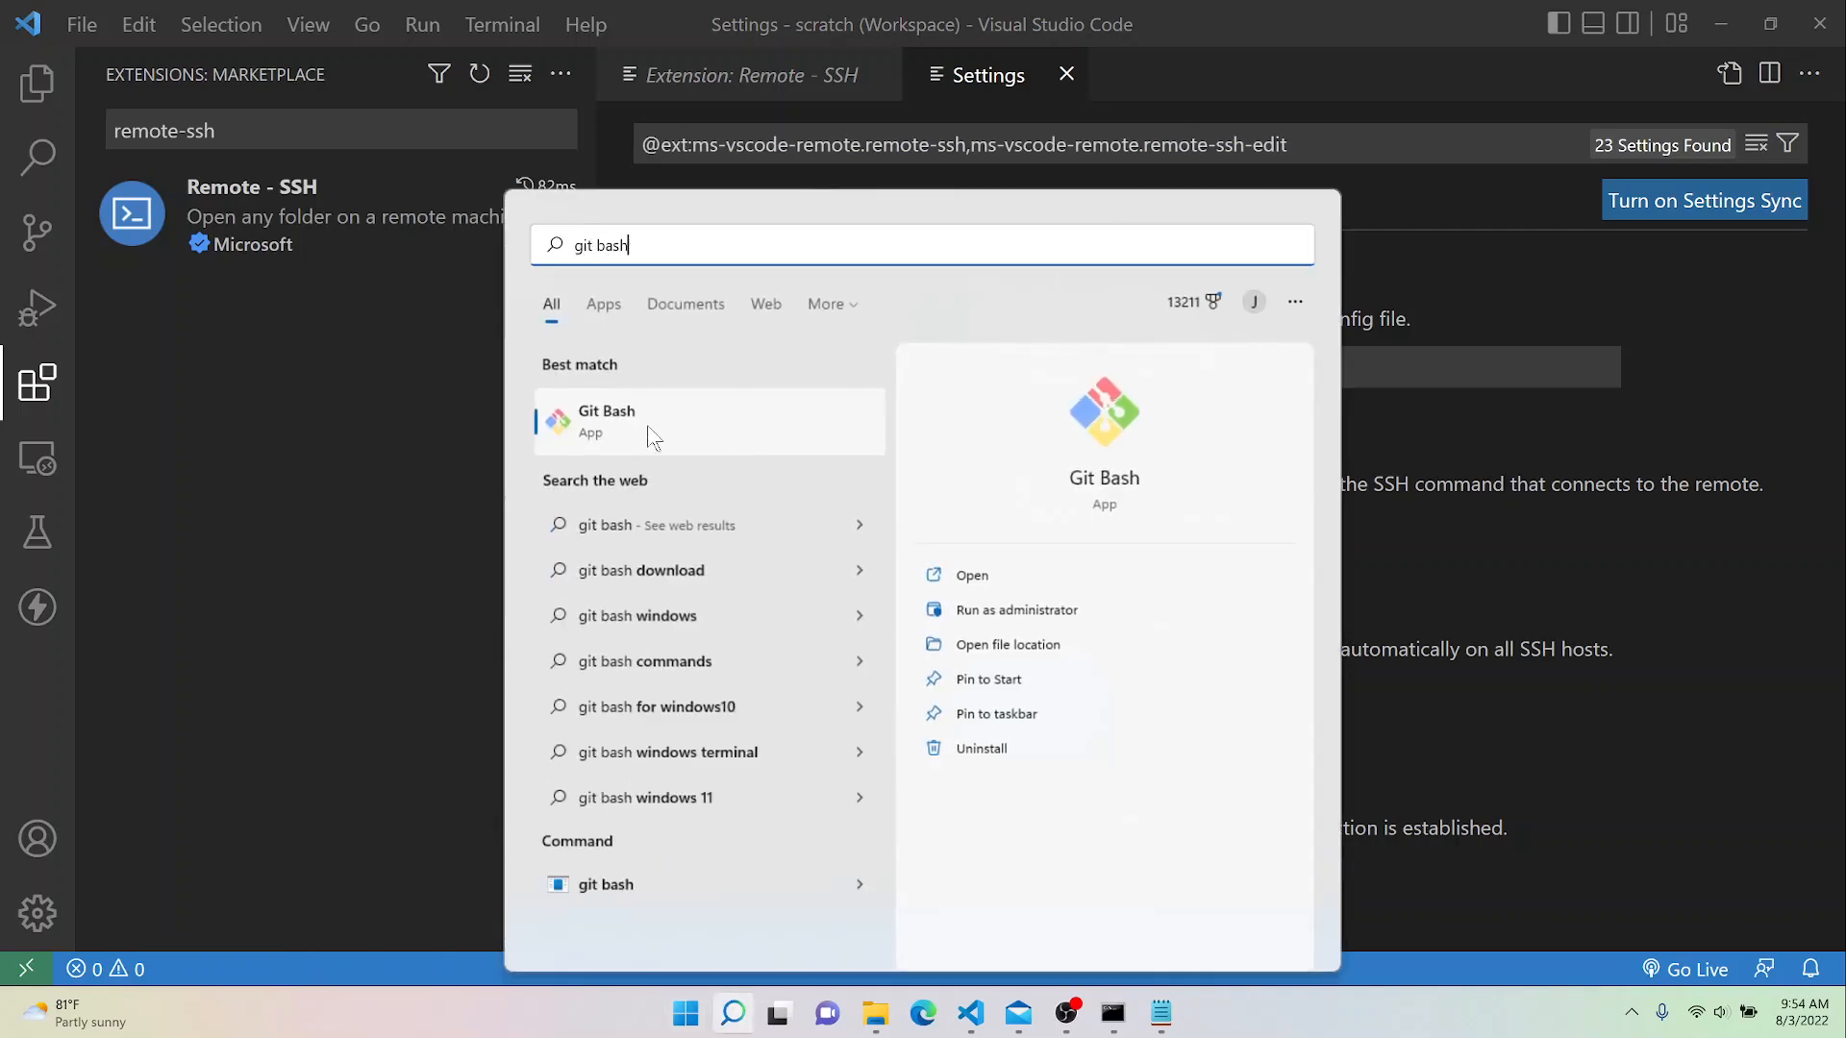
click(606, 421)
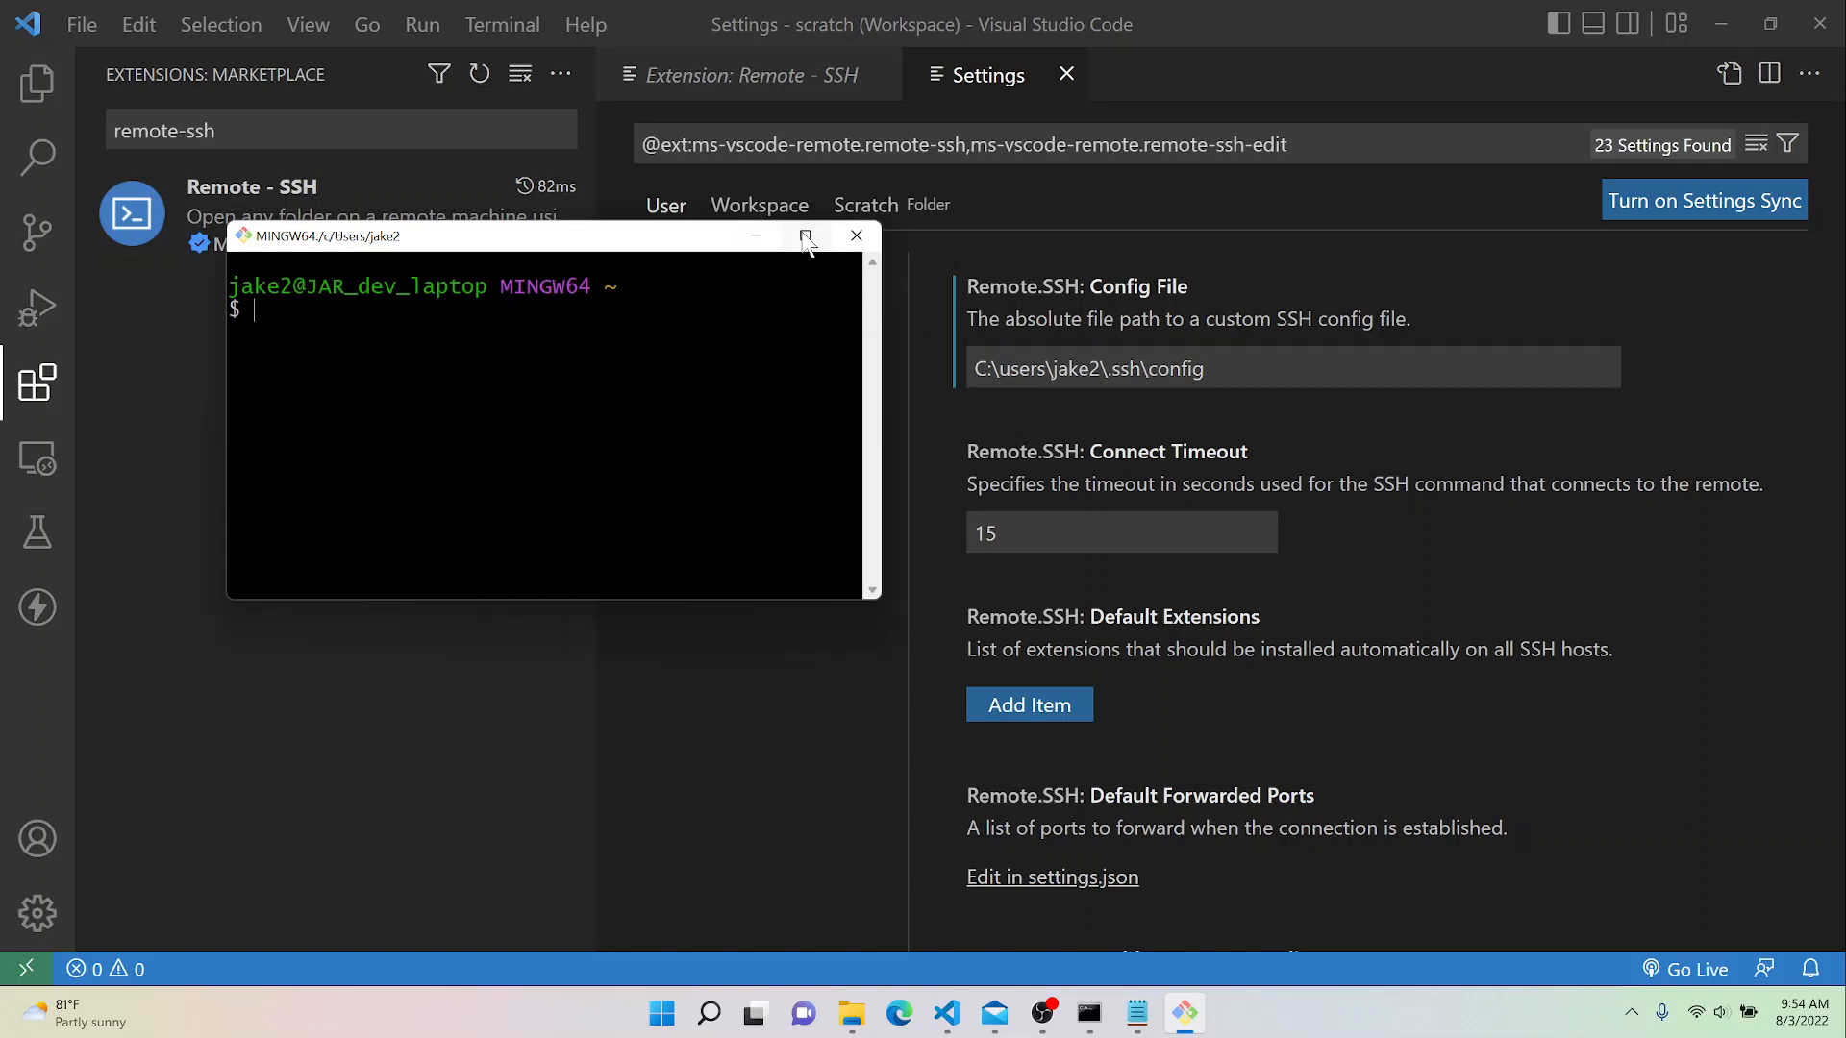
click(806, 236)
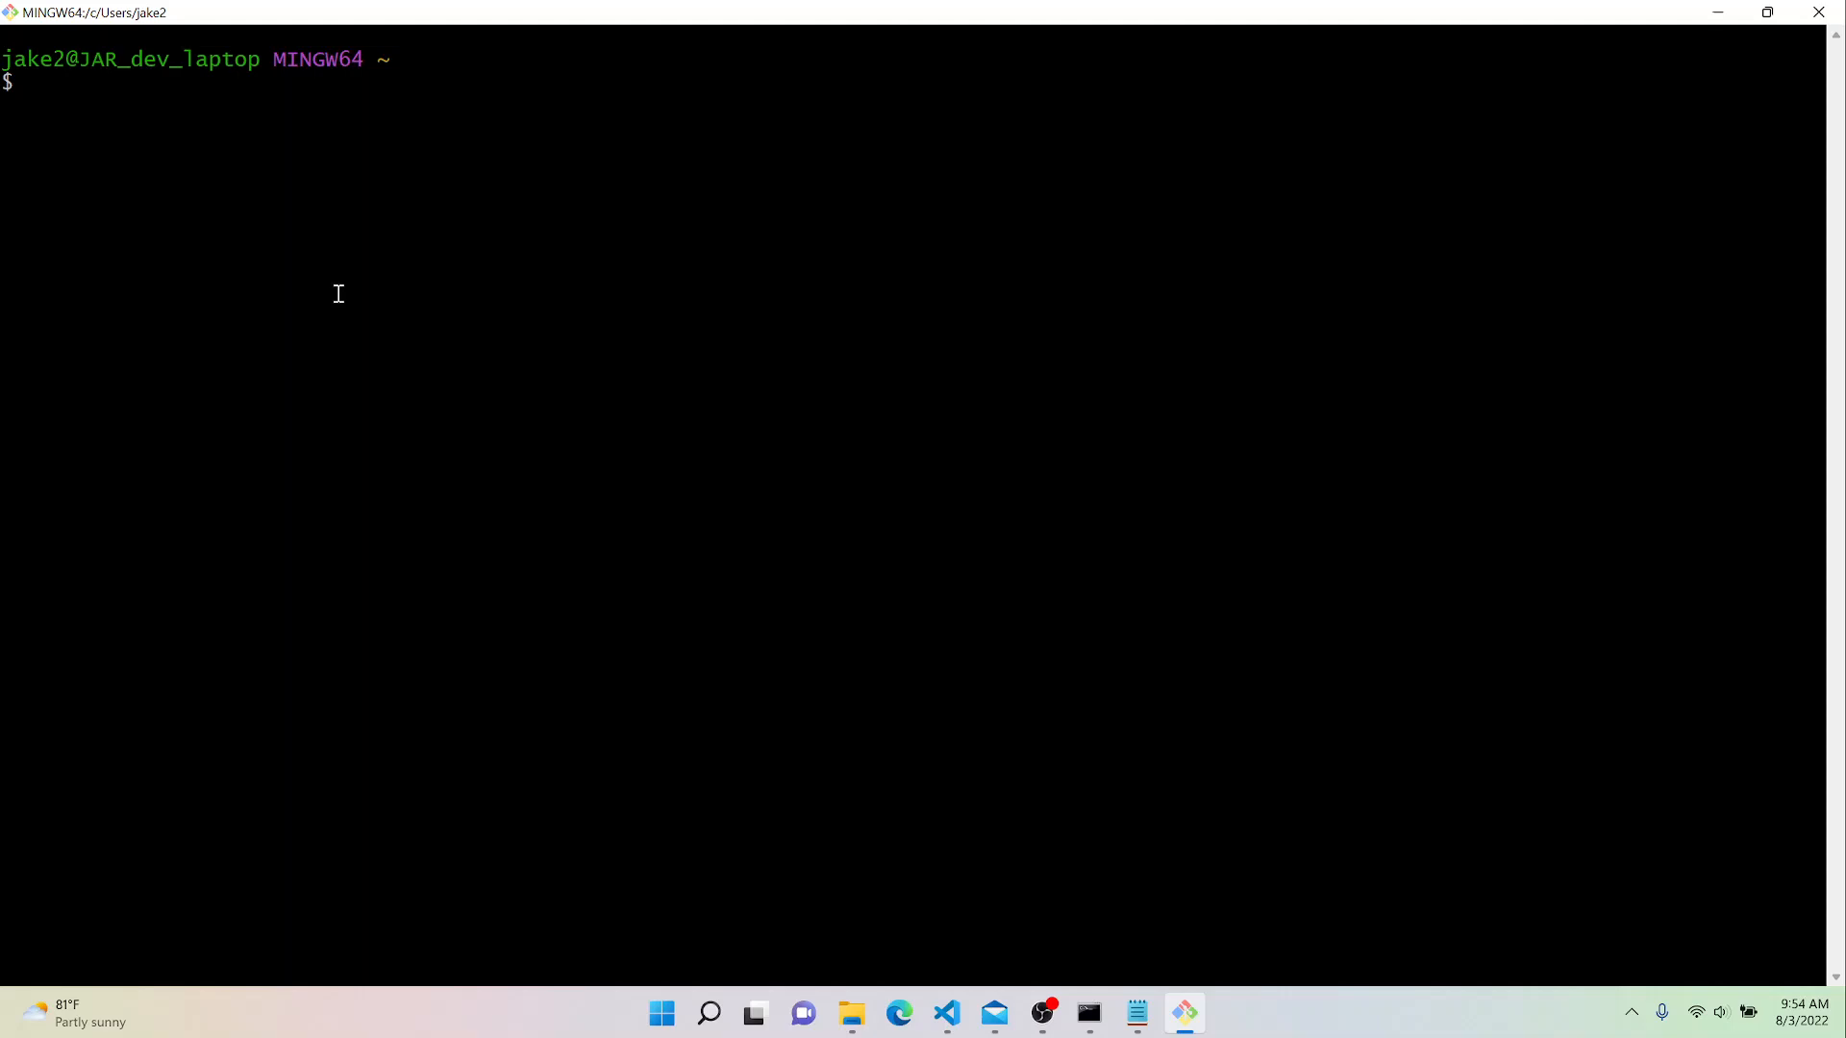
text(ll)
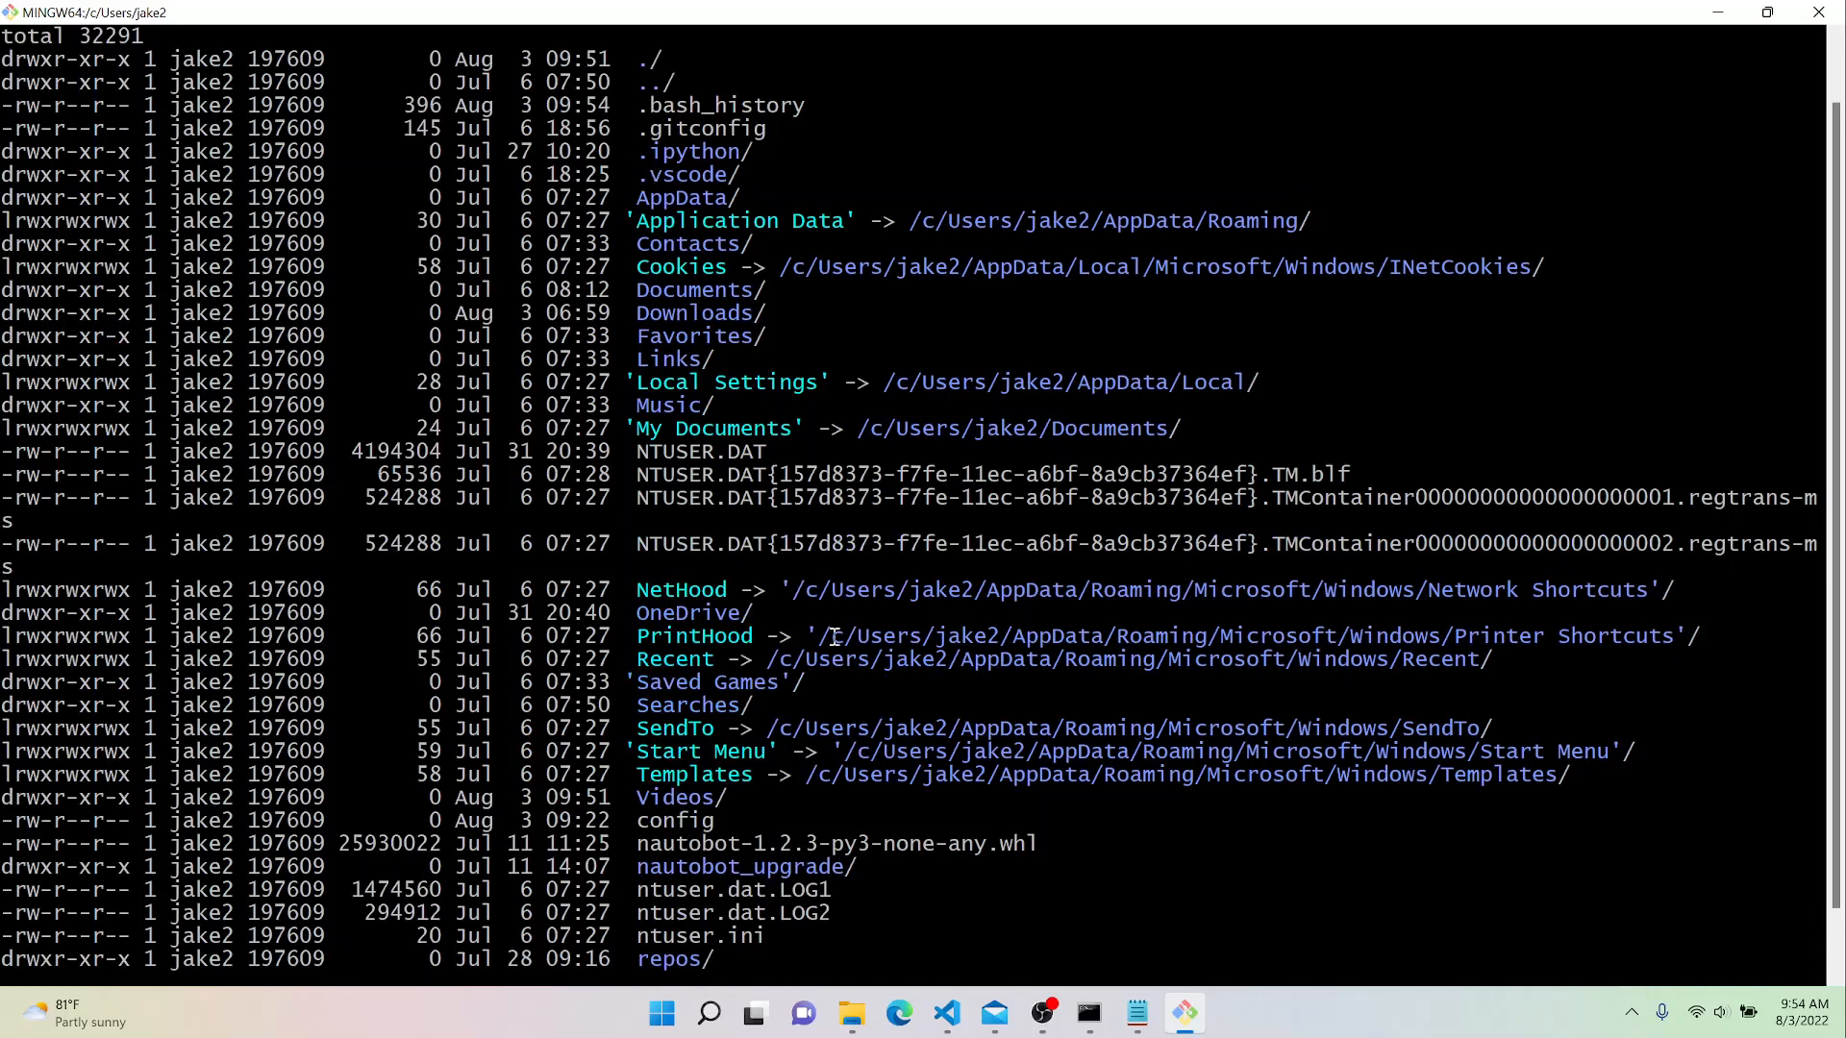
scroll(down, 3)
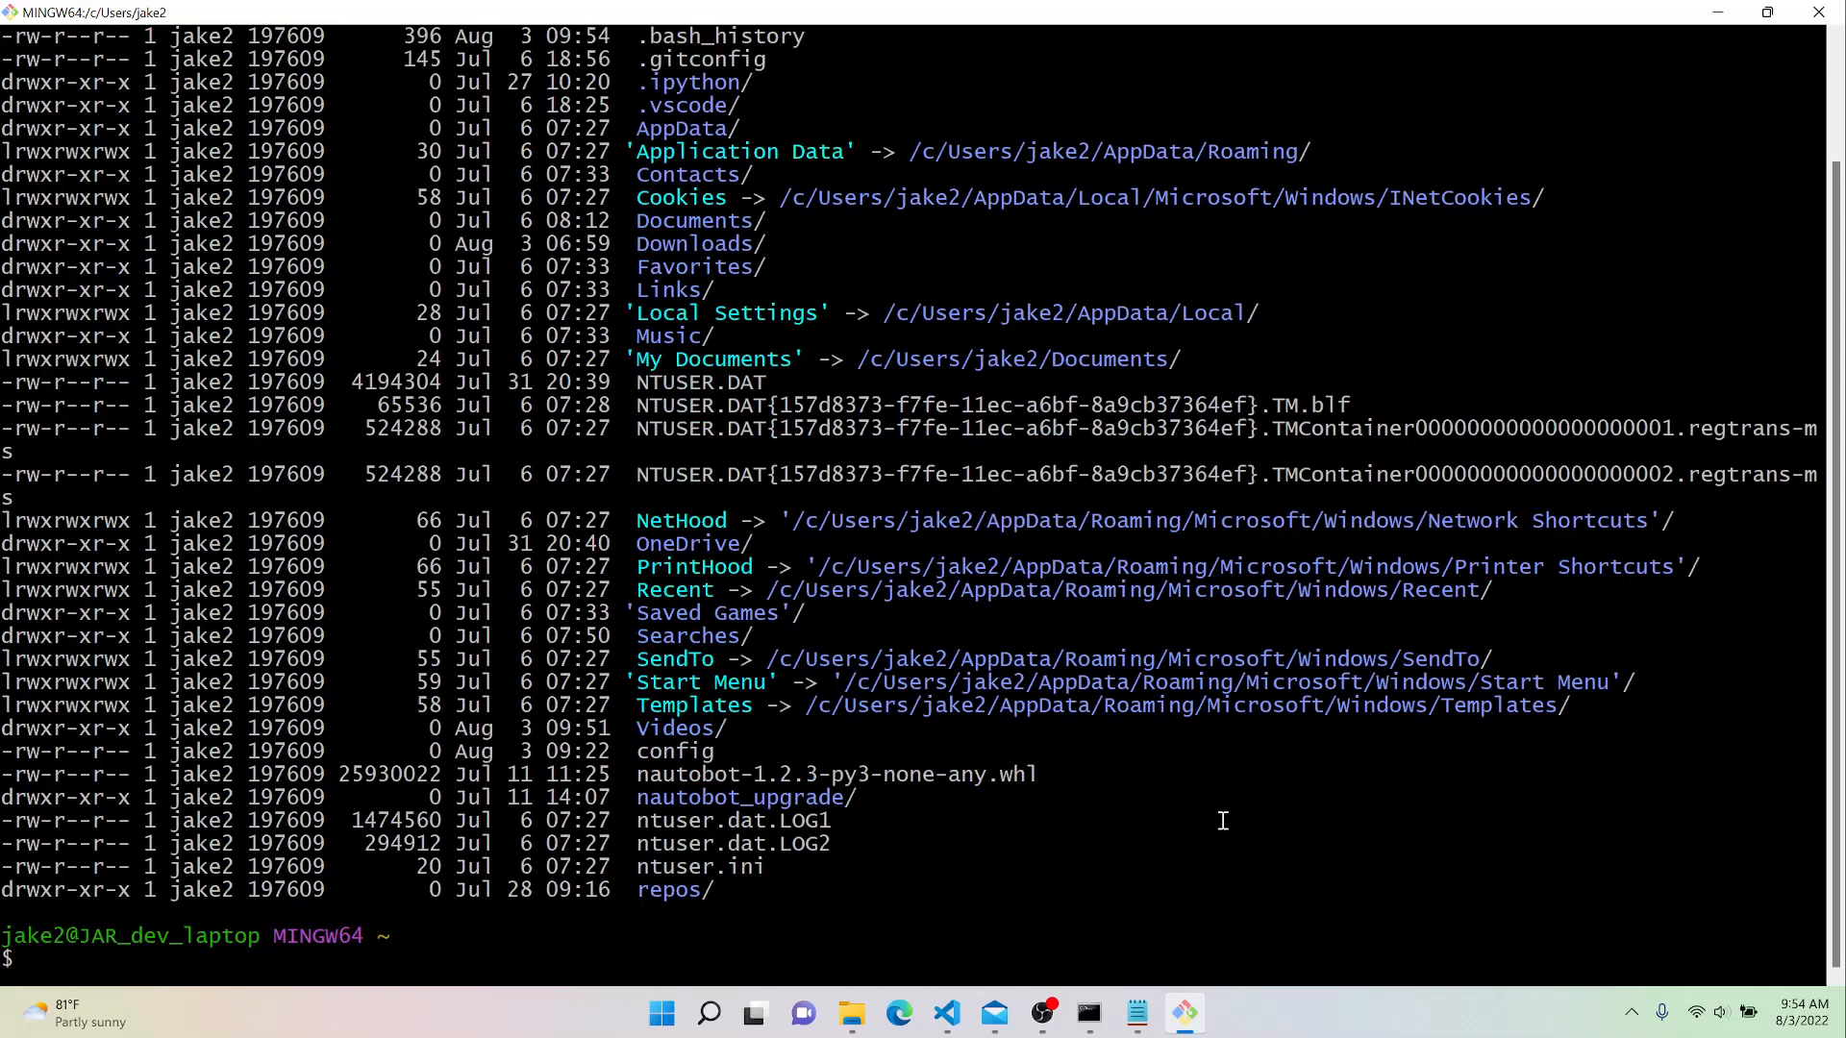
text(ssh)
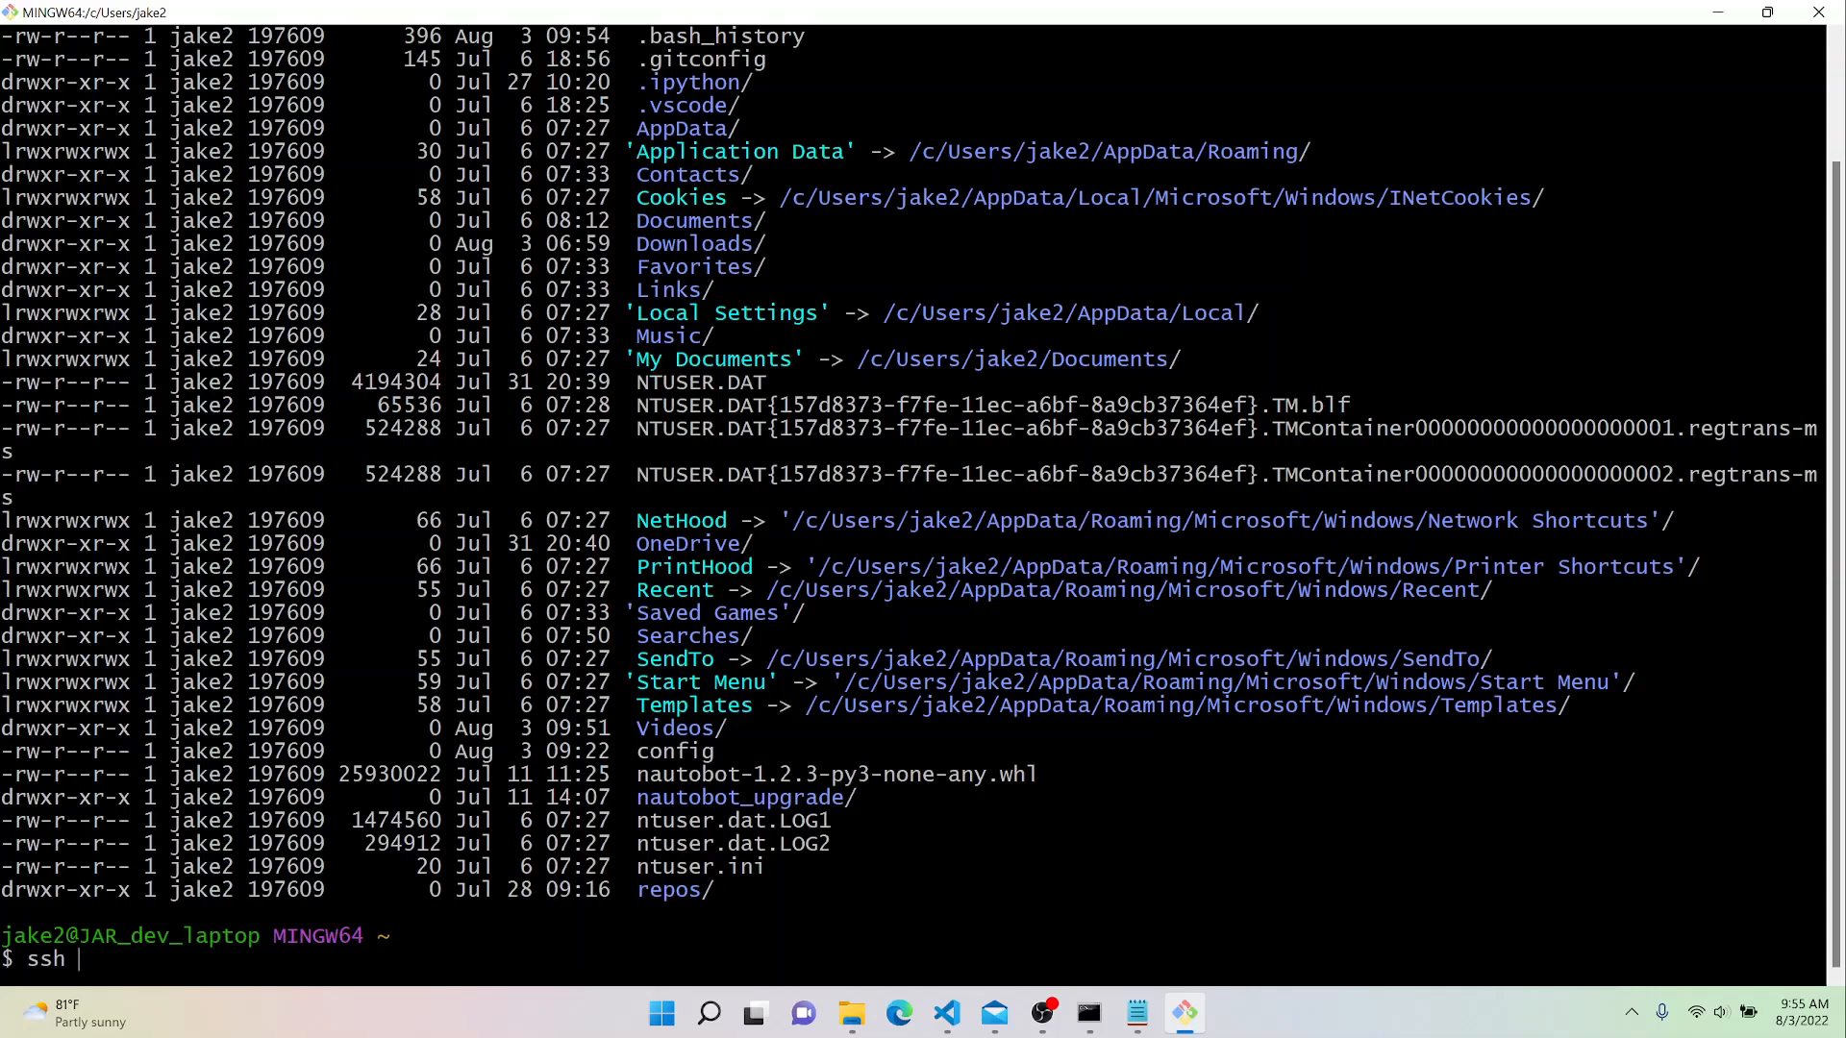
text(root@192.168.1)
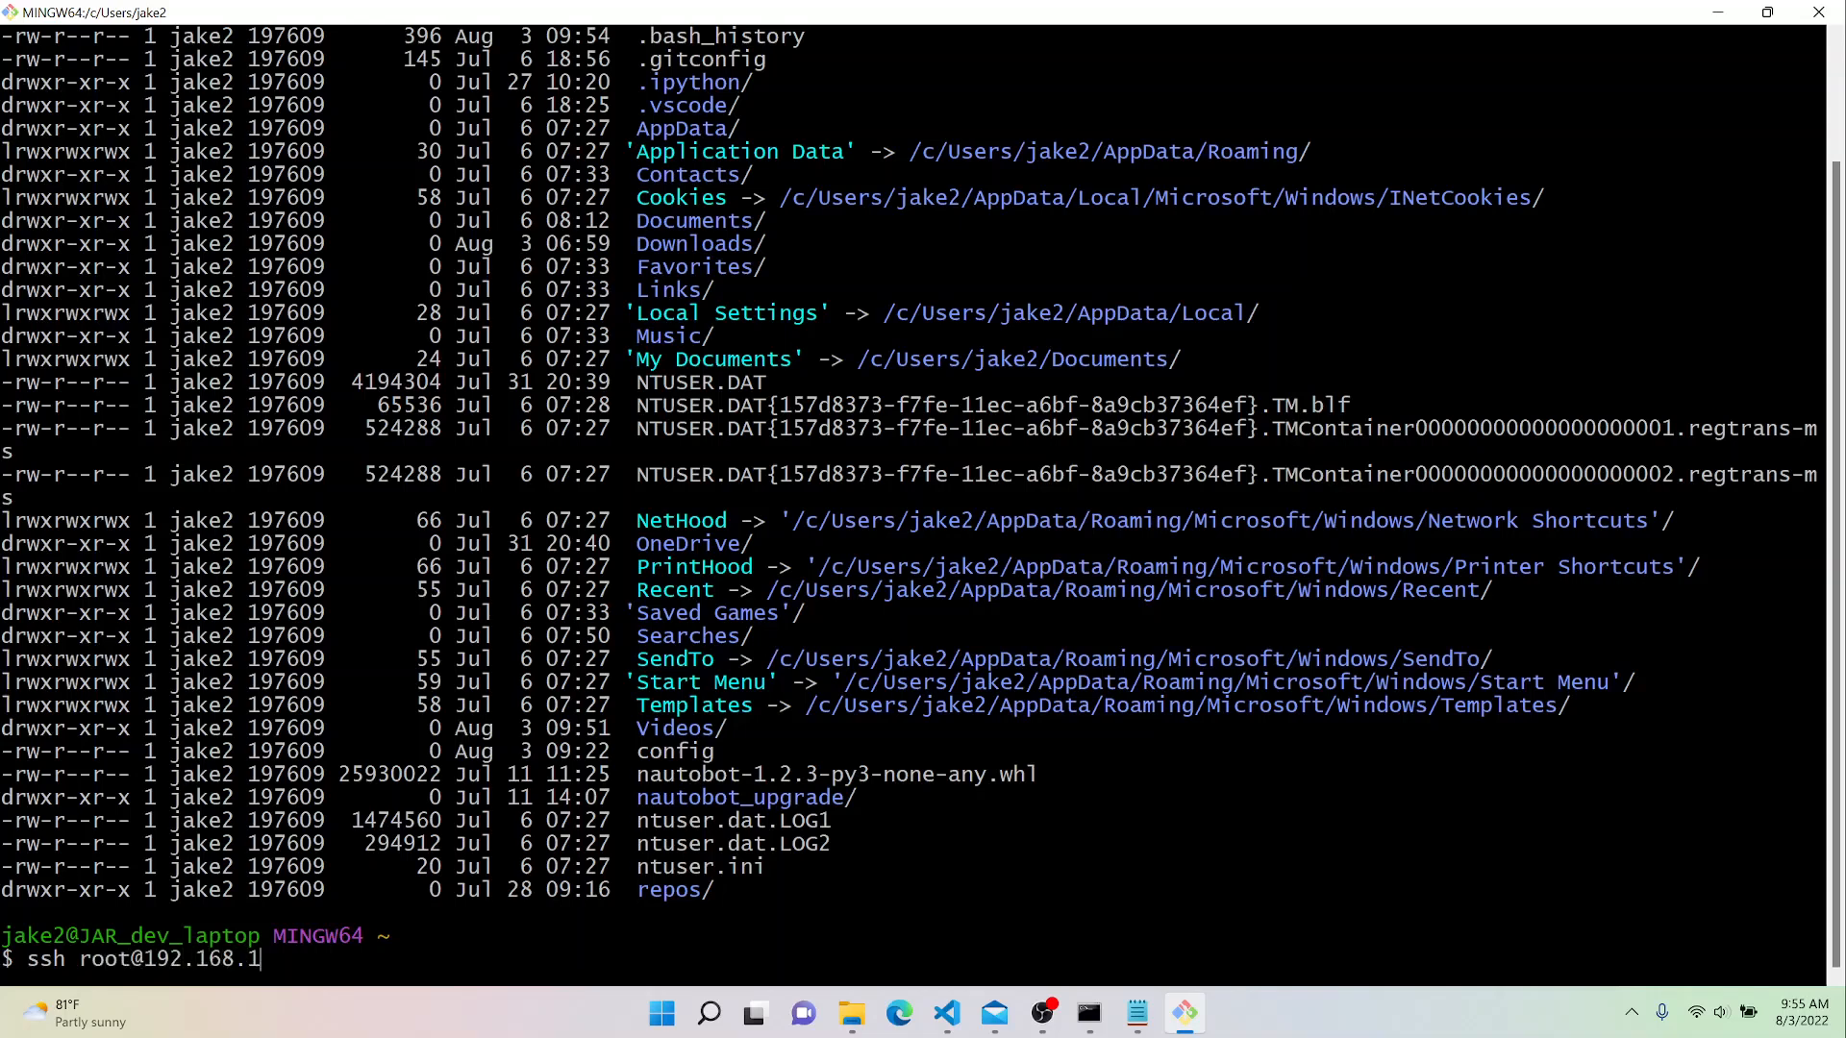
text(28.17)
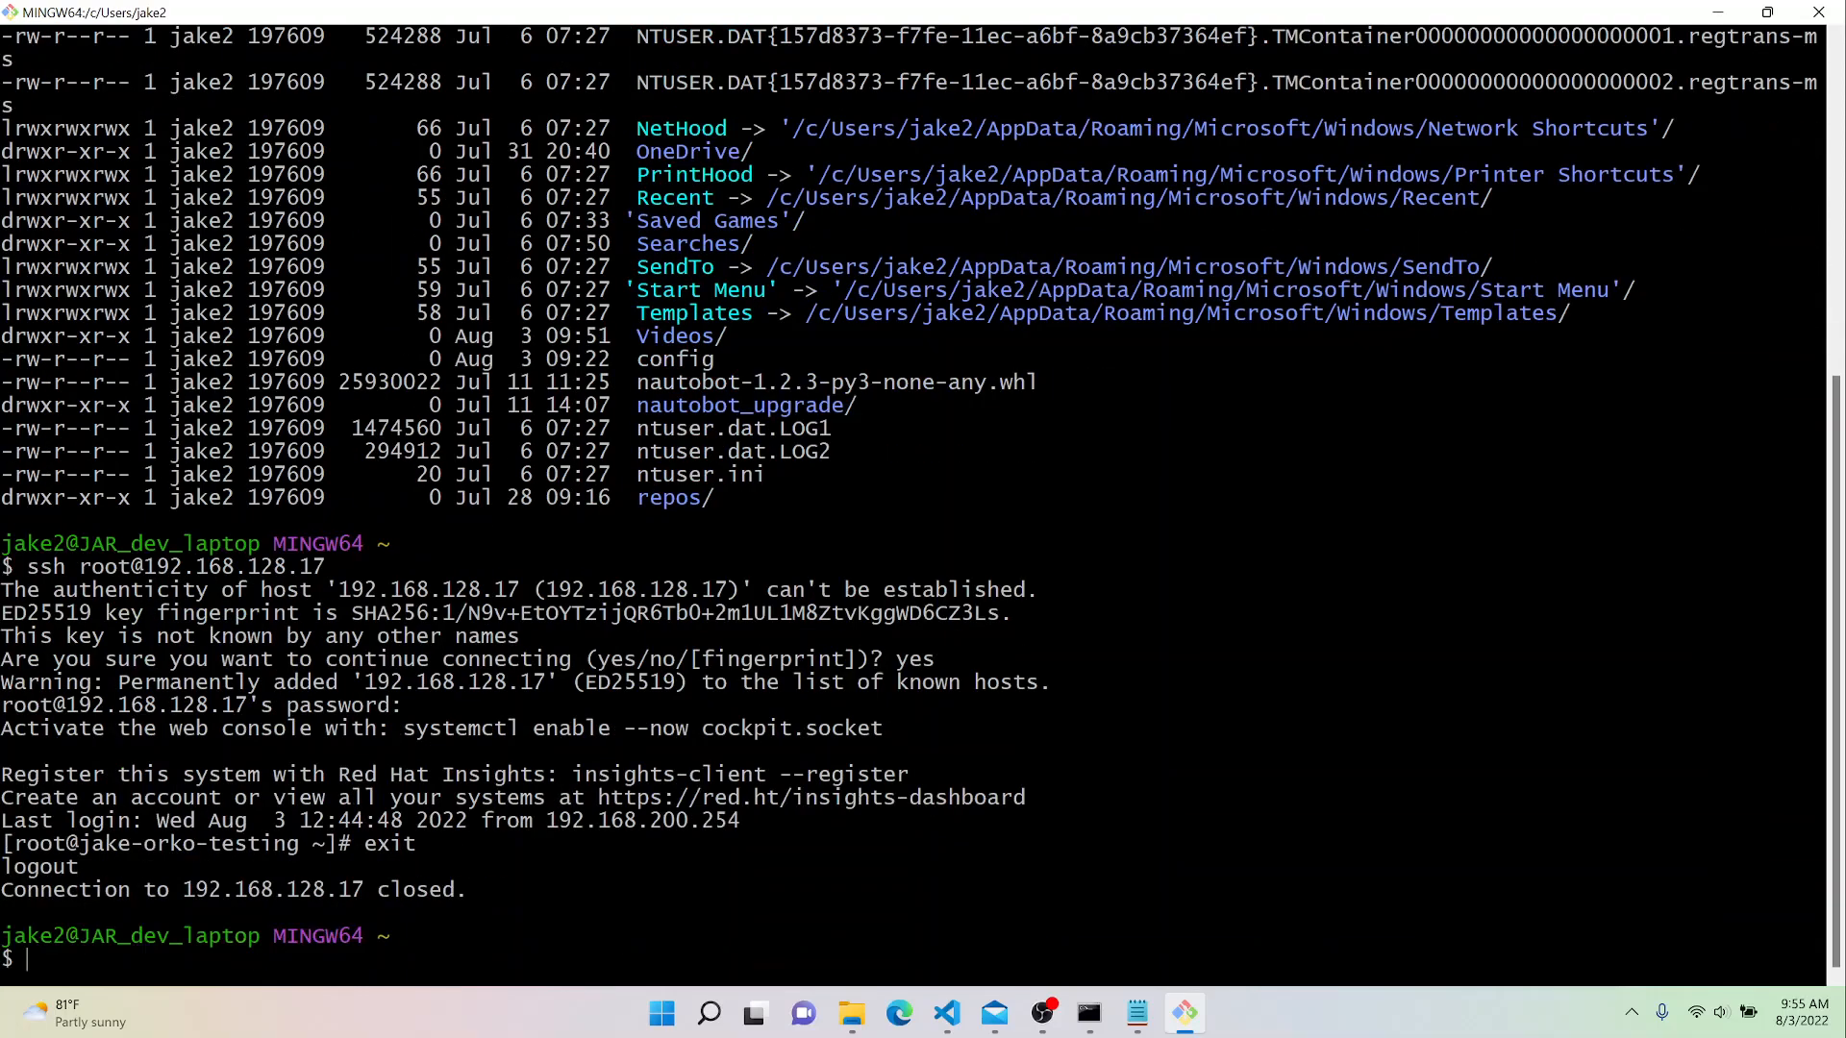
text(ll -a)
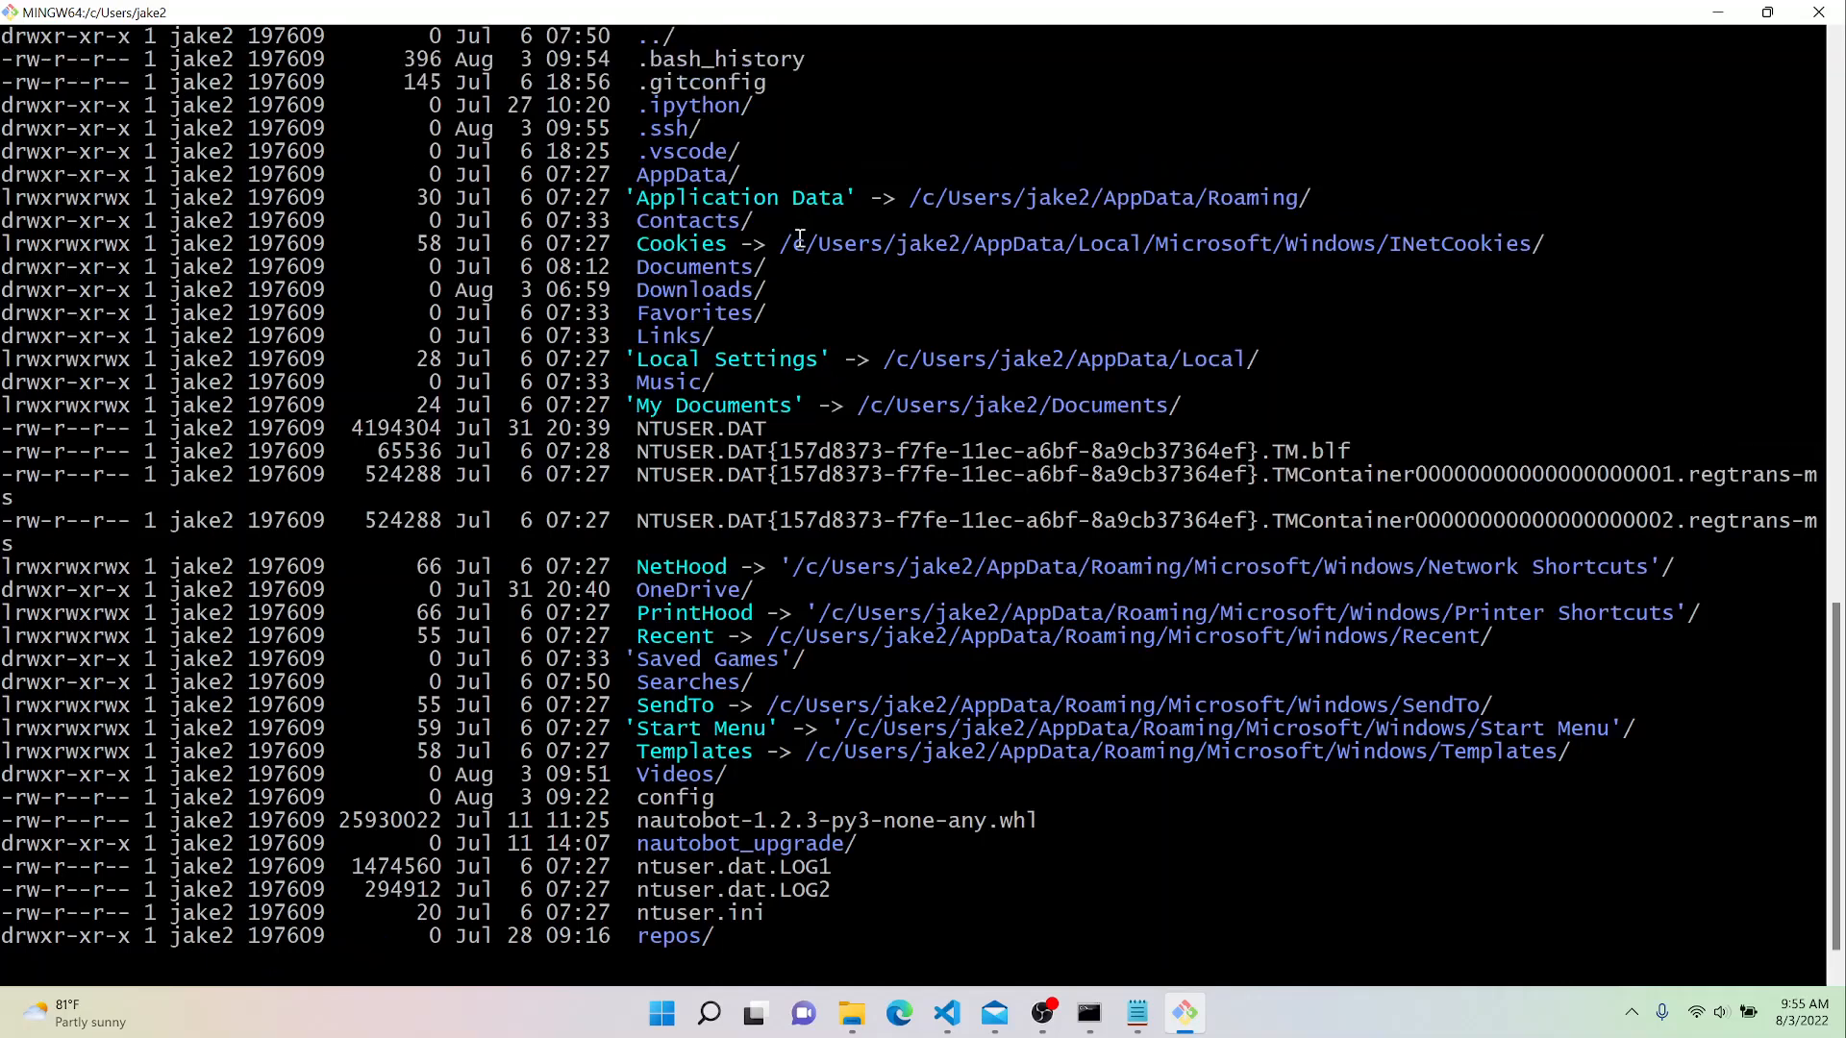
double_click(667, 126)
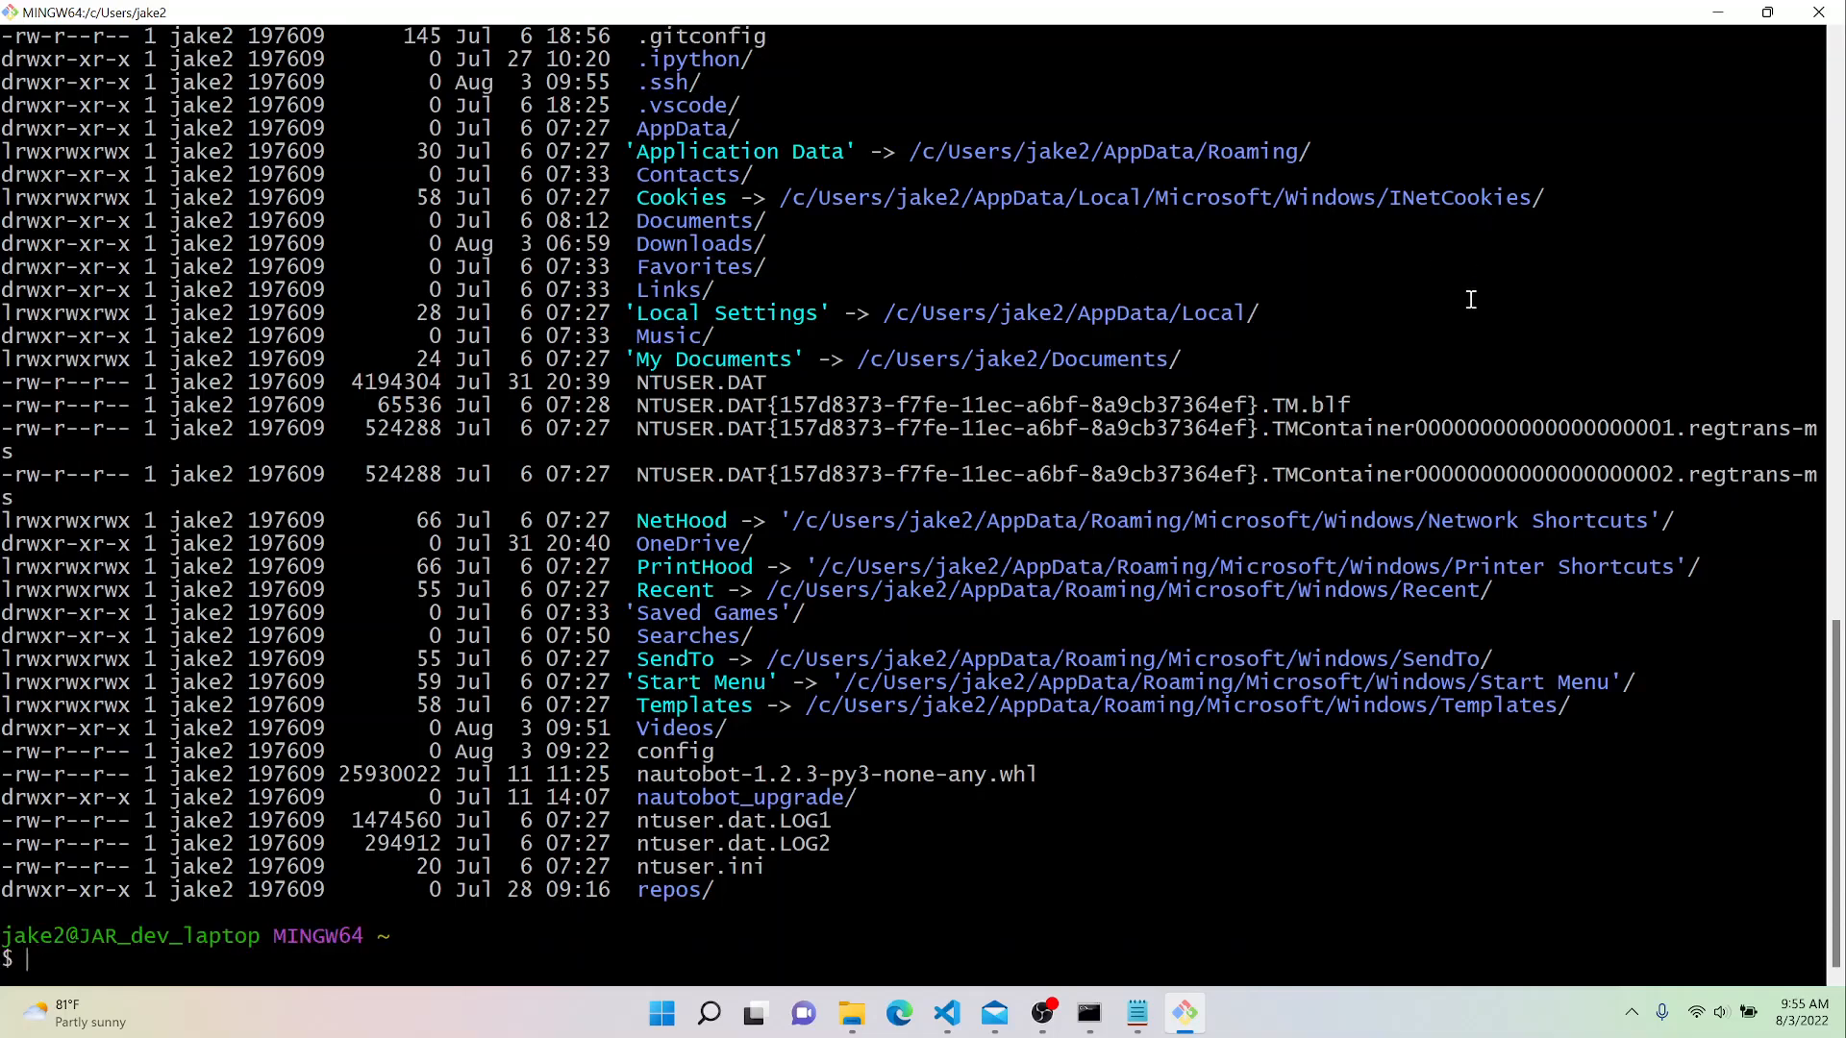
Change into .ssh and create an empty config file with touch
text(cd .ssh)
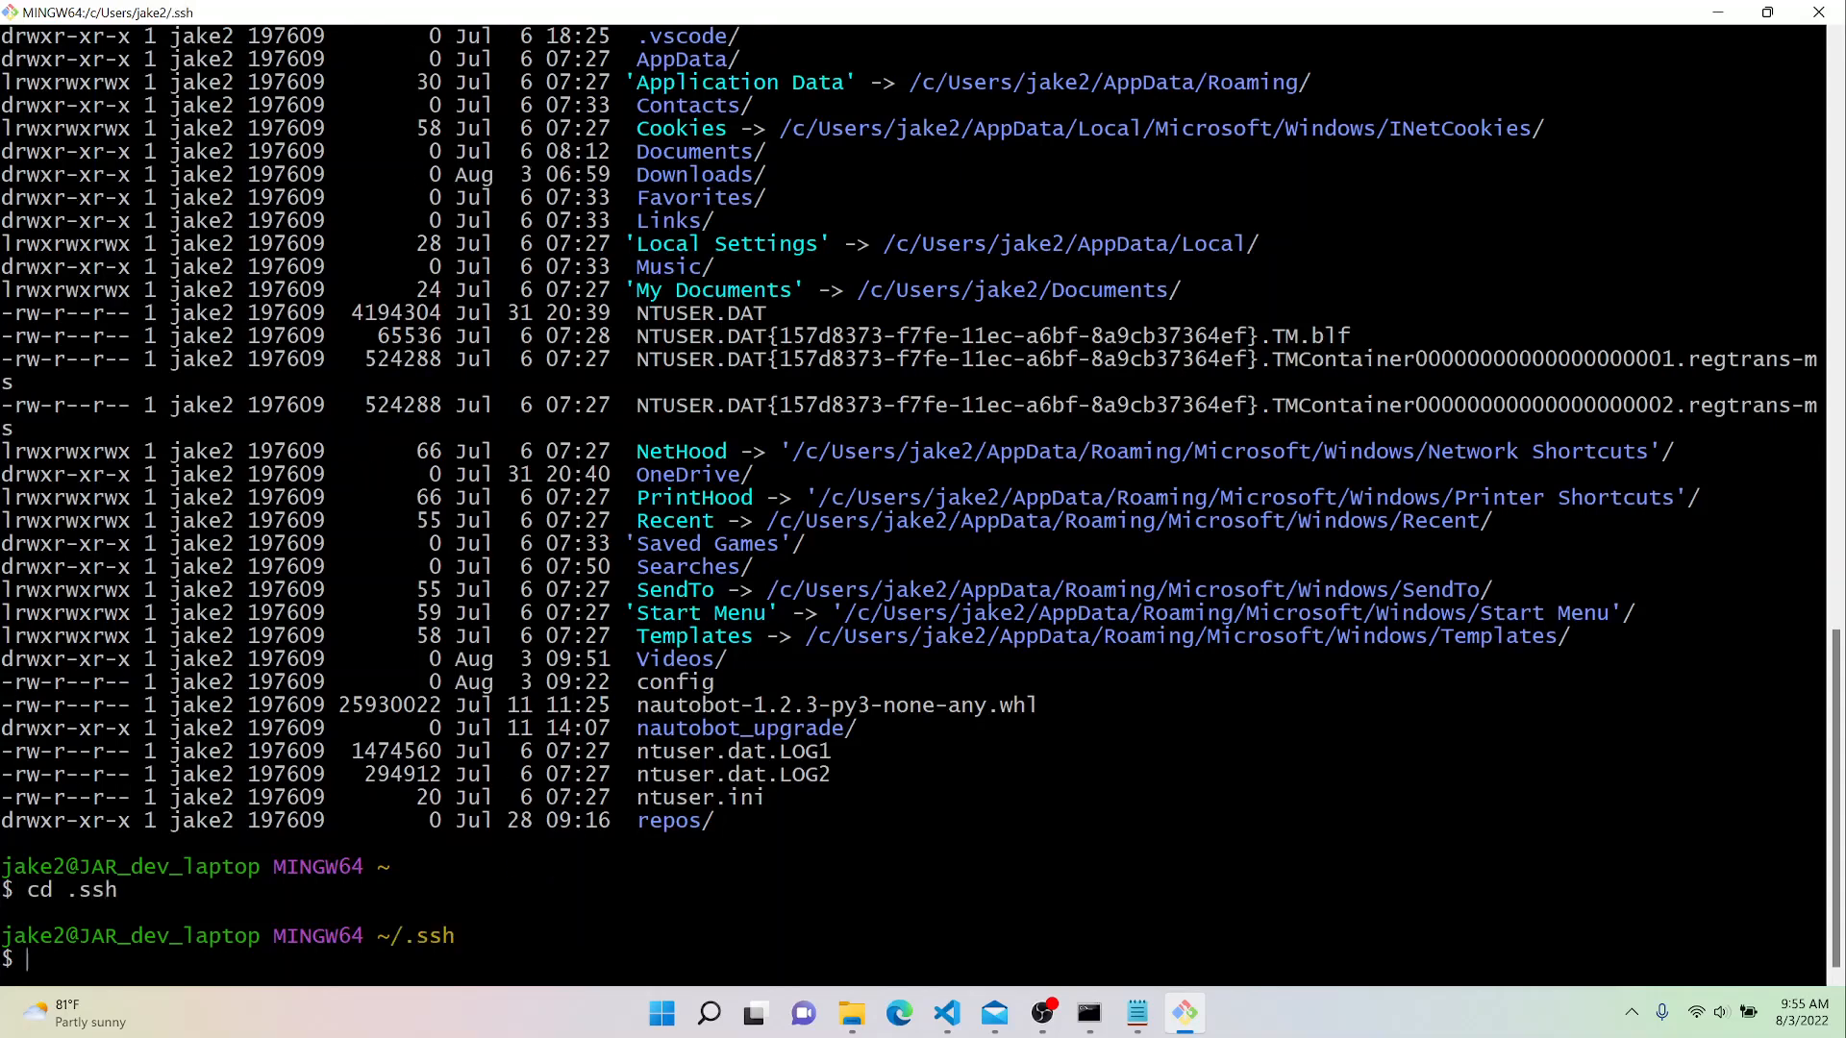
text(touch config)
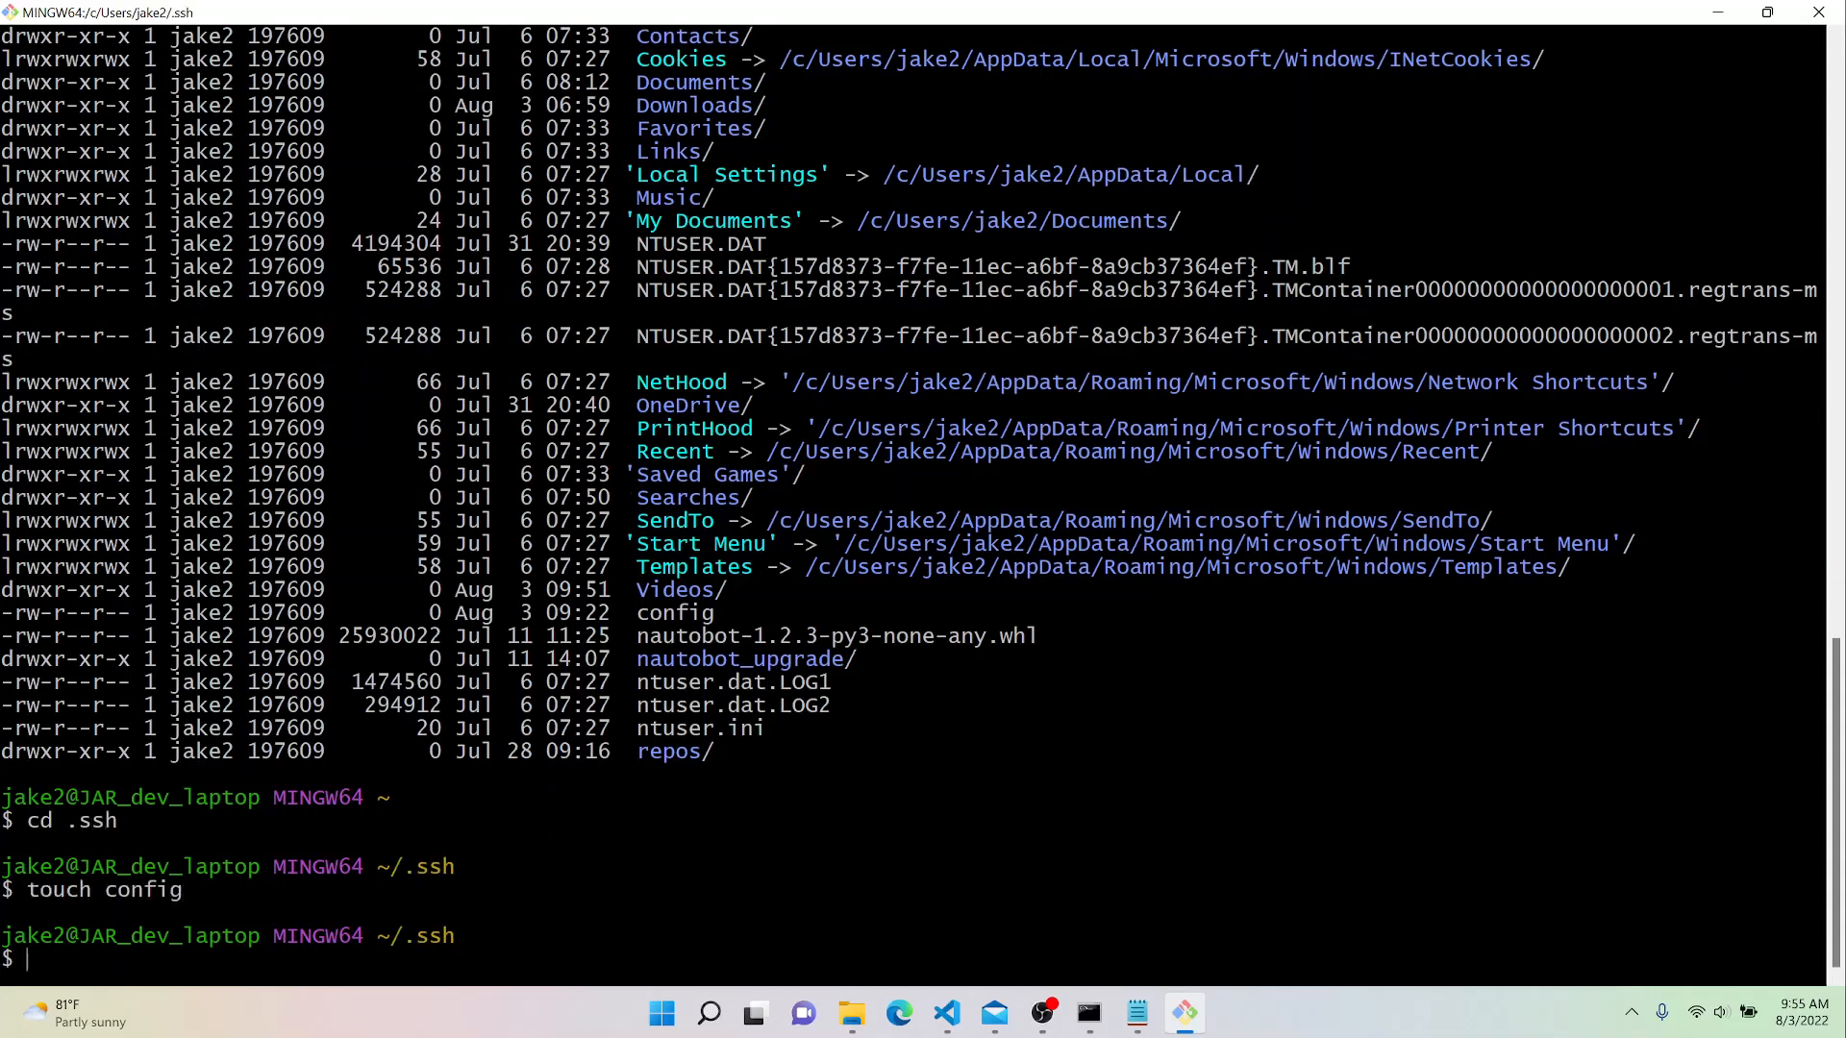
mouse_move(919, 957)
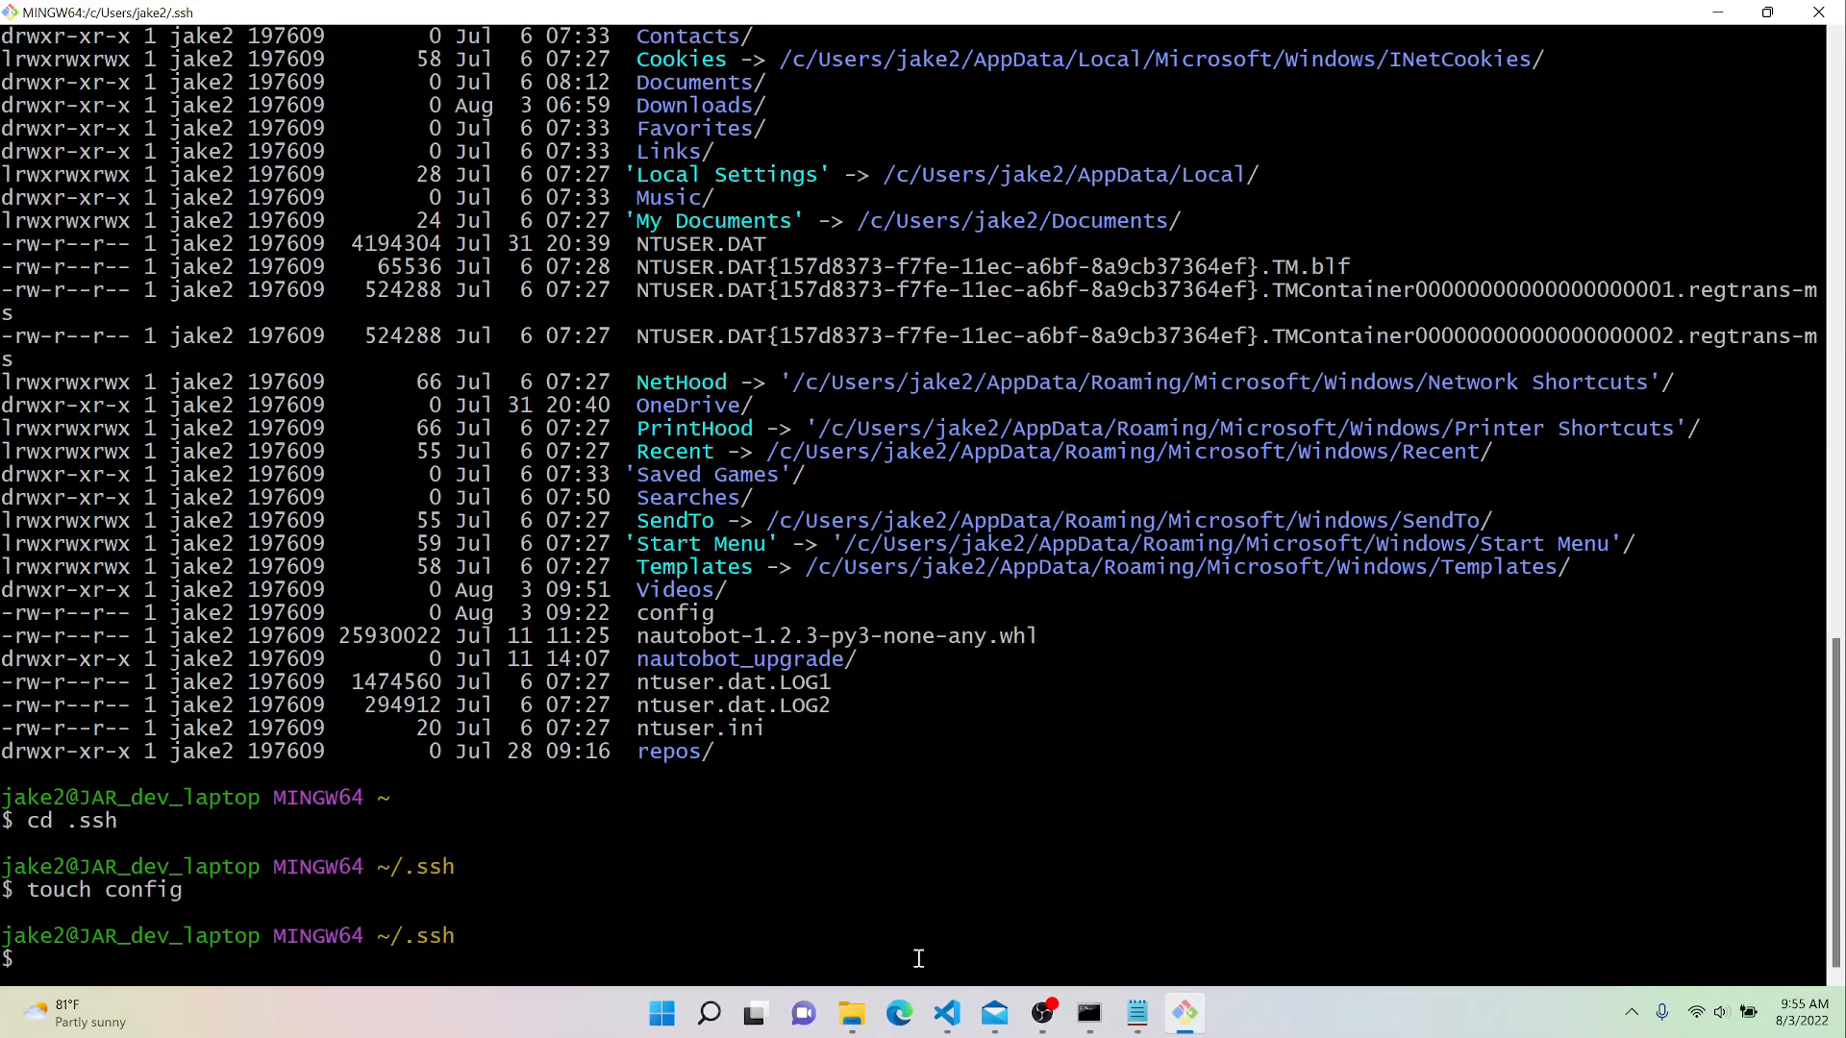
mouse_move(946, 1011)
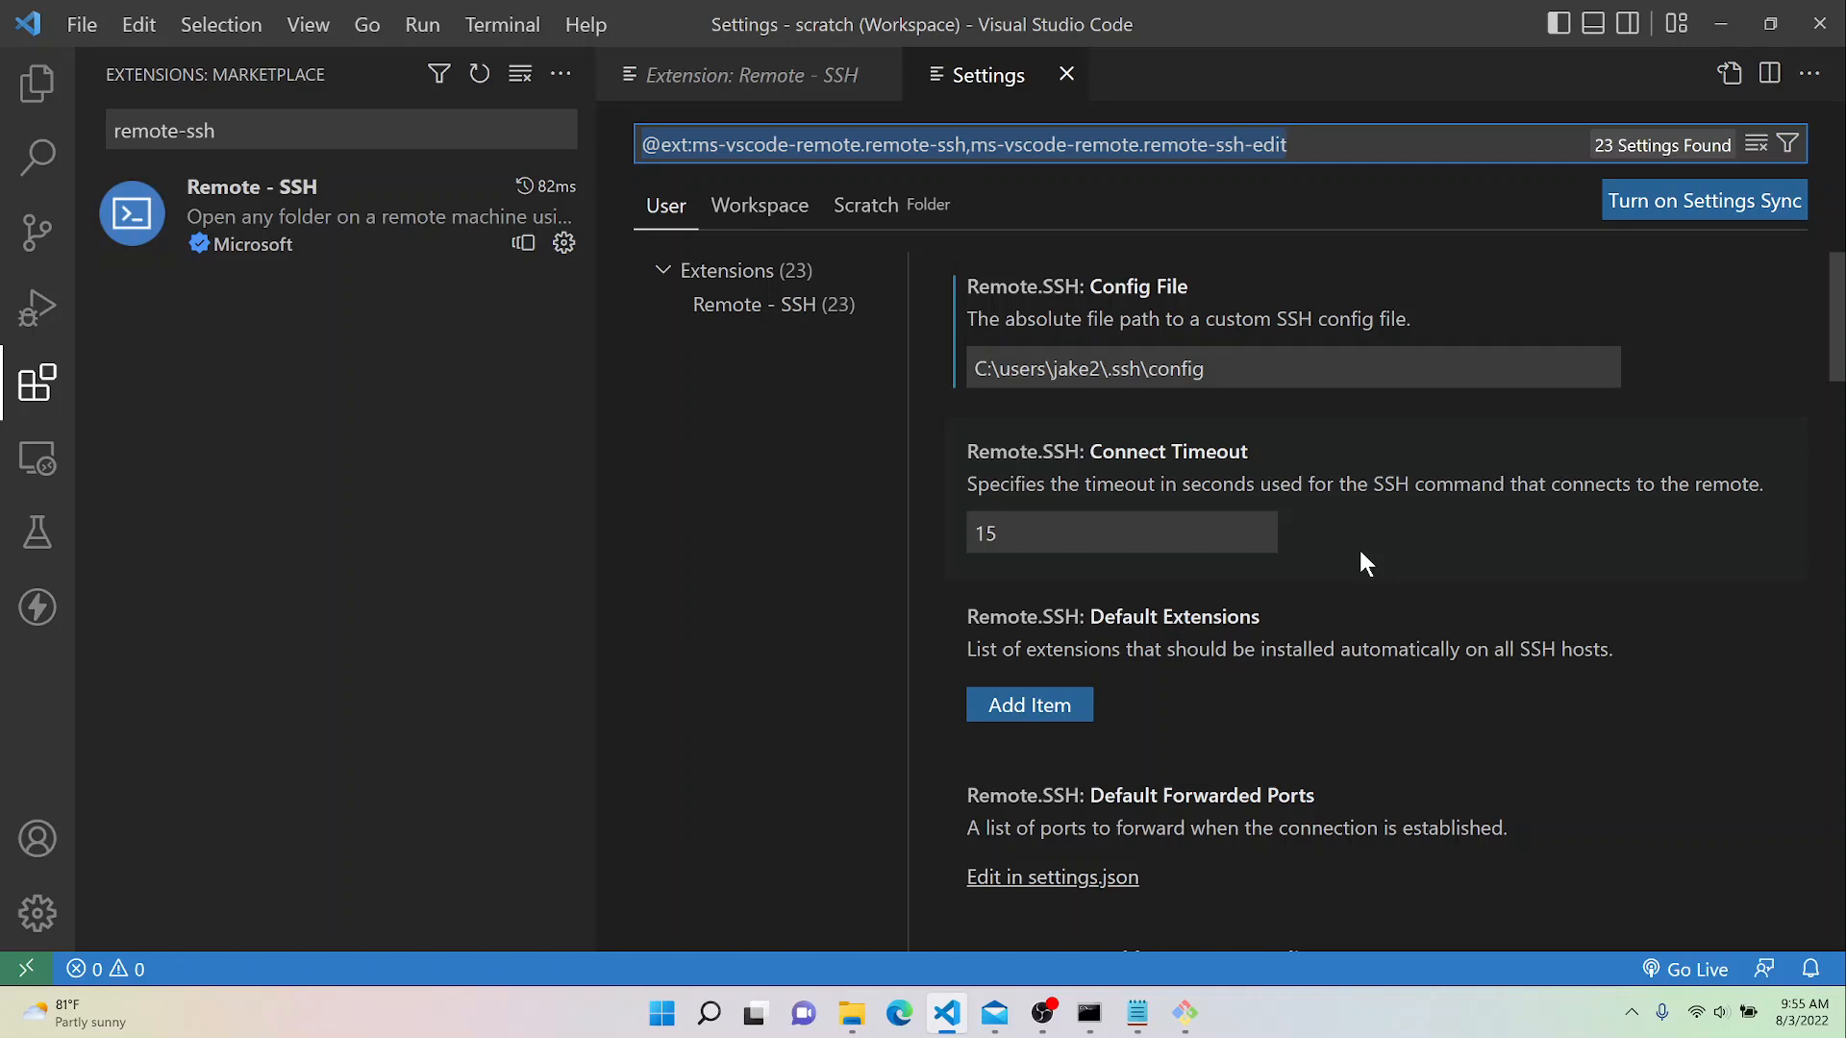
scroll(down, 3)
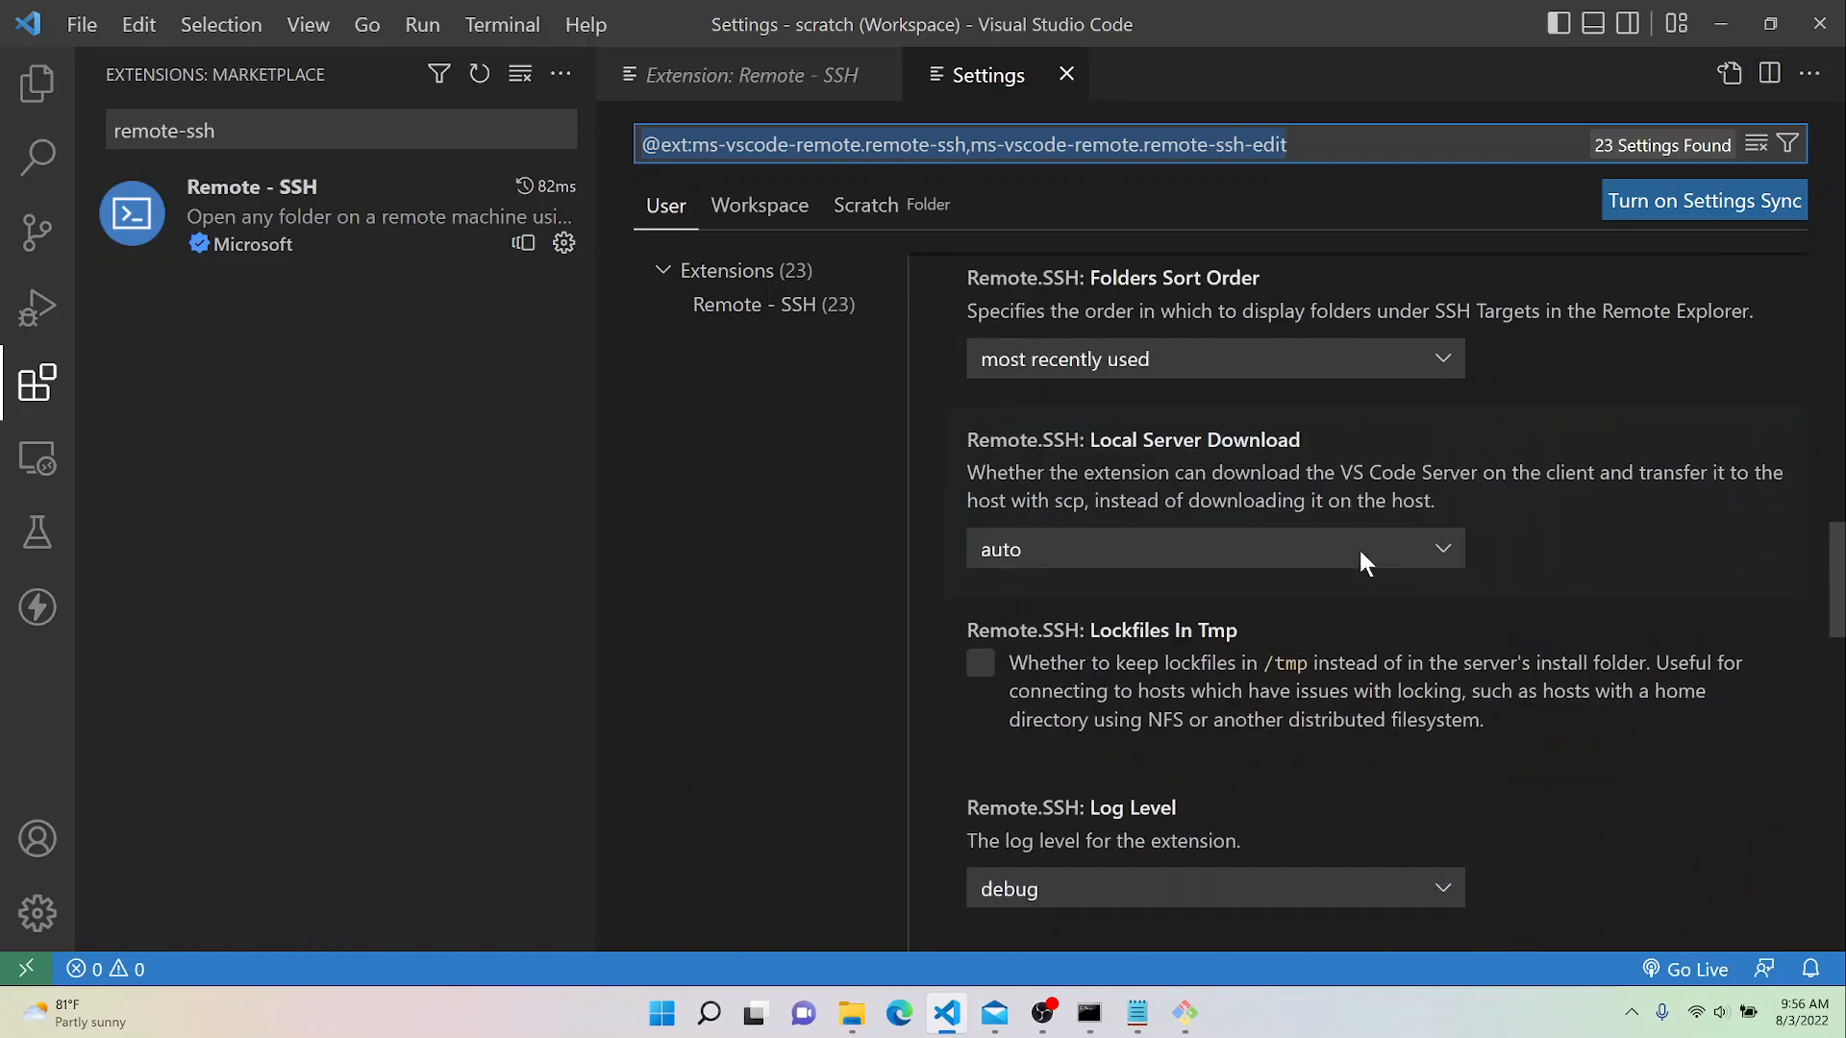
scroll(down, 3)
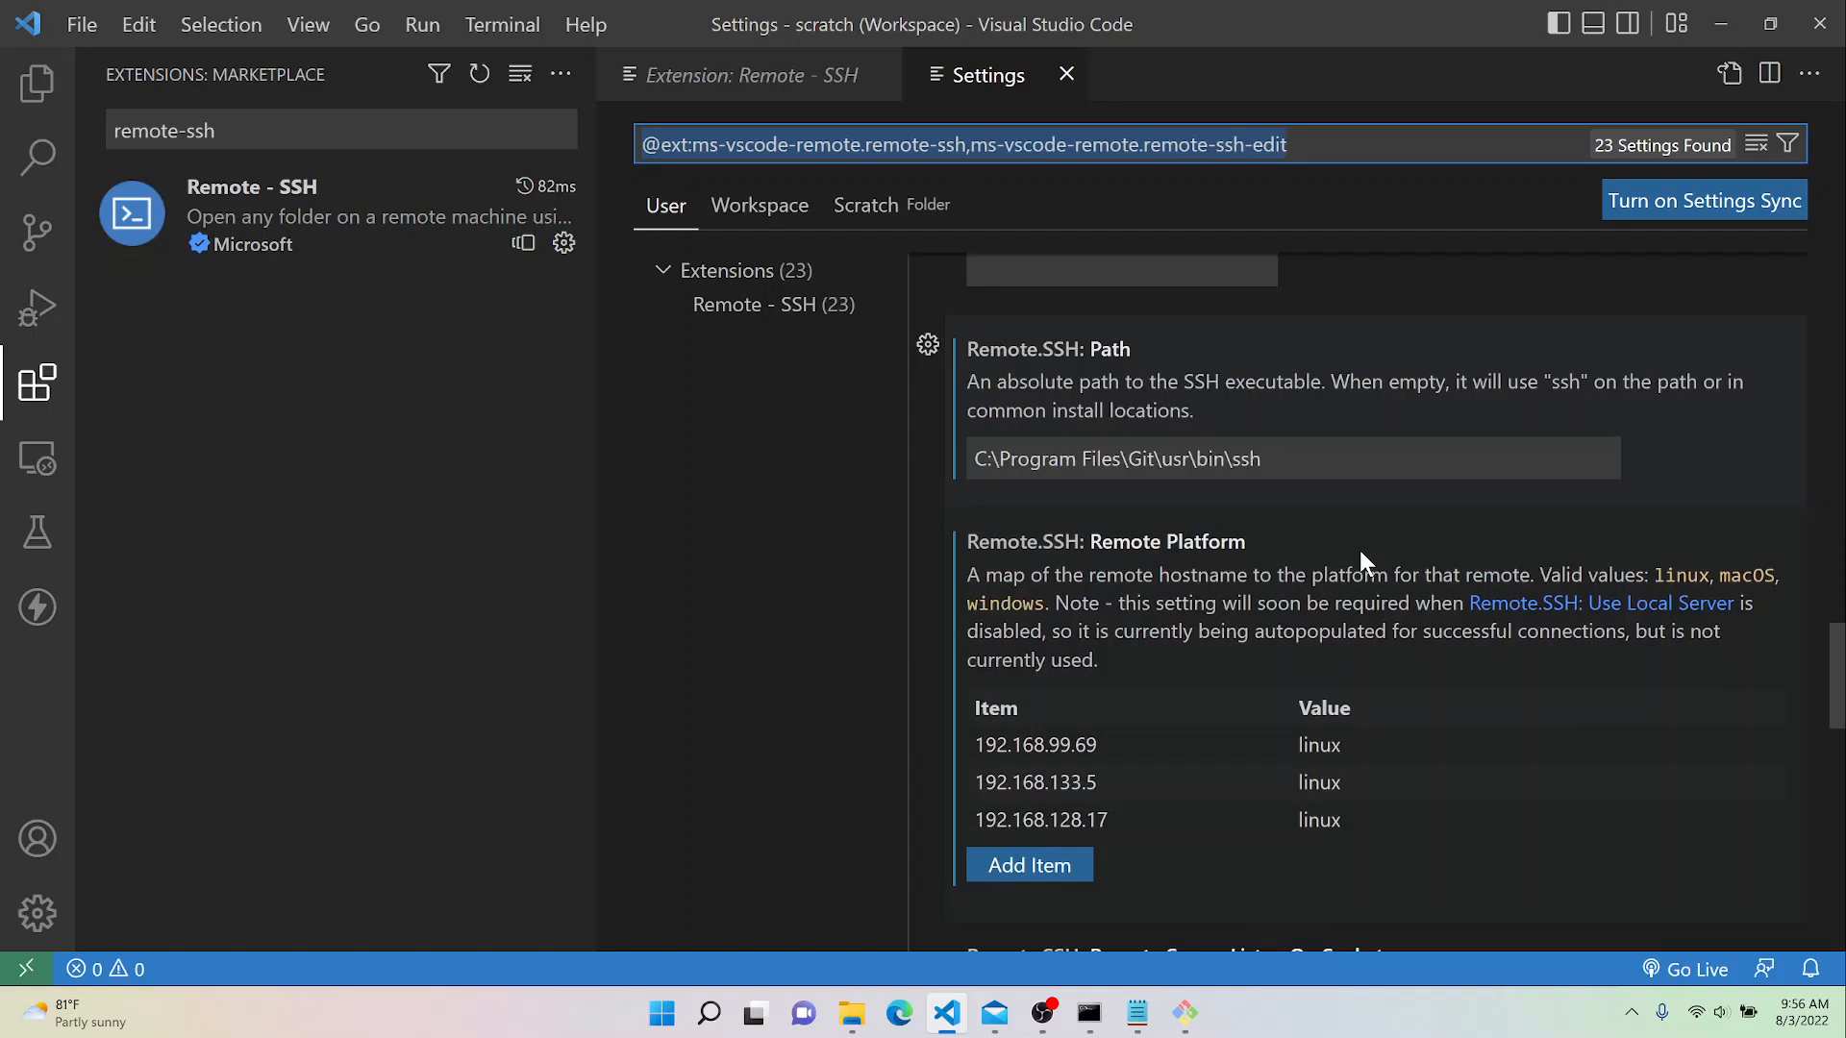
mouse_move(1182, 492)
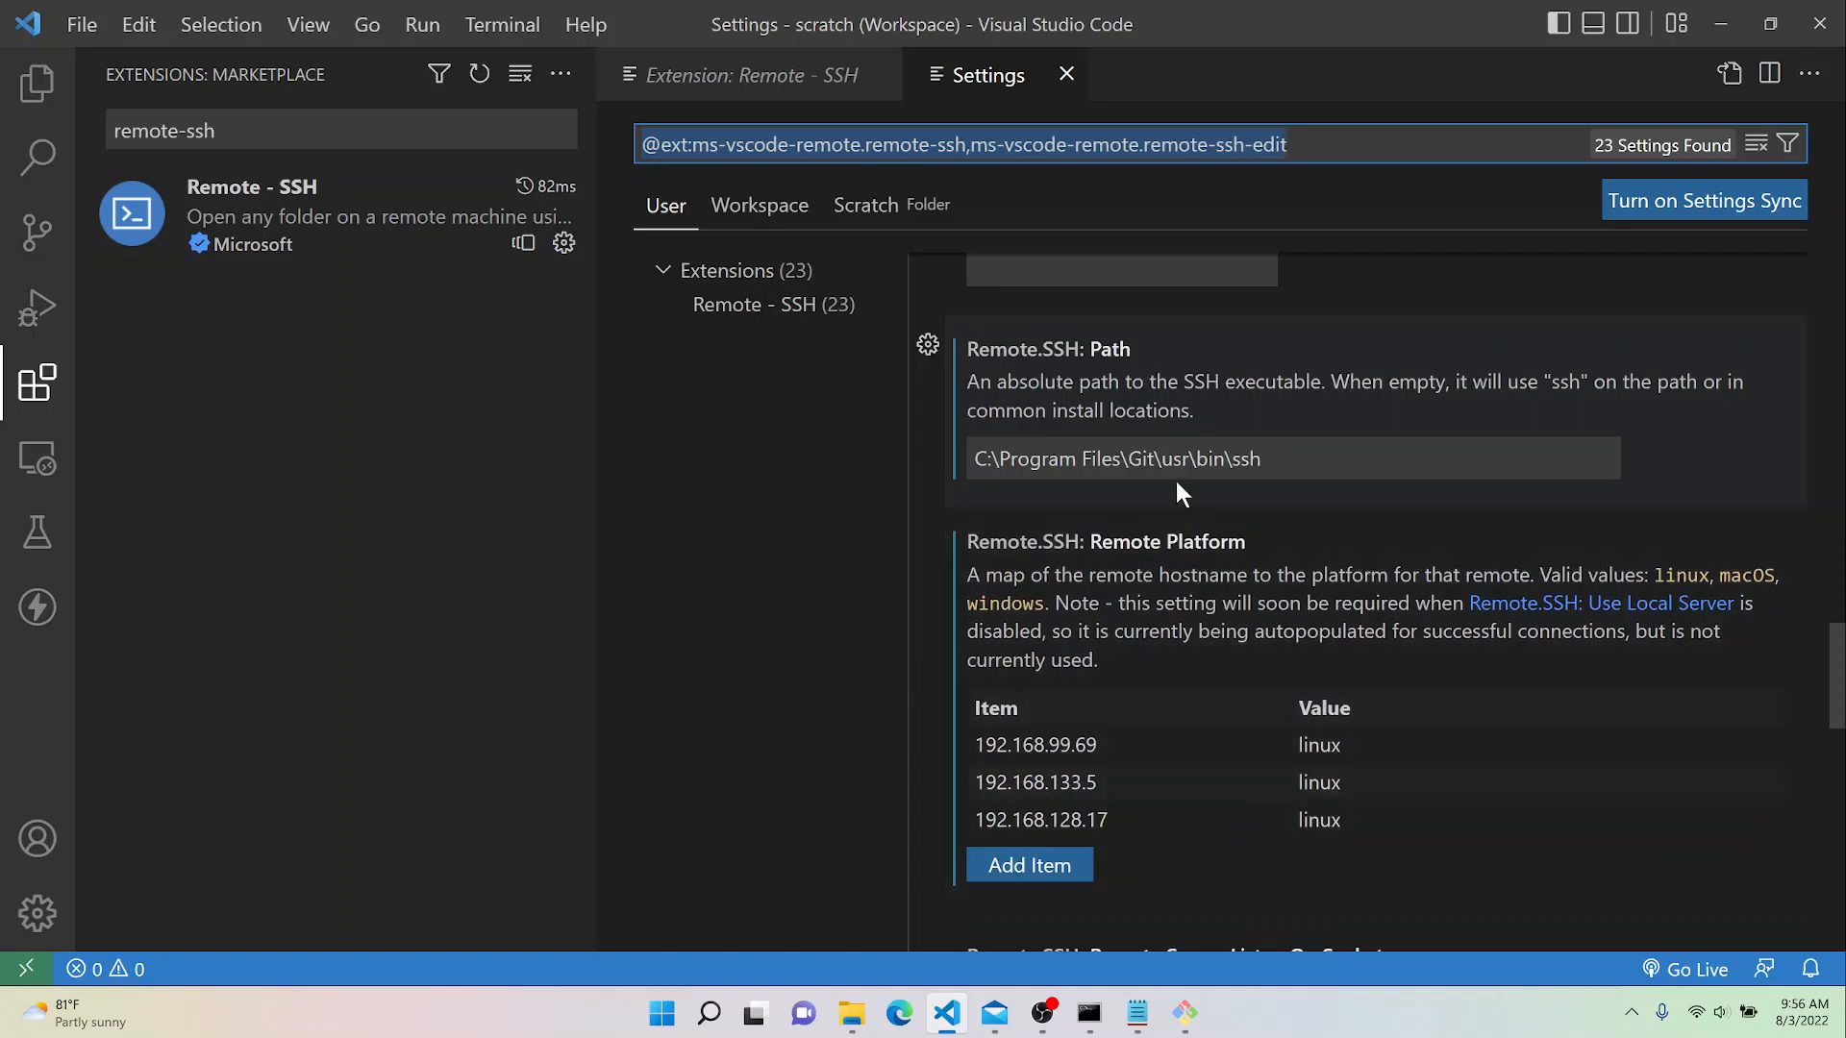
mouse_move(1125, 369)
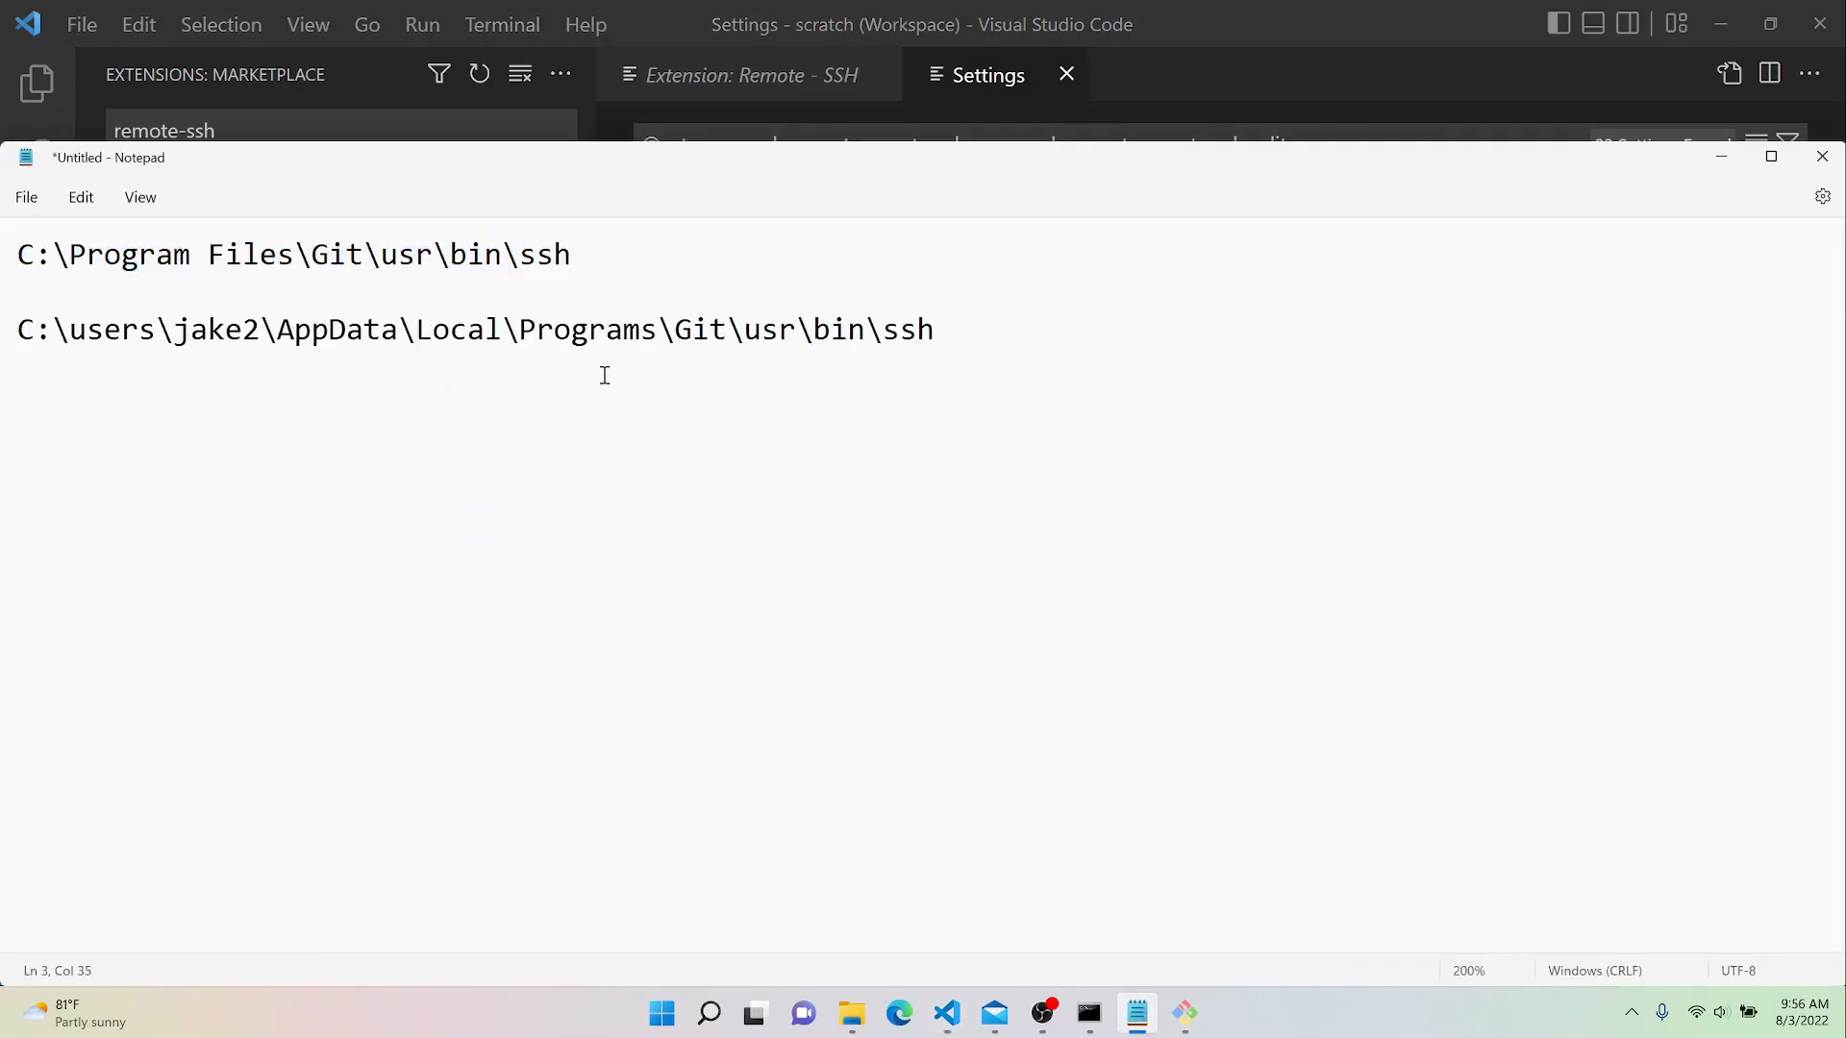
mouse_move(344, 310)
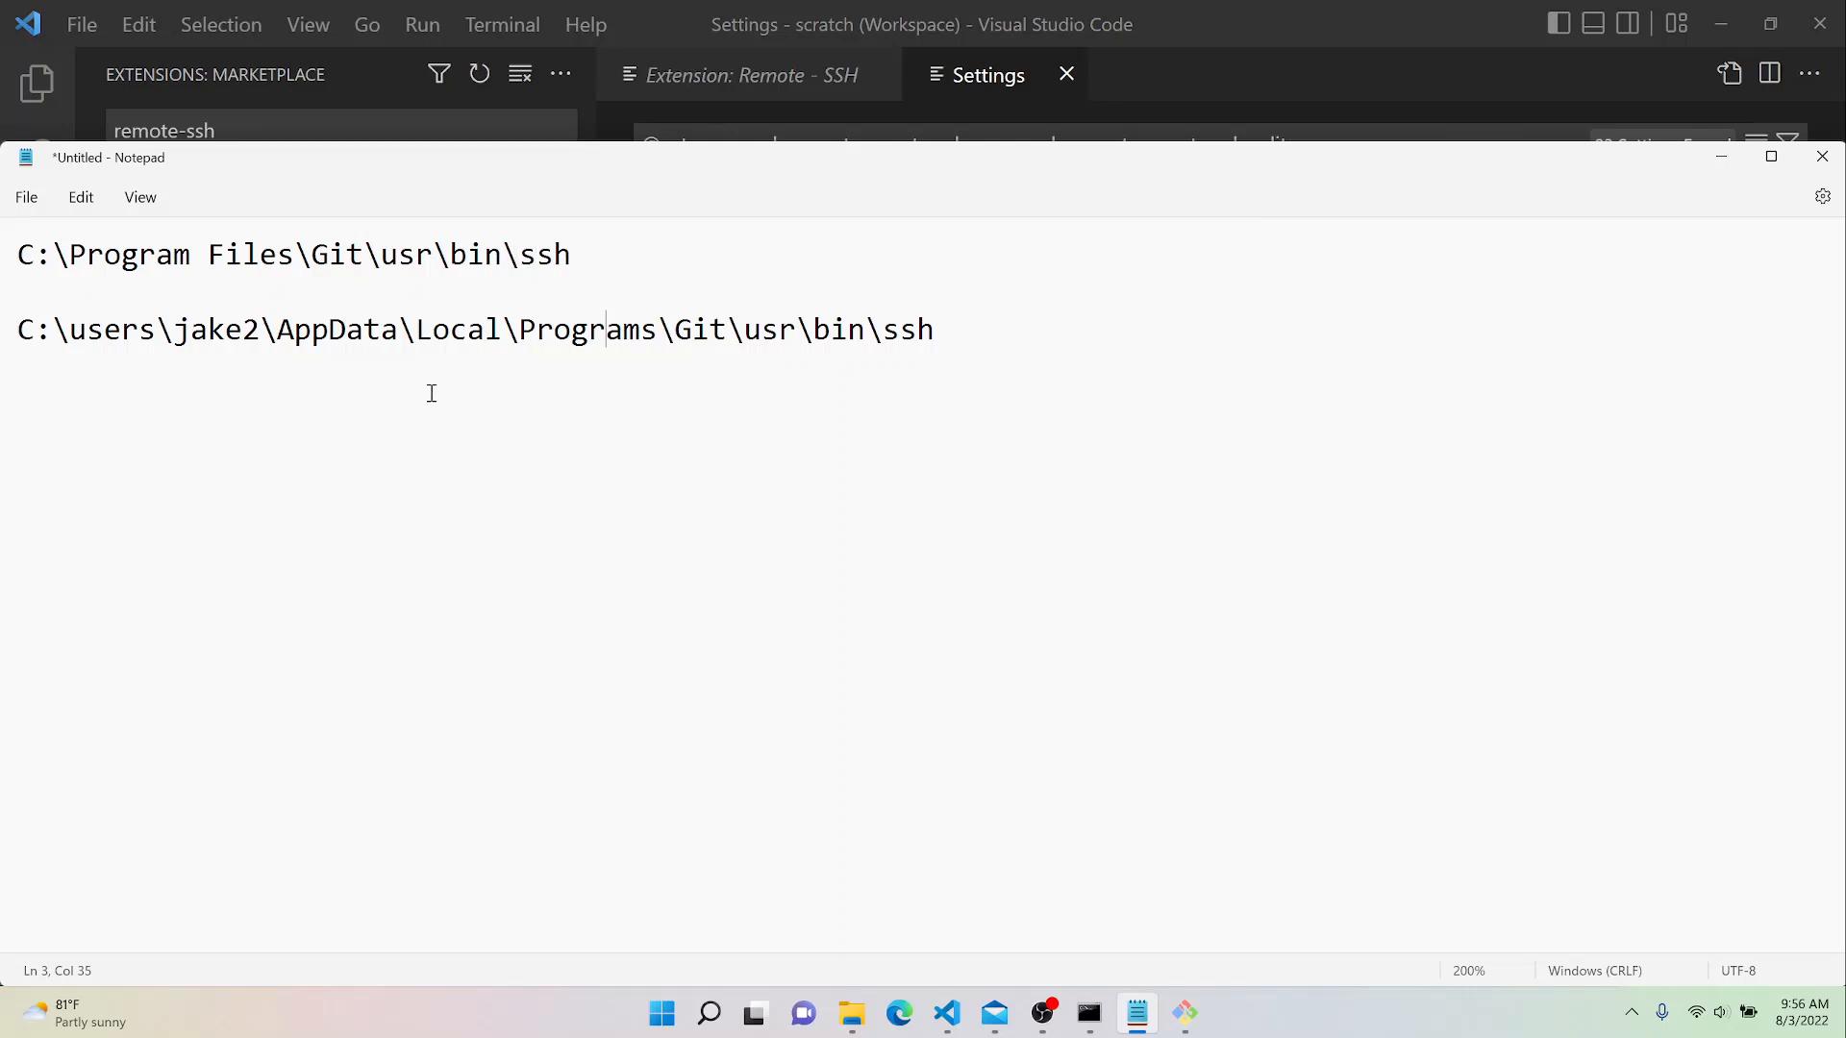
mouse_move(142, 432)
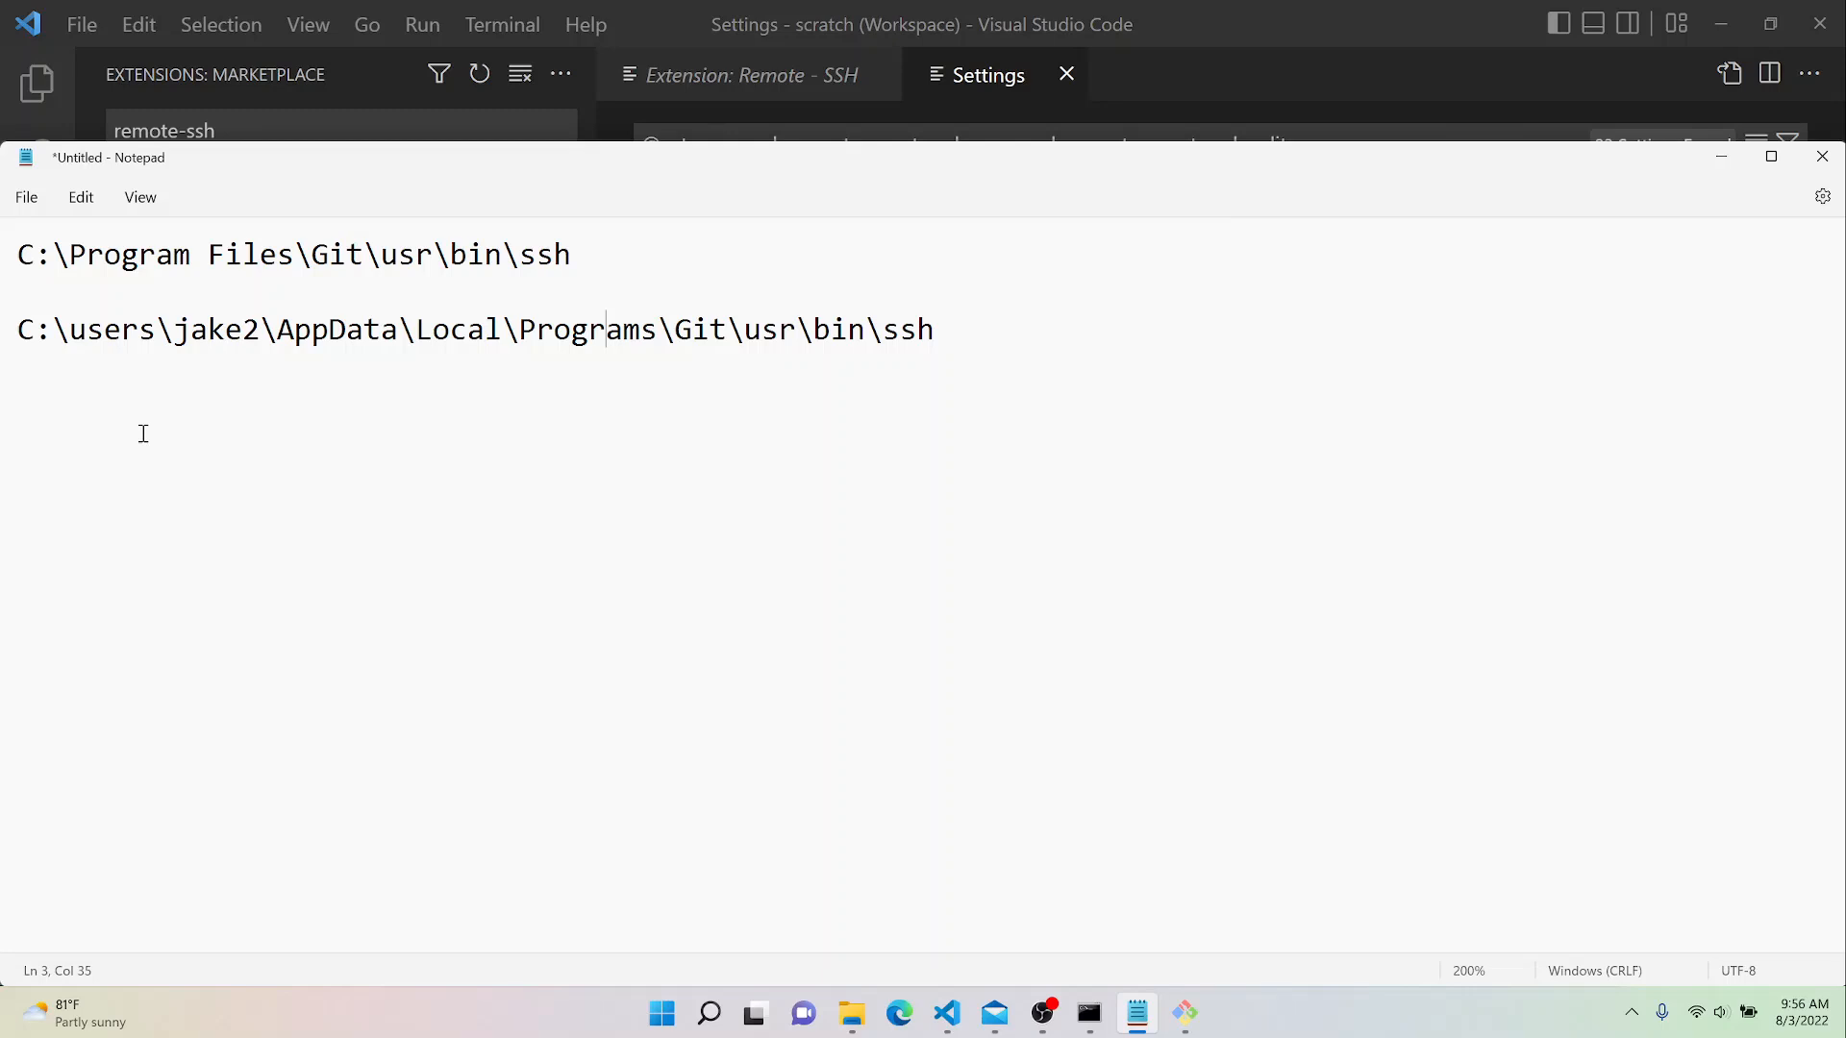
mouse_move(300, 357)
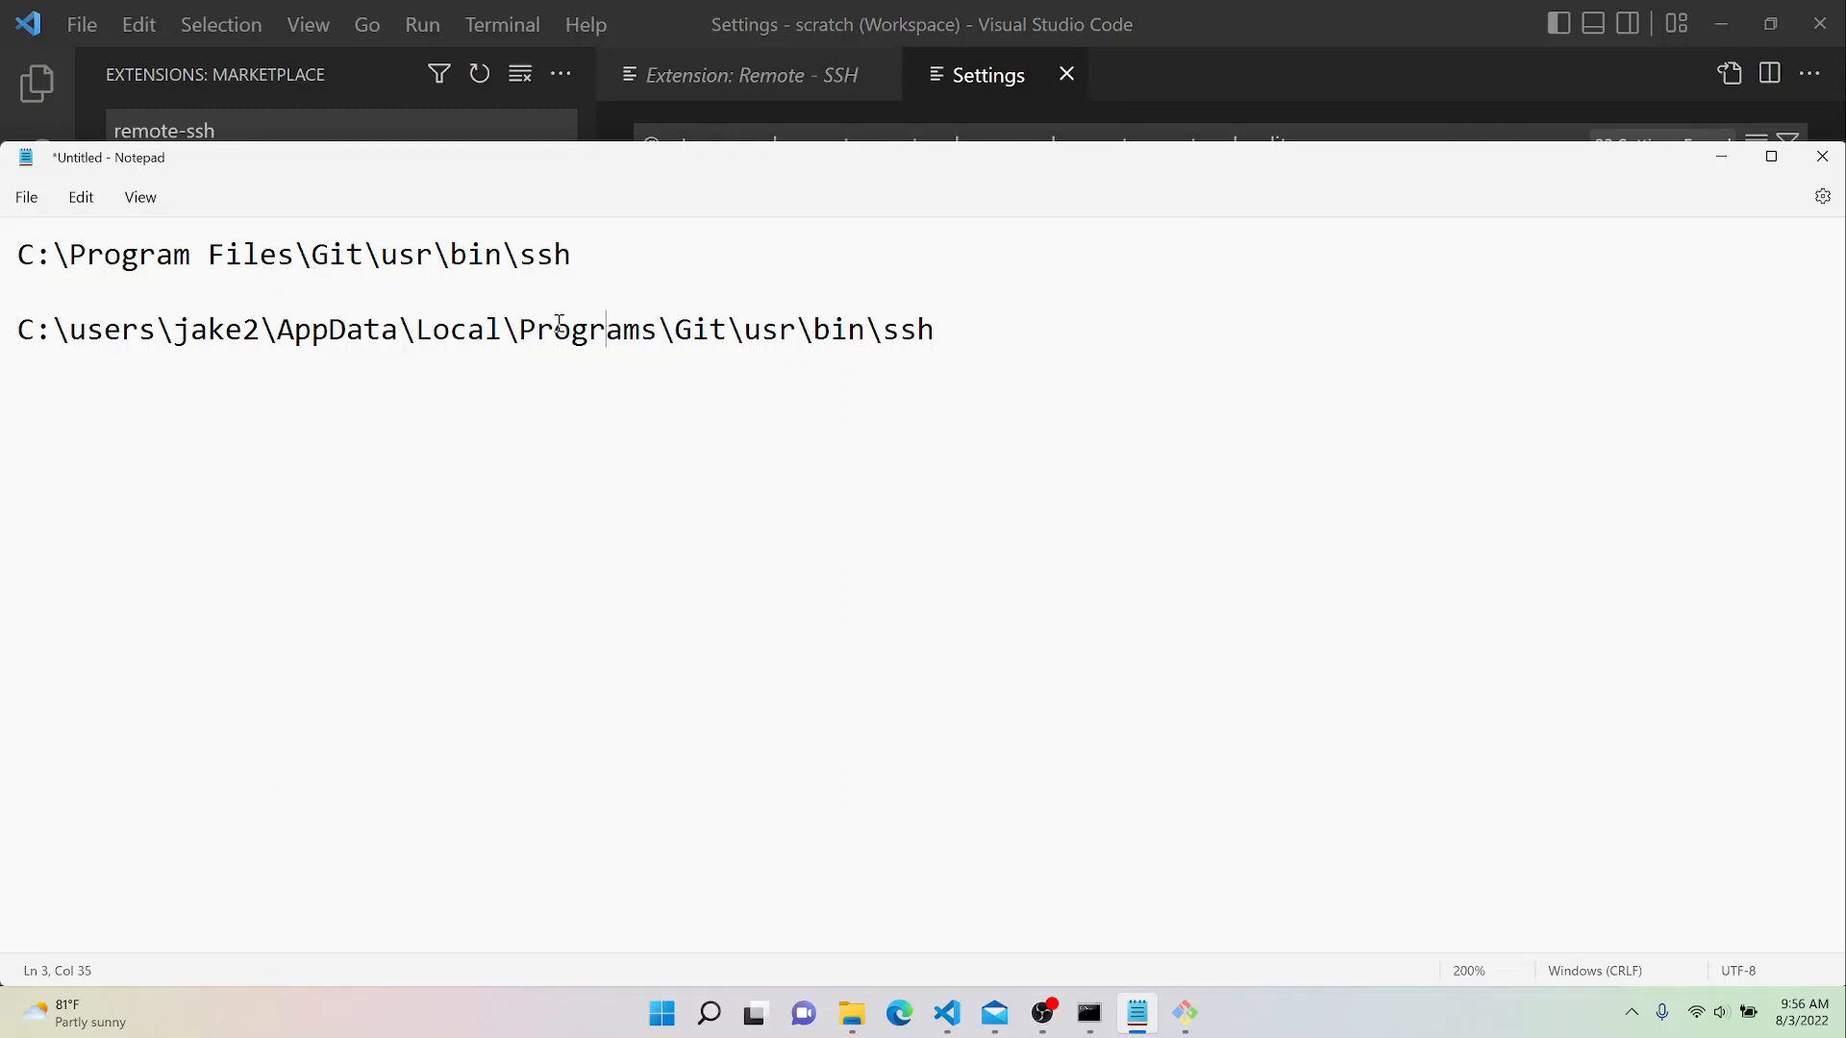
mouse_move(775, 327)
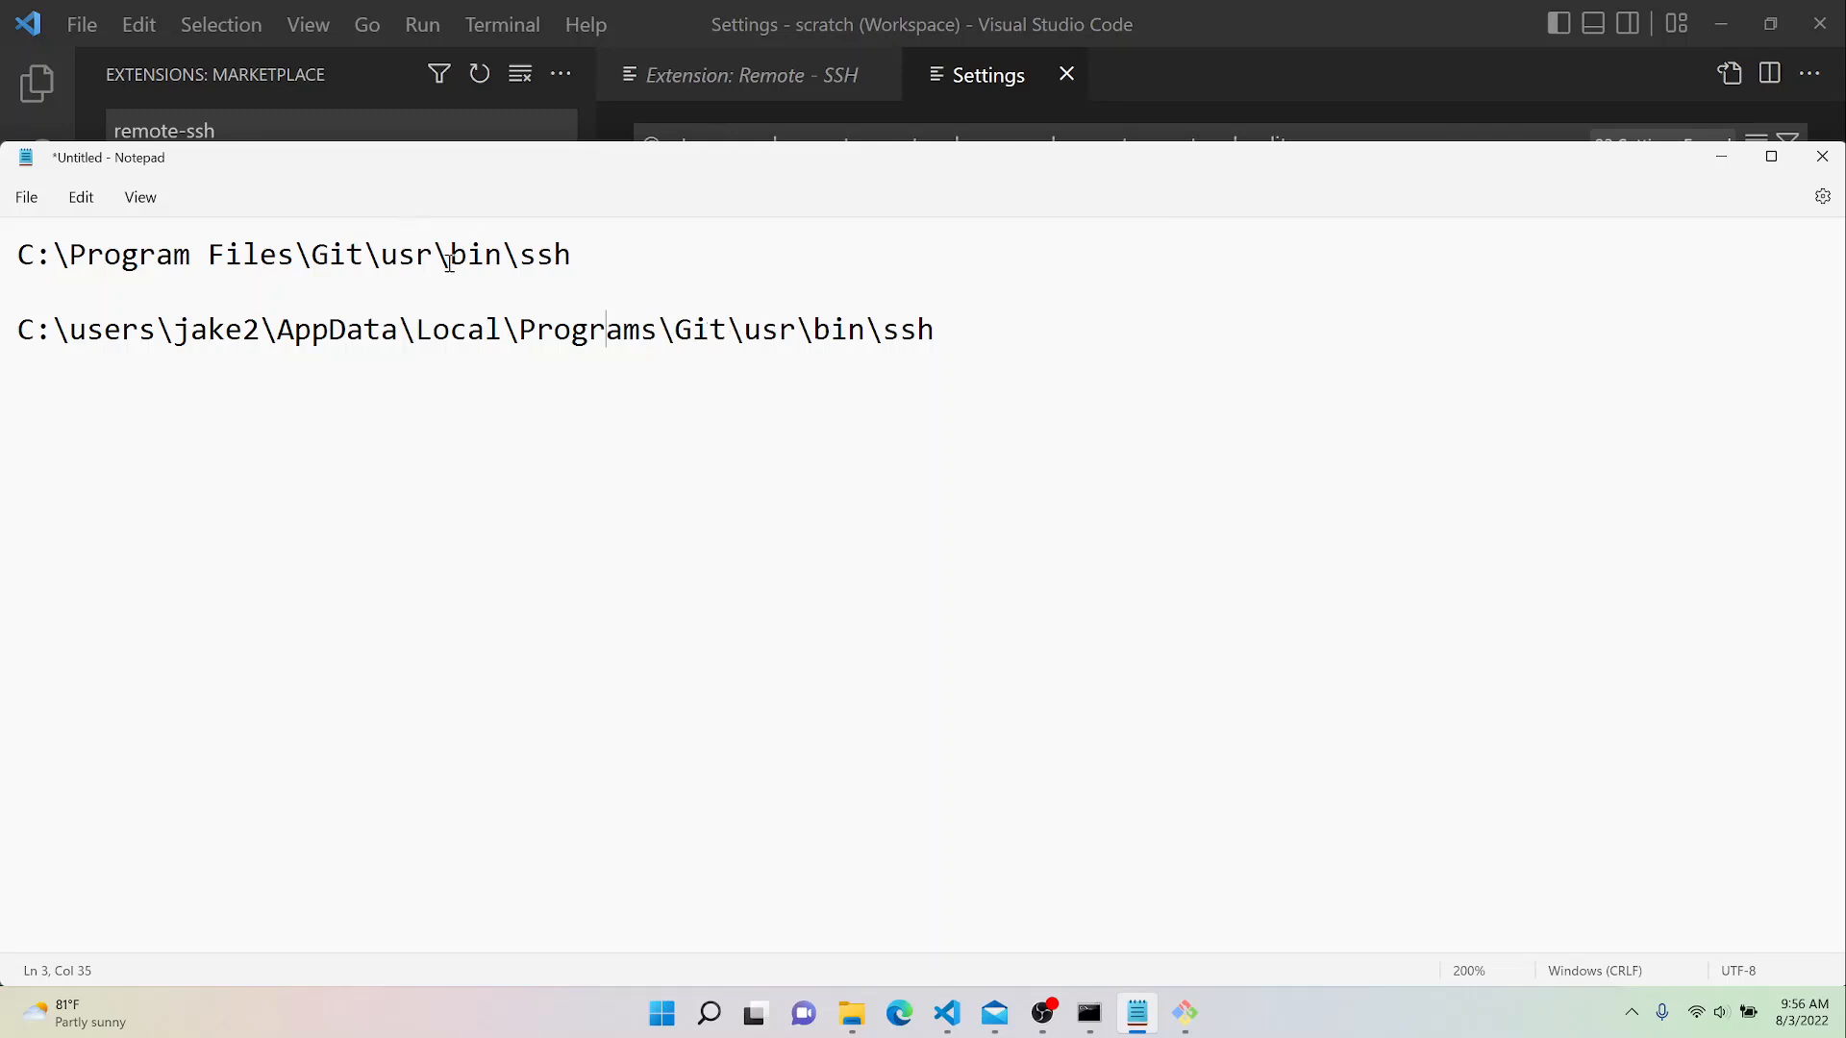
mouse_move(1023, 358)
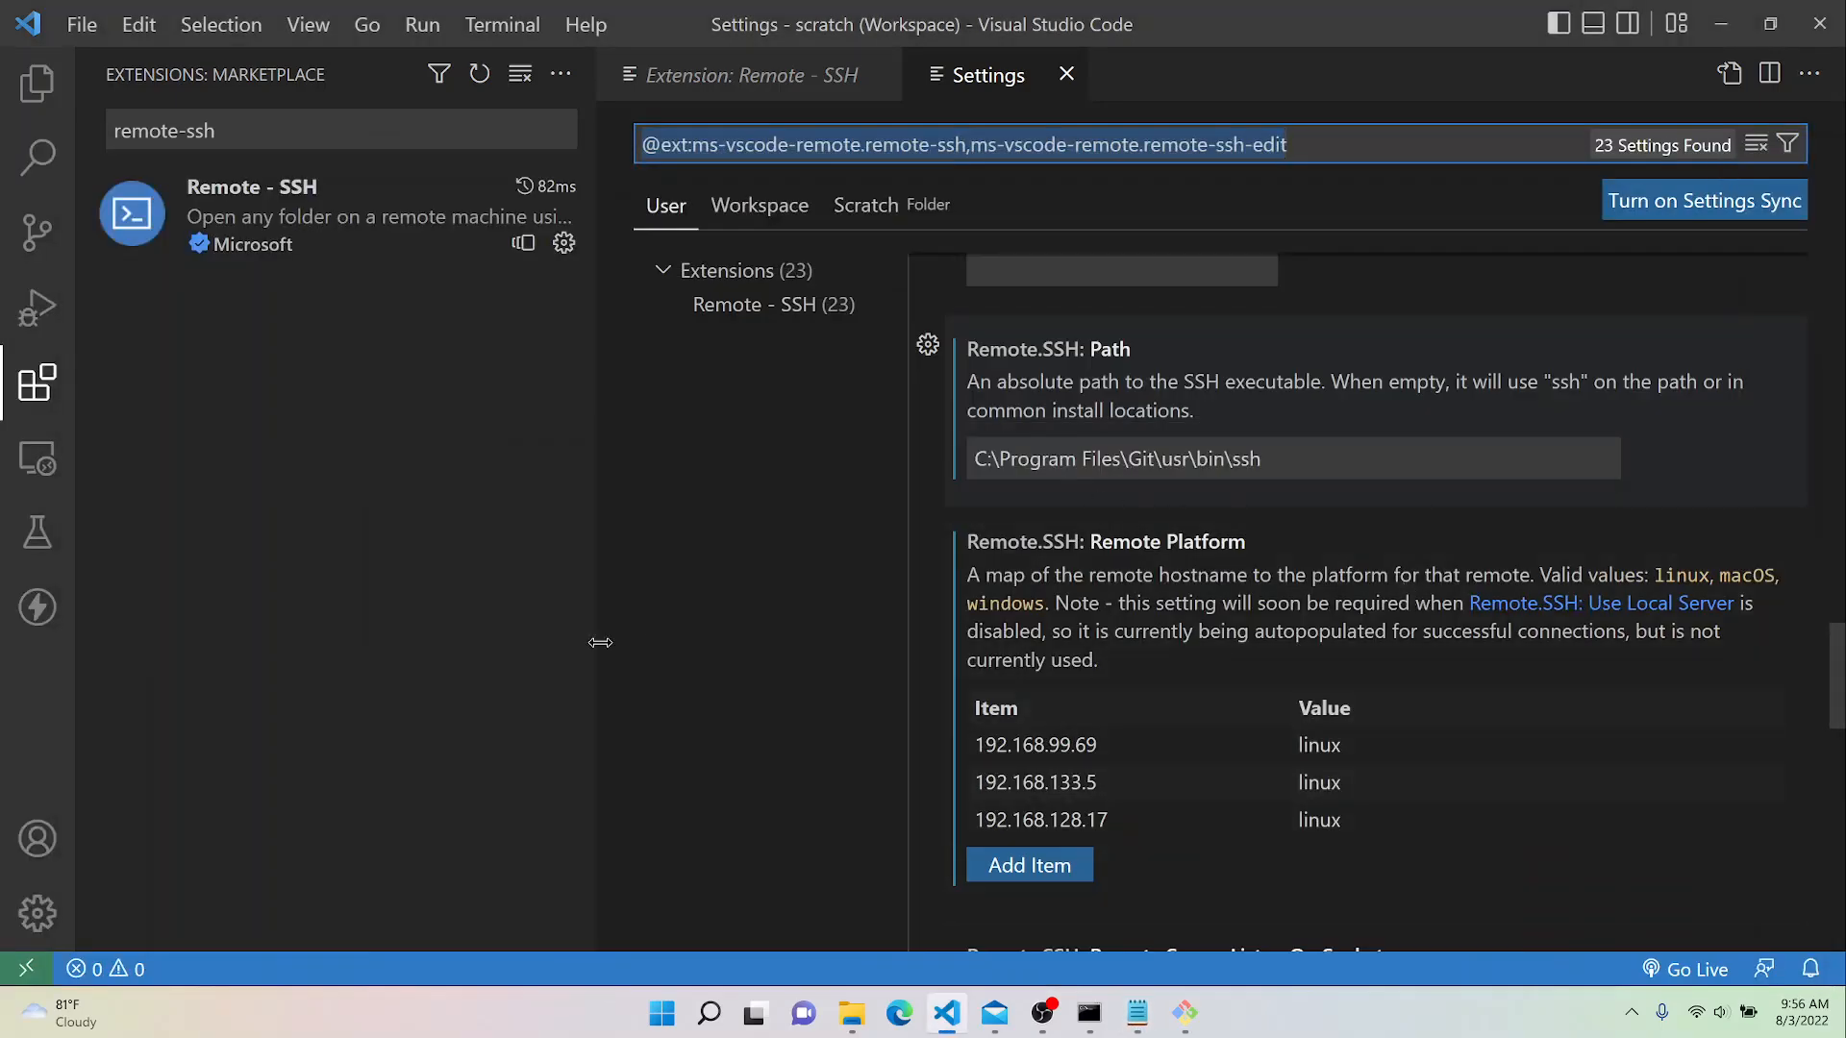
mouse_move(753, 671)
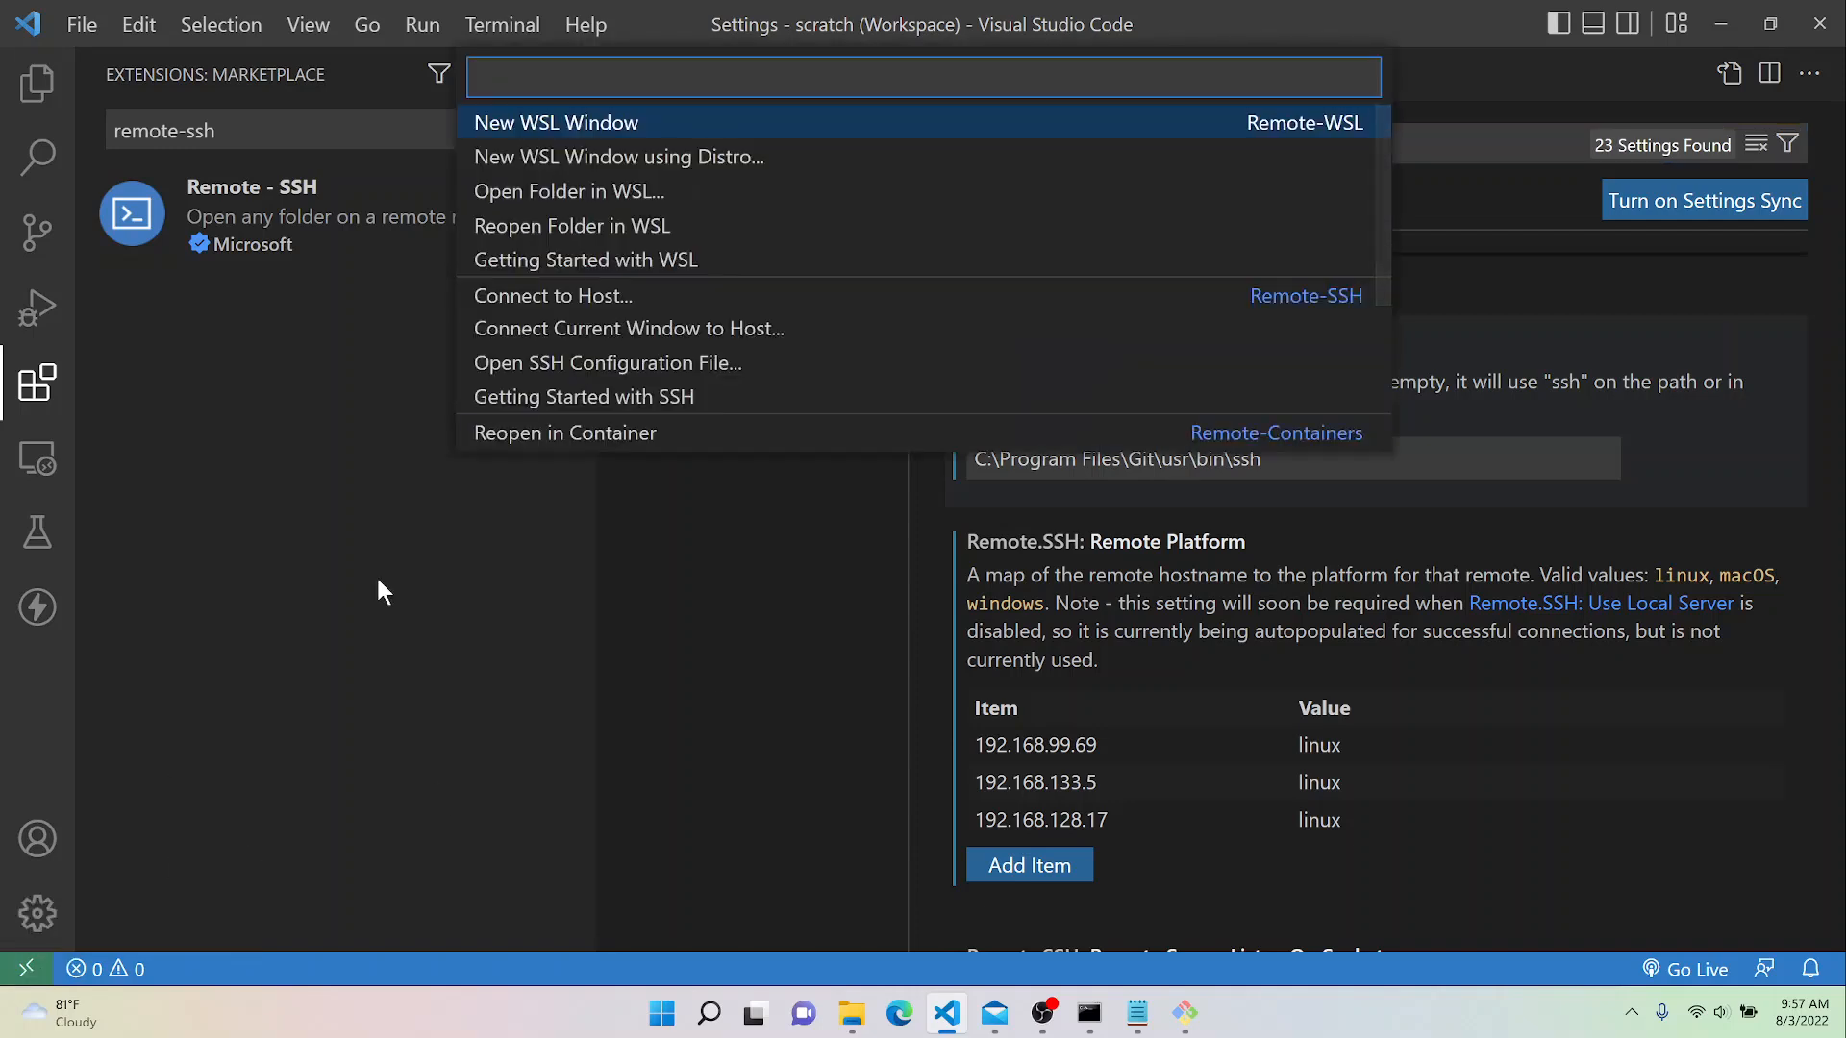
click(551, 296)
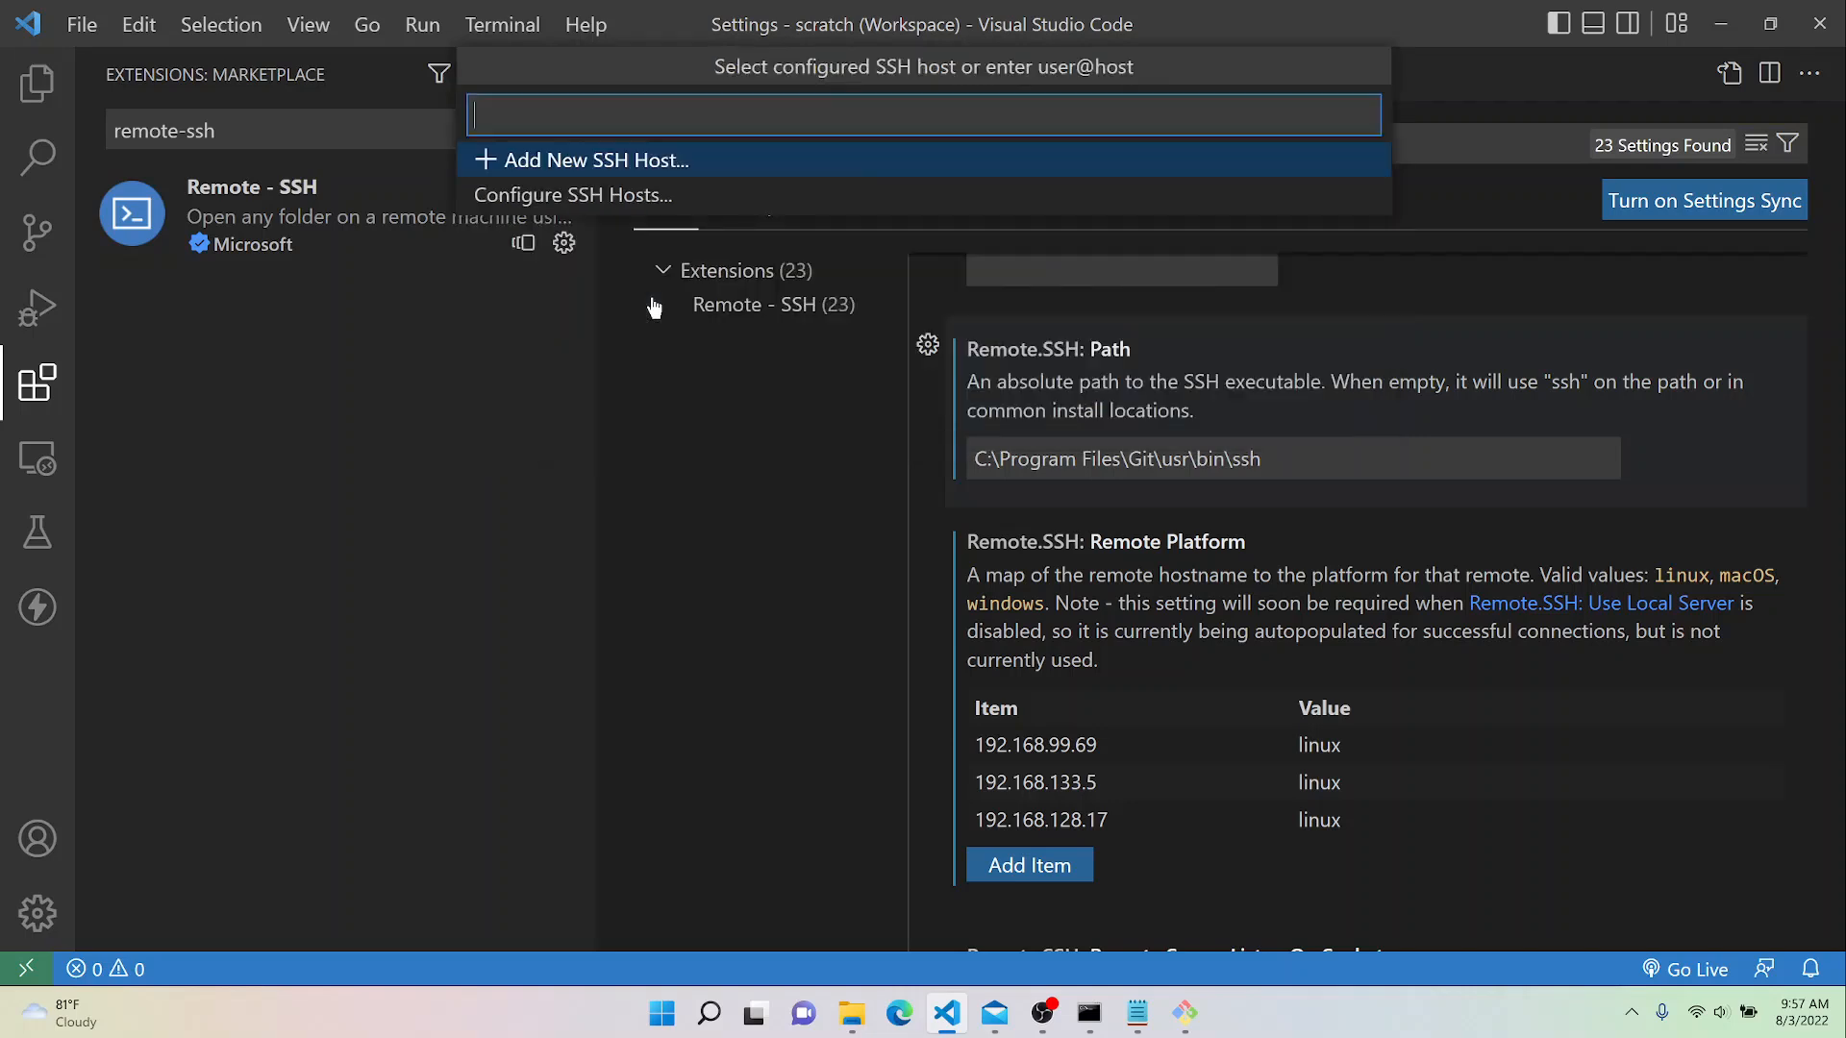
text(root)
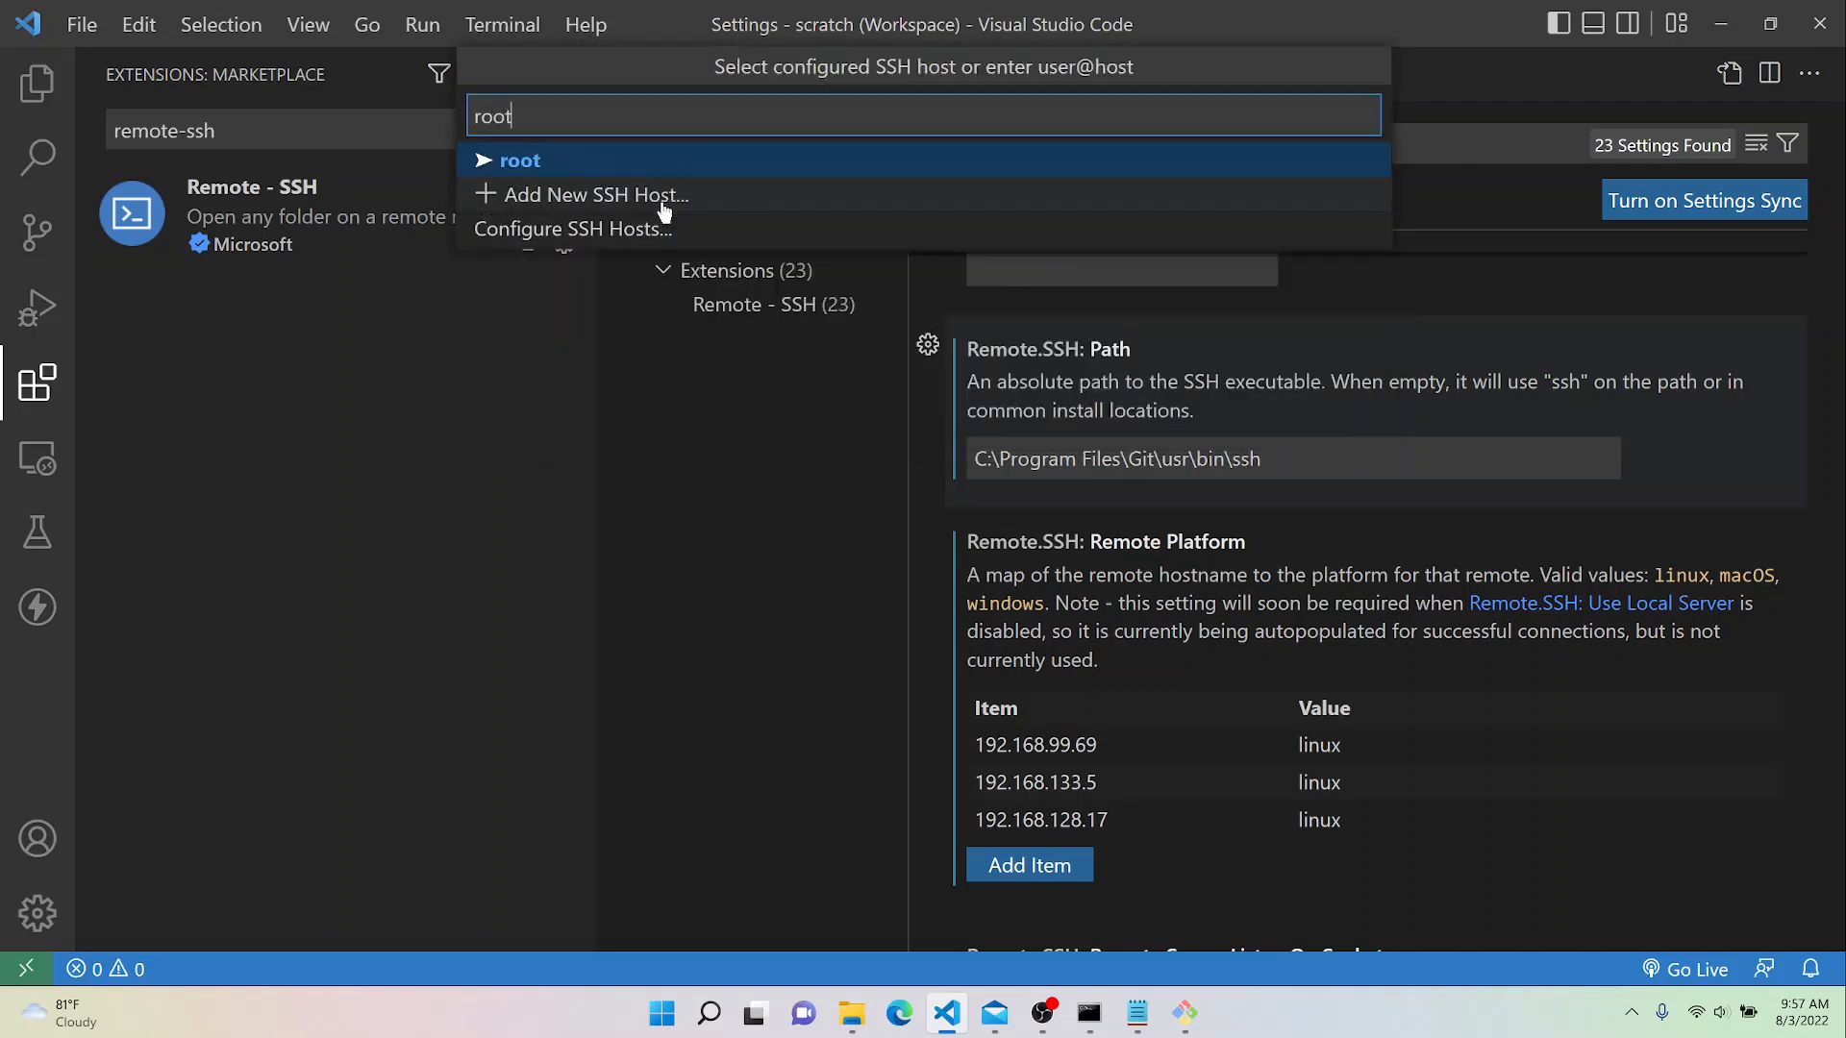
text(@192.168)
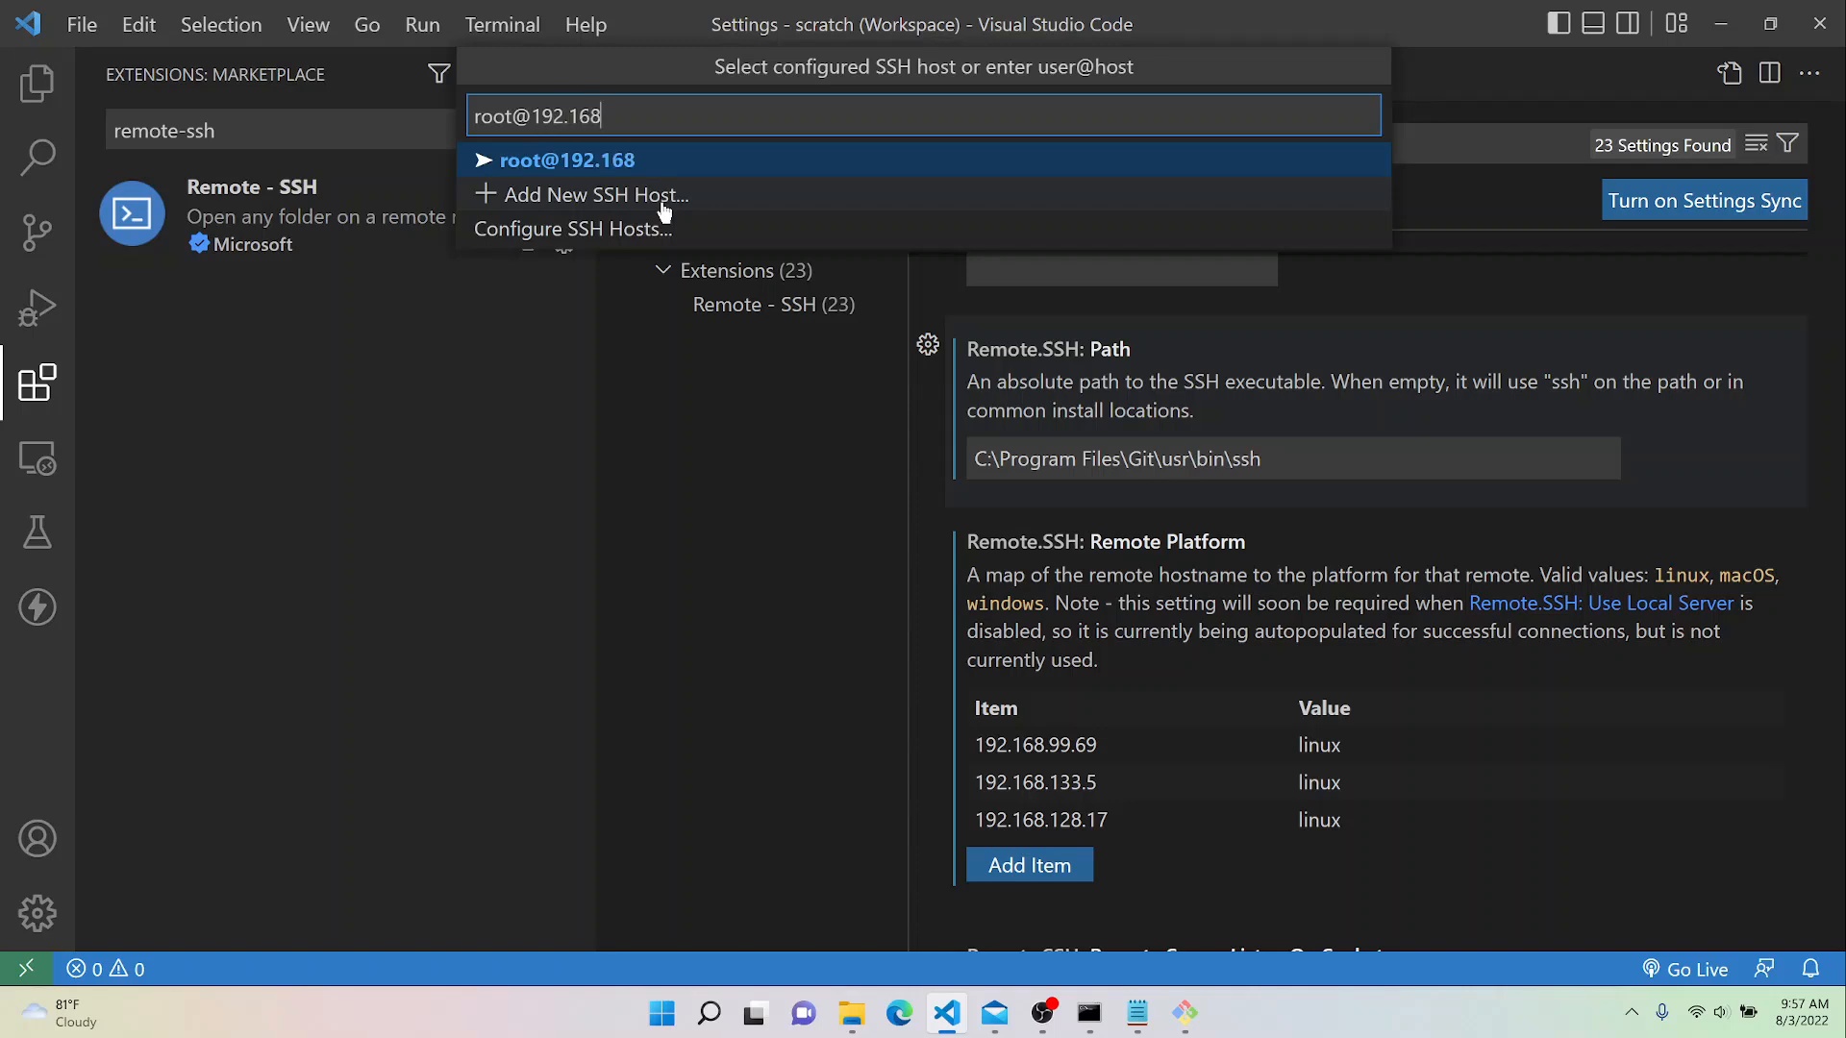
text(.128.17)
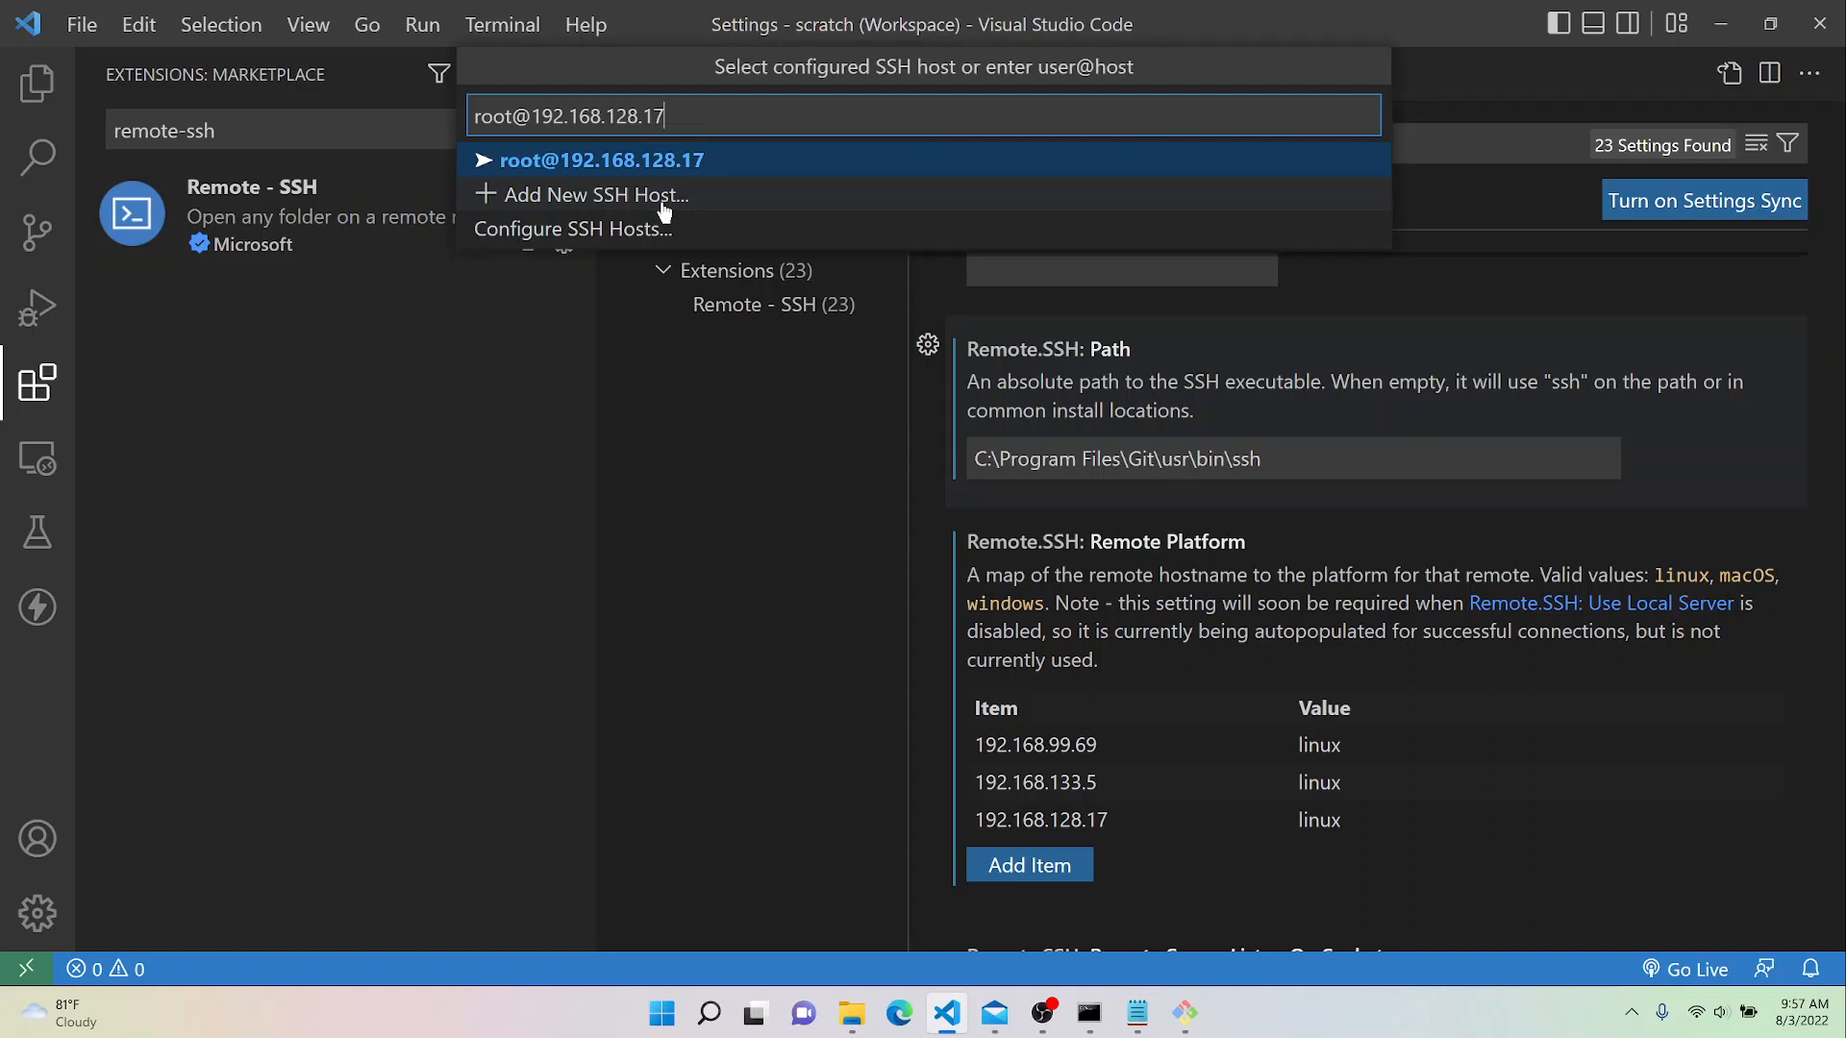
mouse_move(565, 210)
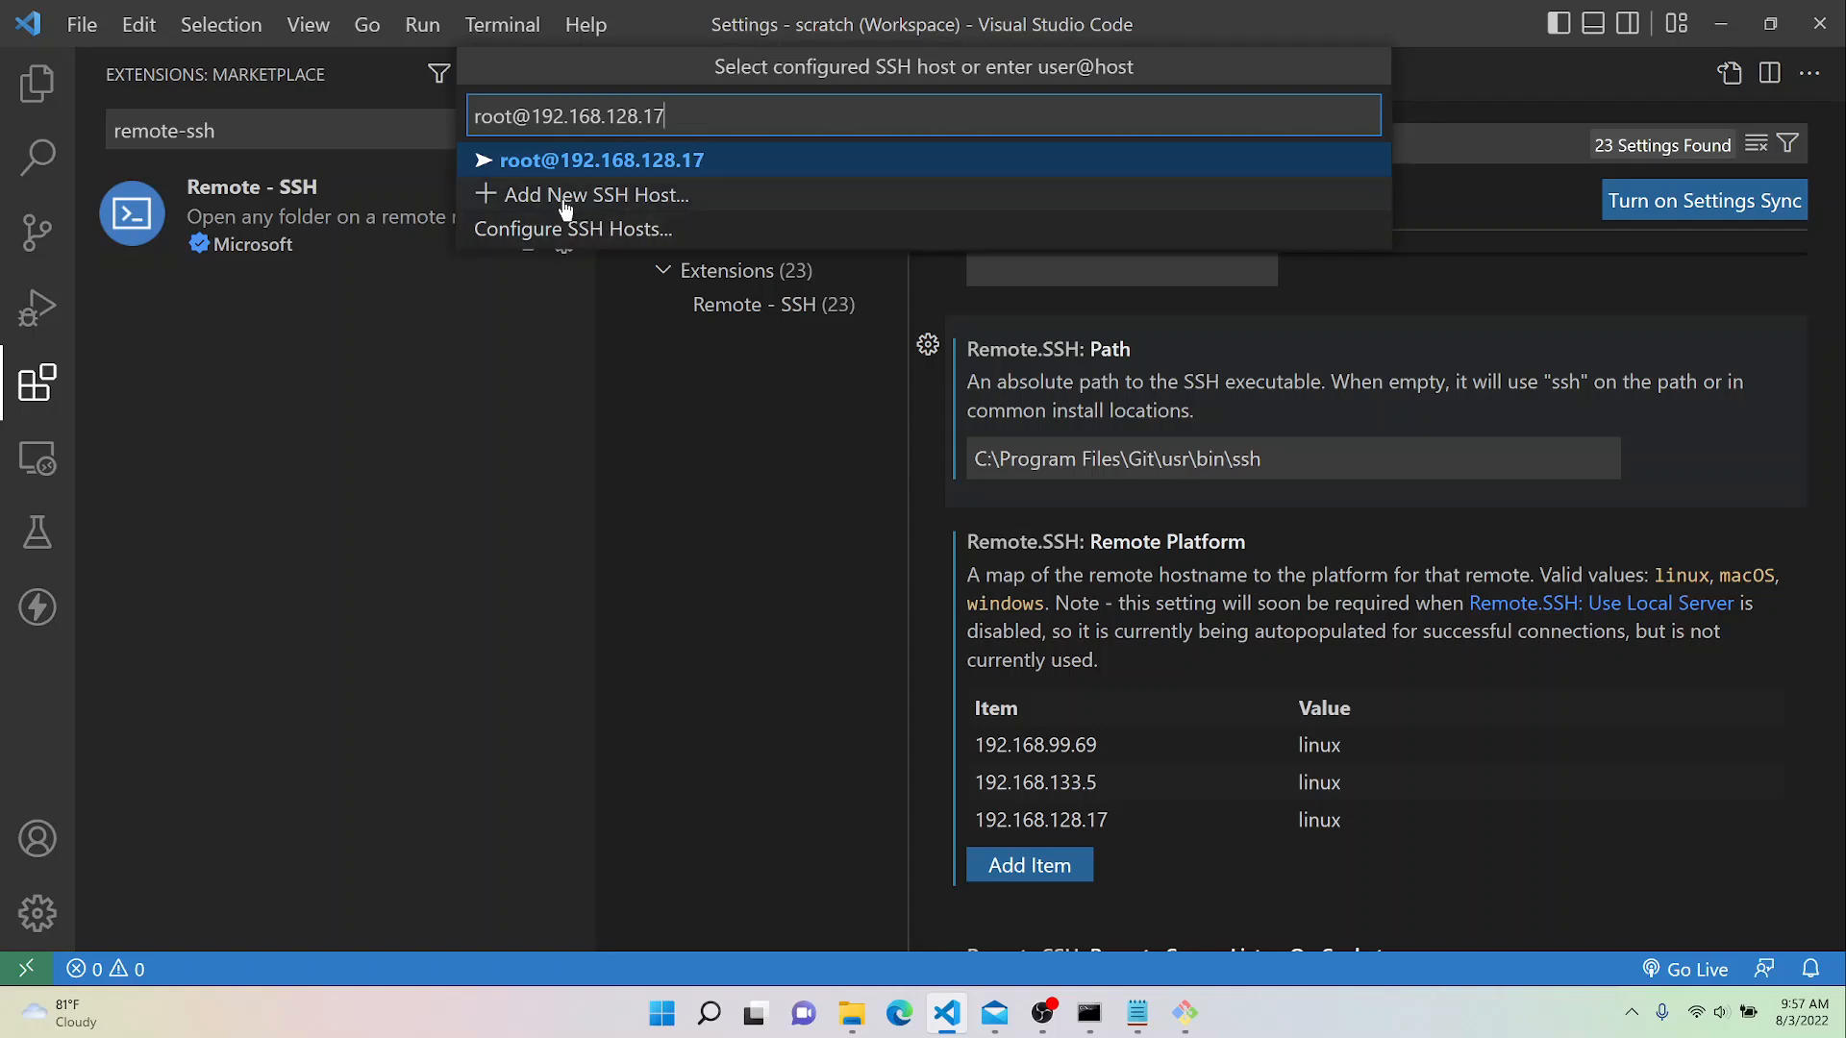
key(ctrl+a)
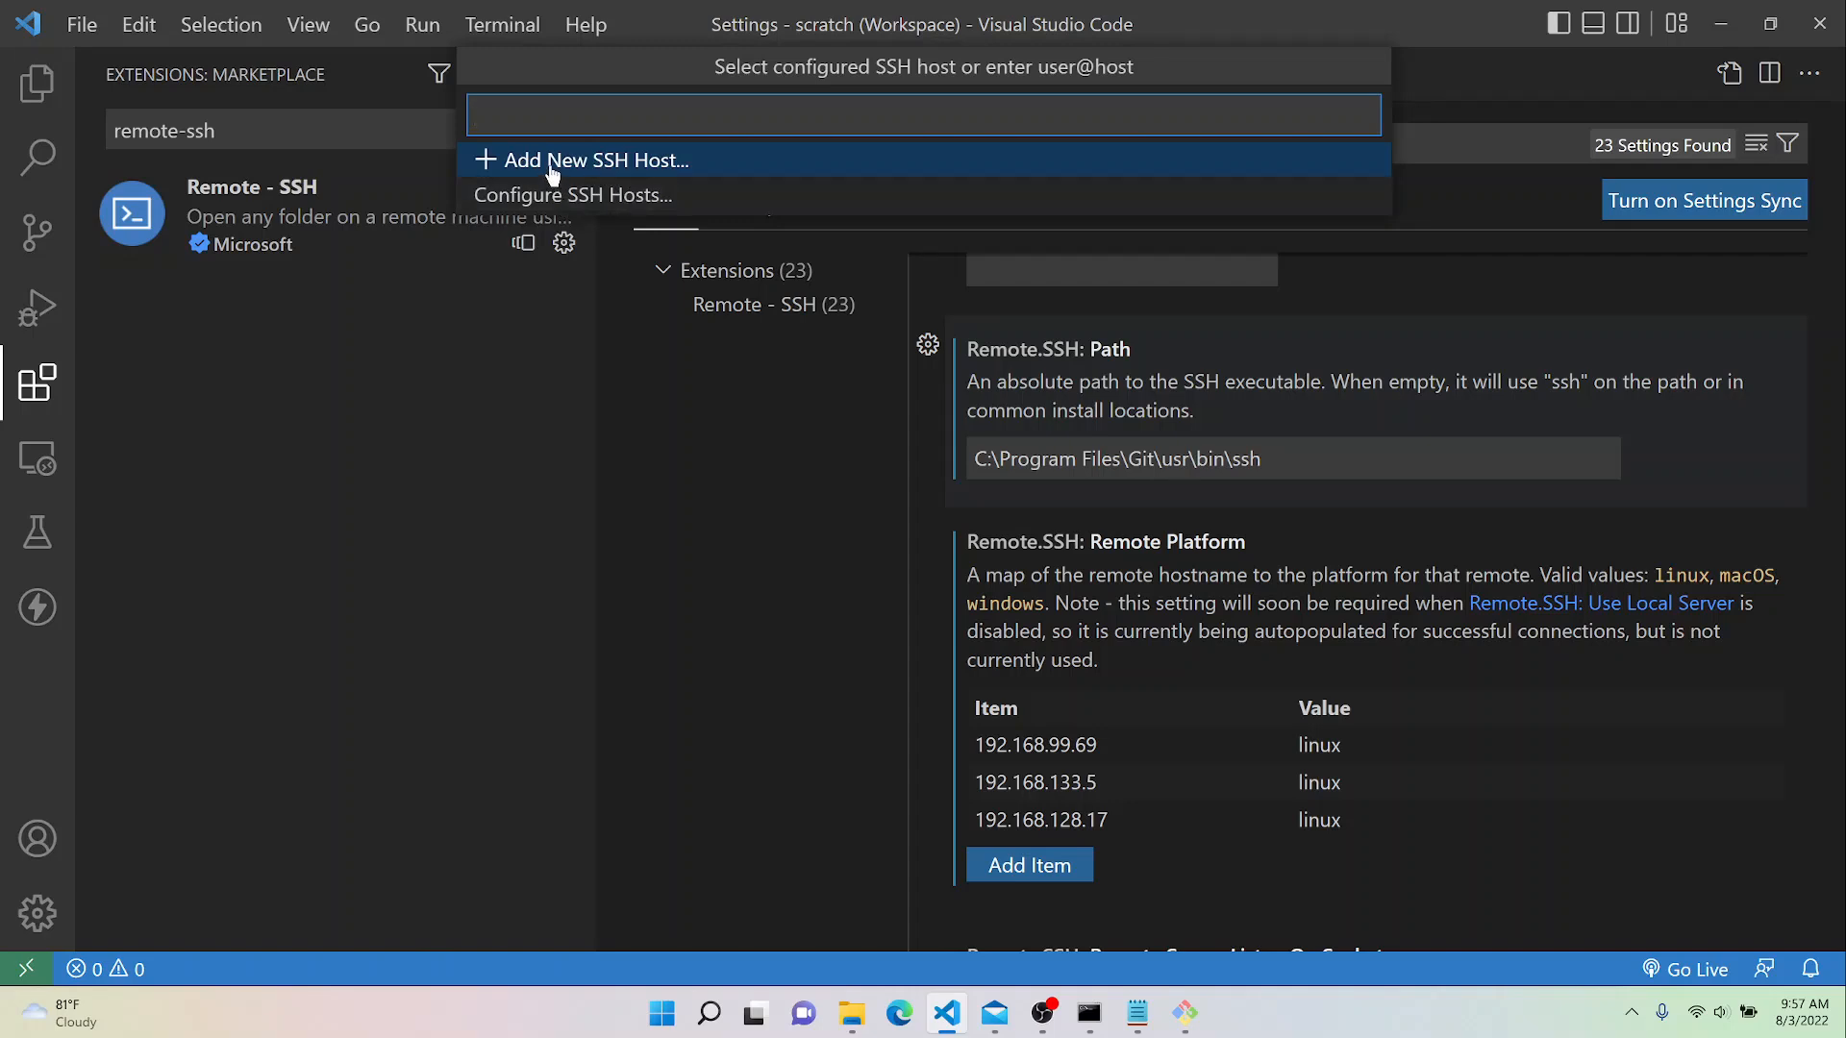
text(ssh hello@microsoft.com -A)
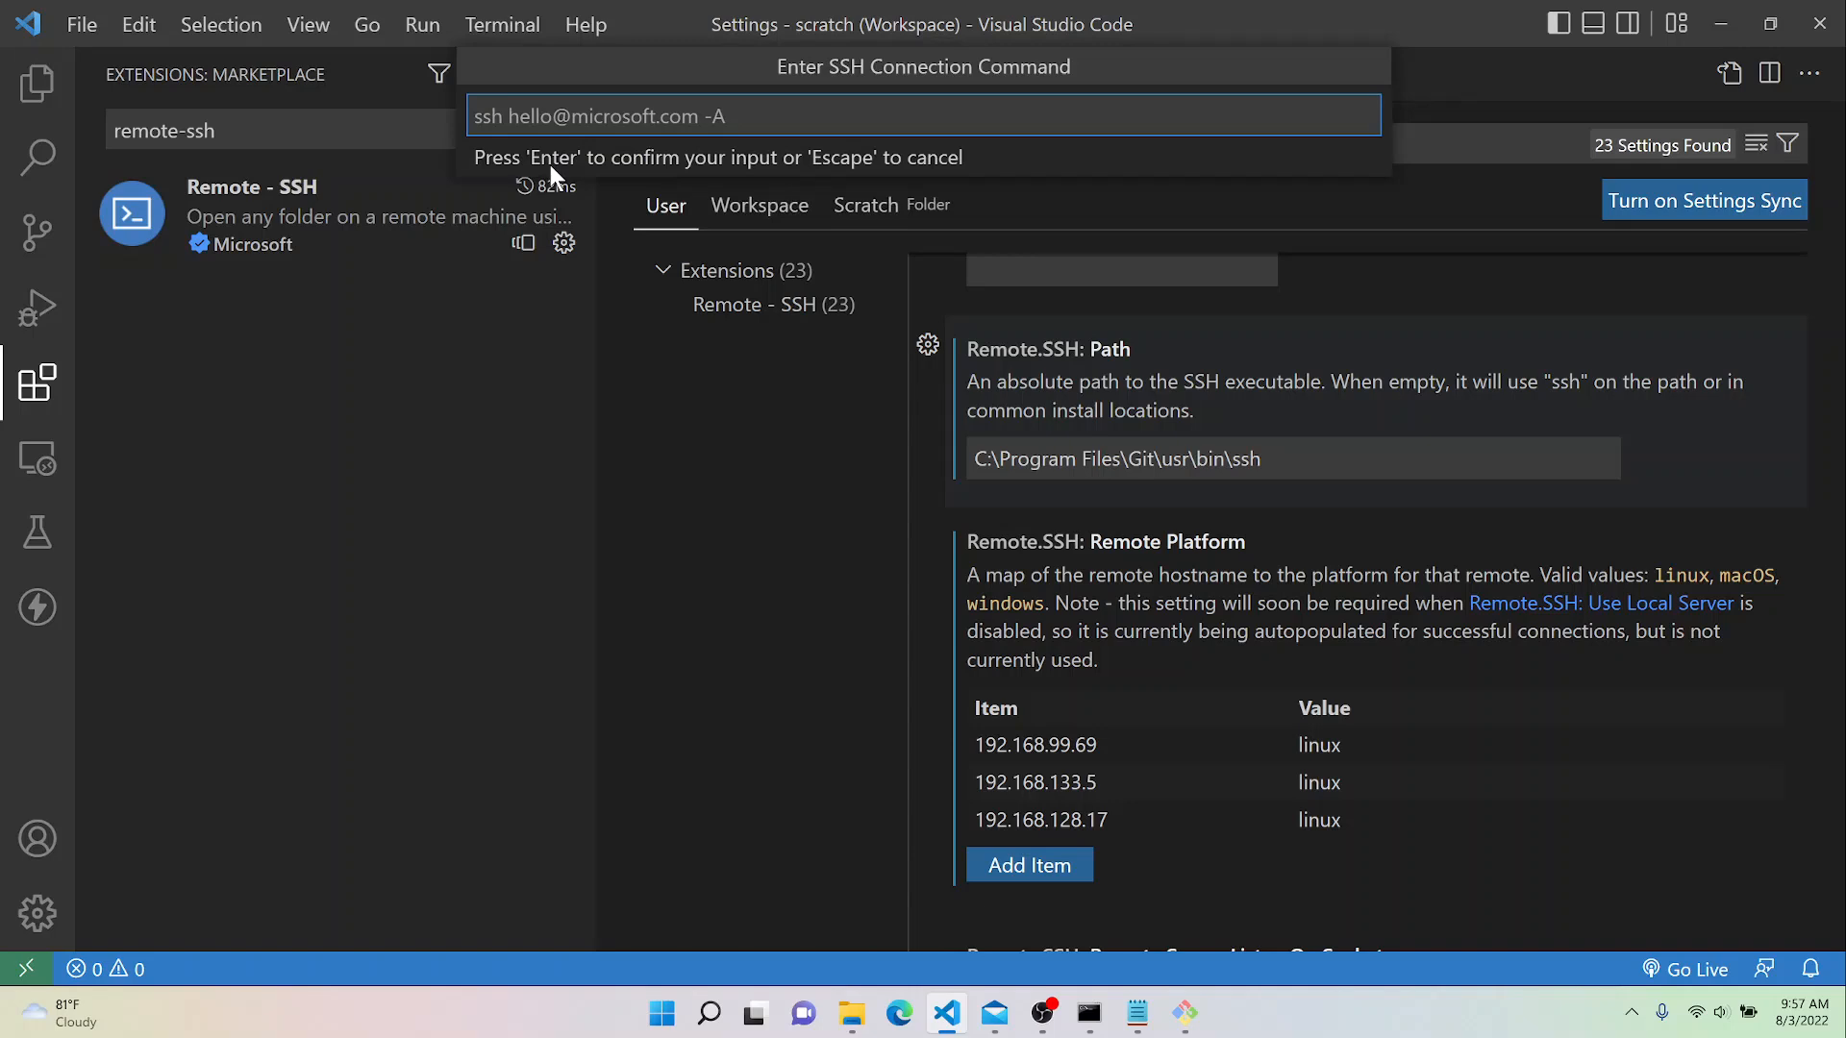
key(Delete)
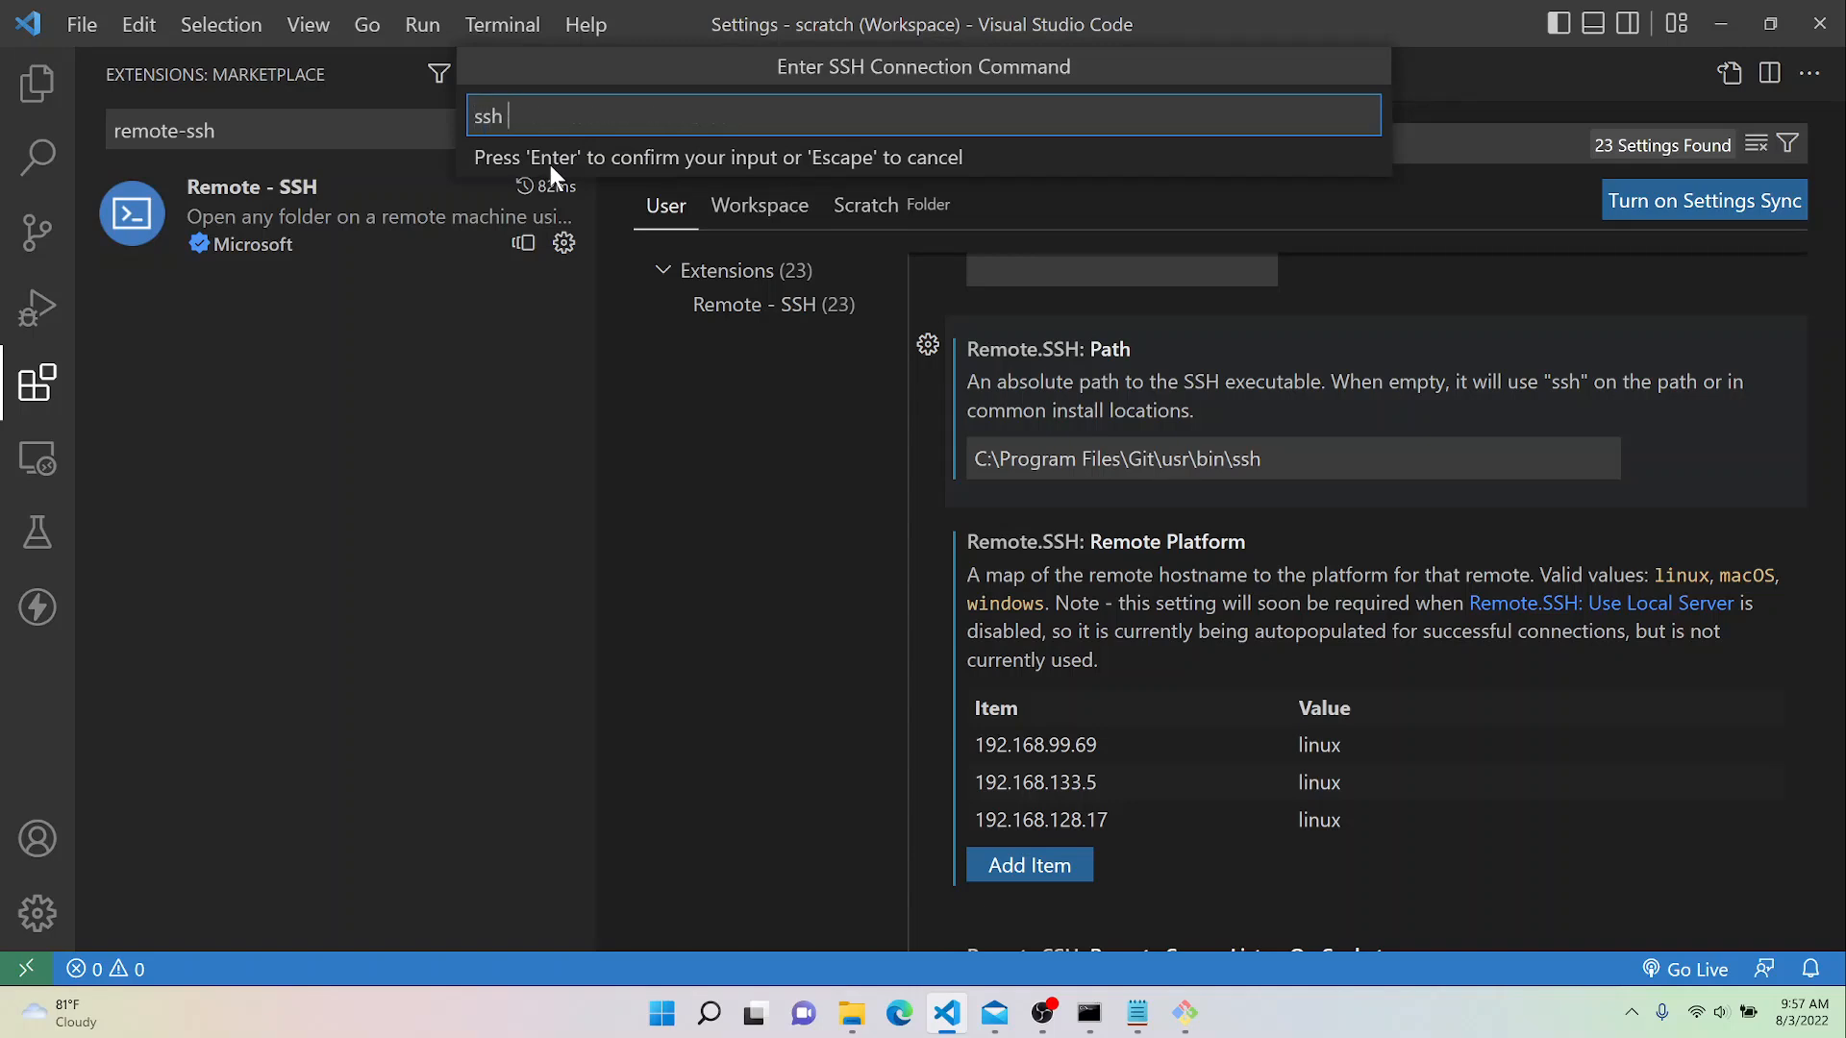
text(root@192.1)
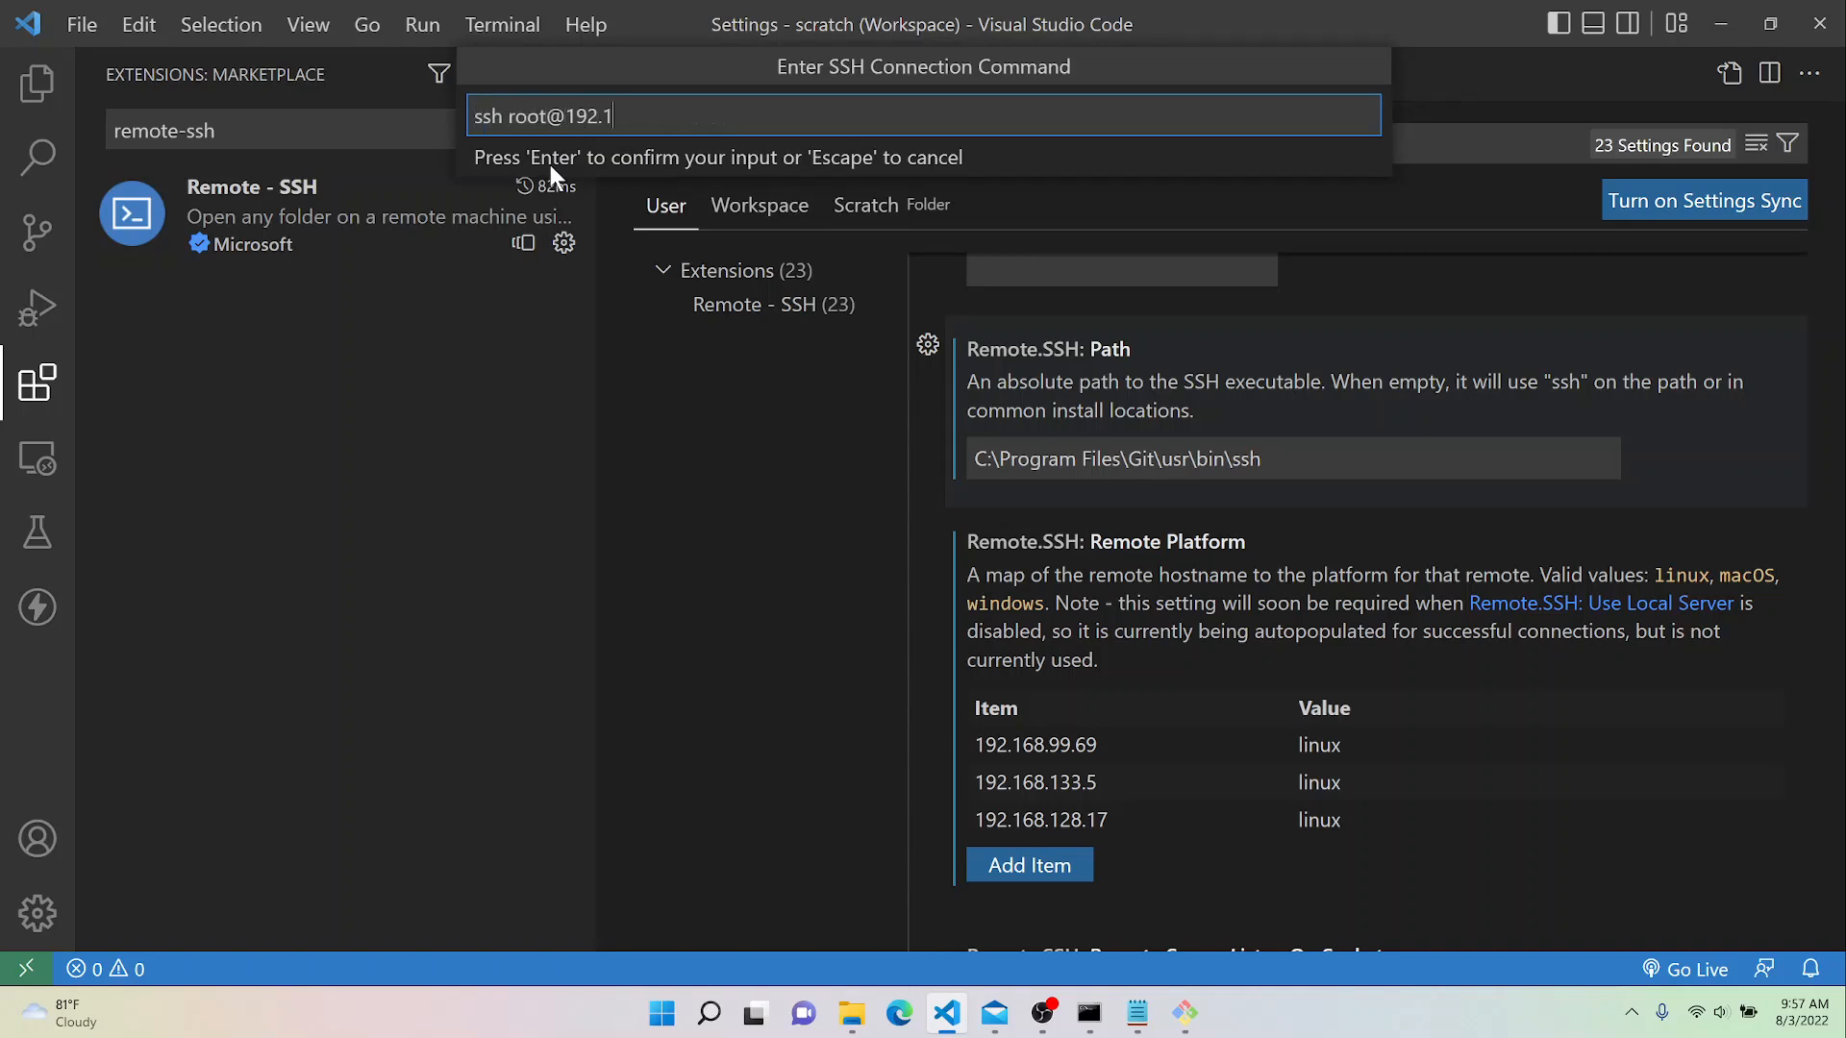
text(68.128.17)
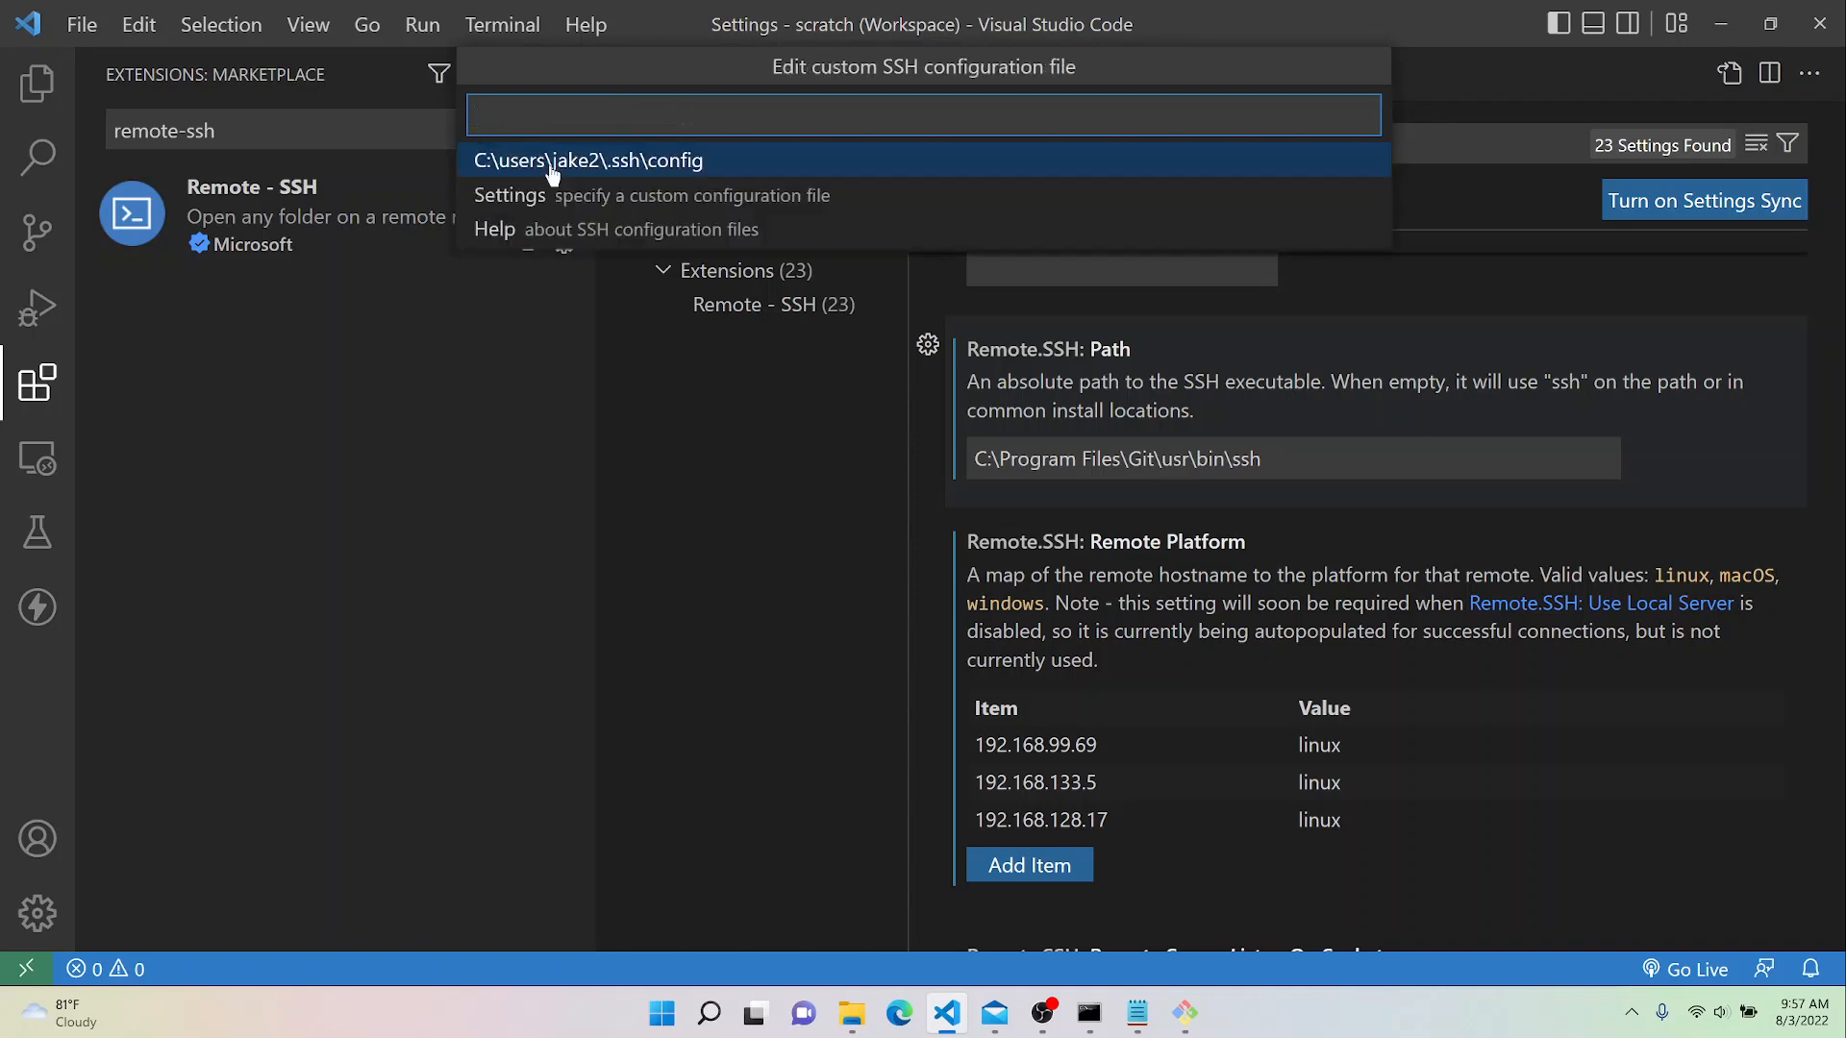
mouse_move(737, 173)
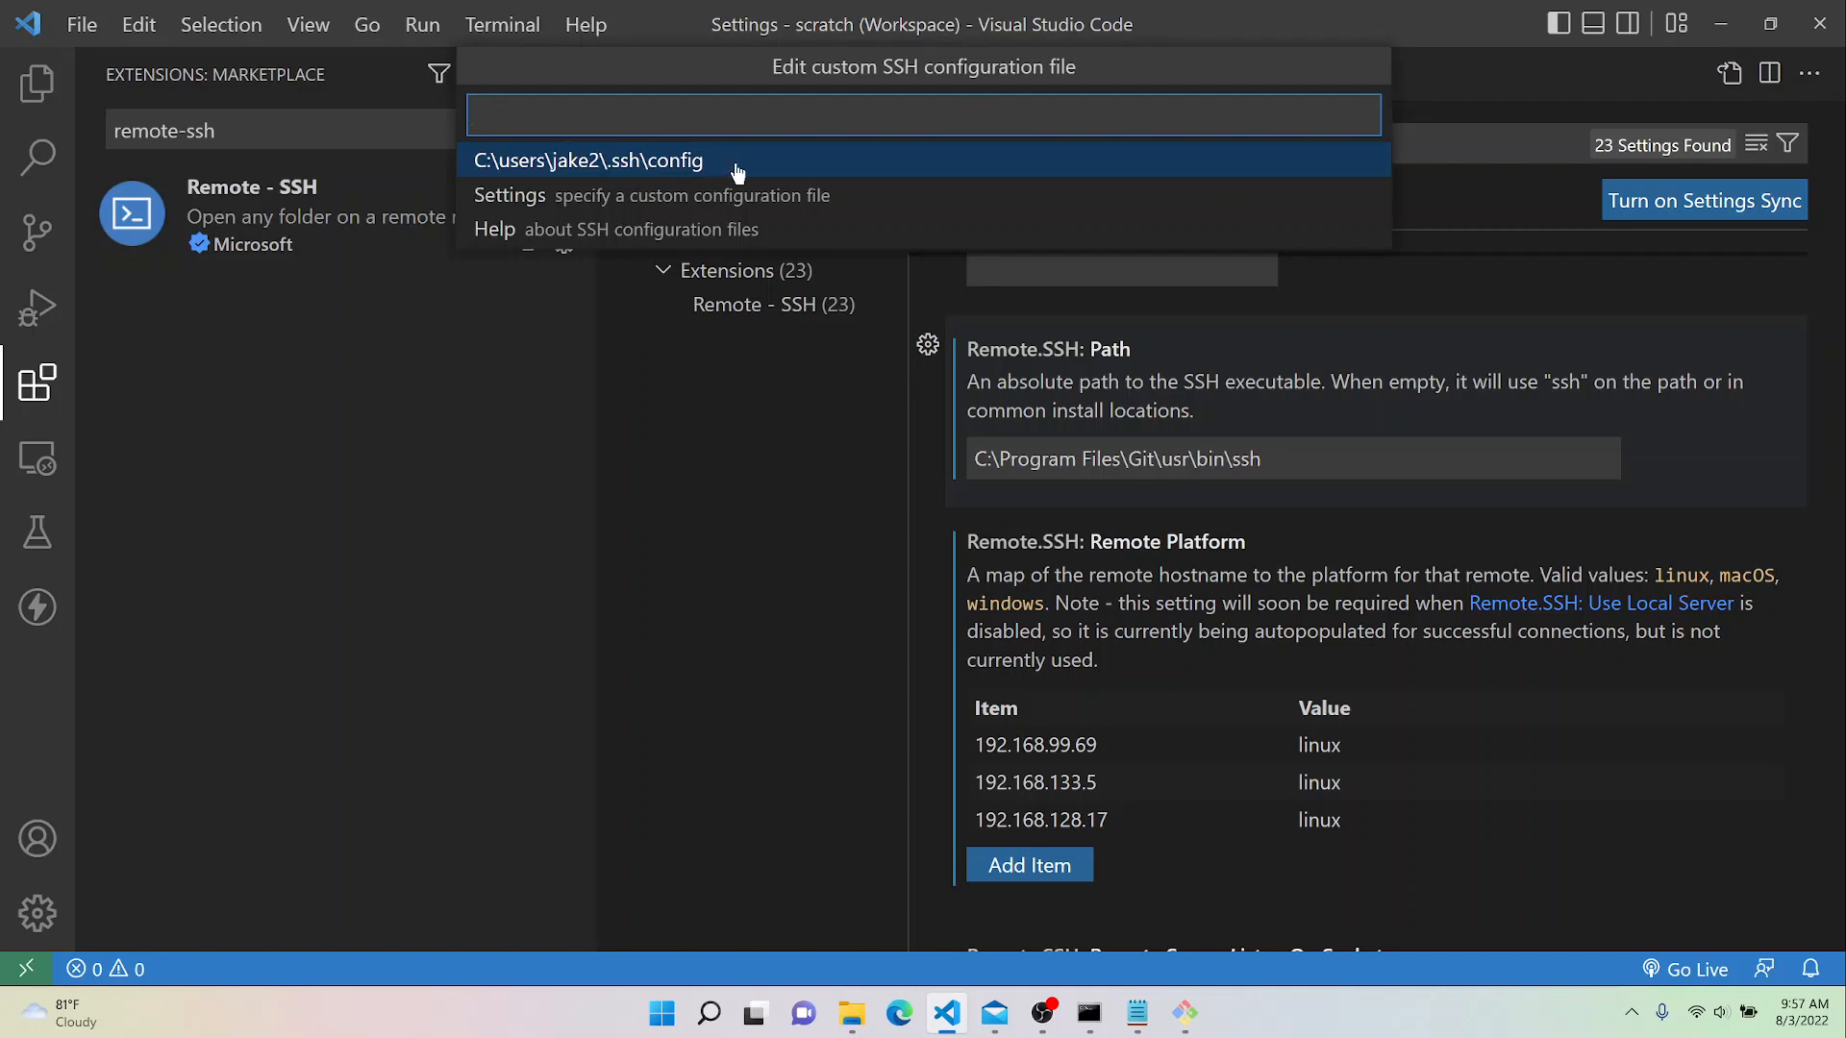
click(589, 159)
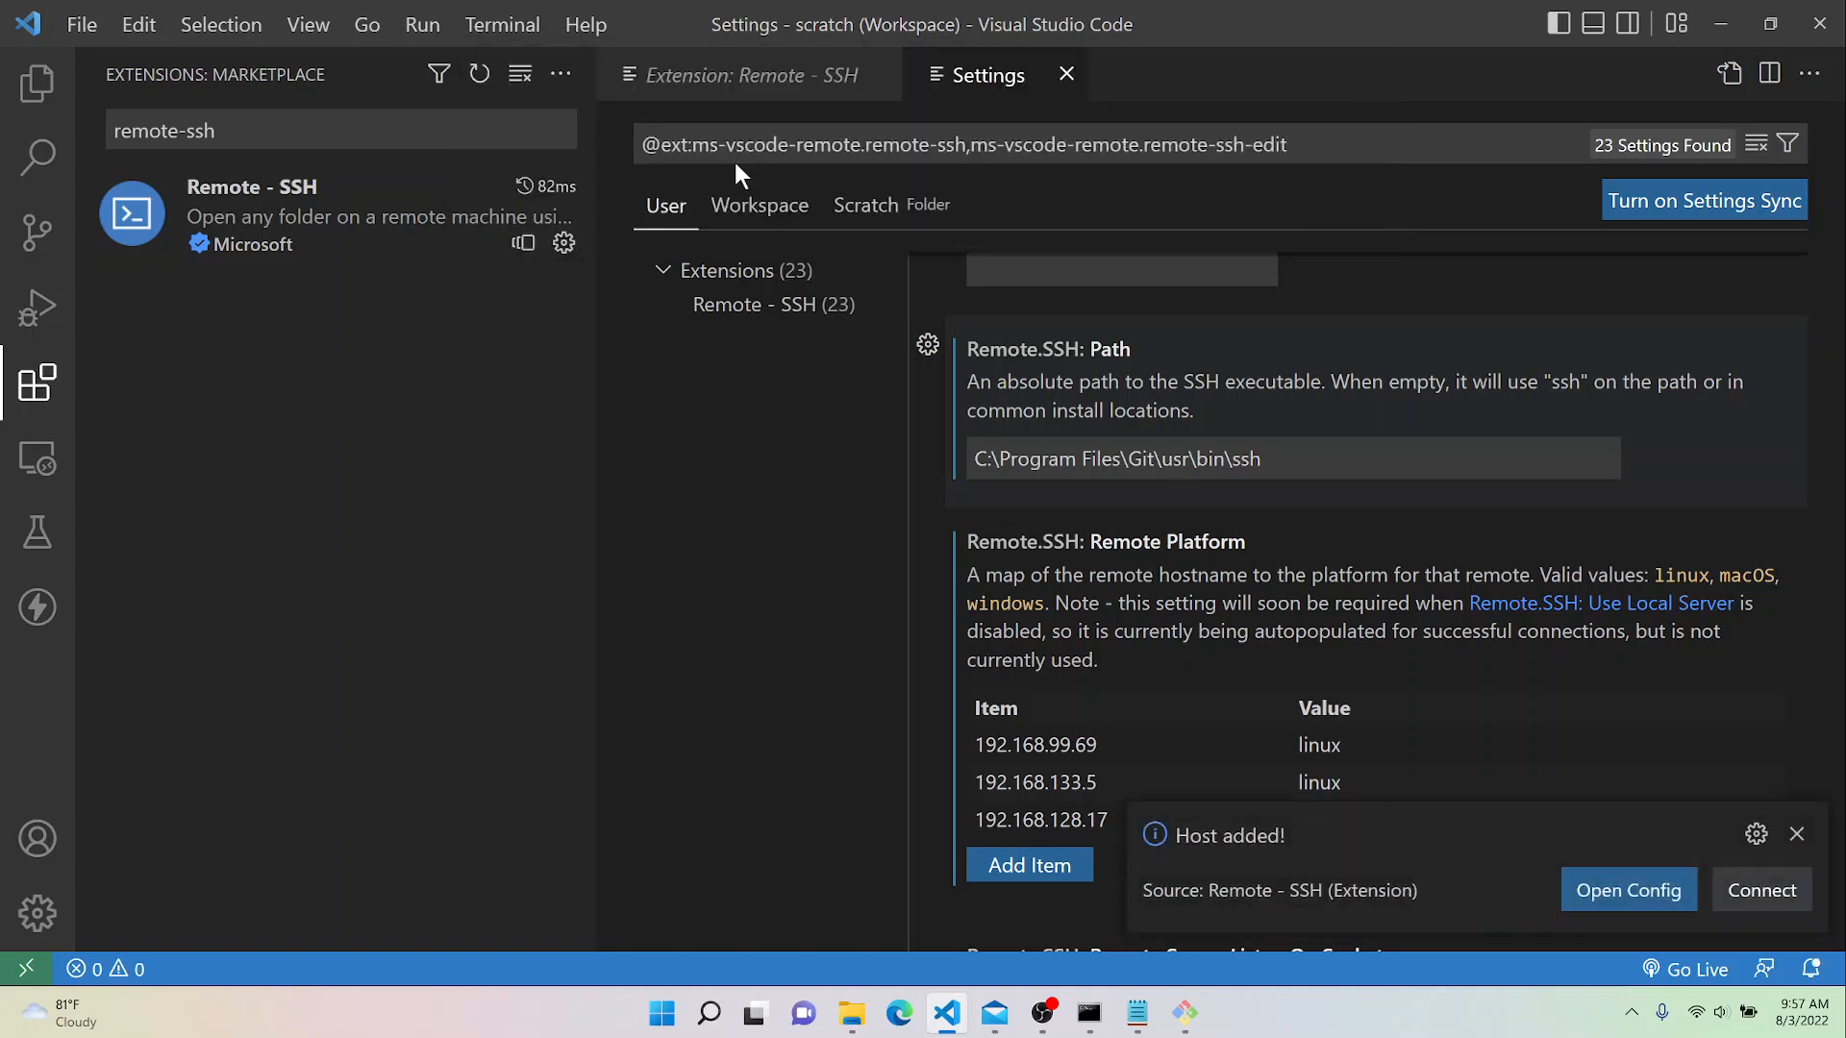
mouse_move(1553, 911)
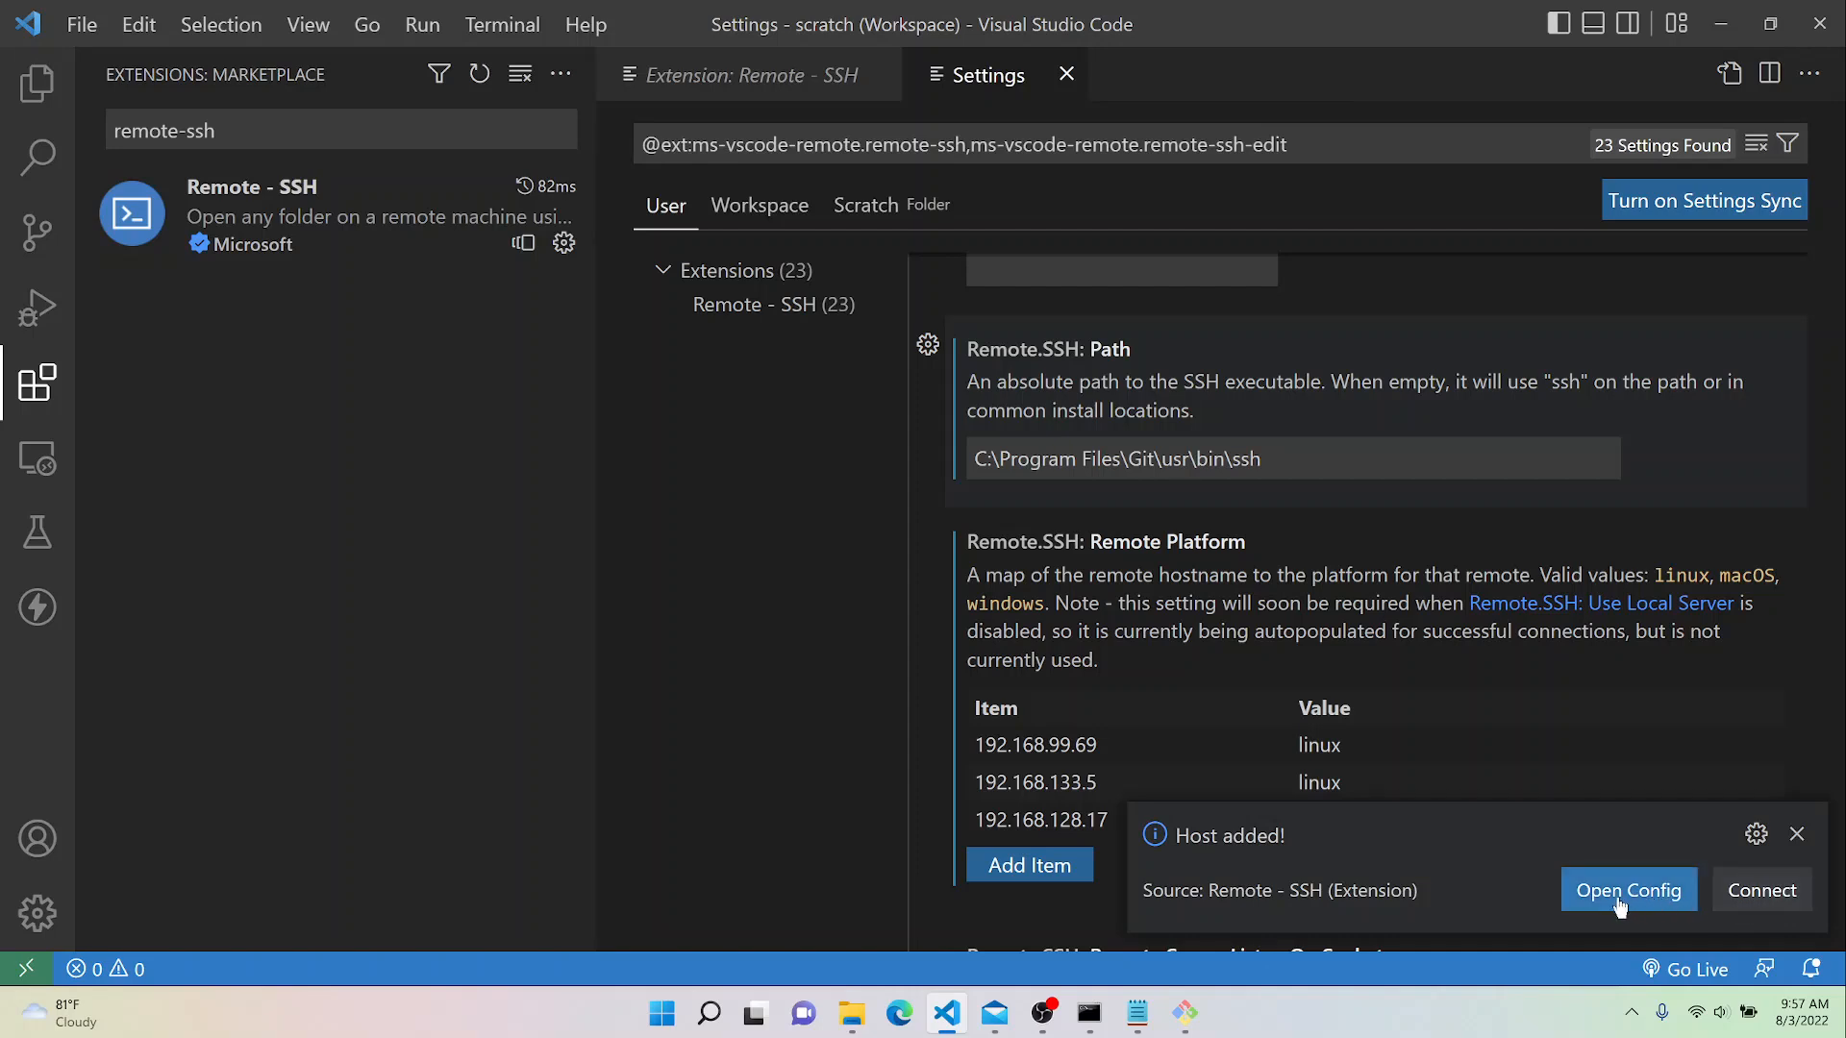
mouse_move(1762, 890)
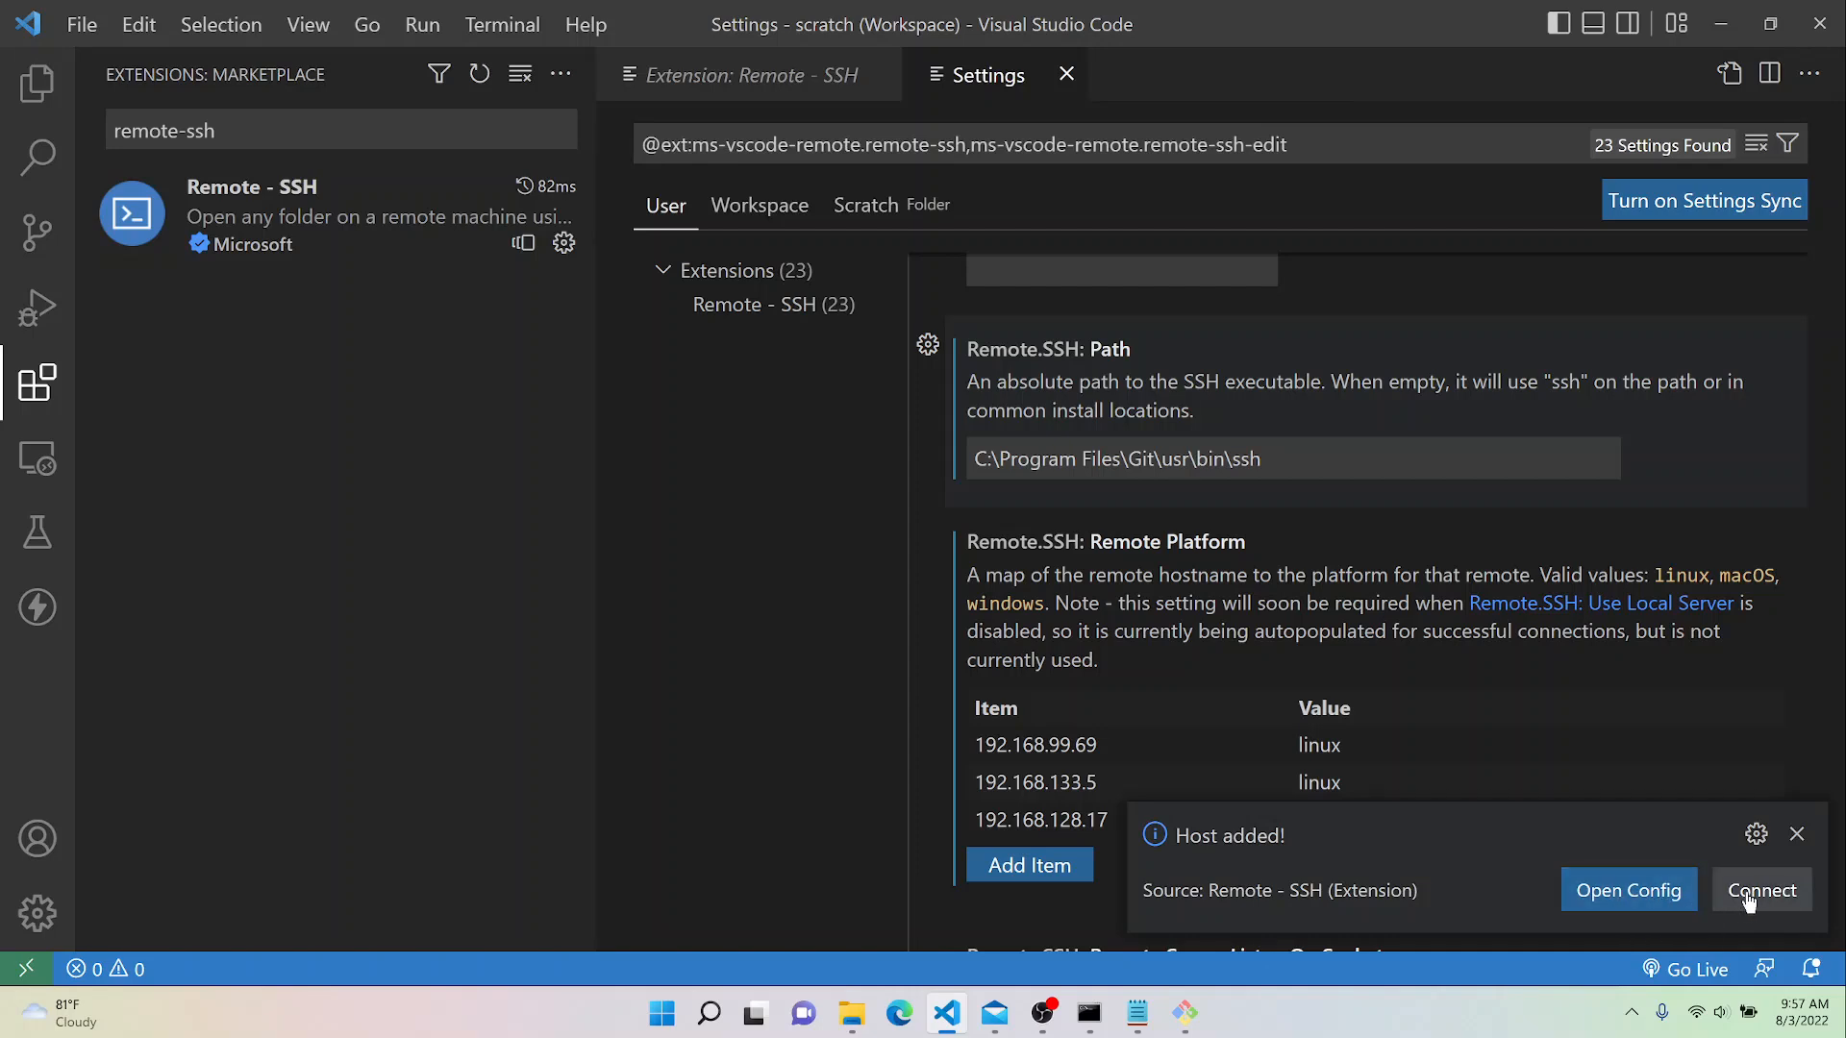
click(1761, 890)
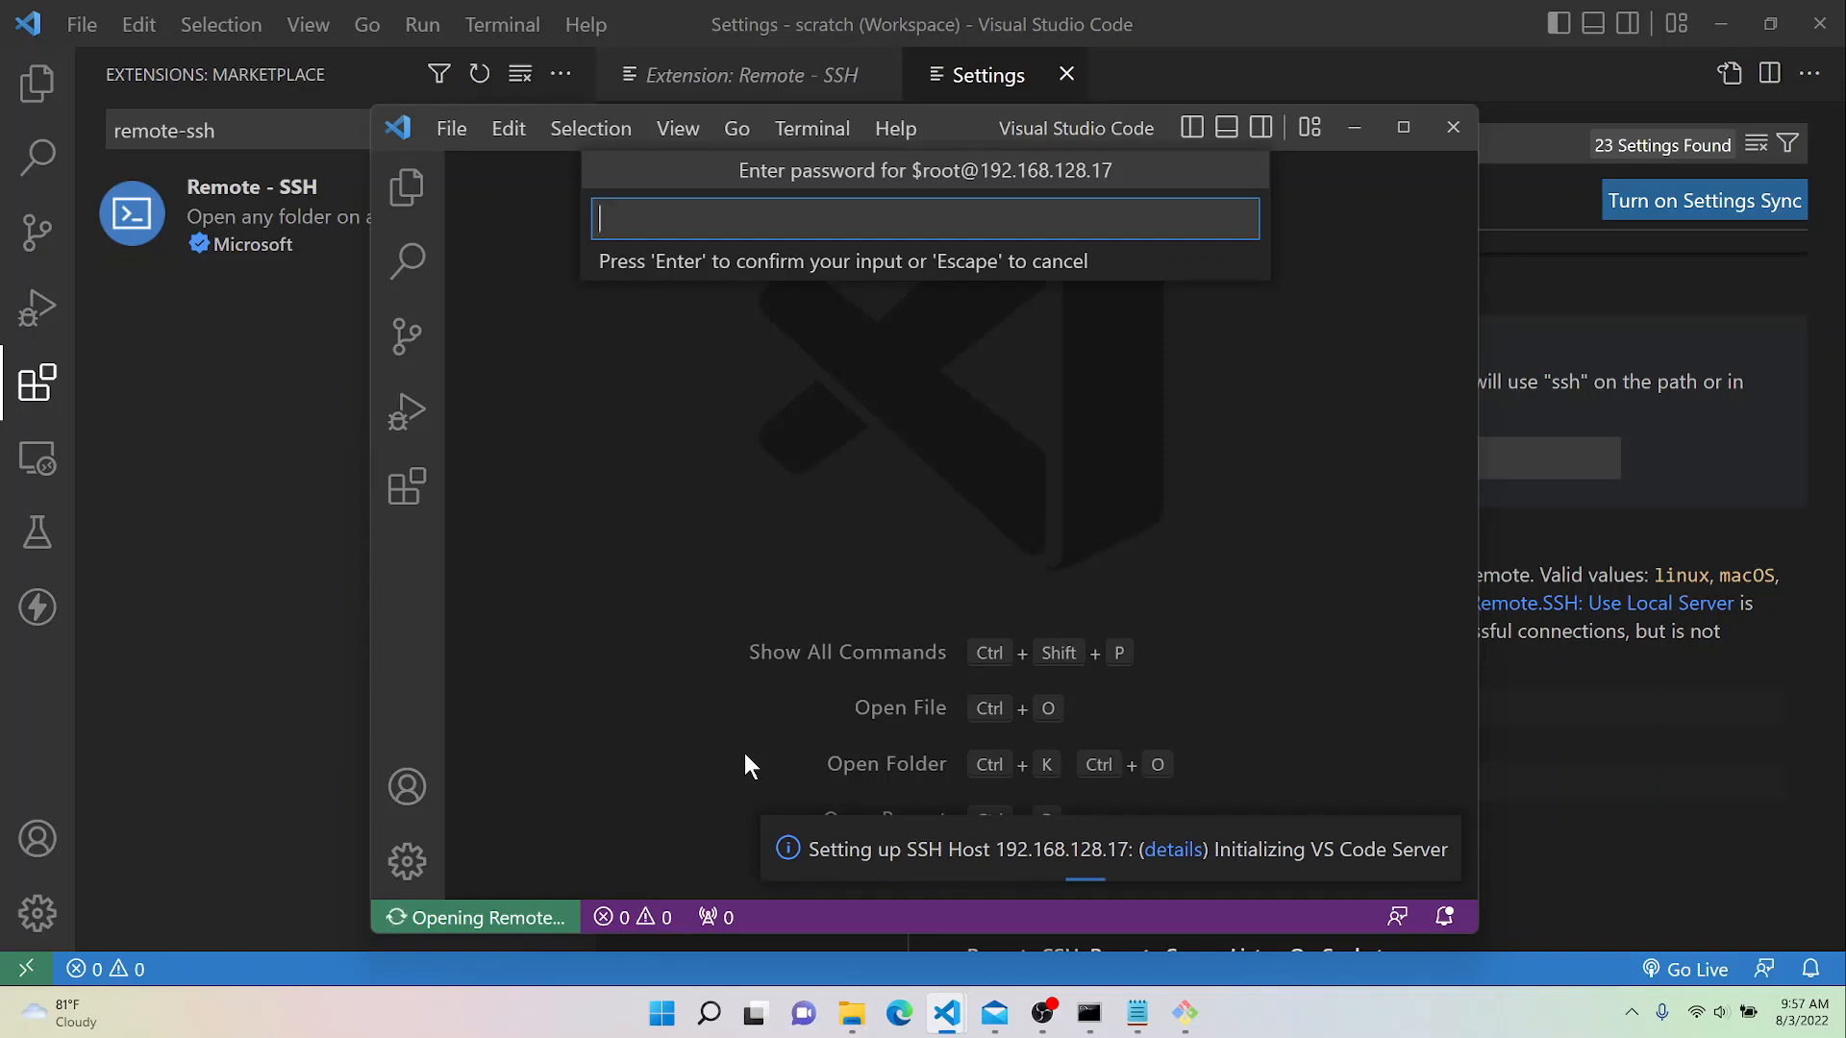
Enter root's password to complete the Remote-SSH login to 192.168.128.17
key(Enter)
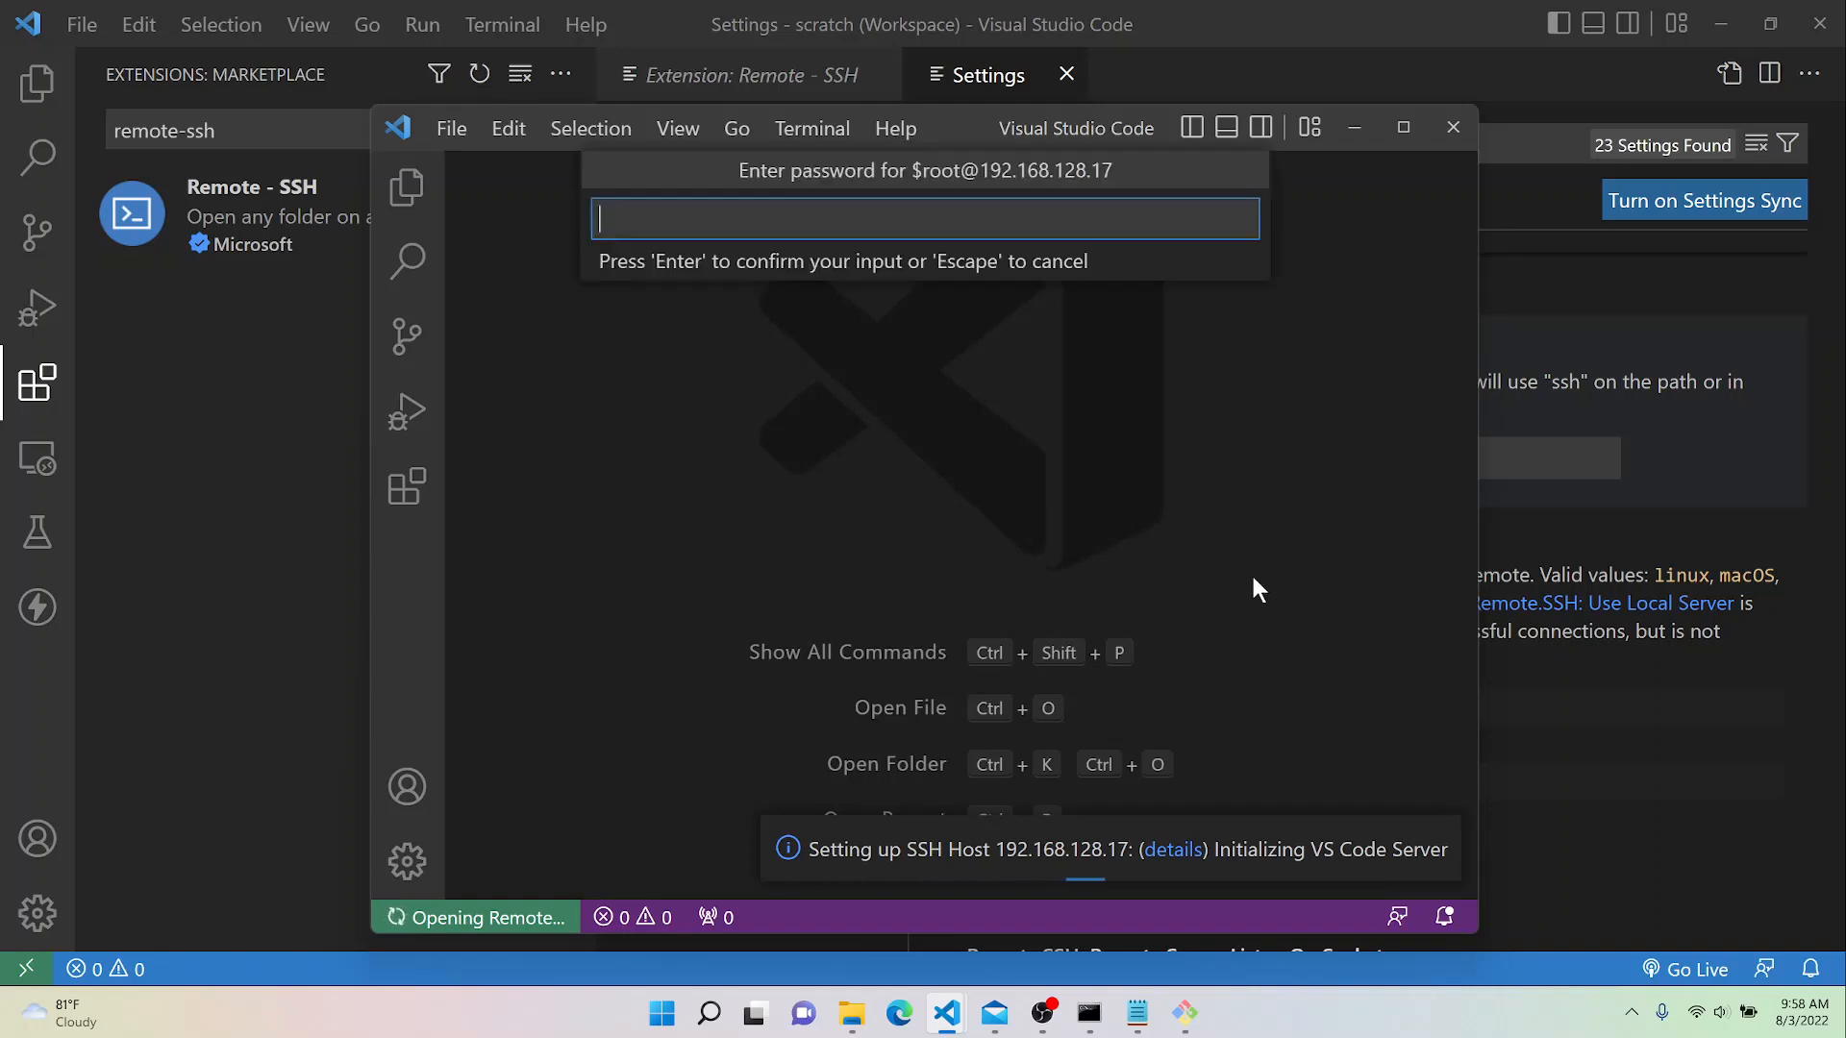
text(password)
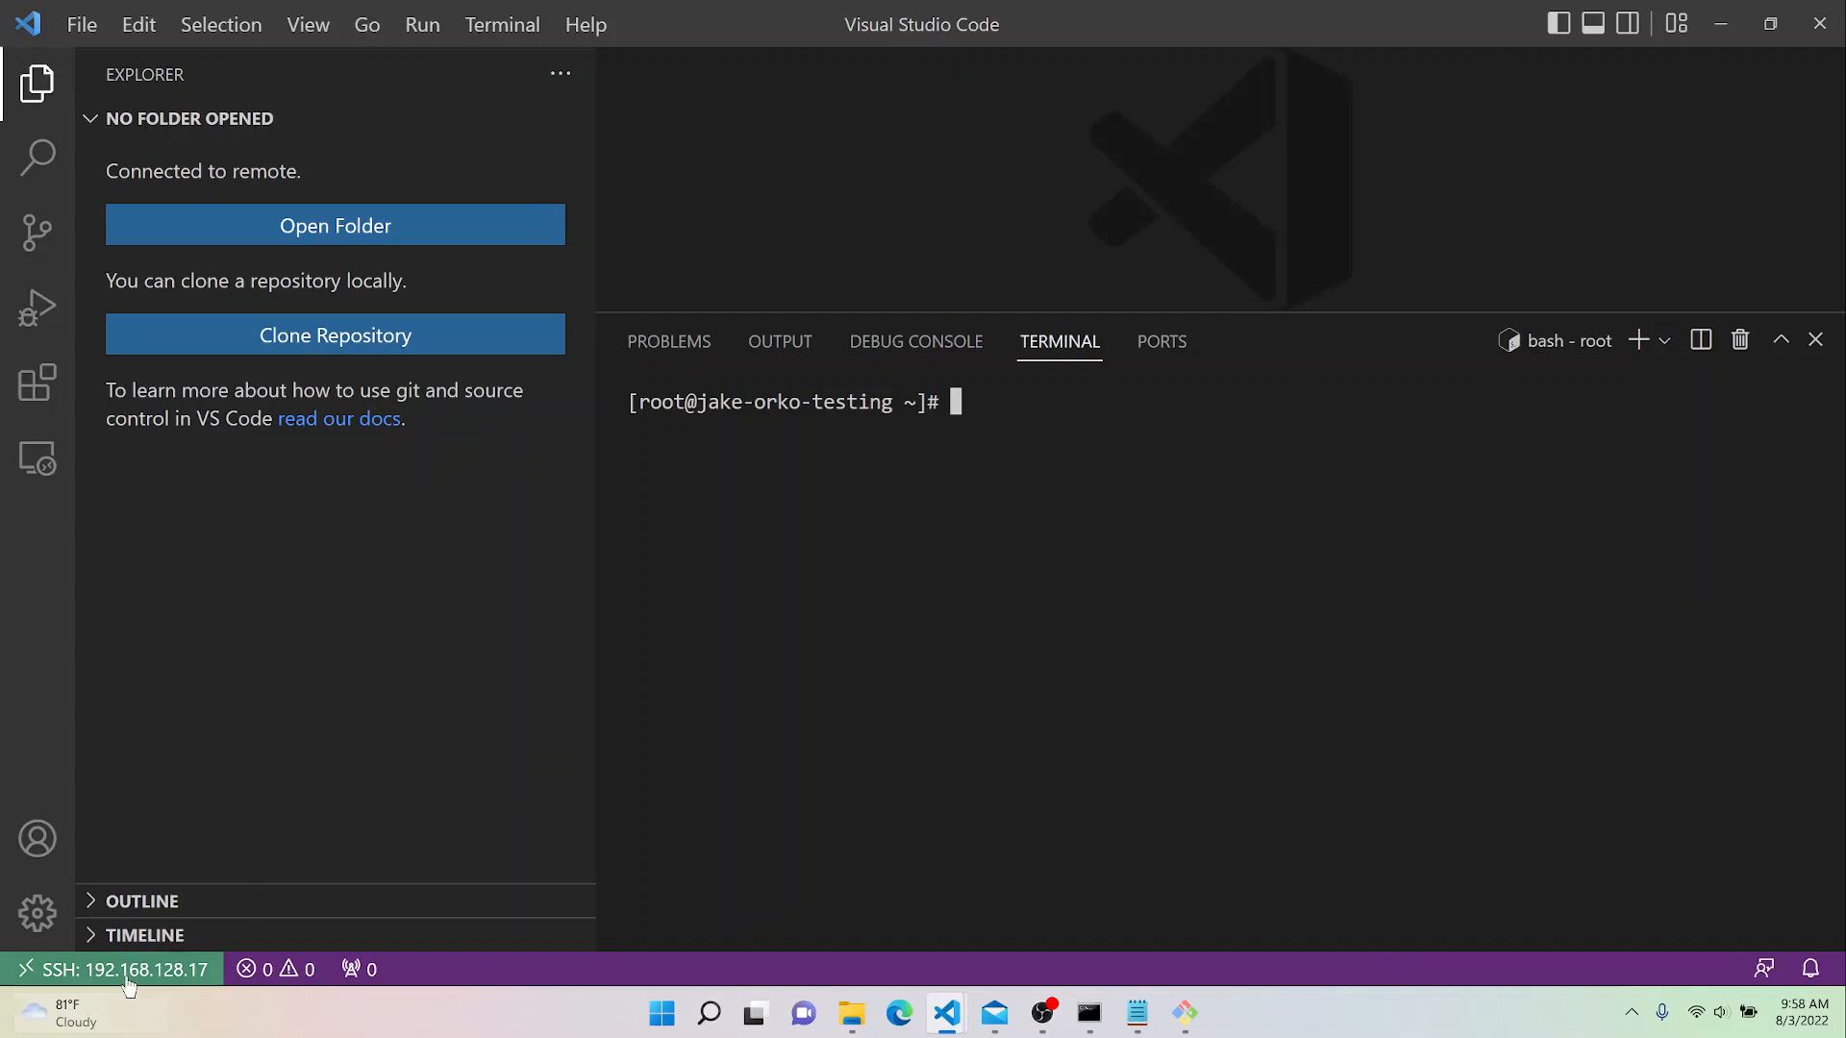
mouse_move(113, 968)
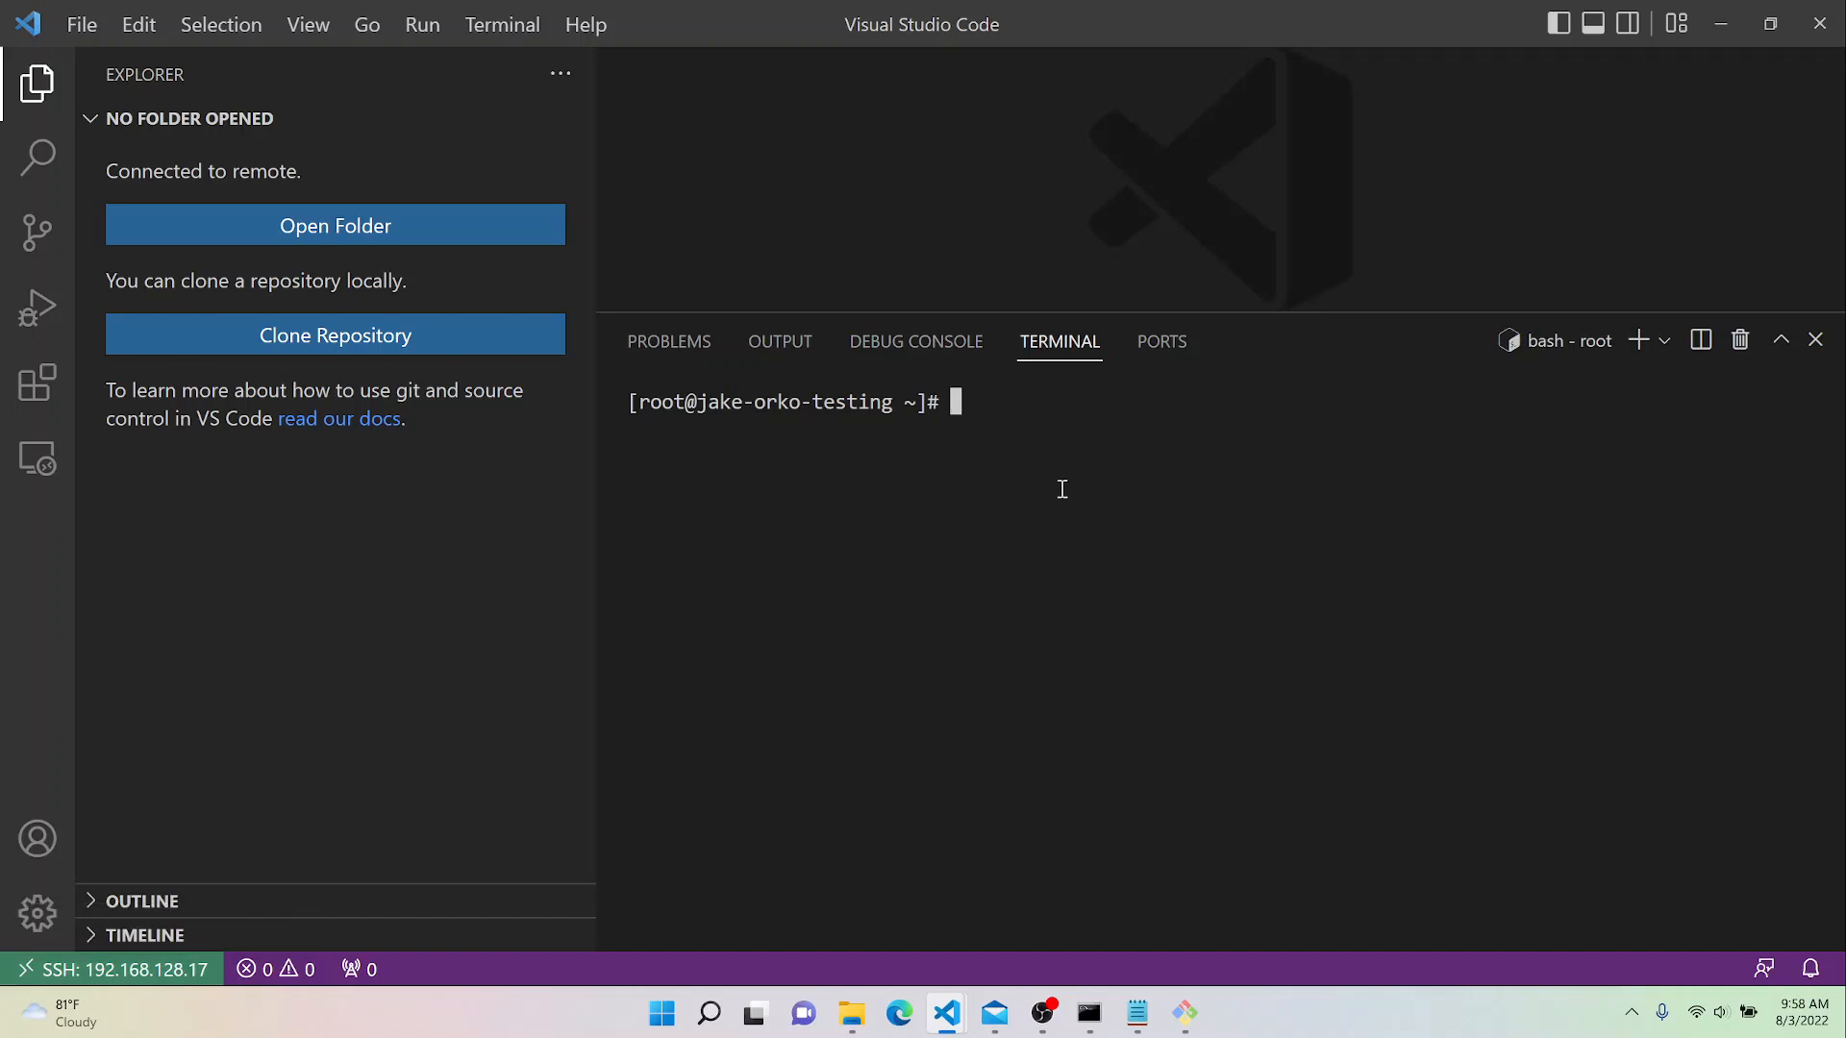
mouse_move(767, 488)
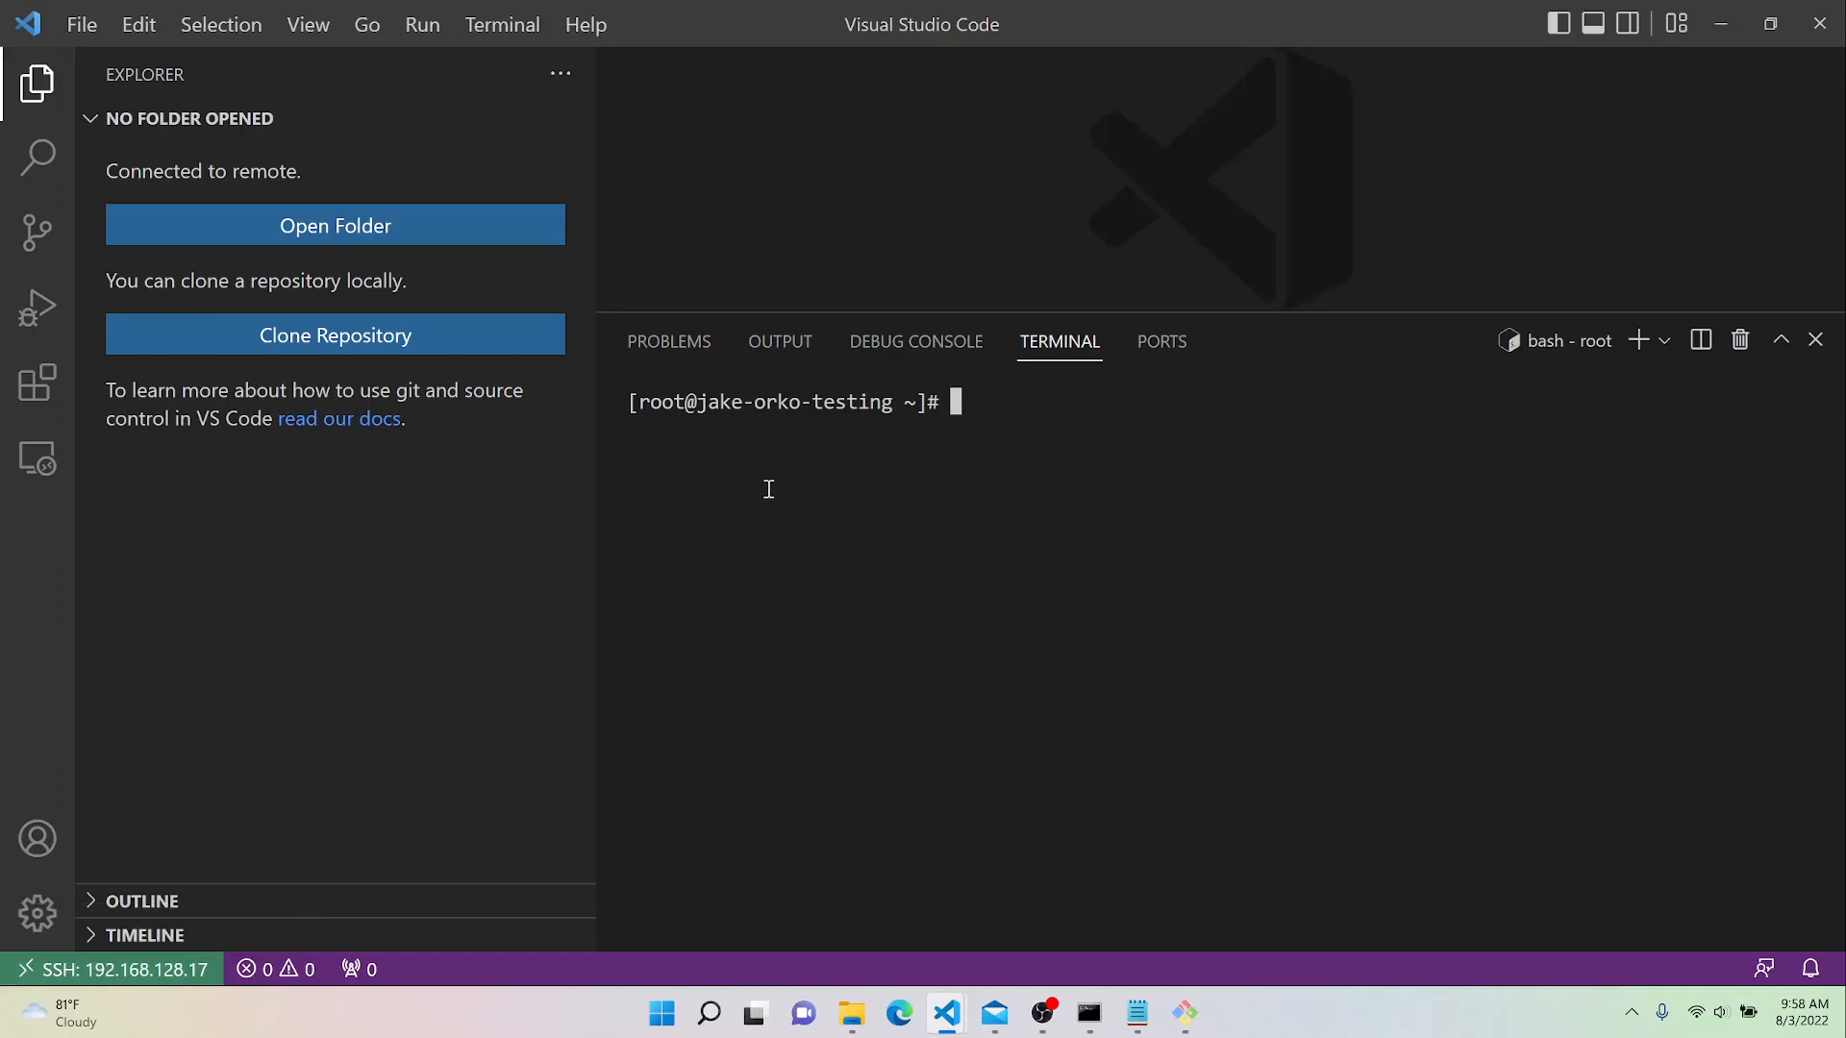
Abandon the Open Folder path and show the Extensions list with local and SSH-host sections
click(334, 225)
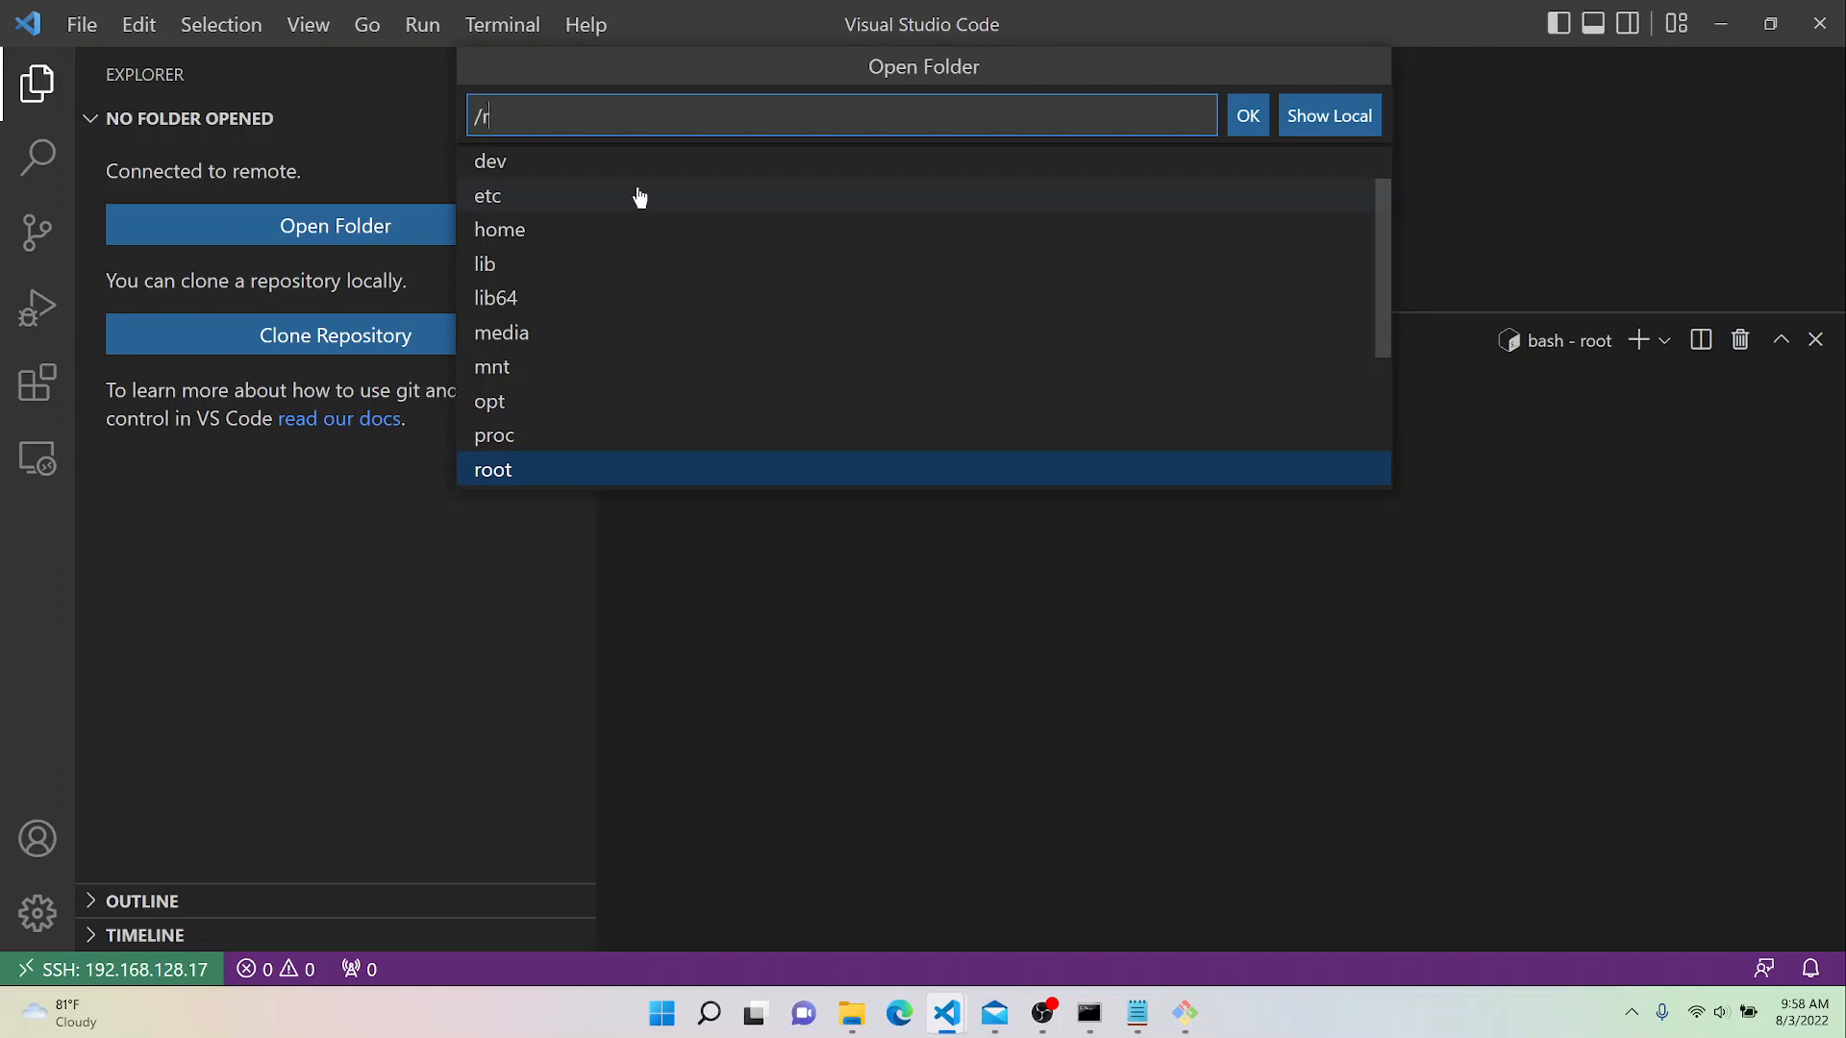
key(Backspace)
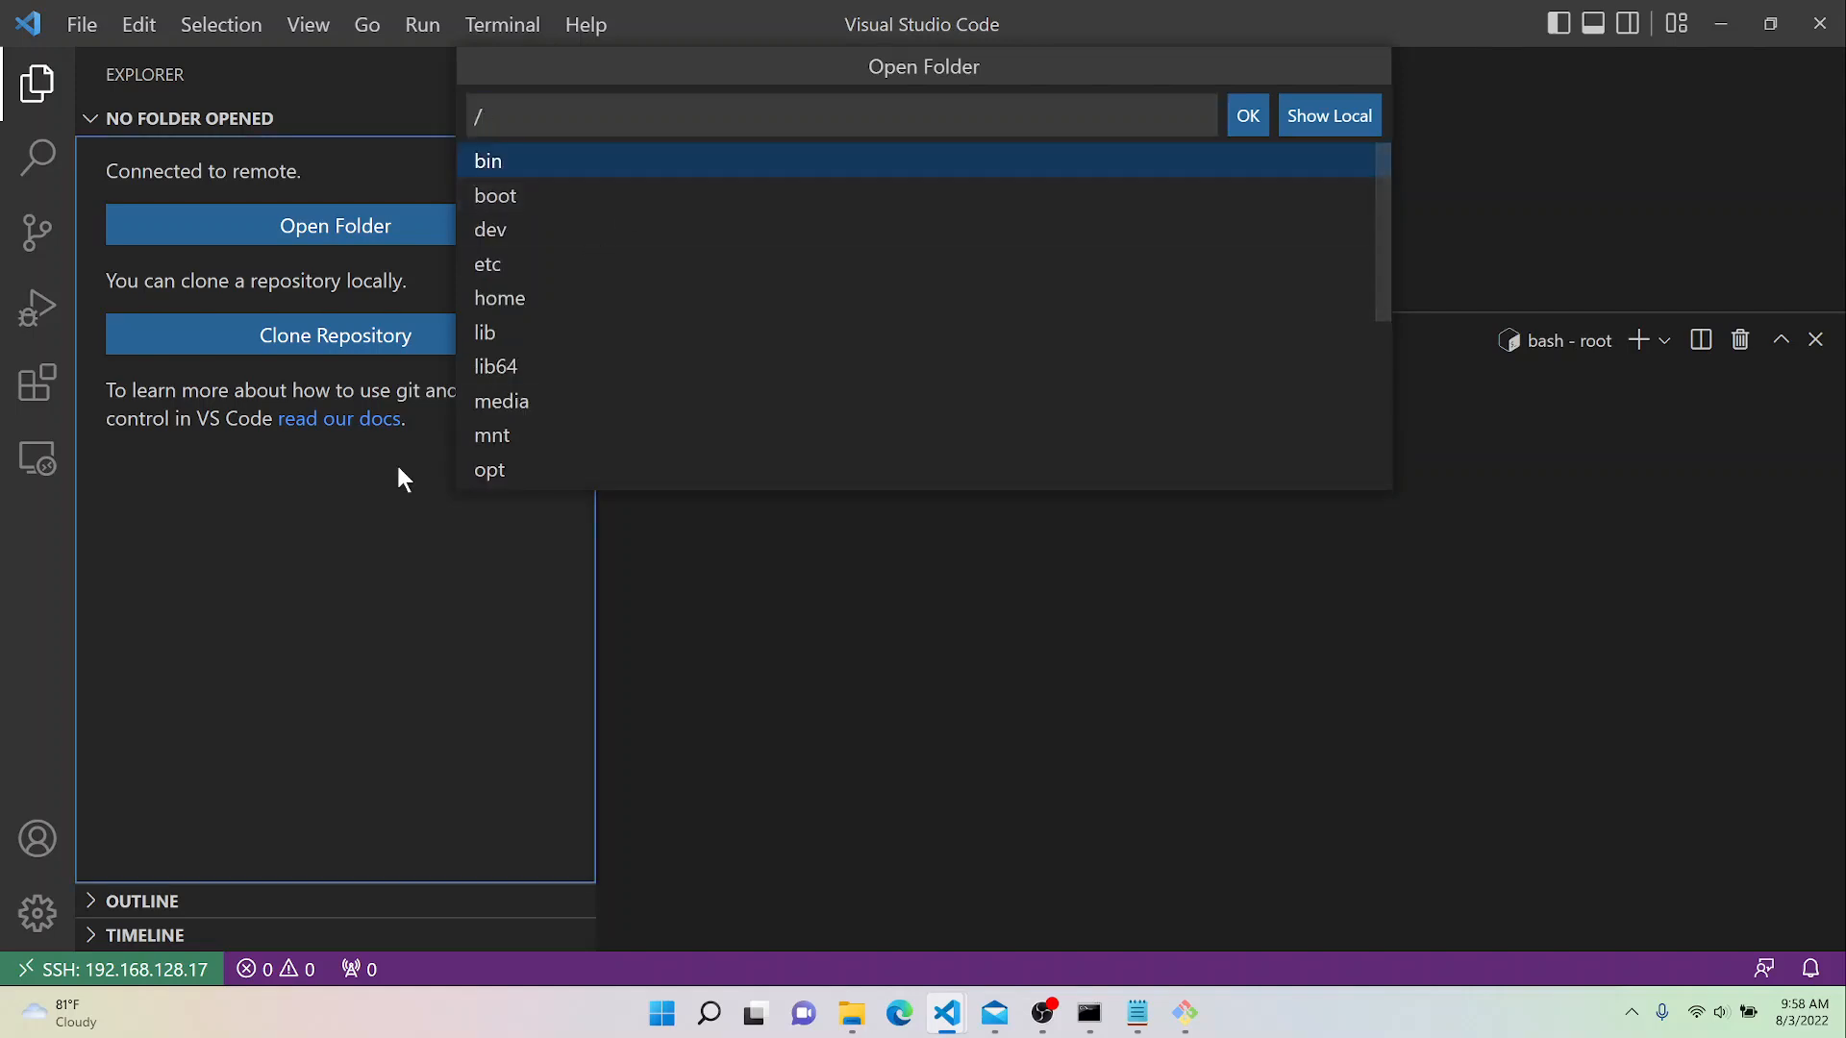
click(39, 386)
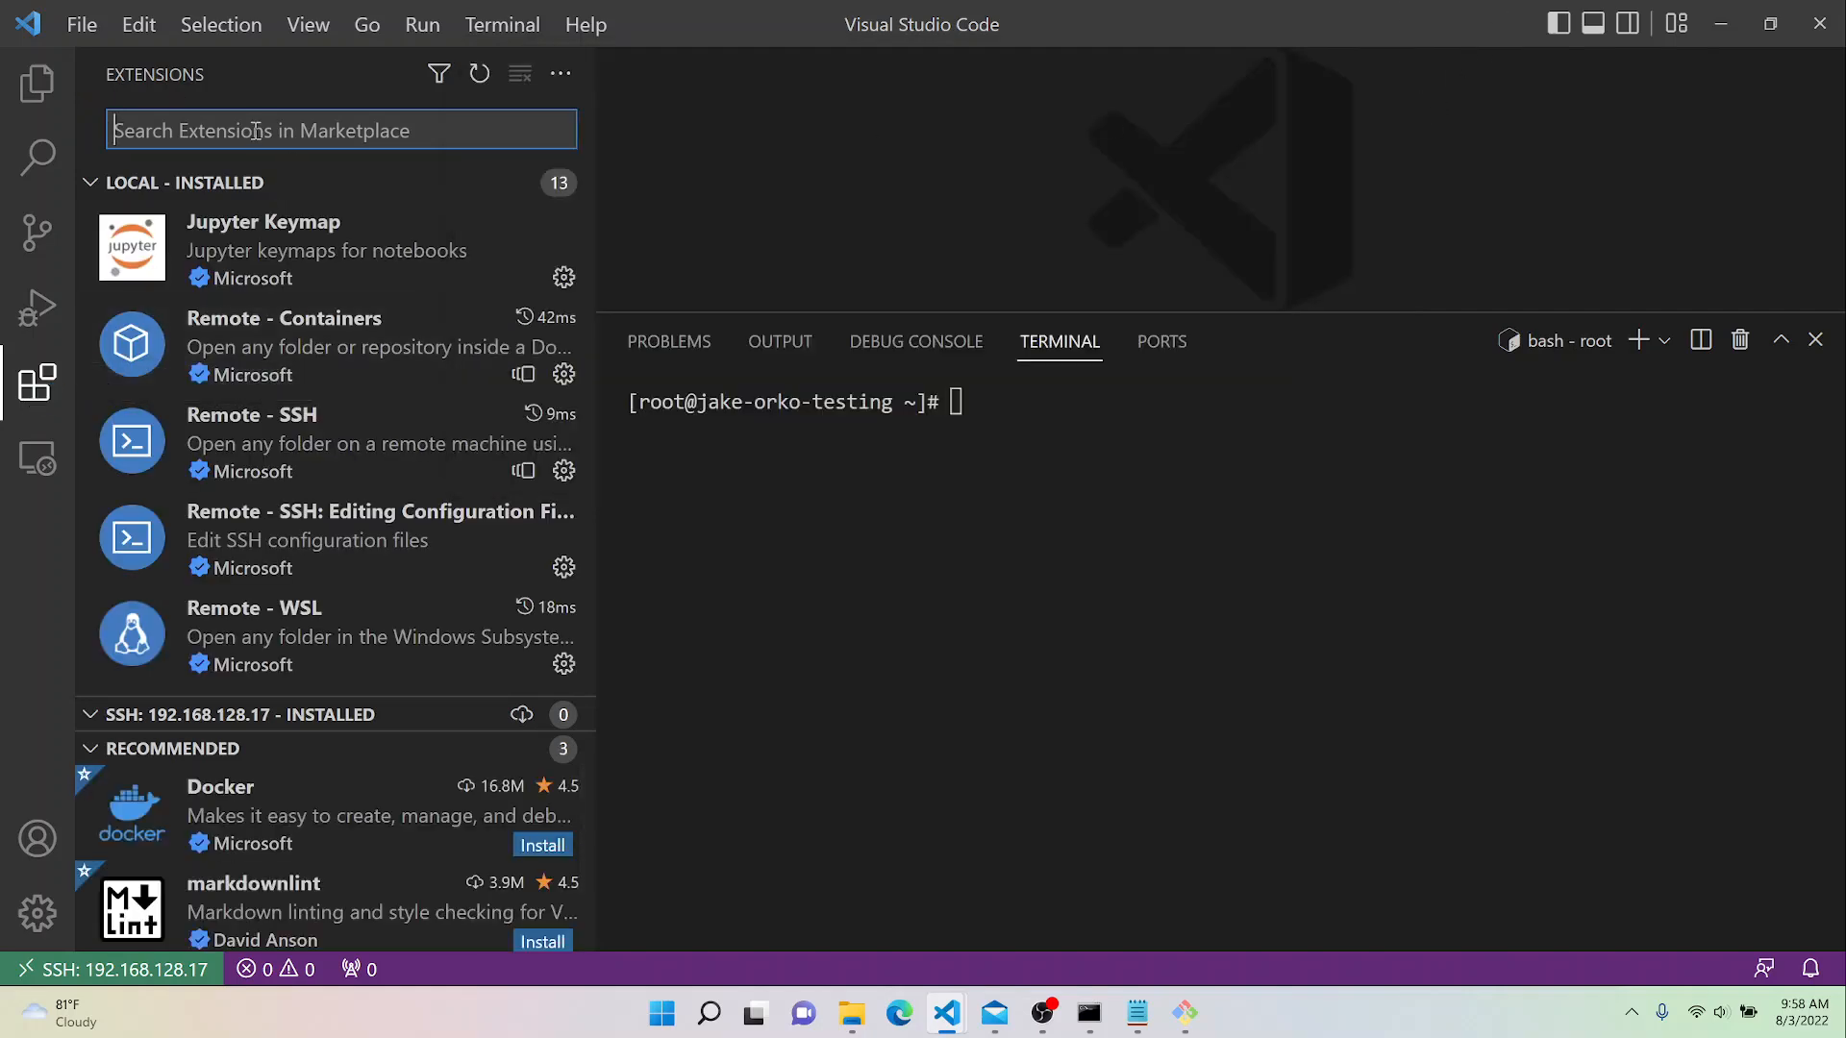
Install Thunder Client on SSH: 192.168.128.17, then return to the Explorer view
text(thunder client)
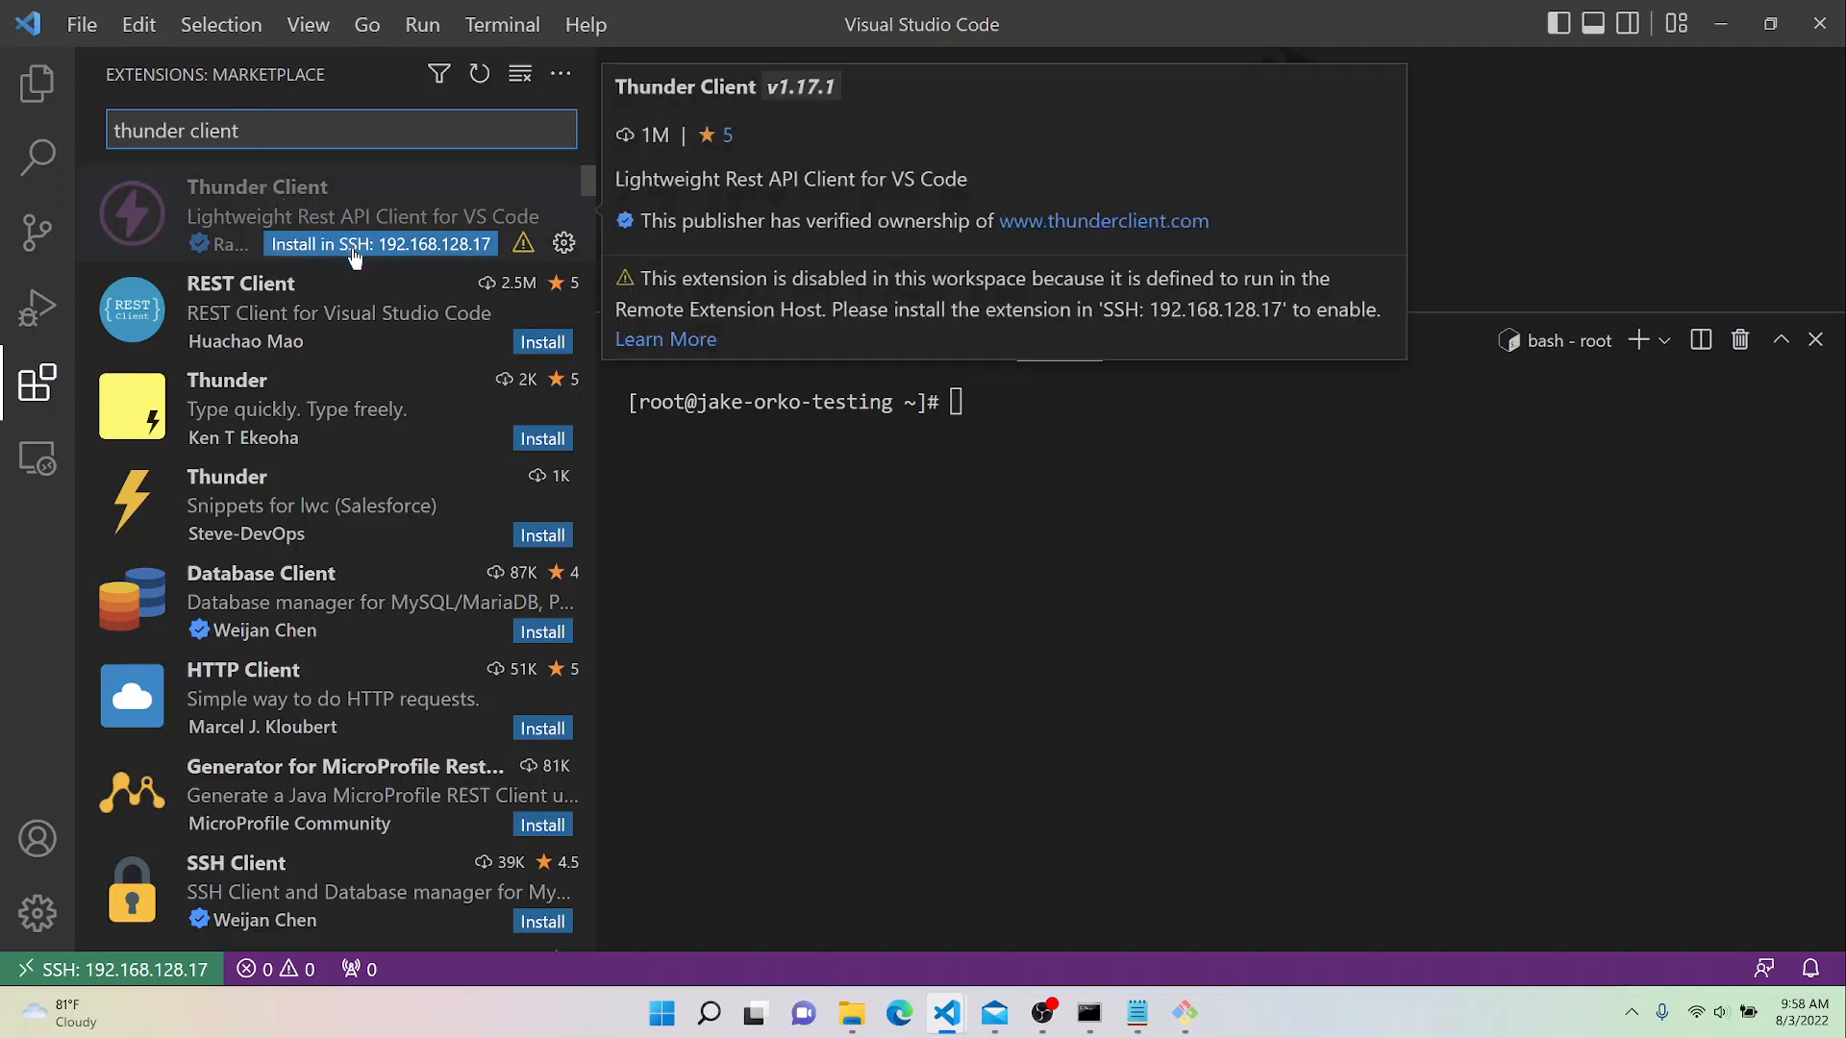
click(255, 215)
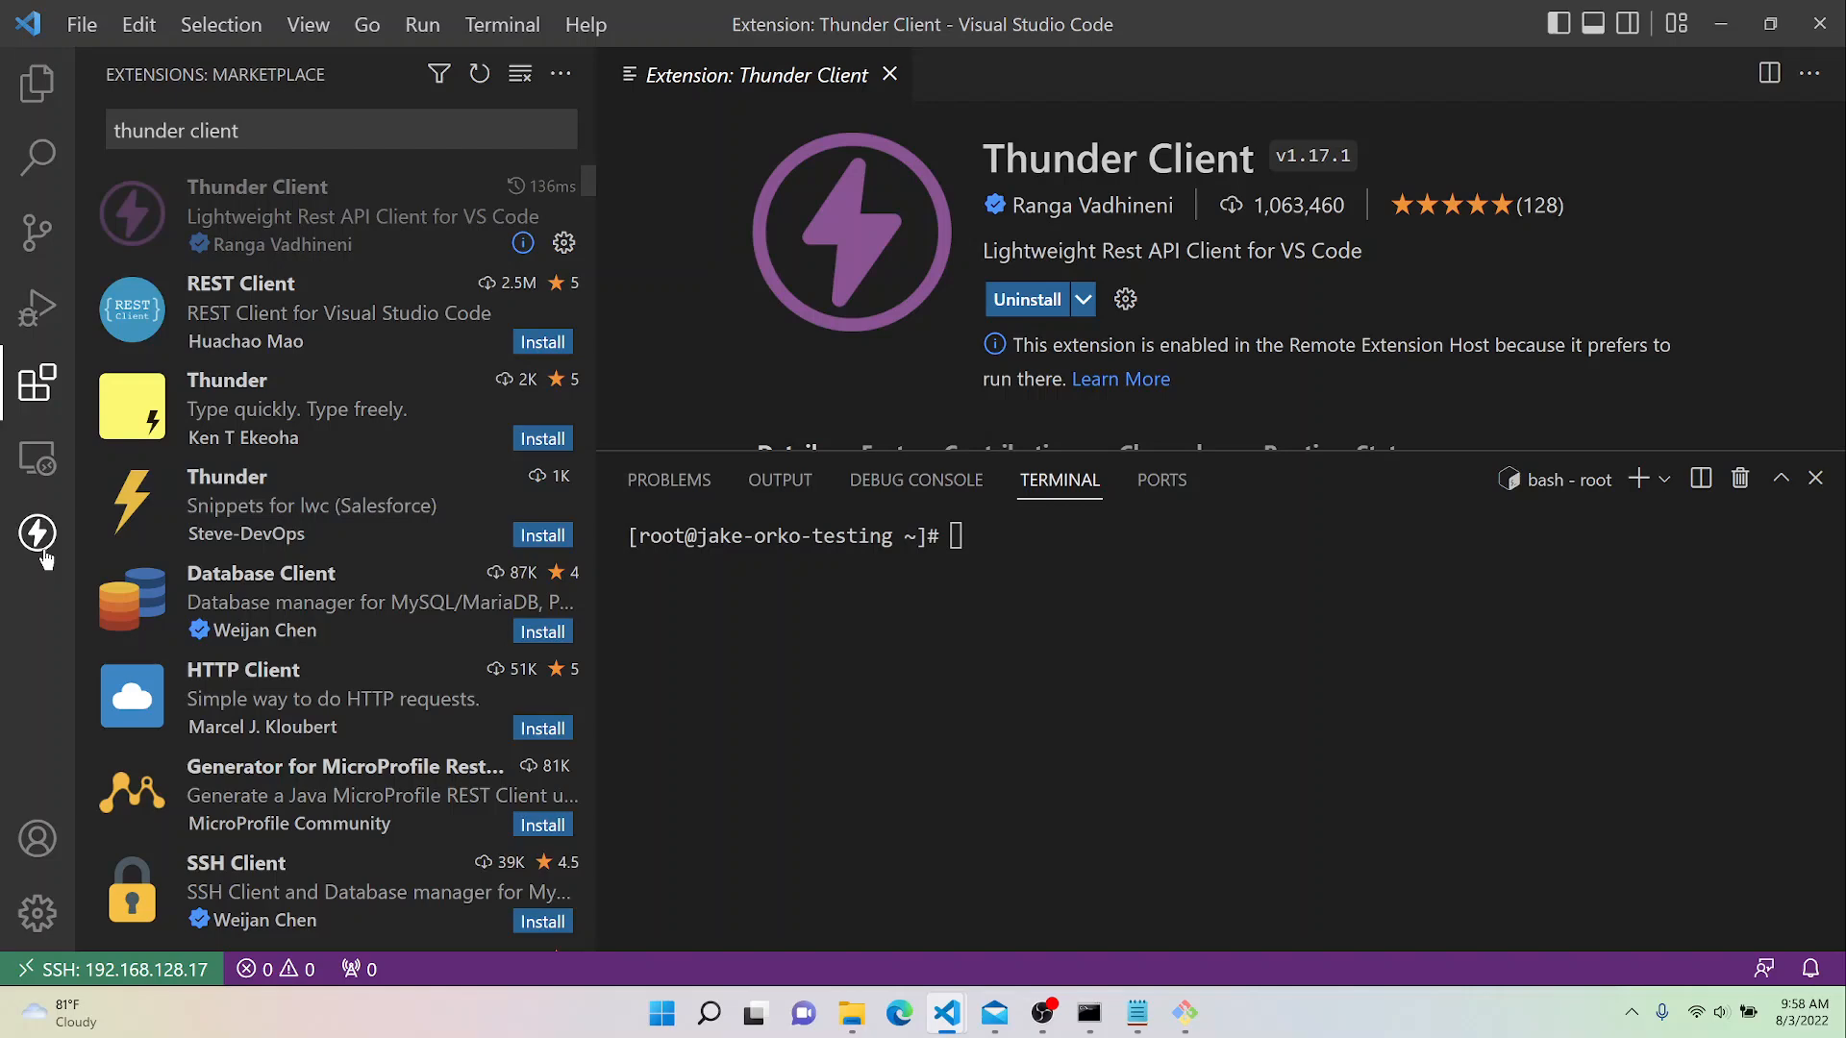
mouse_move(39, 536)
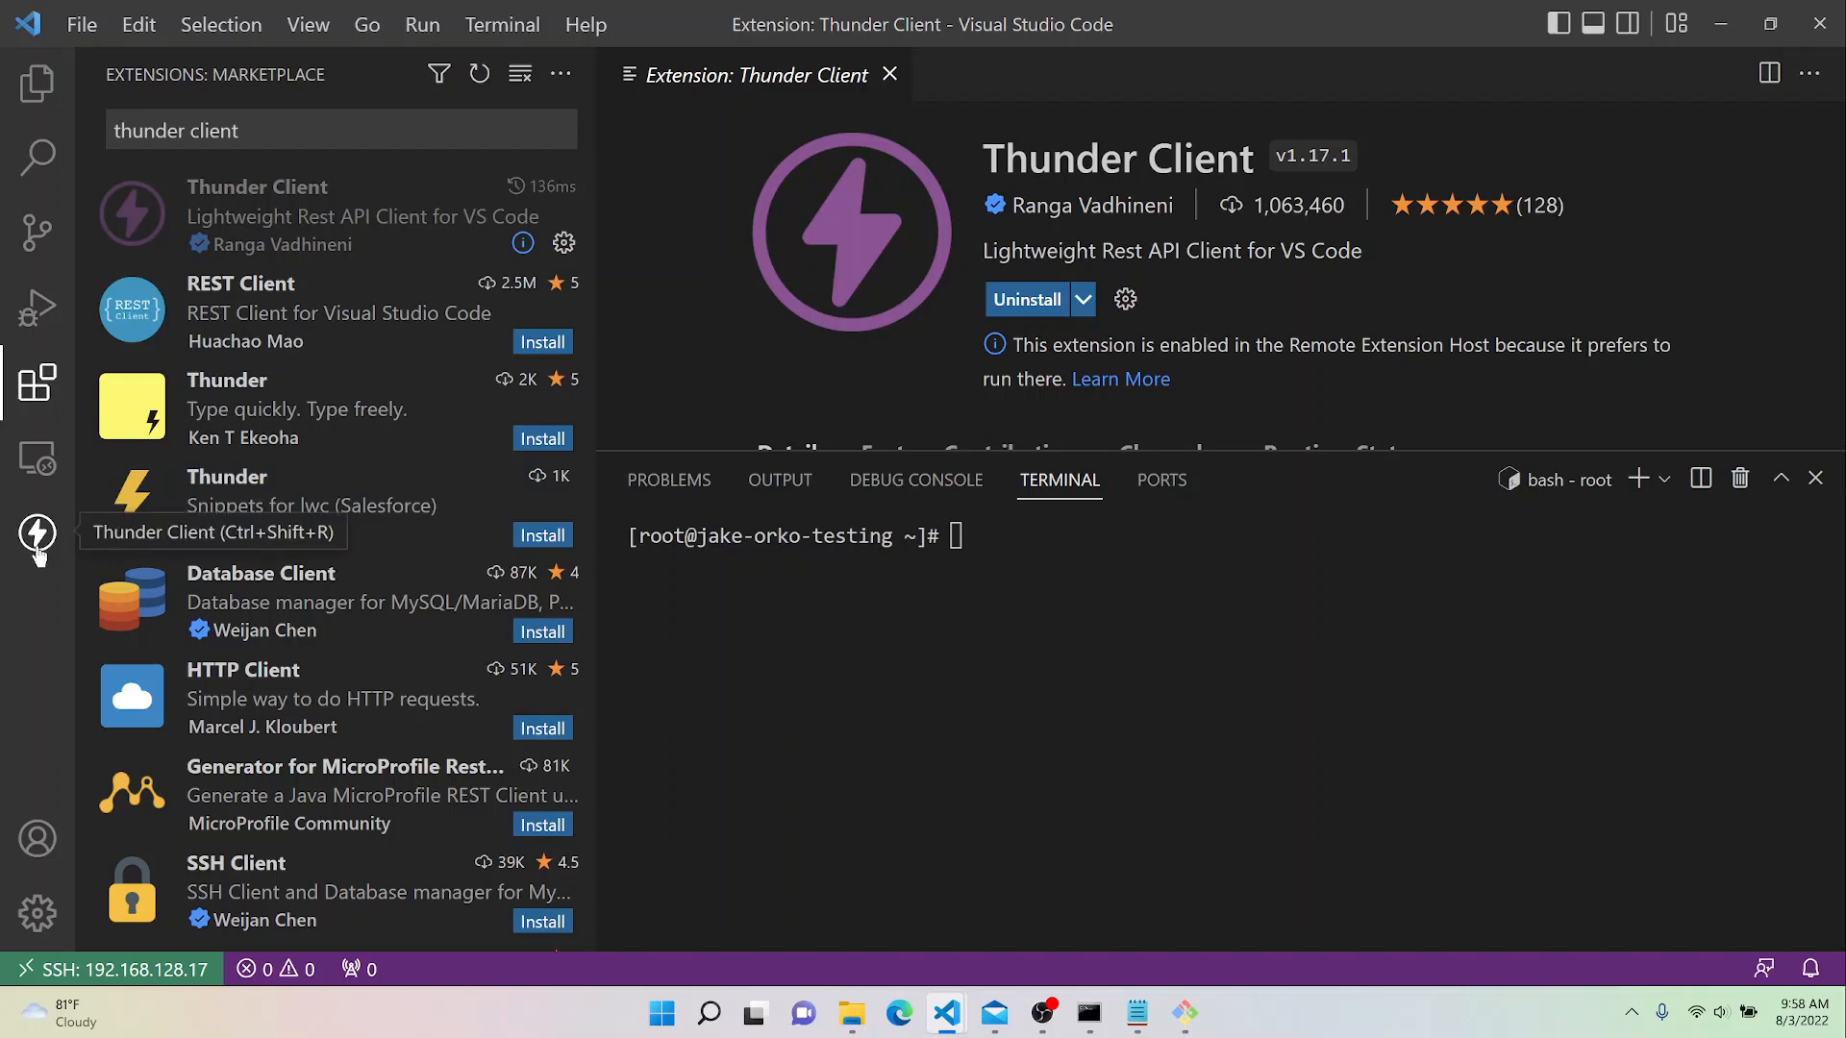
mouse_move(36, 388)
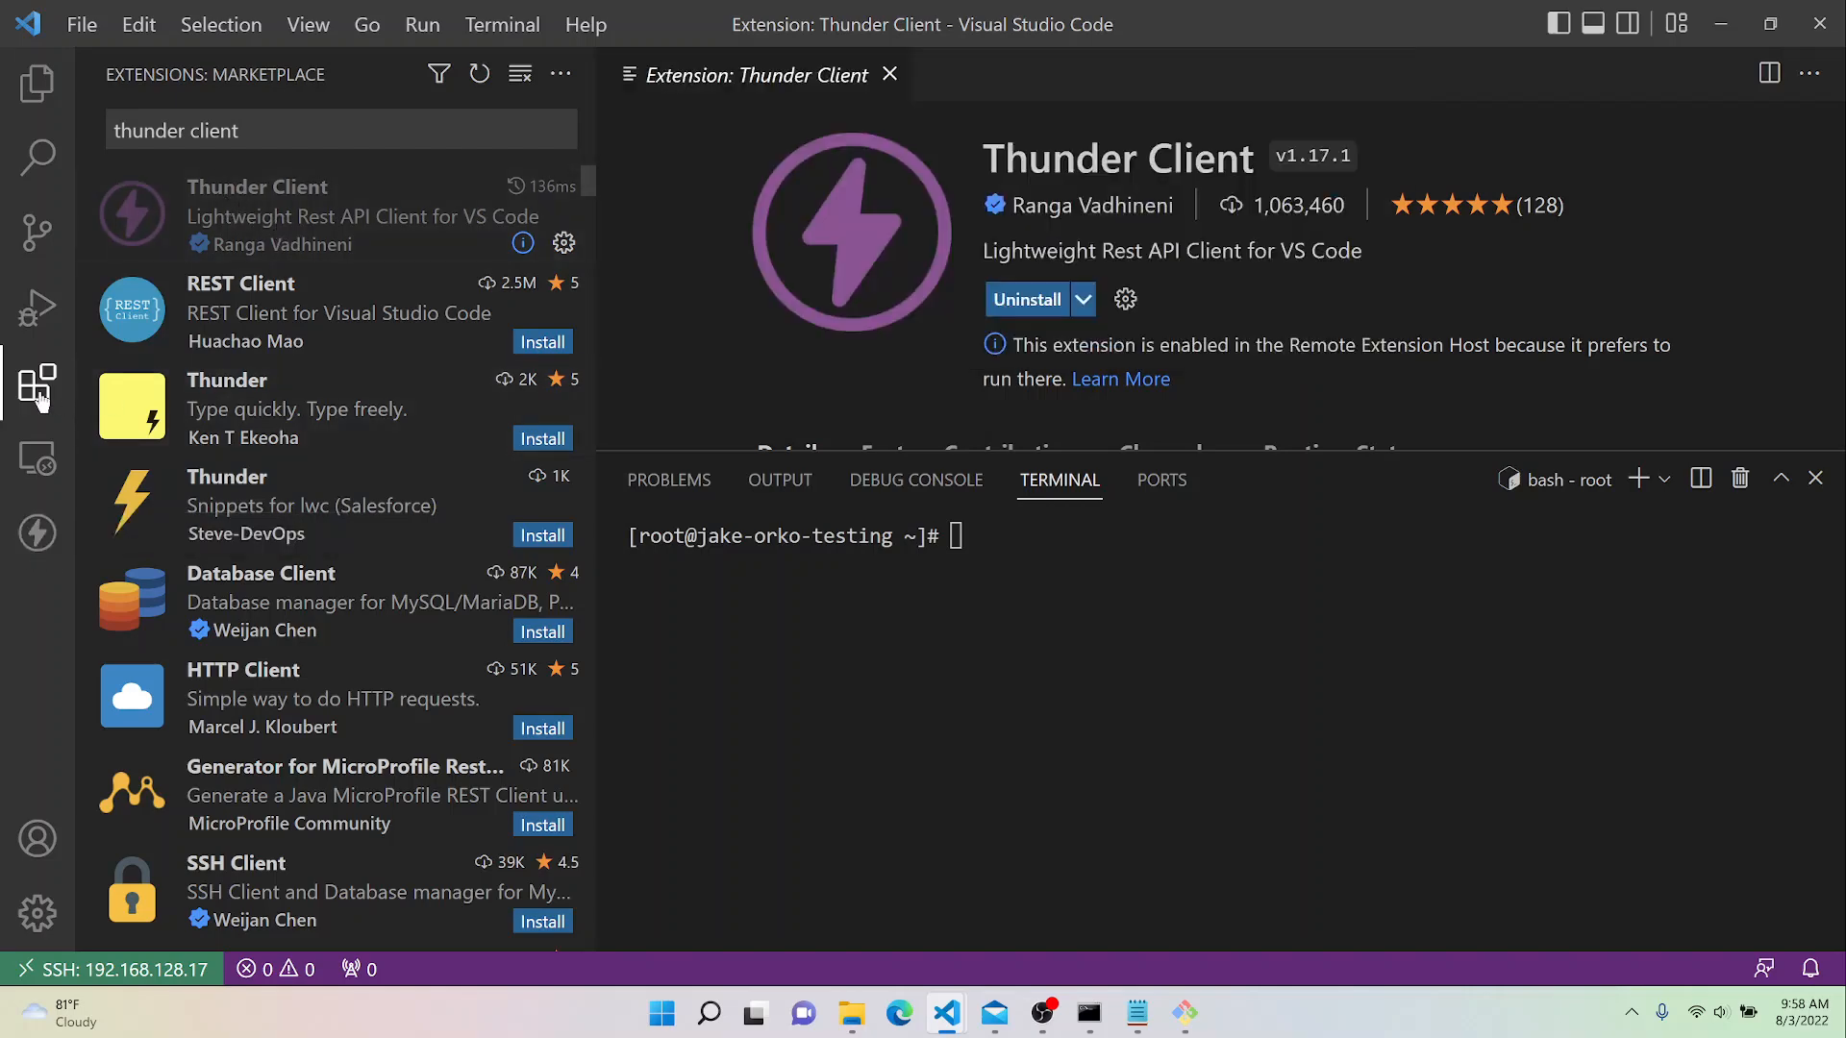
click(36, 383)
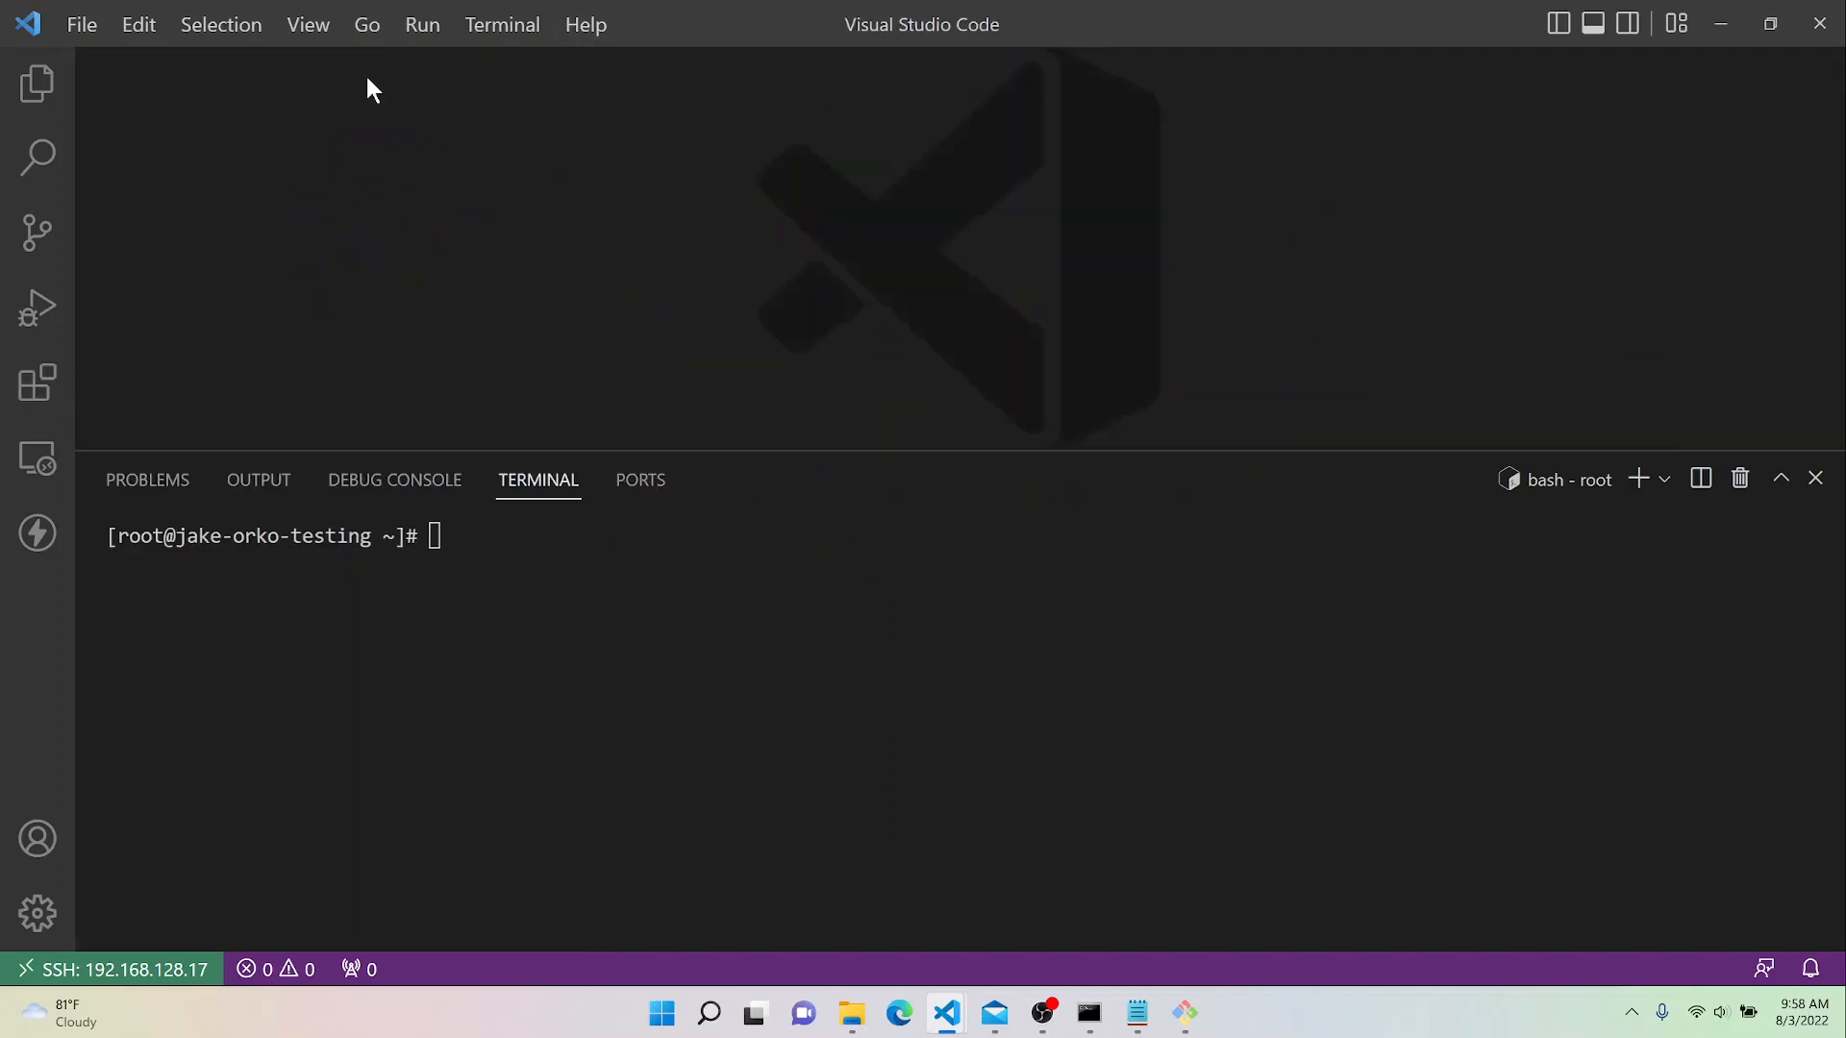
click(36, 83)
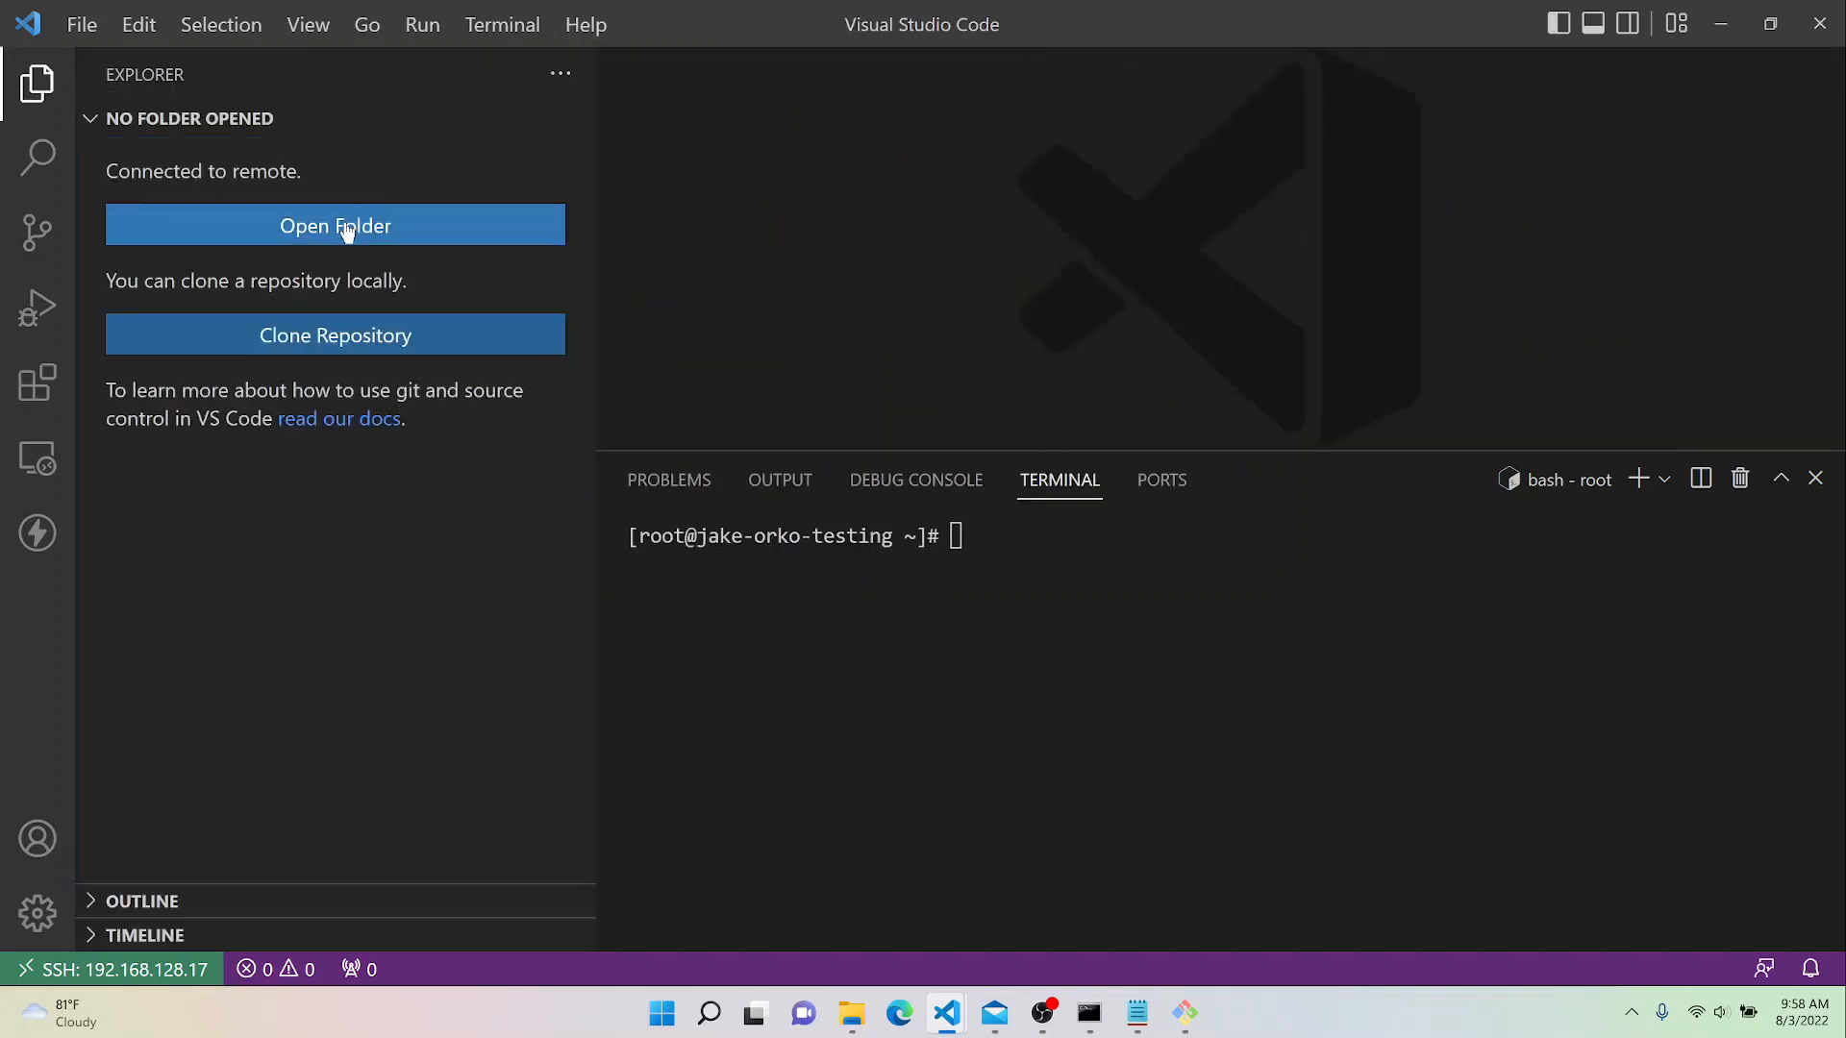
Open the remote /etc folder and re-enter the password when the window reconnects
click(335, 225)
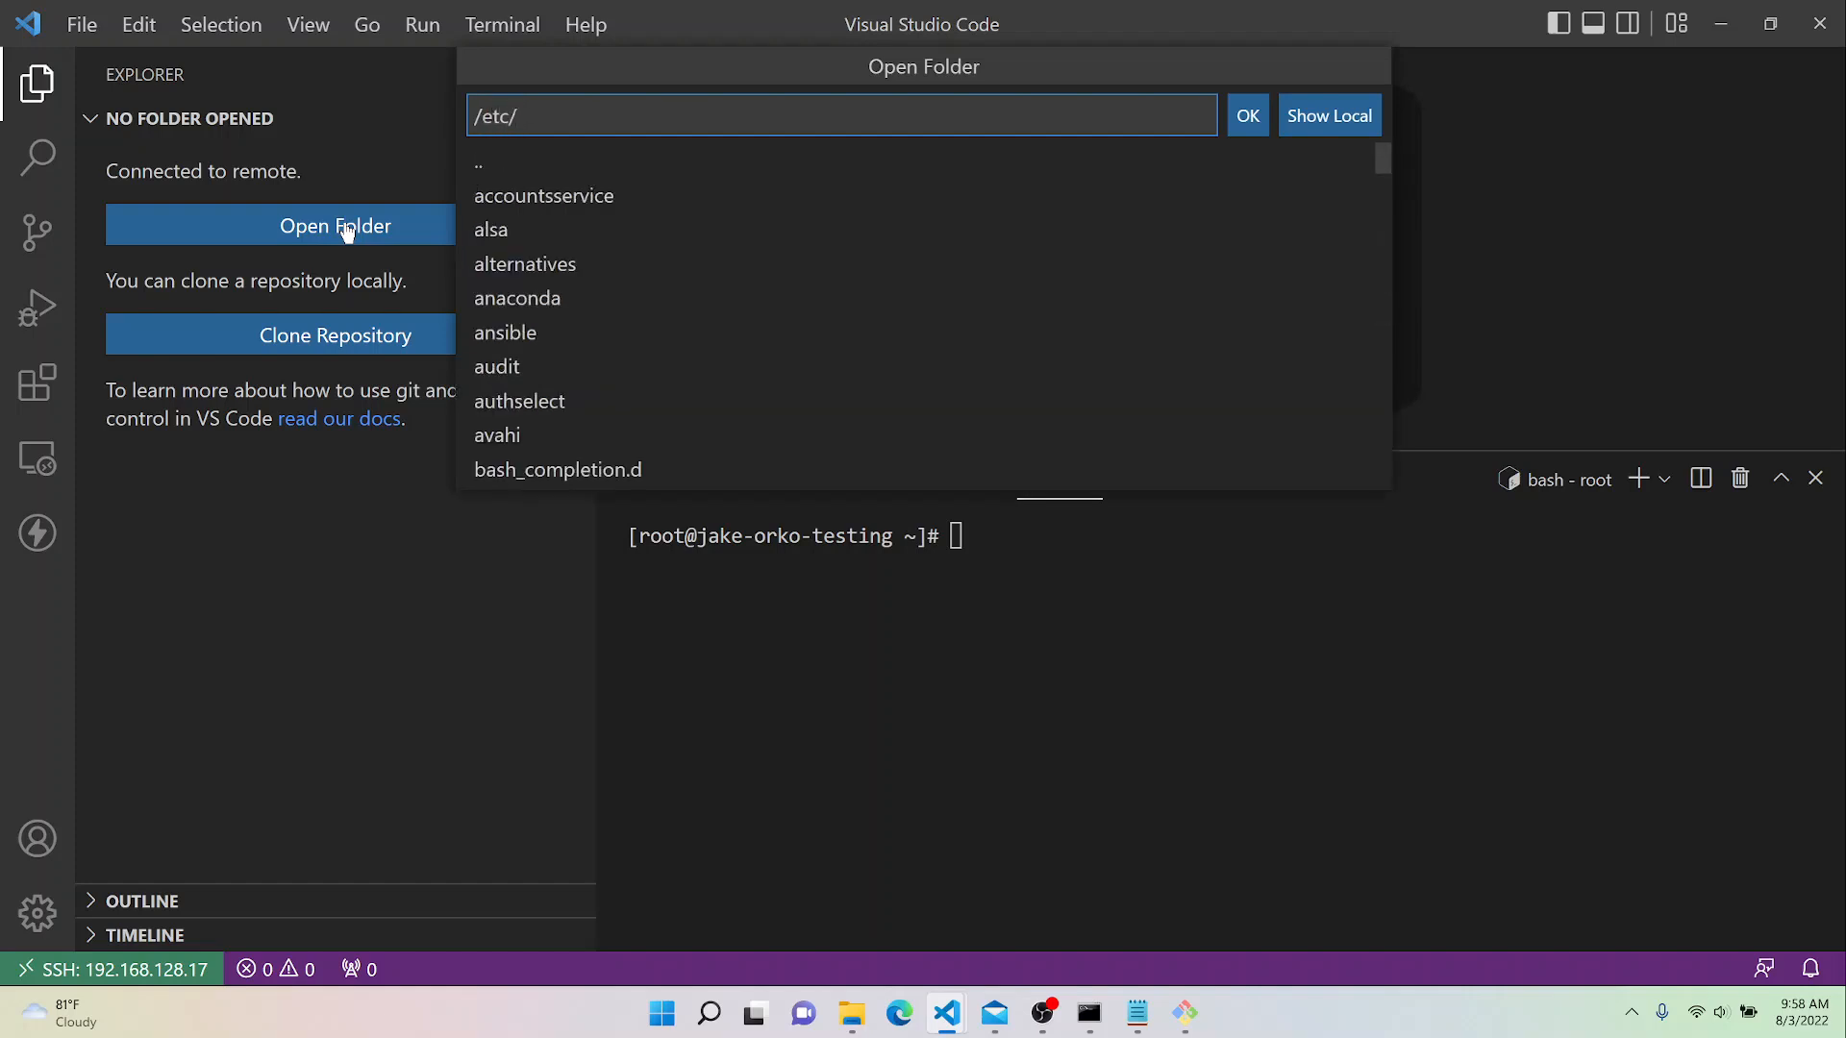
click(1246, 116)
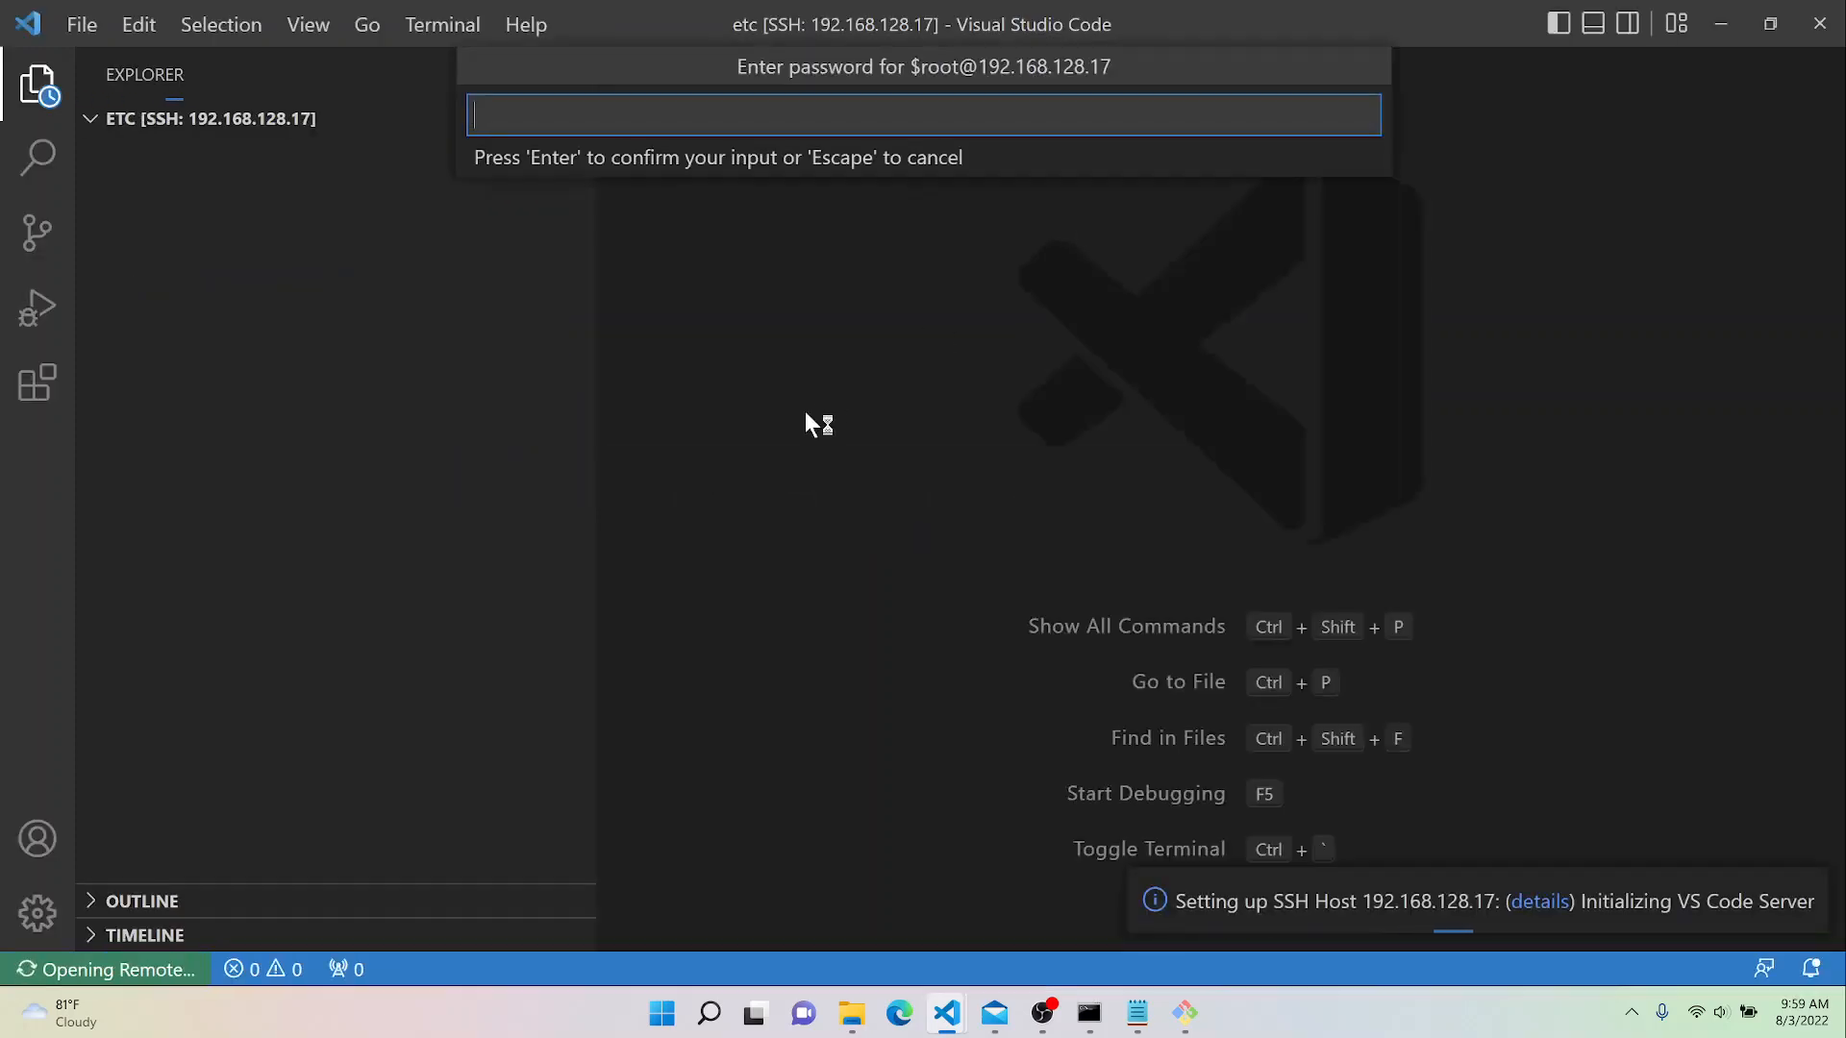
key(Enter)
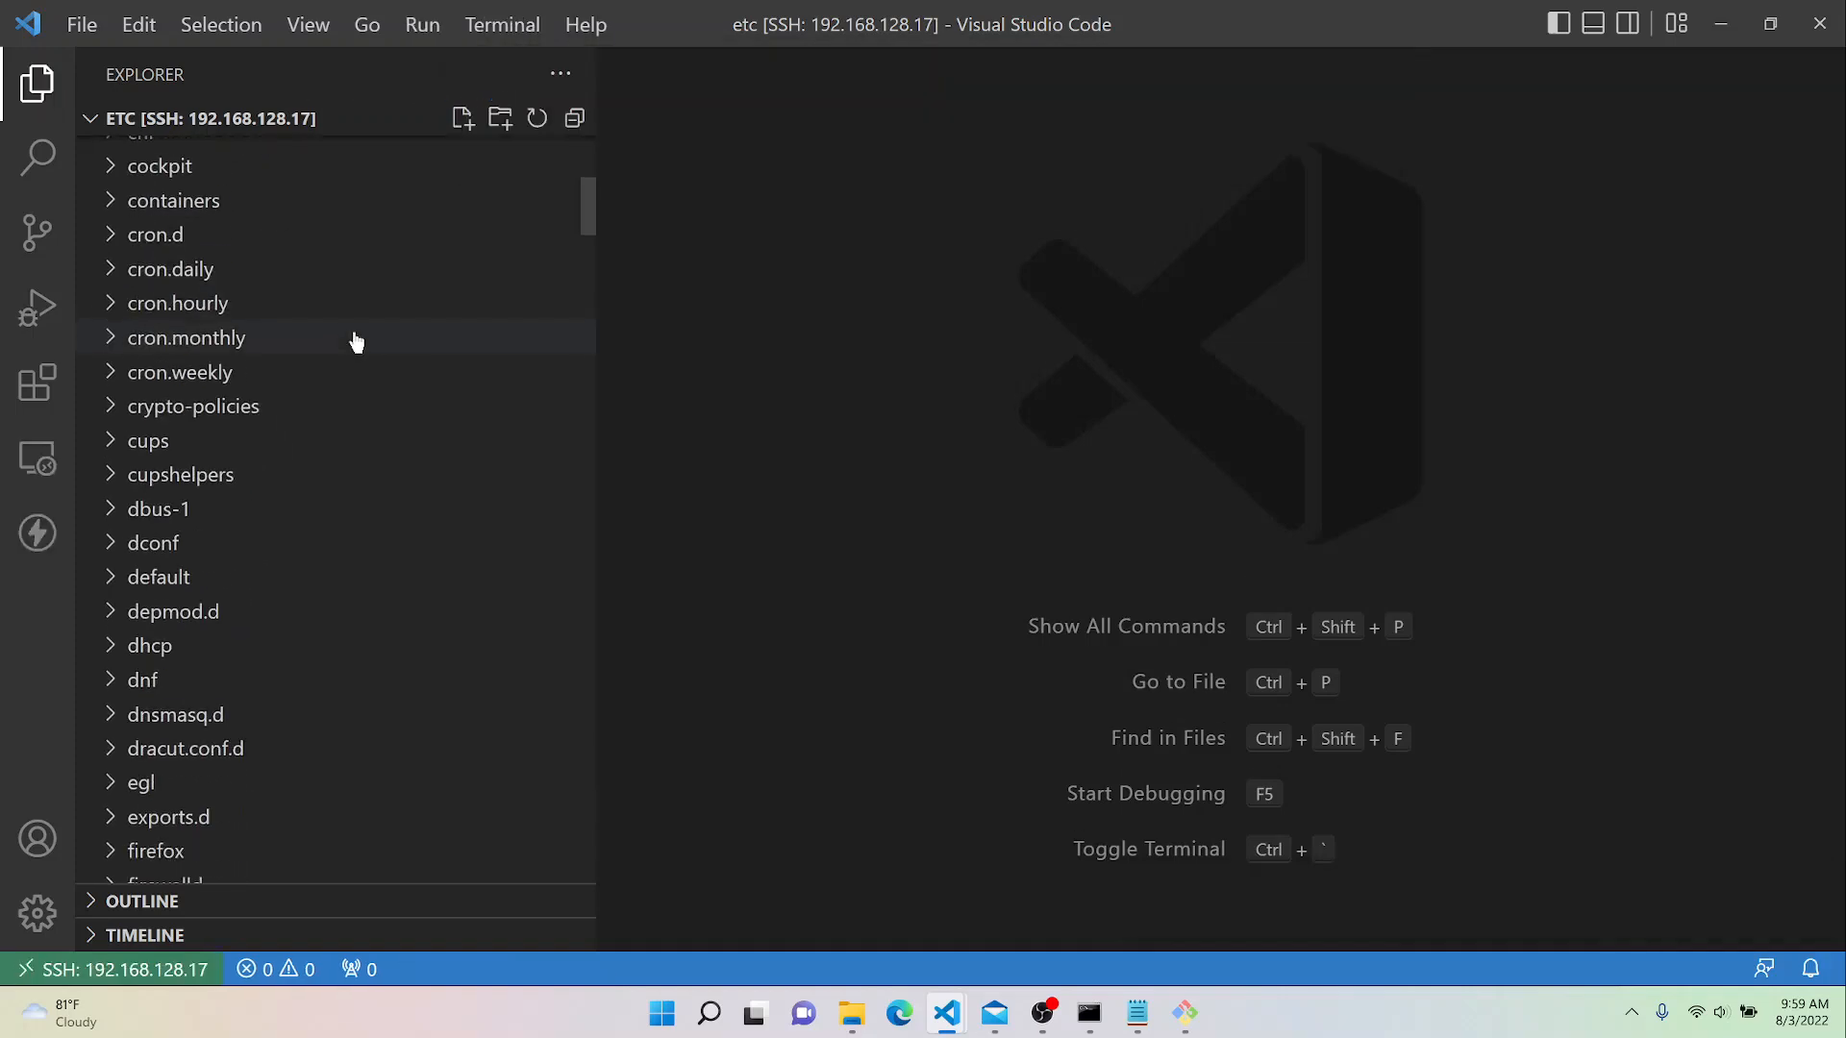
scroll(down, 3)
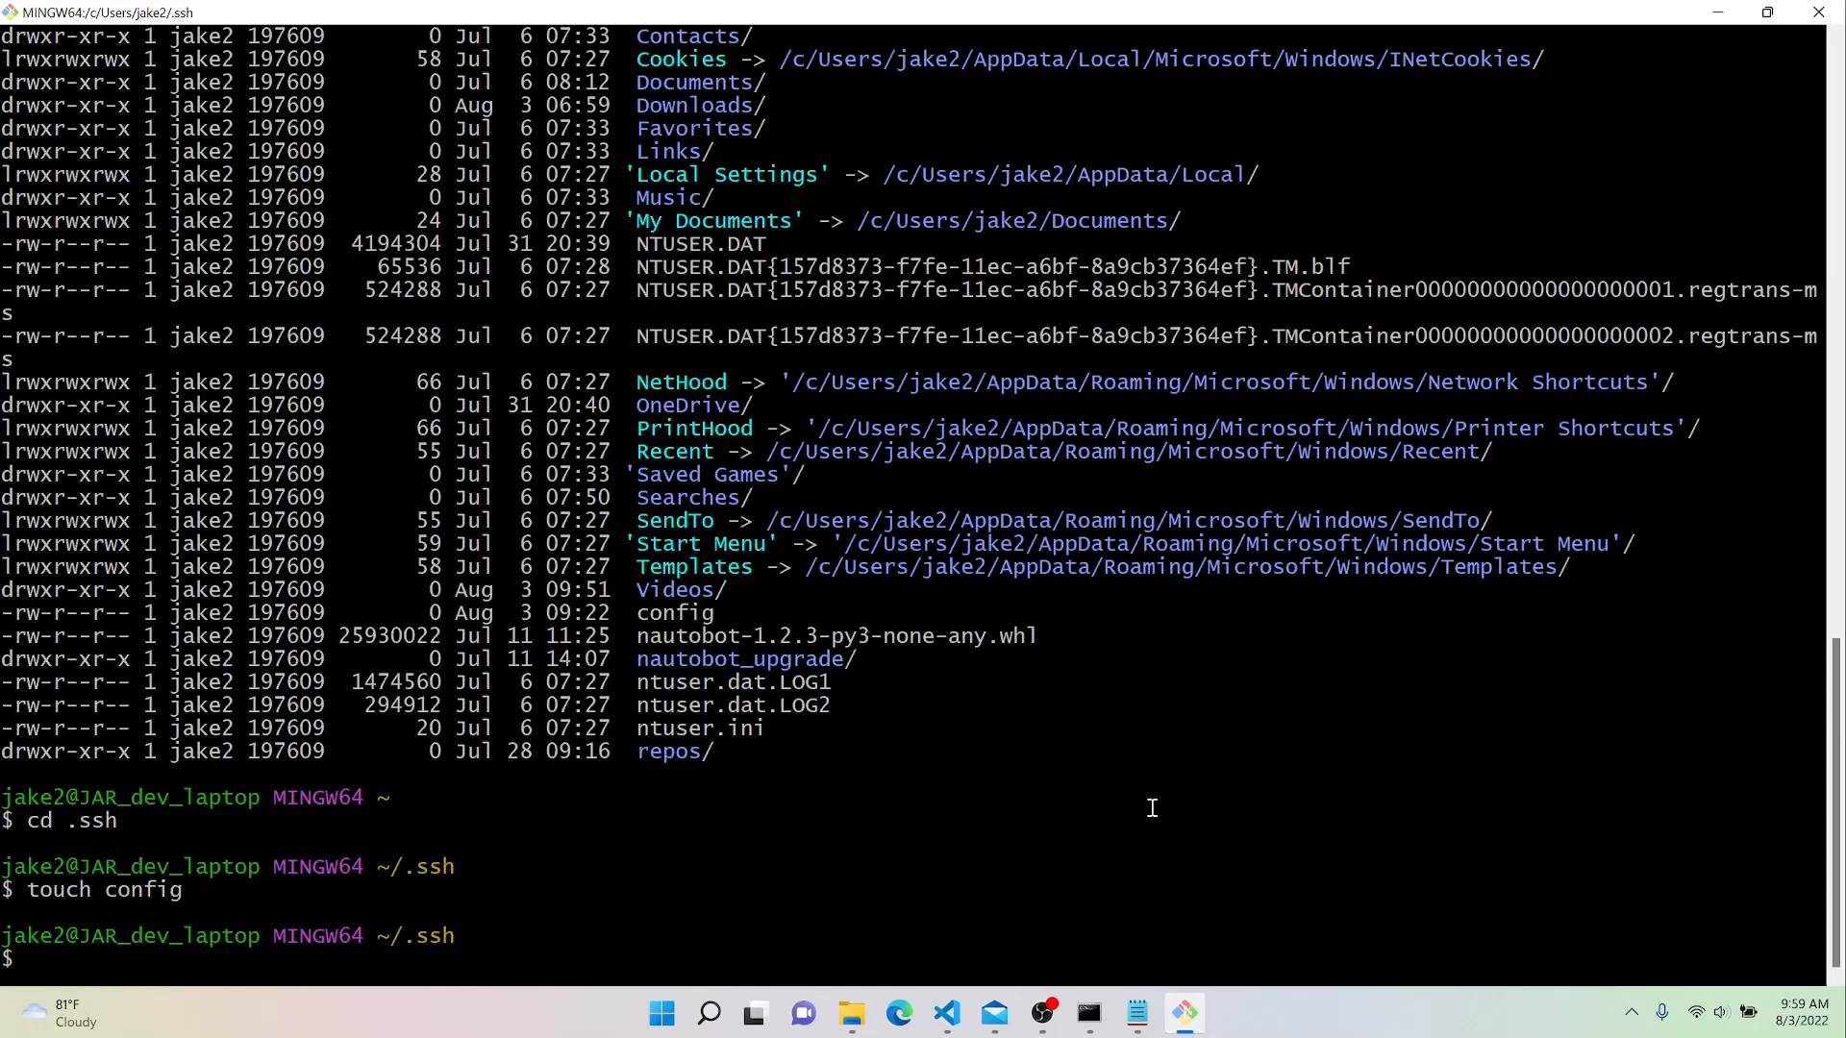
mouse_move(488, 940)
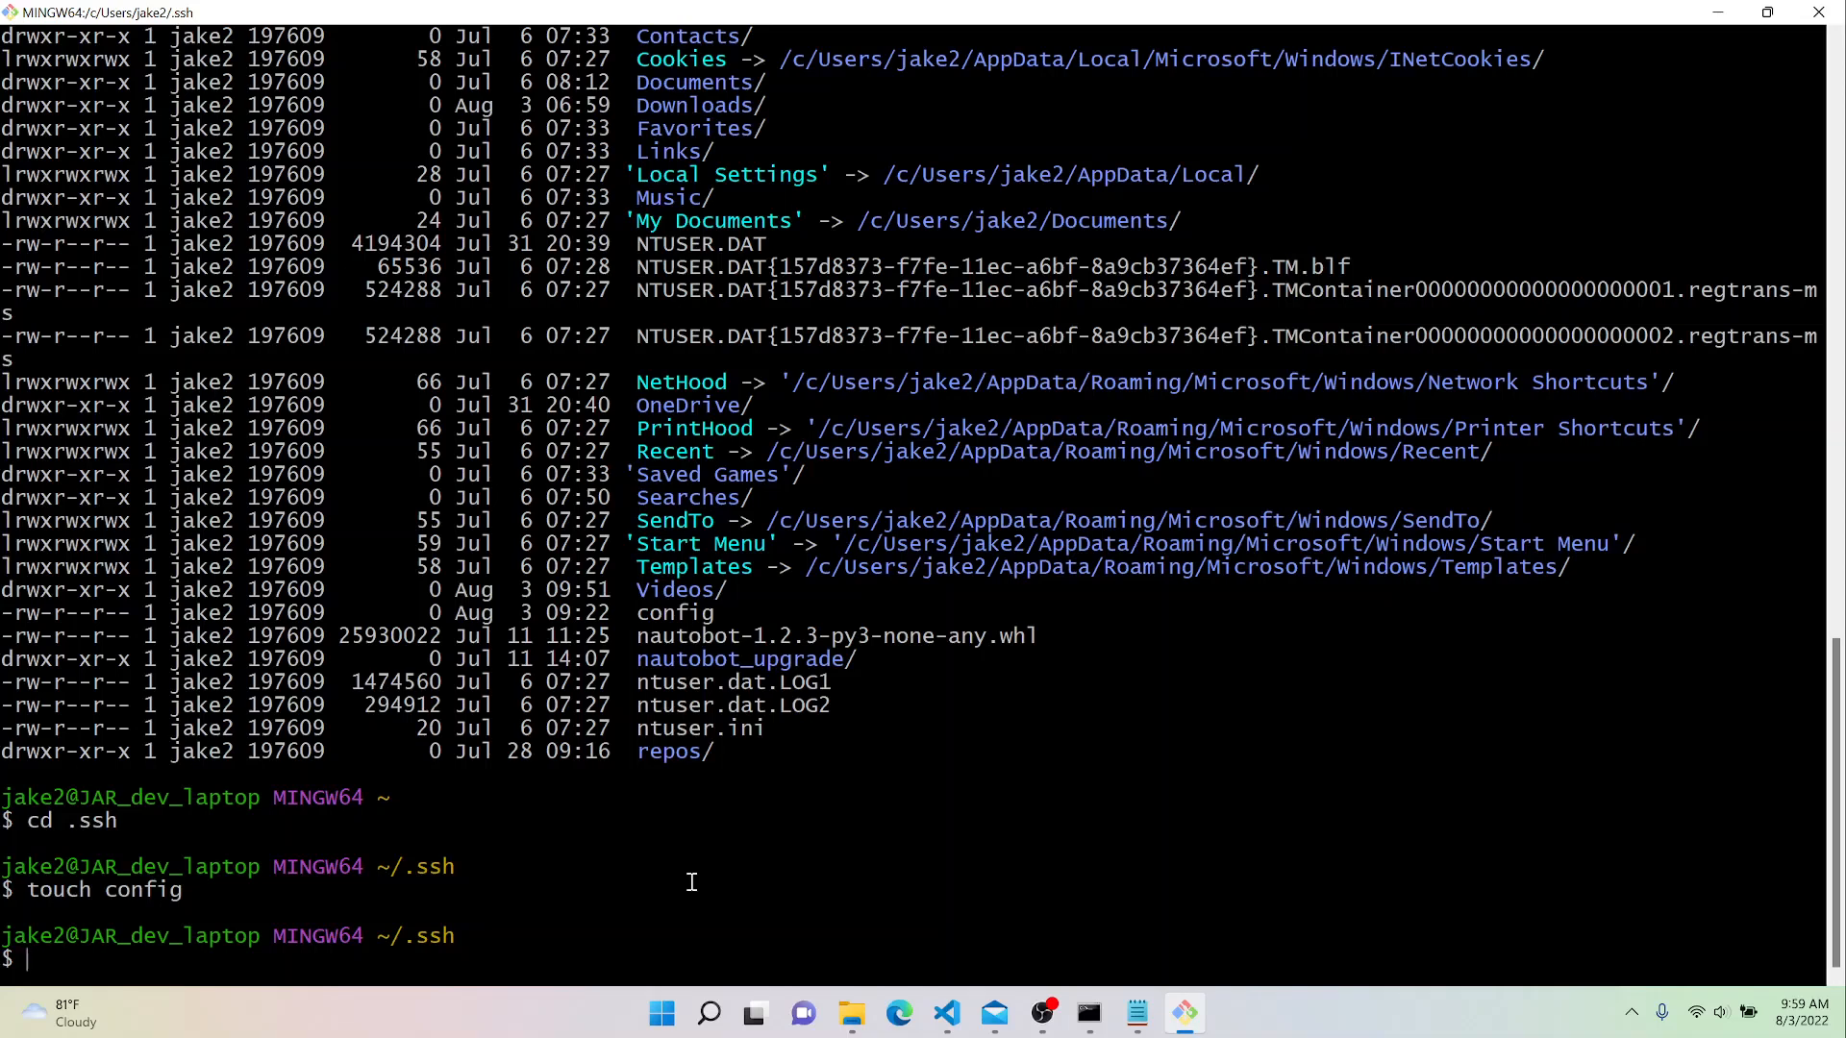
Run ssh-keygen -t rsa -b 4096 with the default path and empty passphrase, then list .ssh
text(ssh-k)
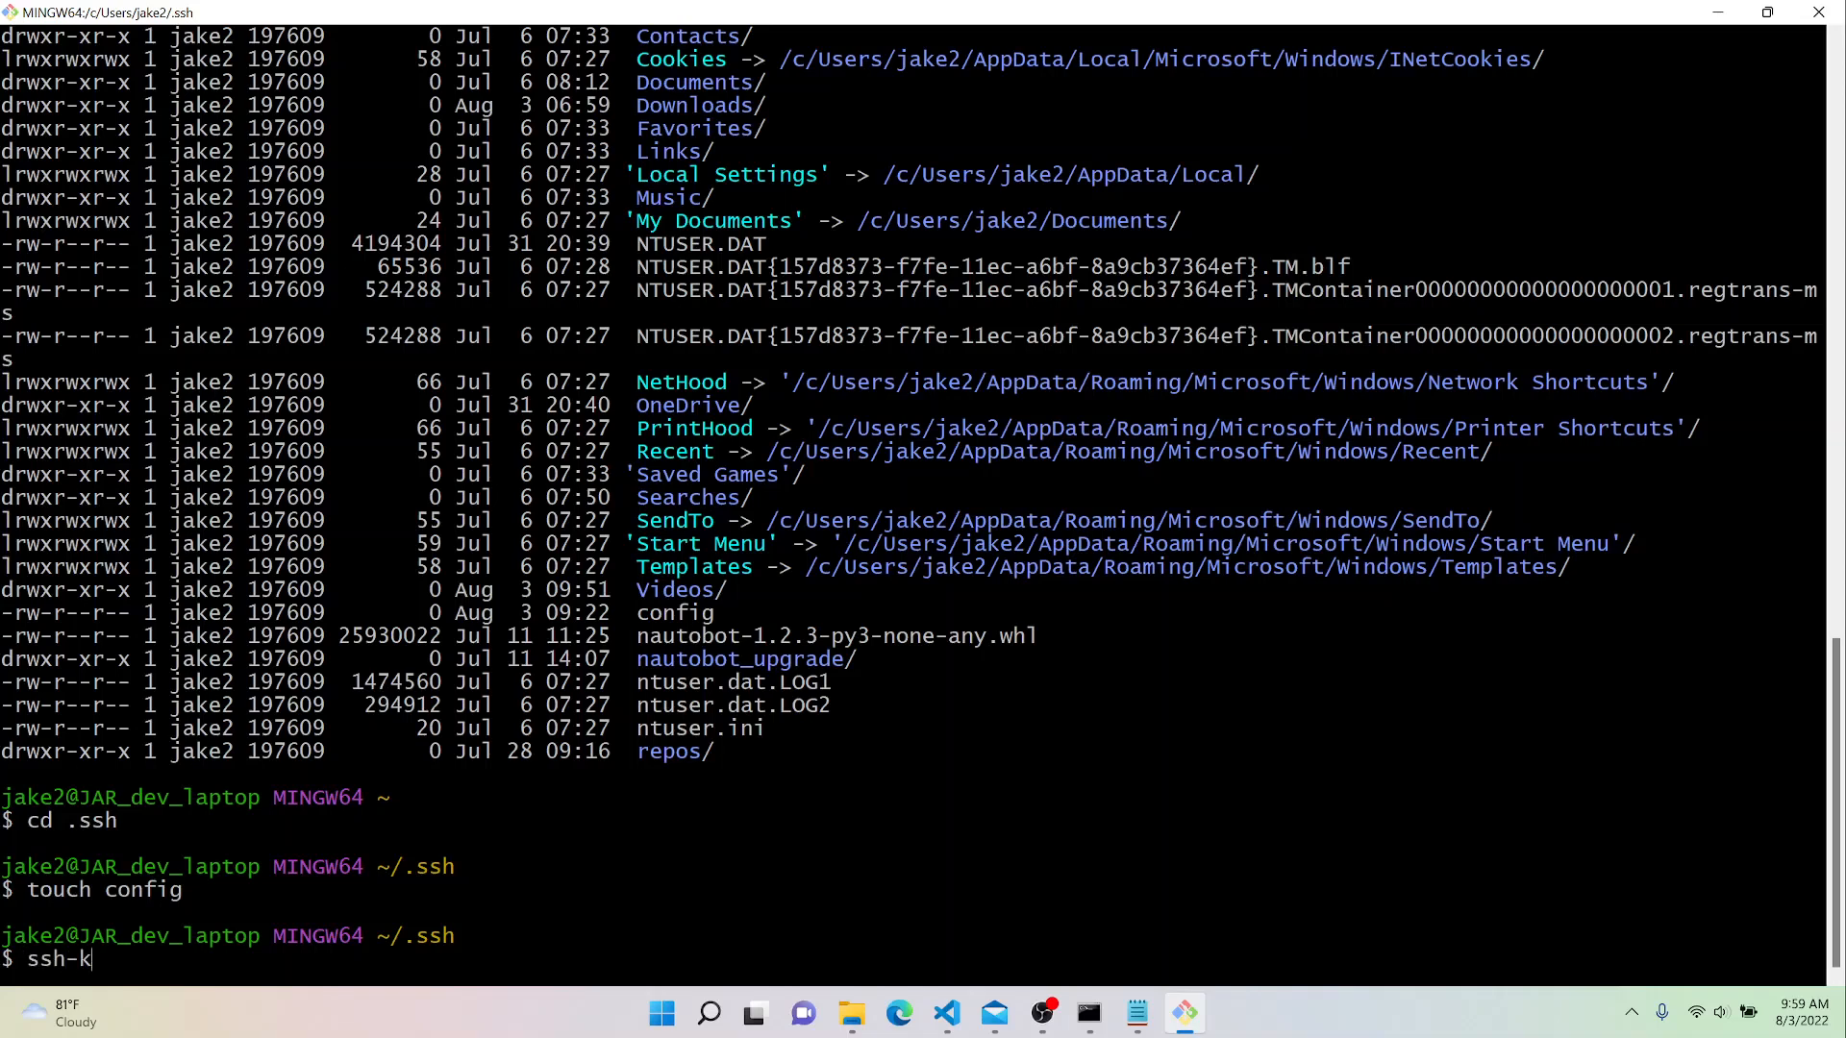
text(eygen -)
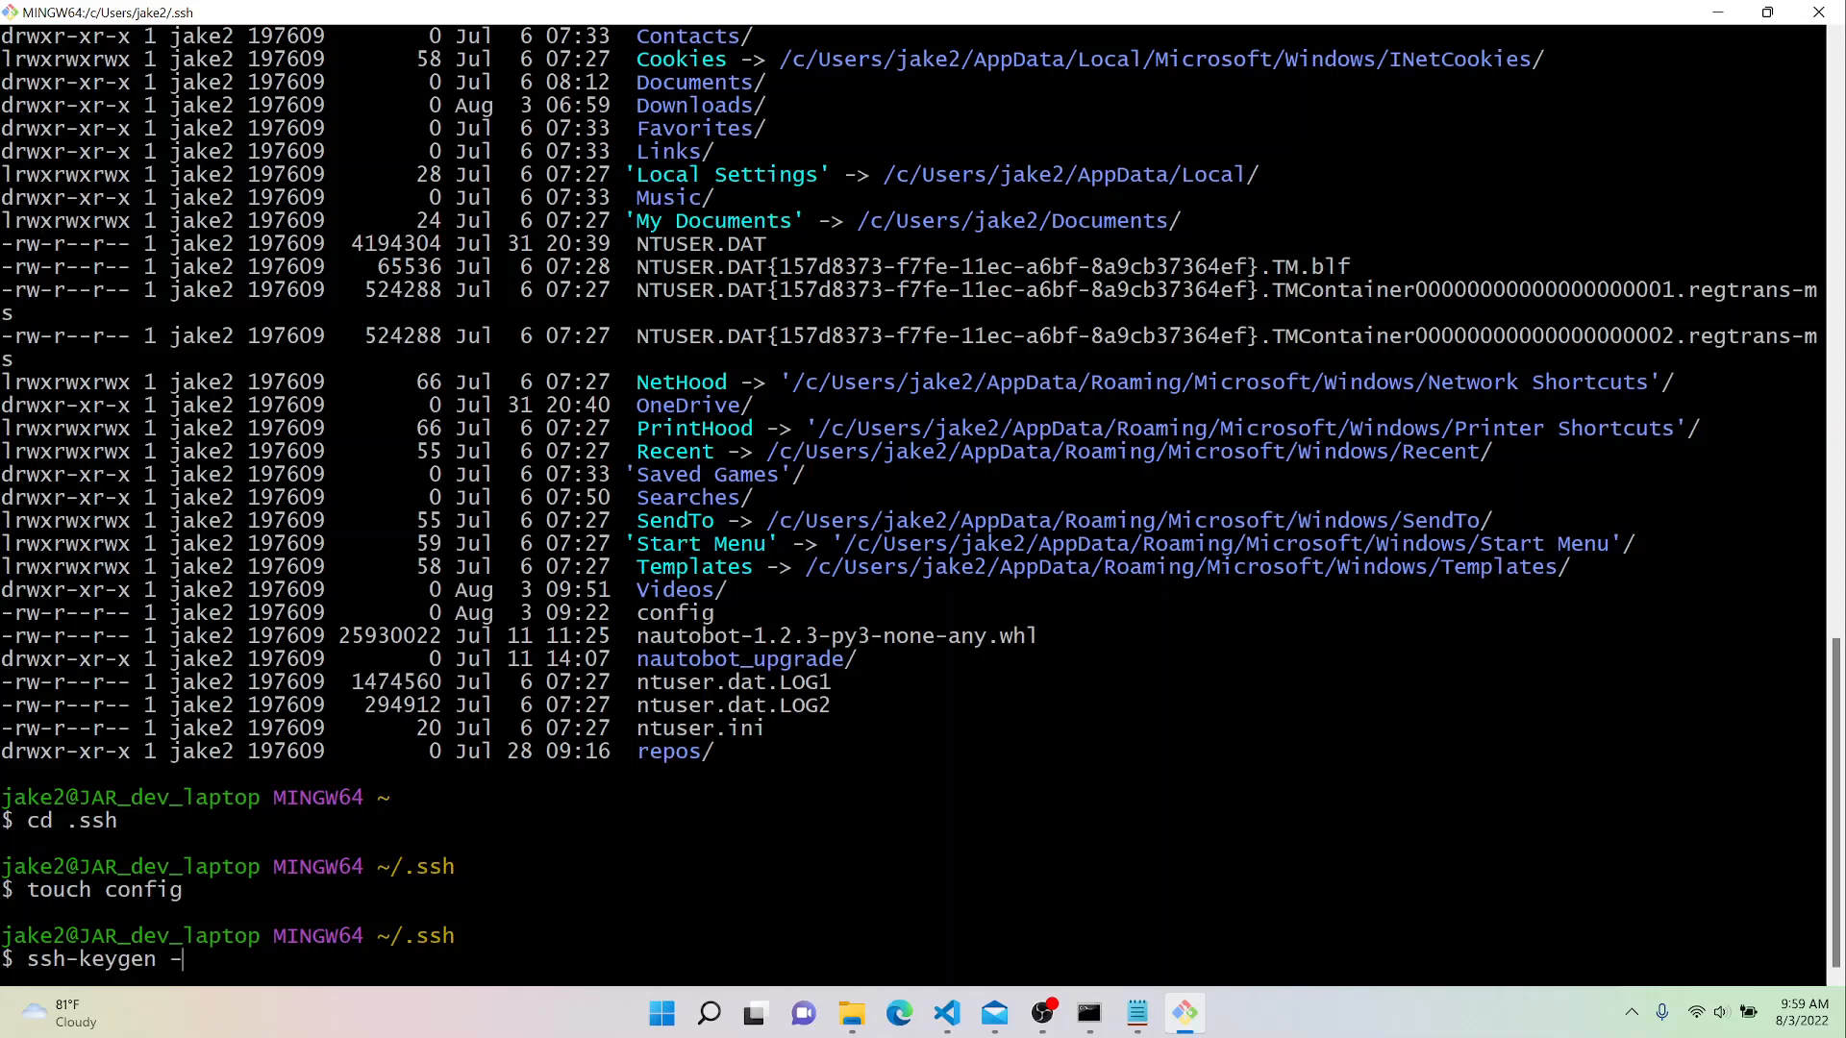
text(t rsa -b)
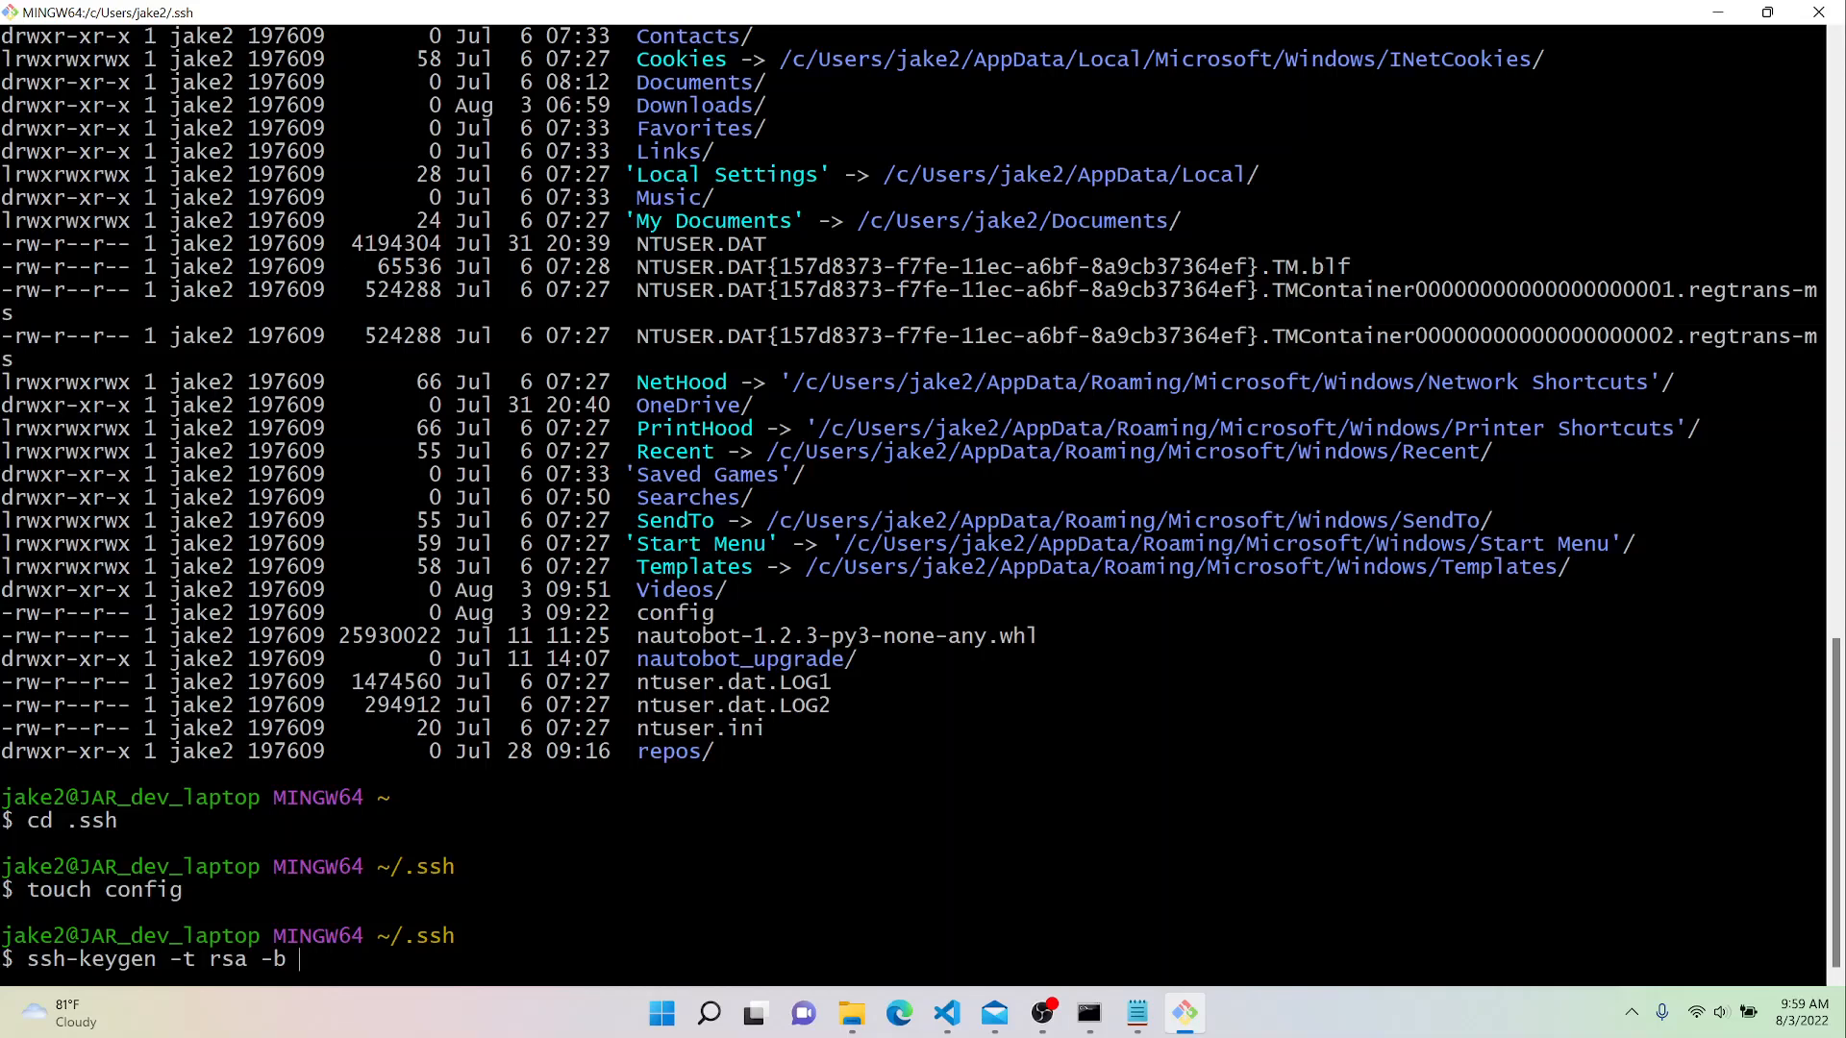
text(4096)
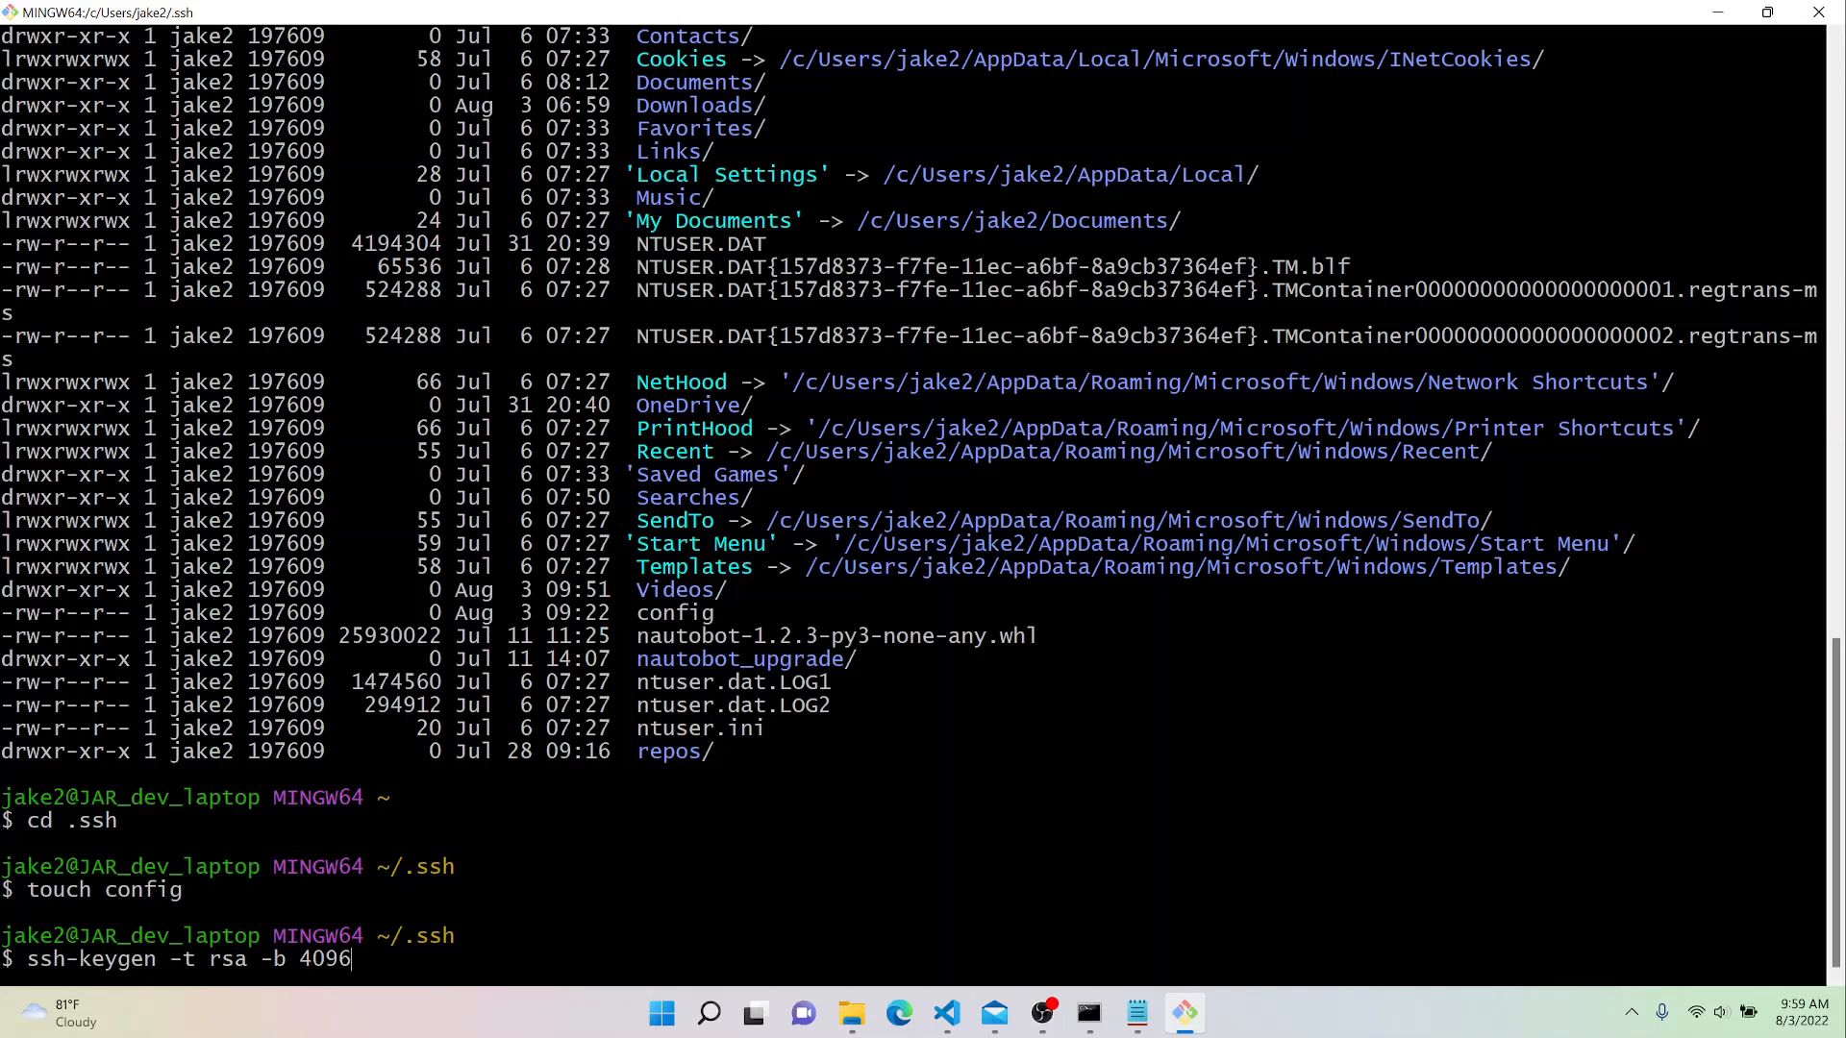
mouse_move(563, 898)
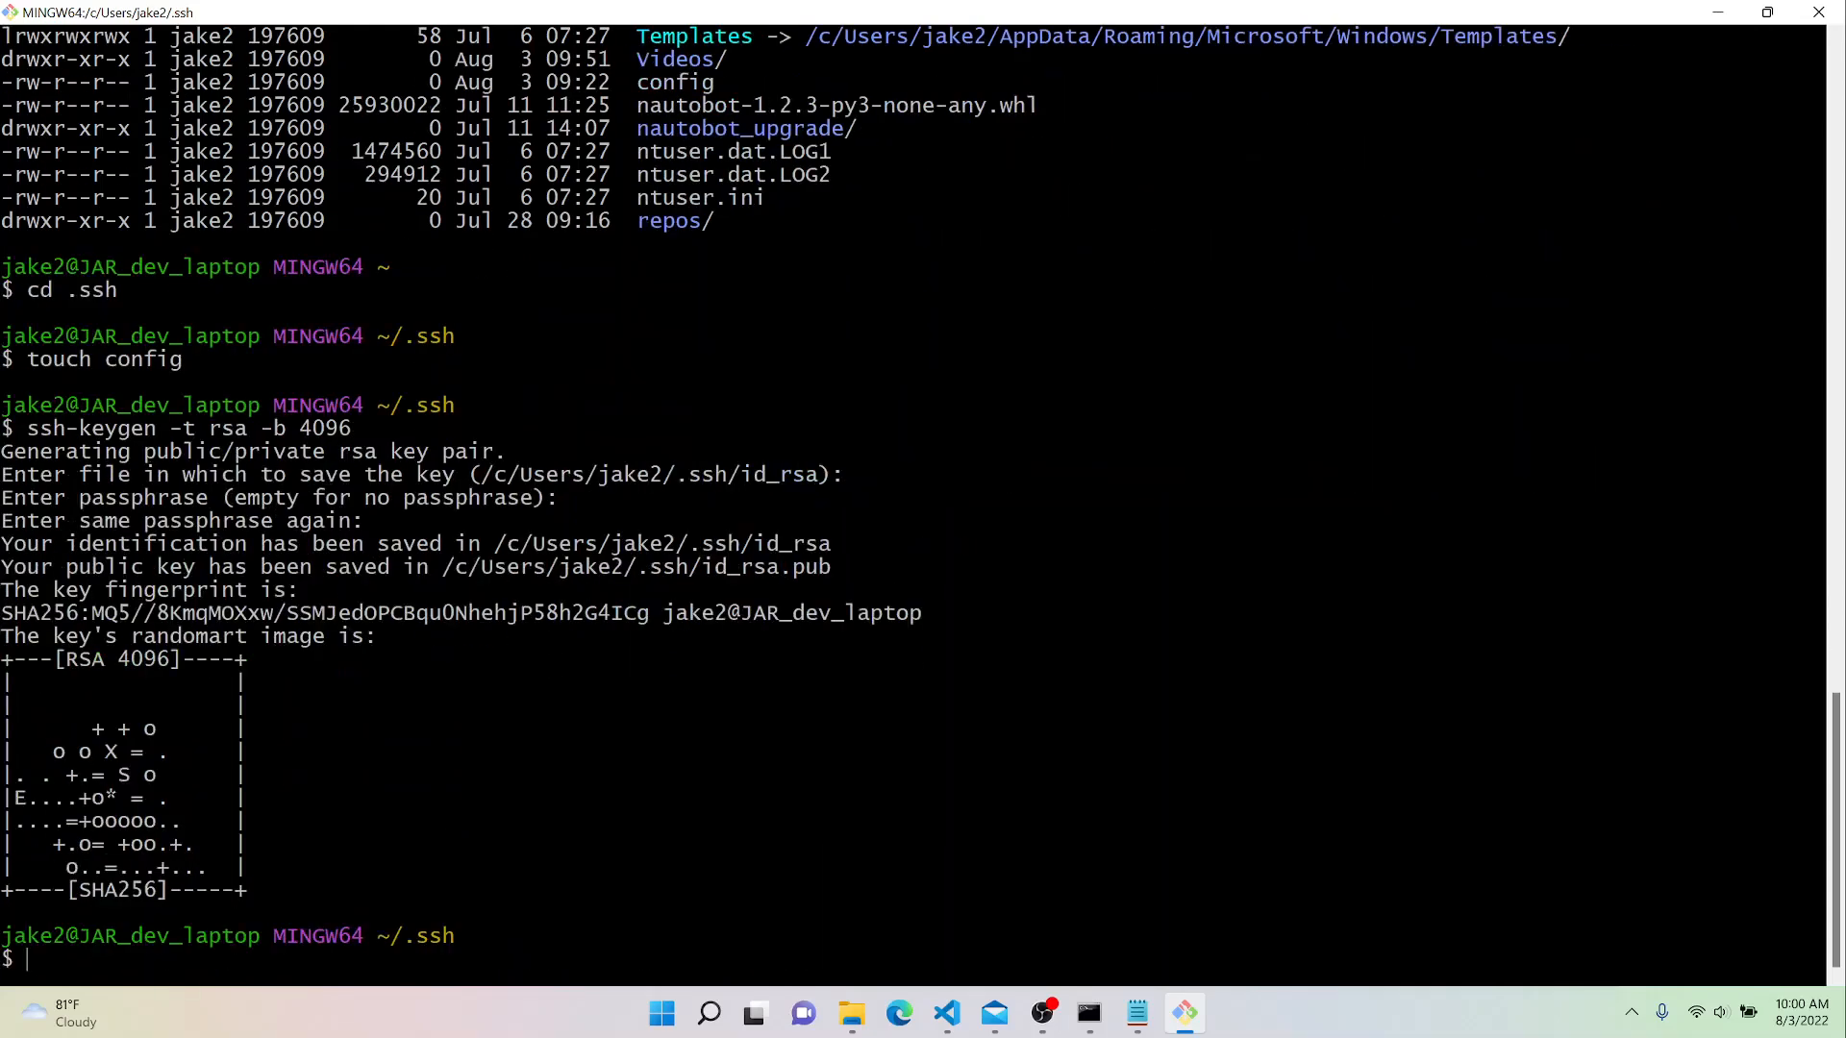
text(ll -a)
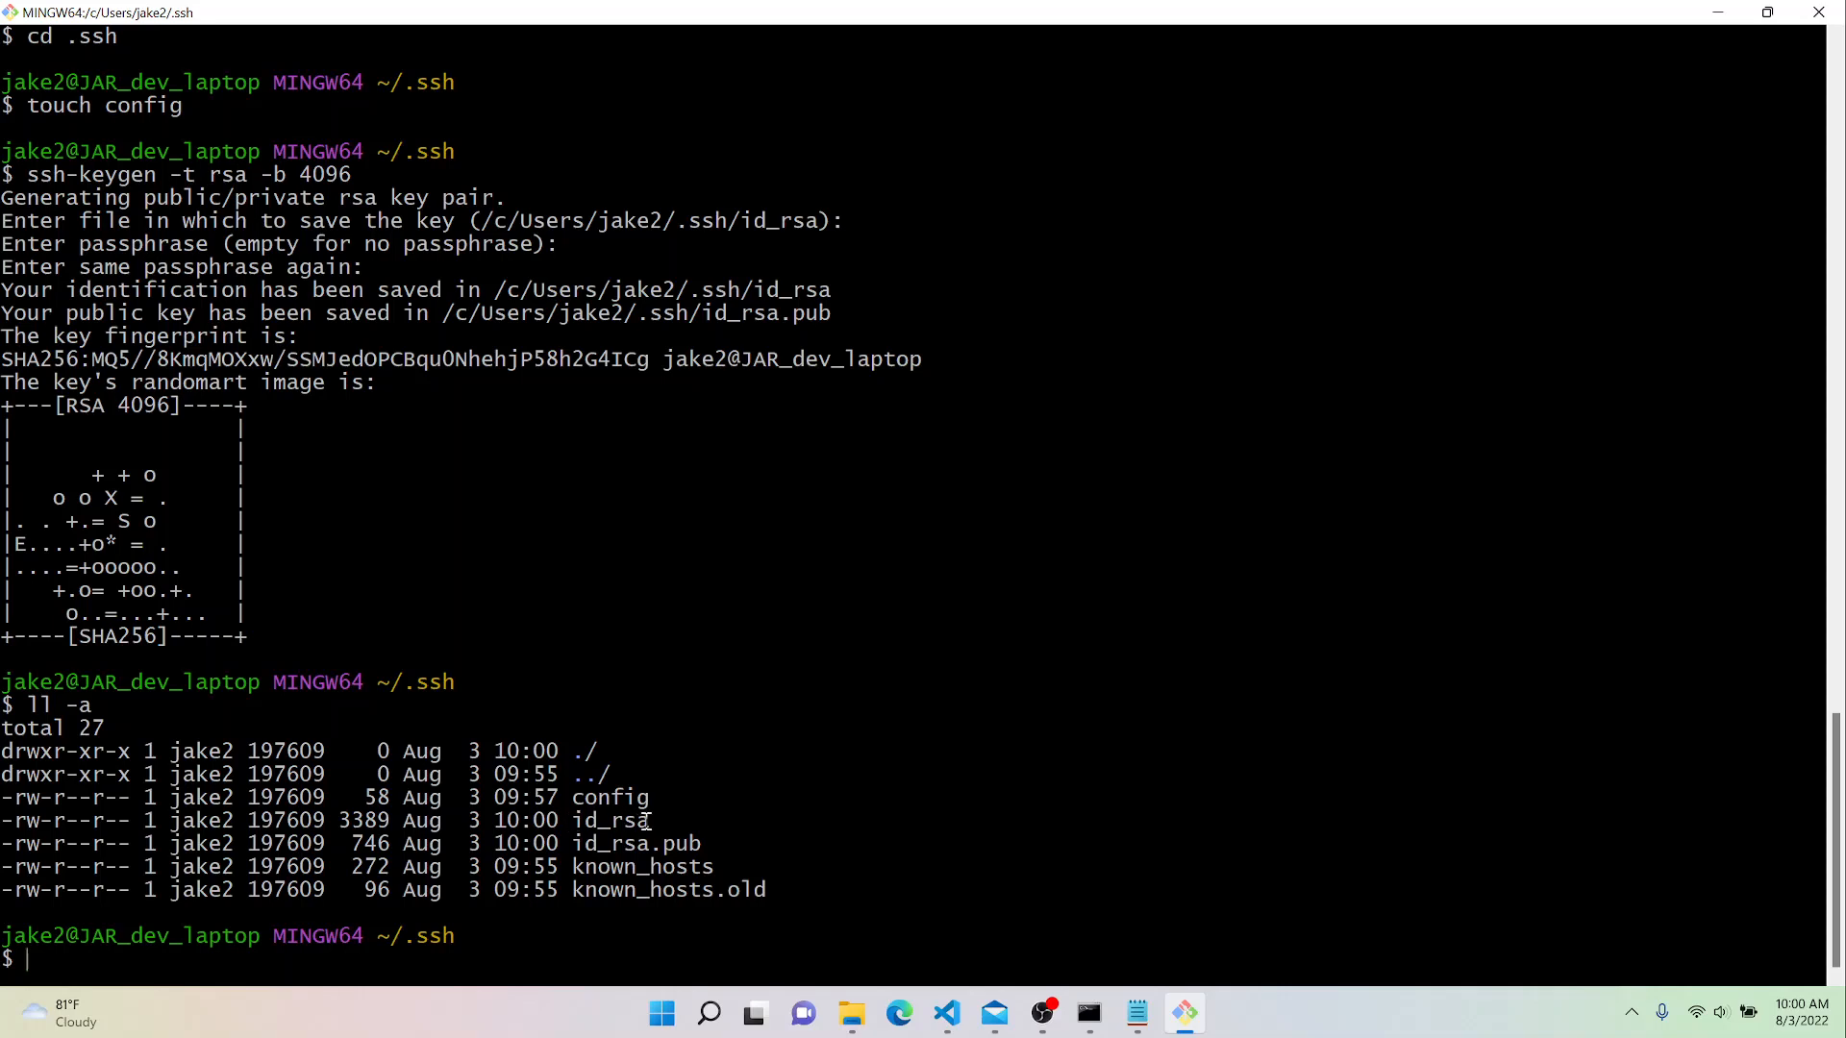
mouse_move(575, 844)
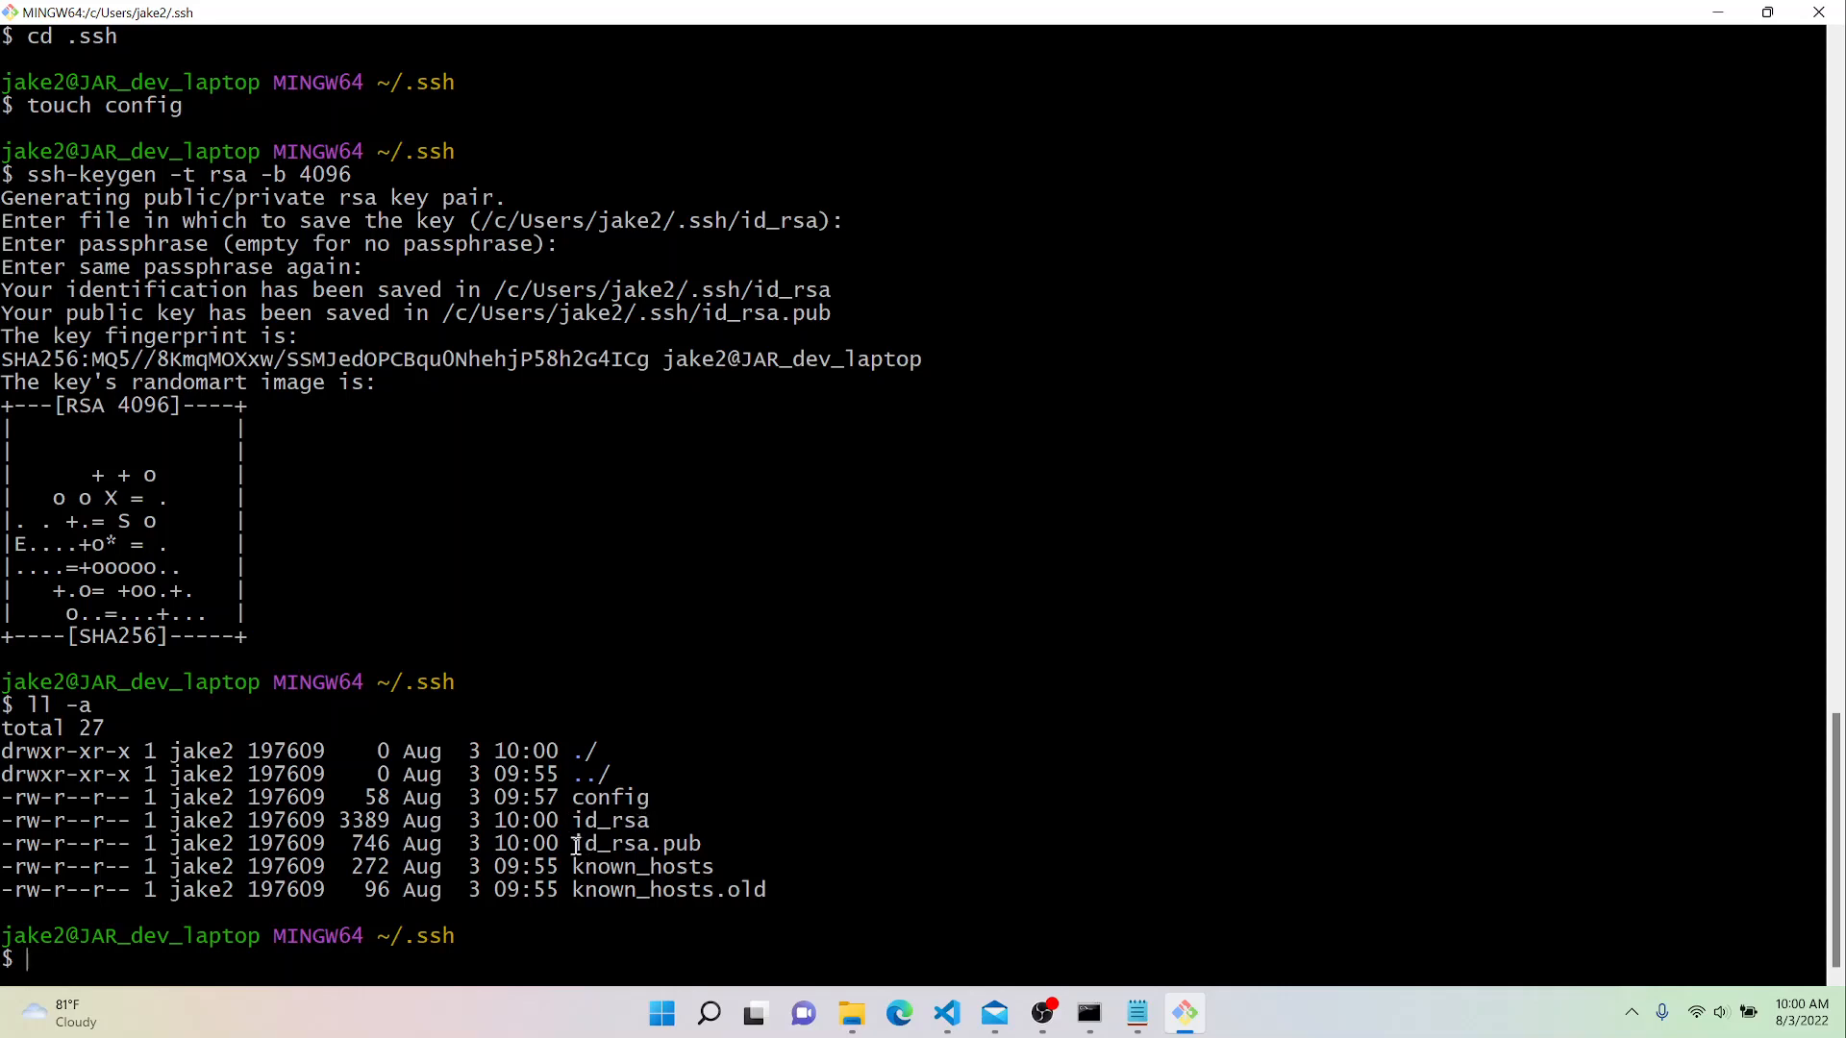
double_click(637, 842)
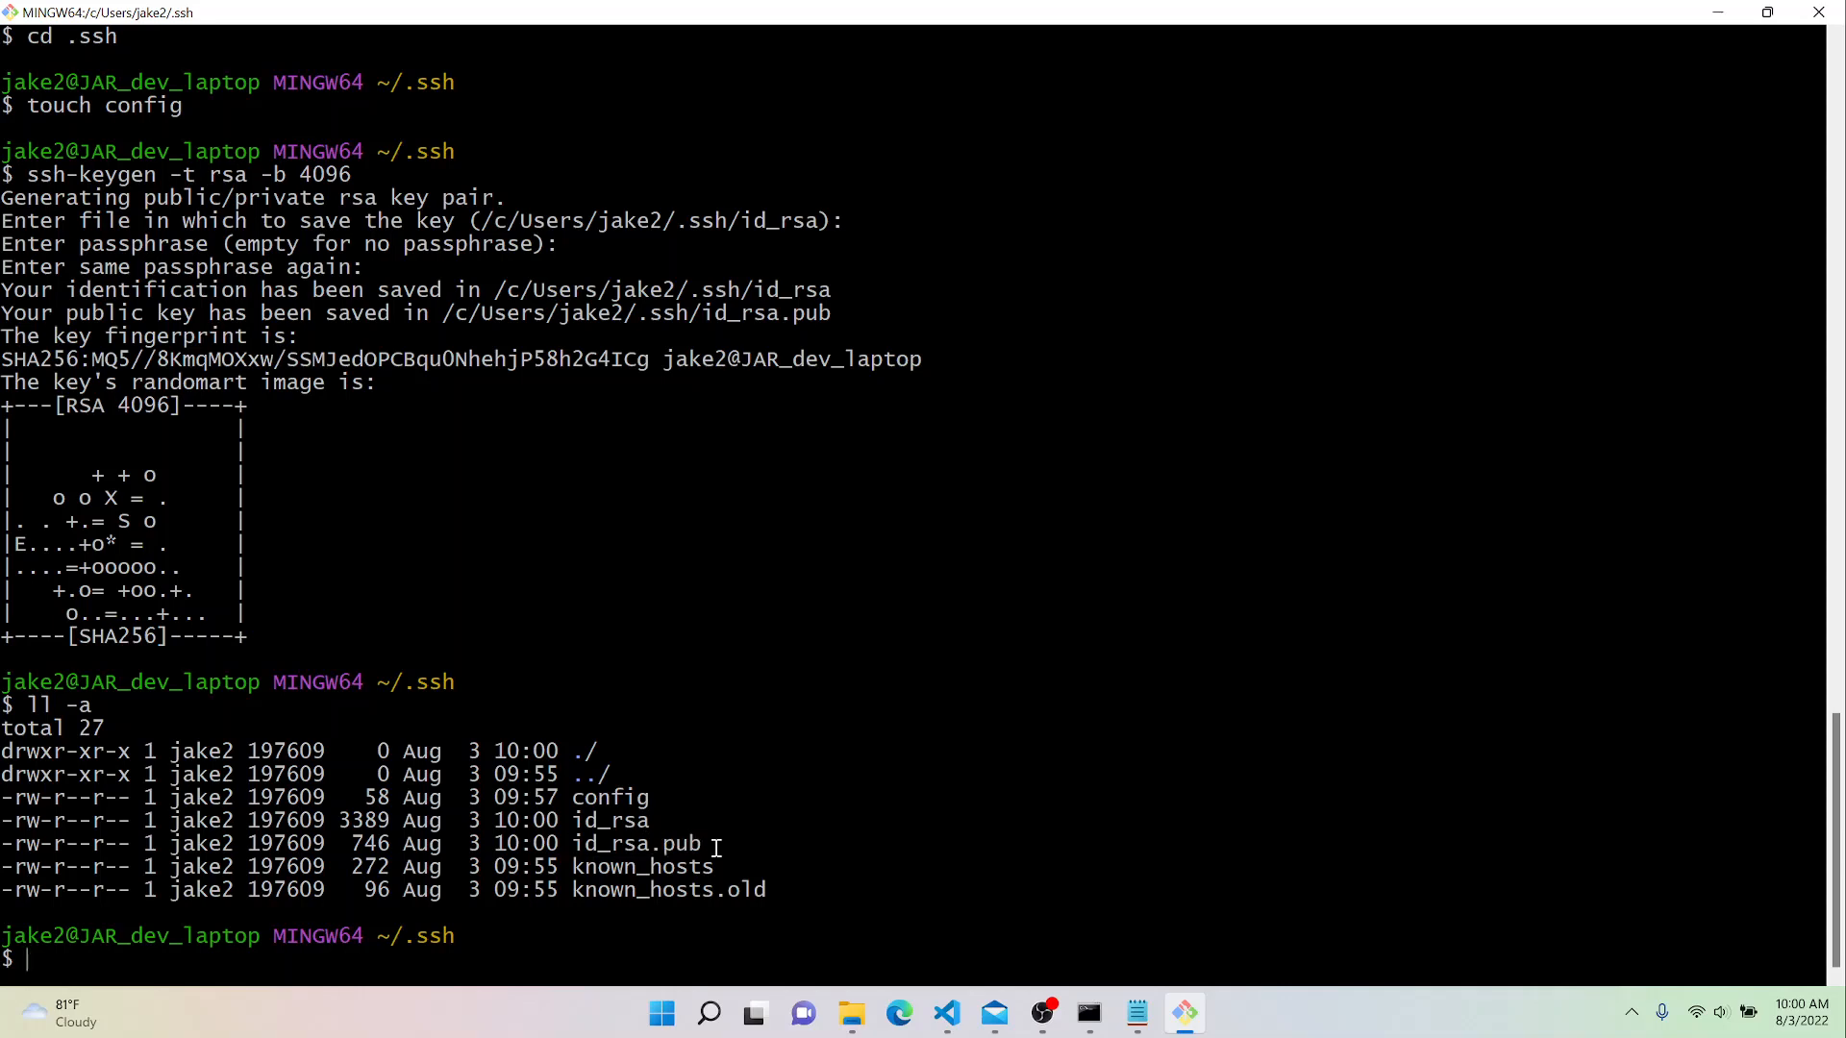
mouse_move(915, 649)
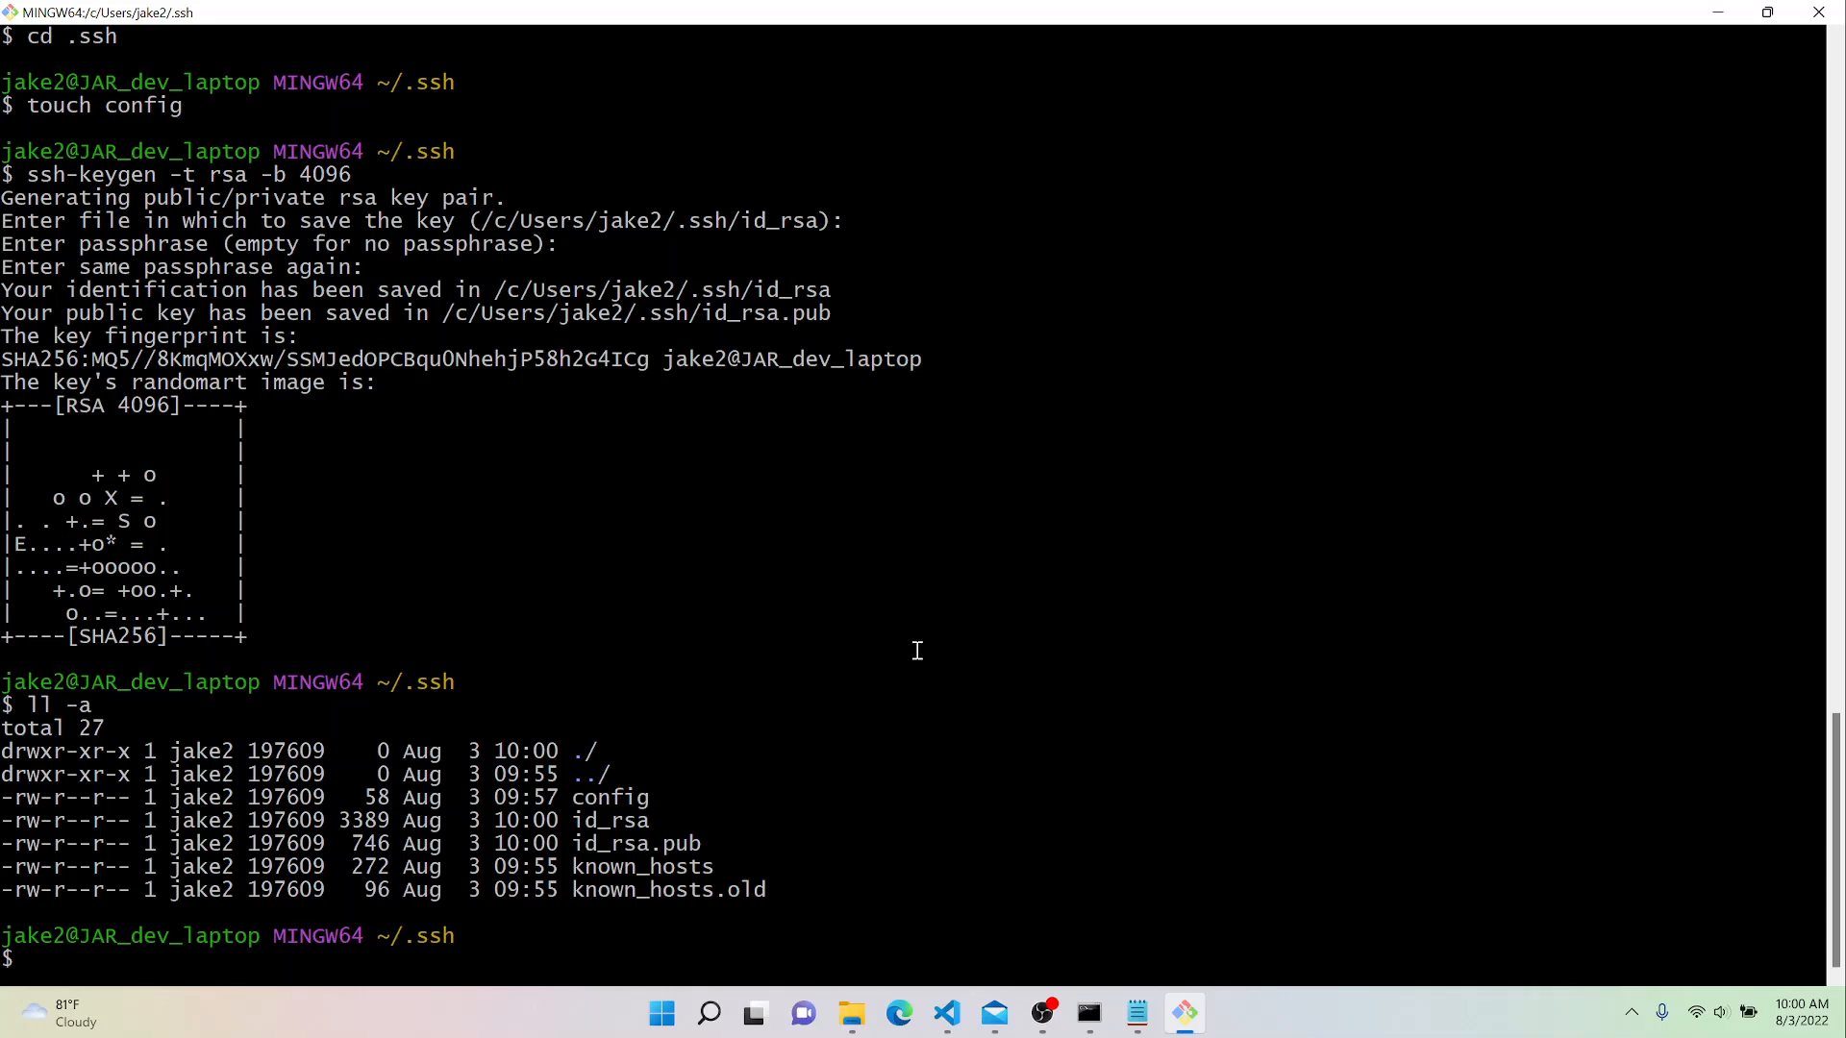
text(ssh)
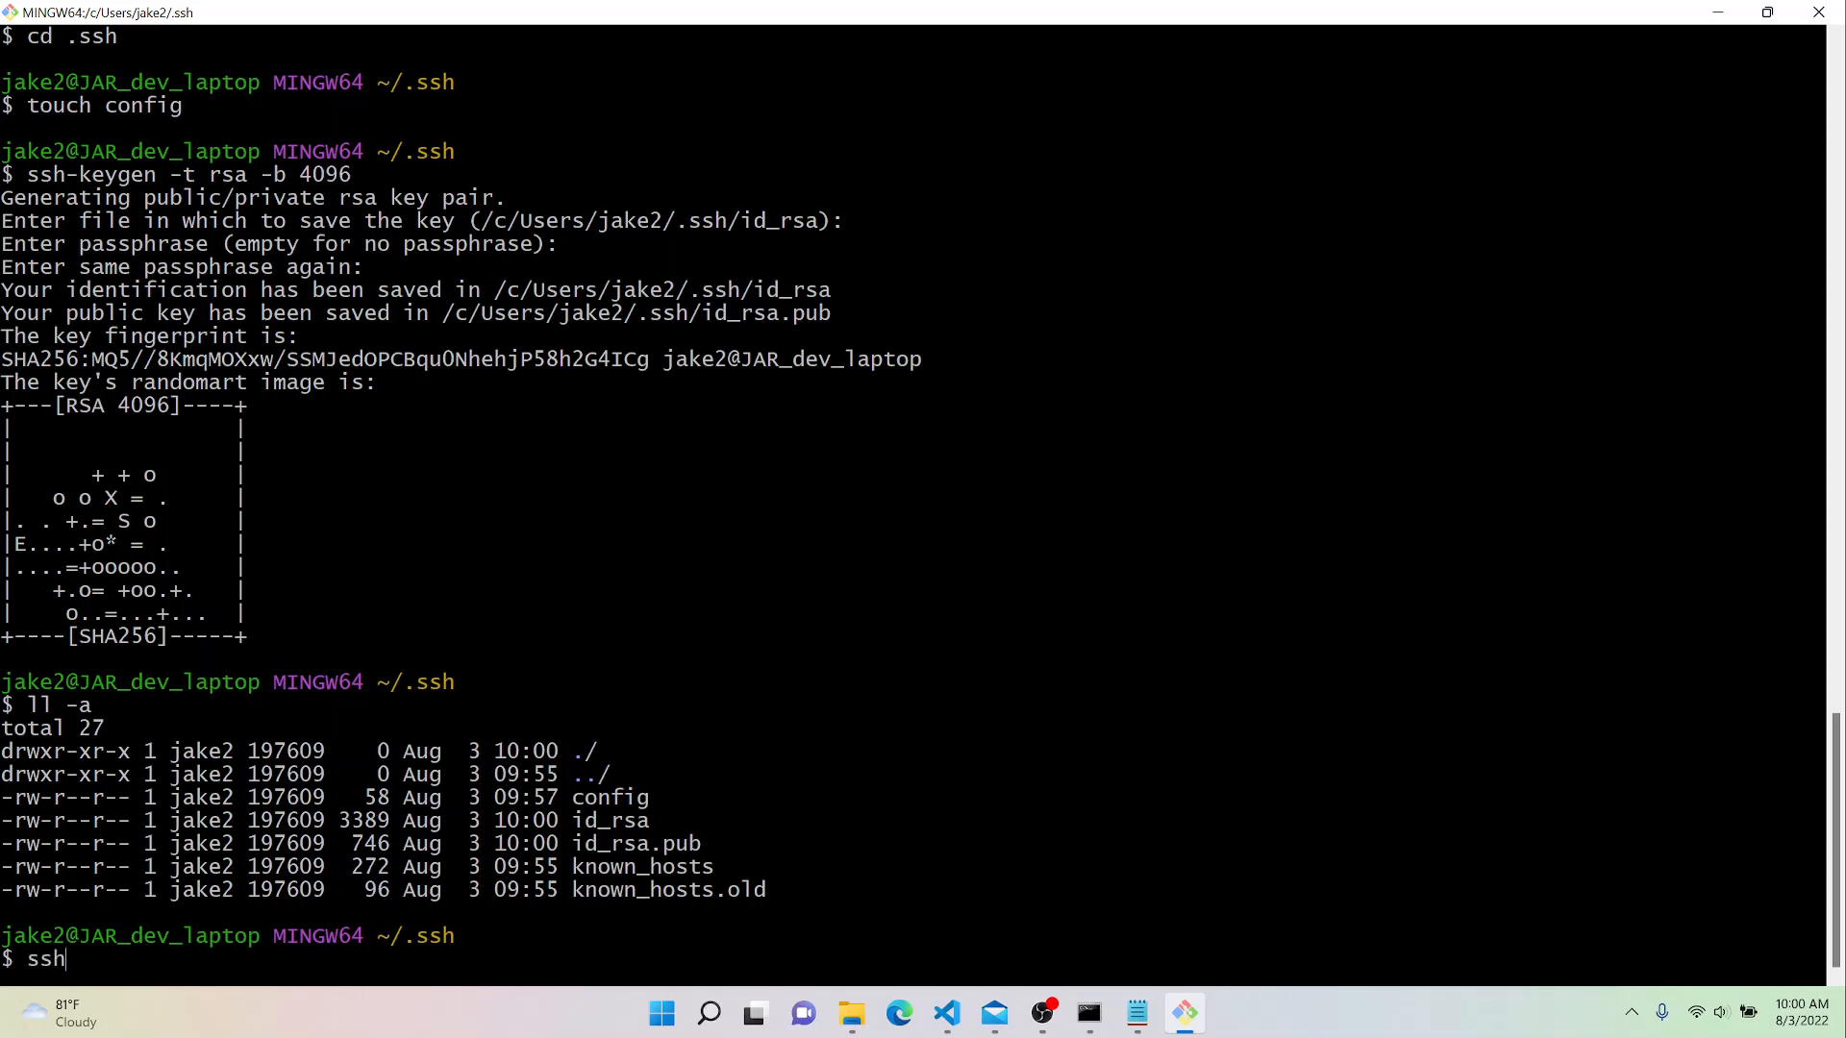
text(-)
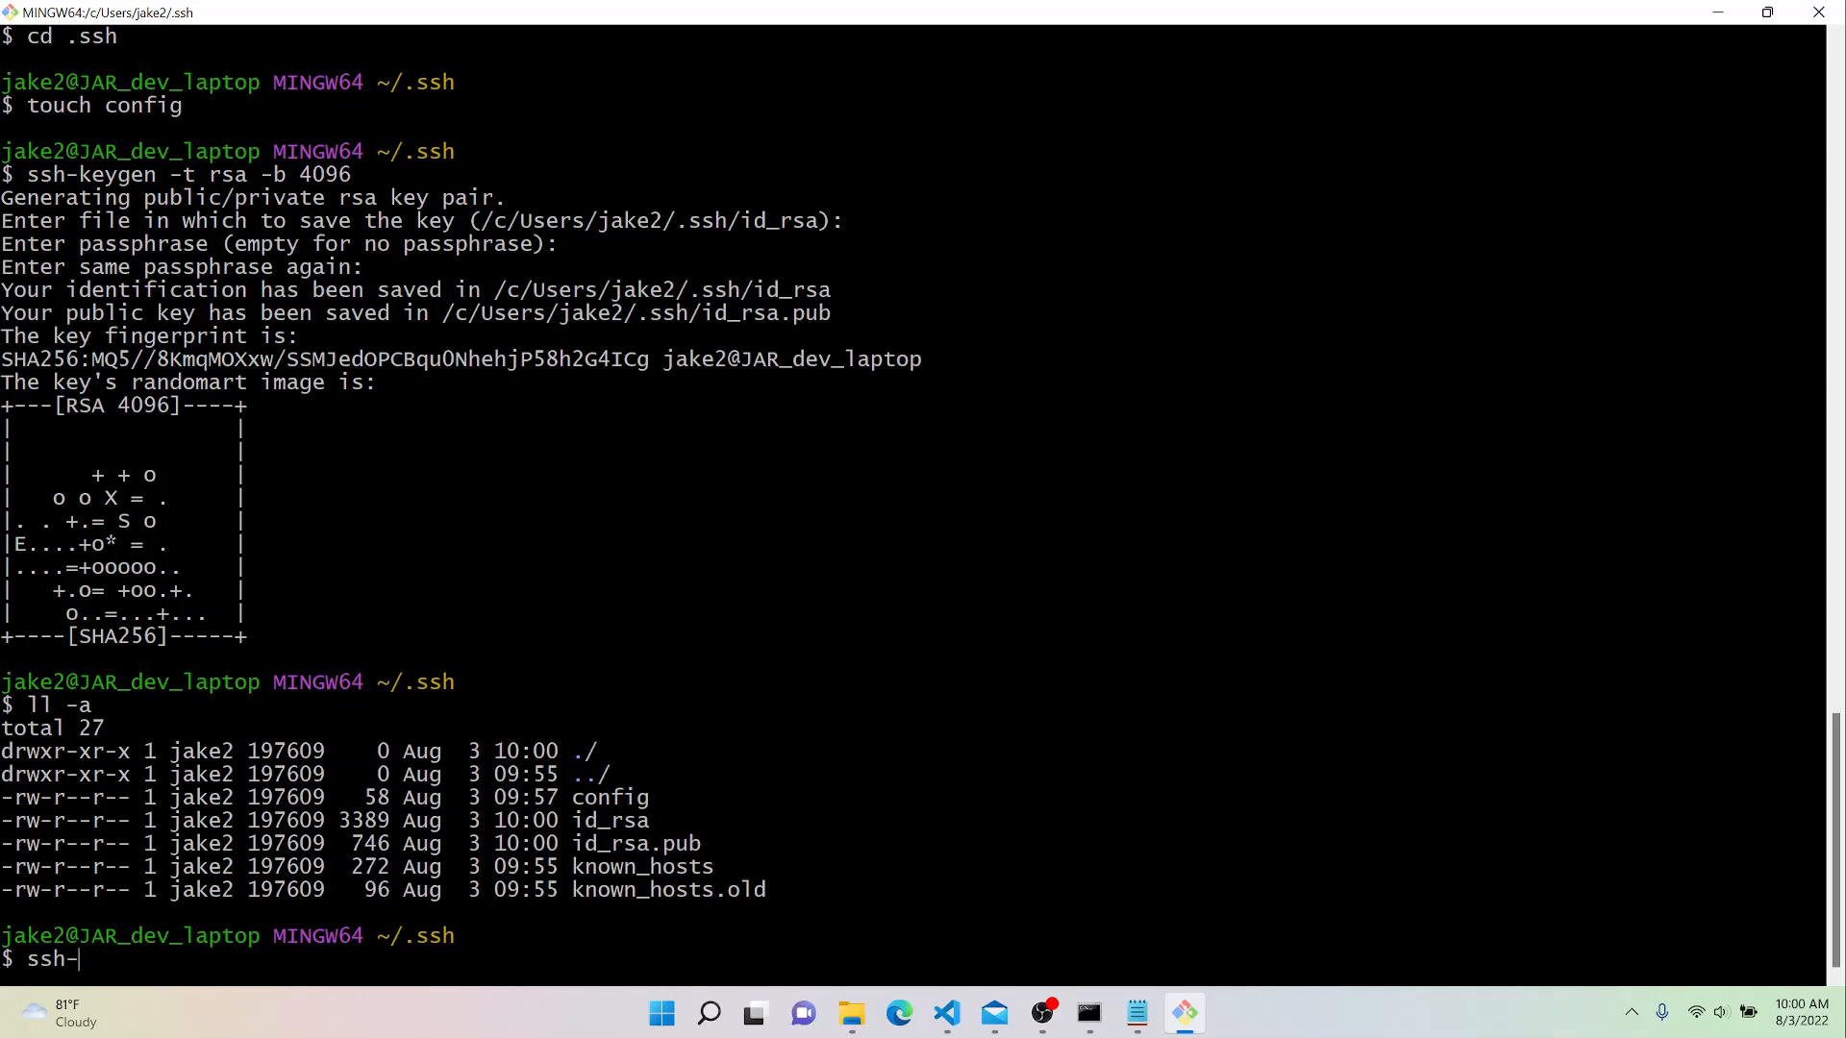
text(copy-id -)
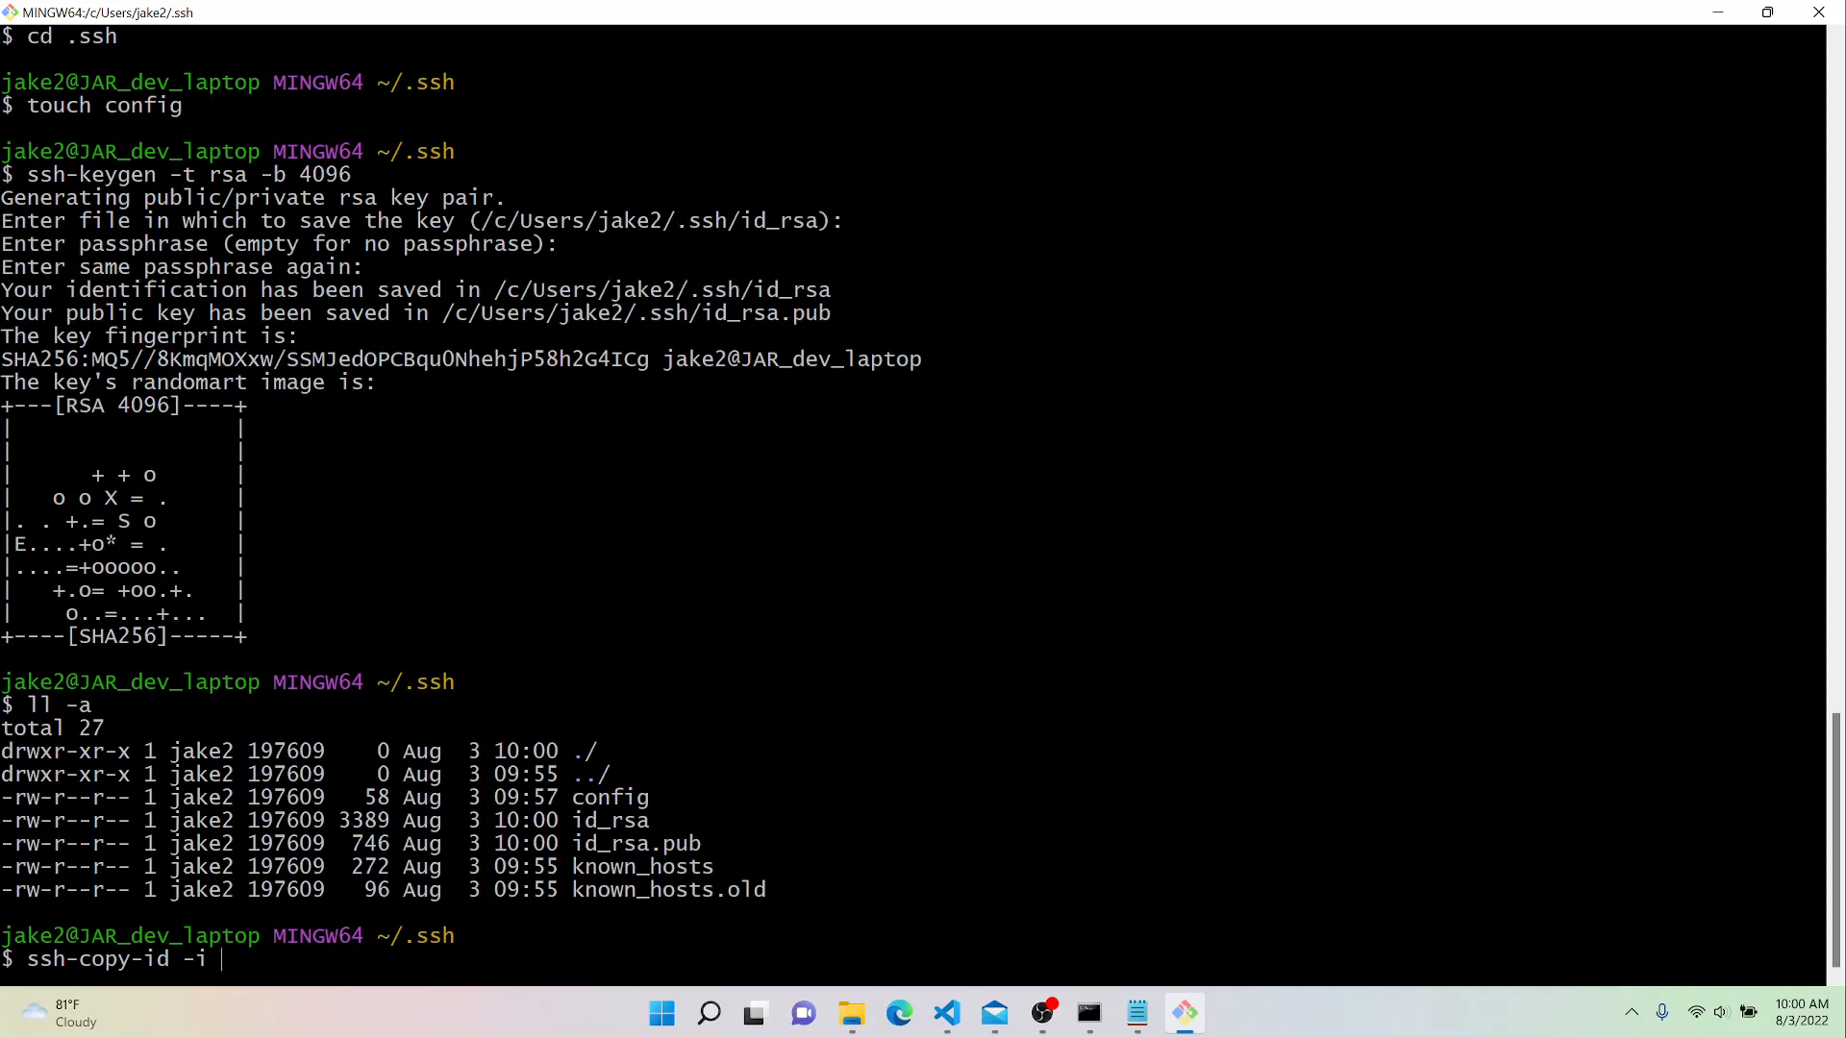
text(ida)
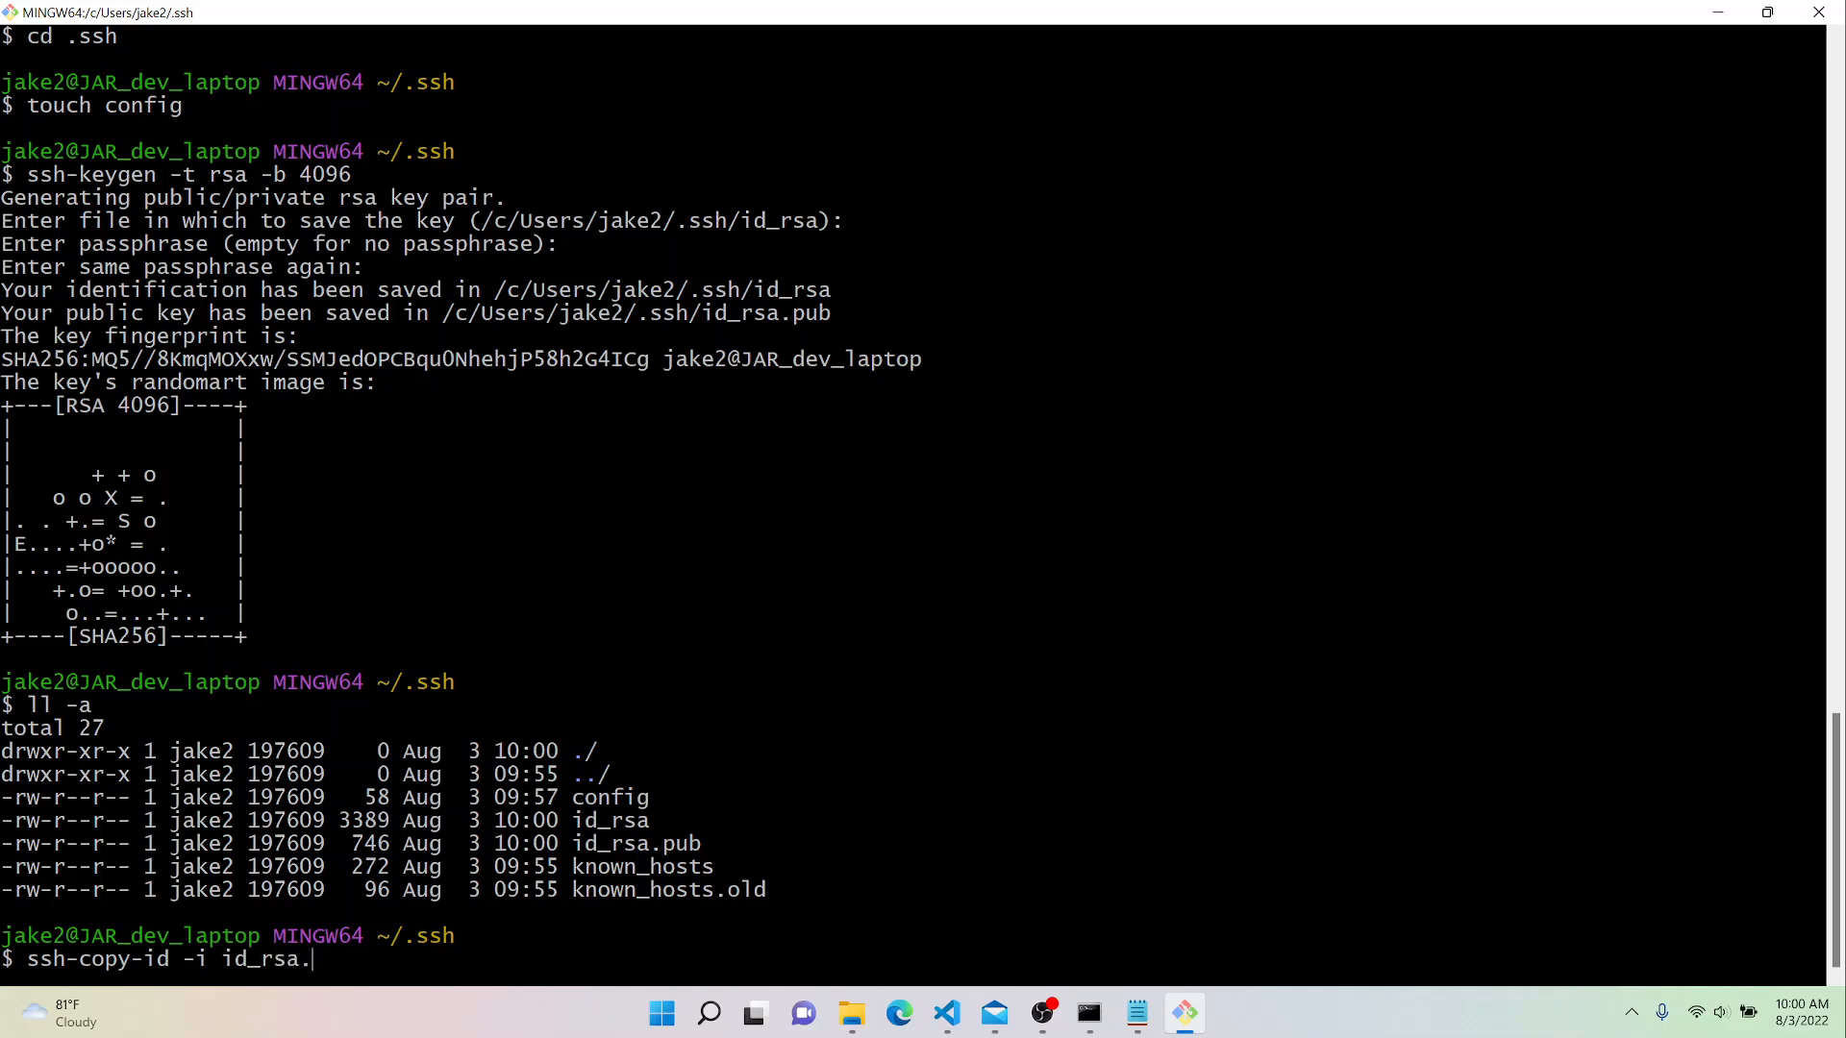
text(pub)
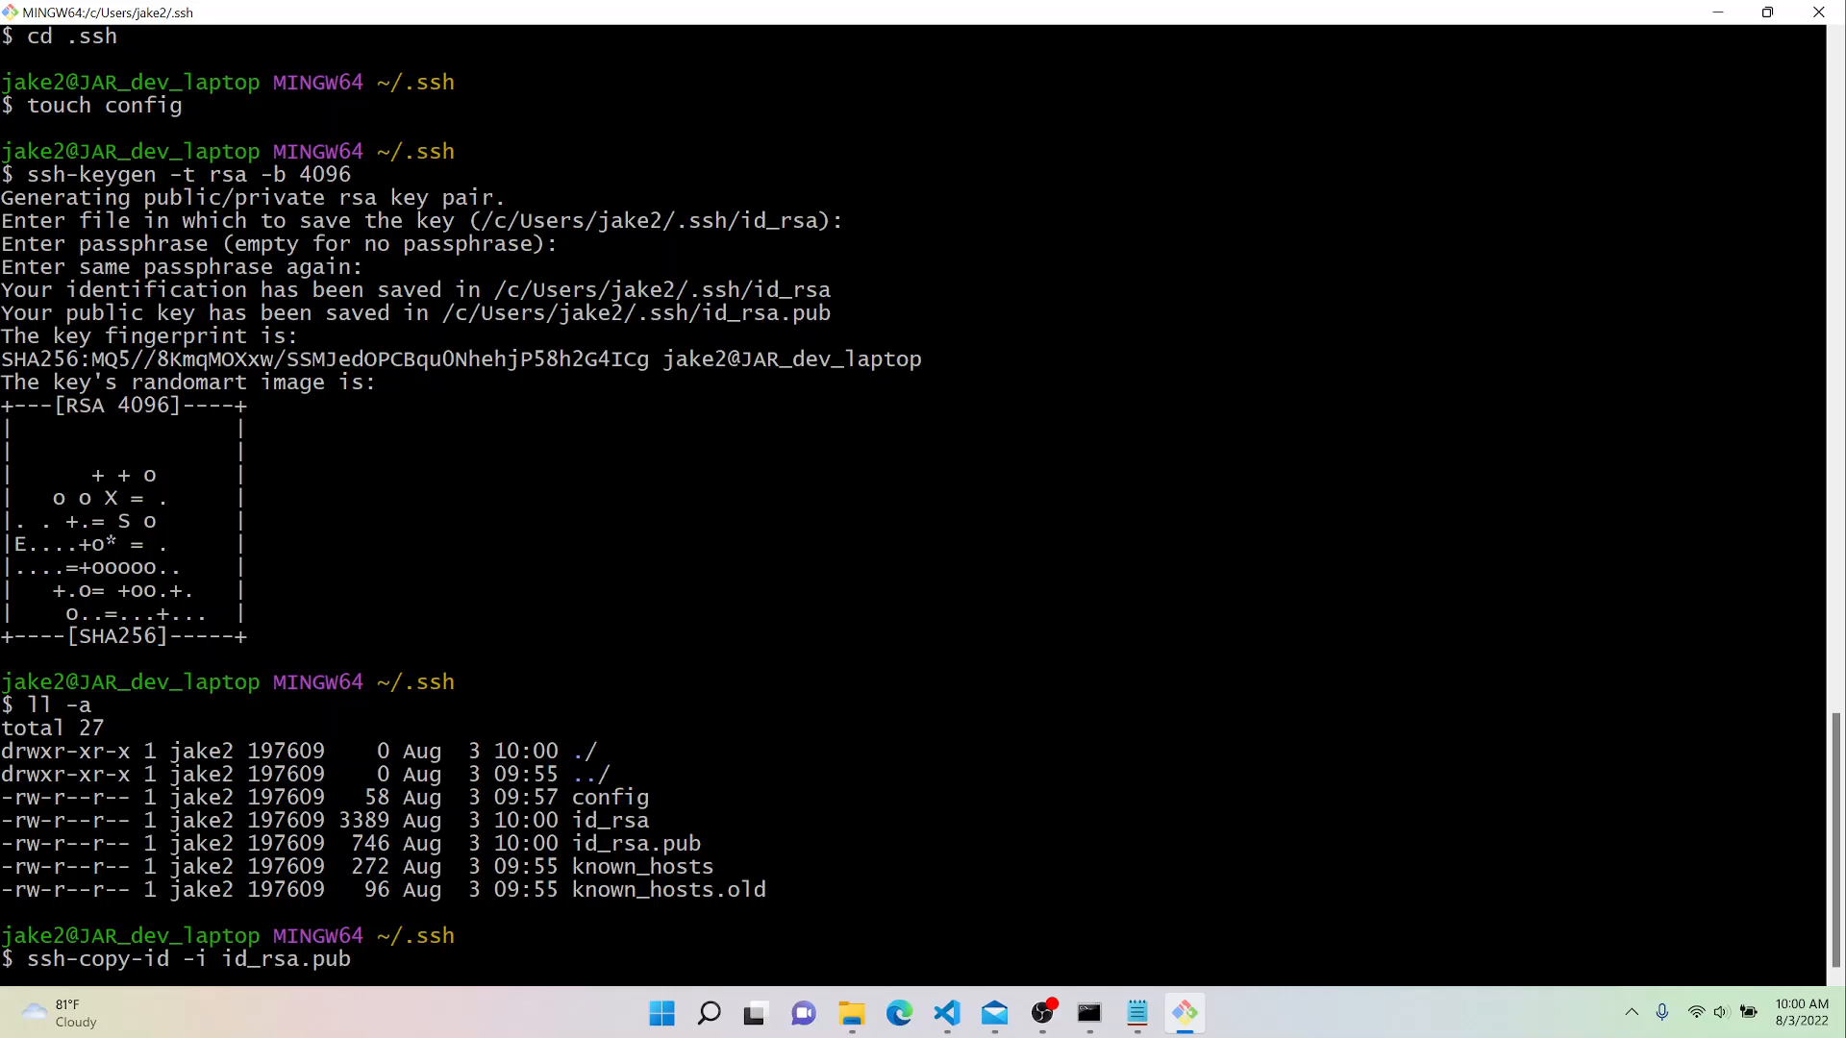
text(root@192.)
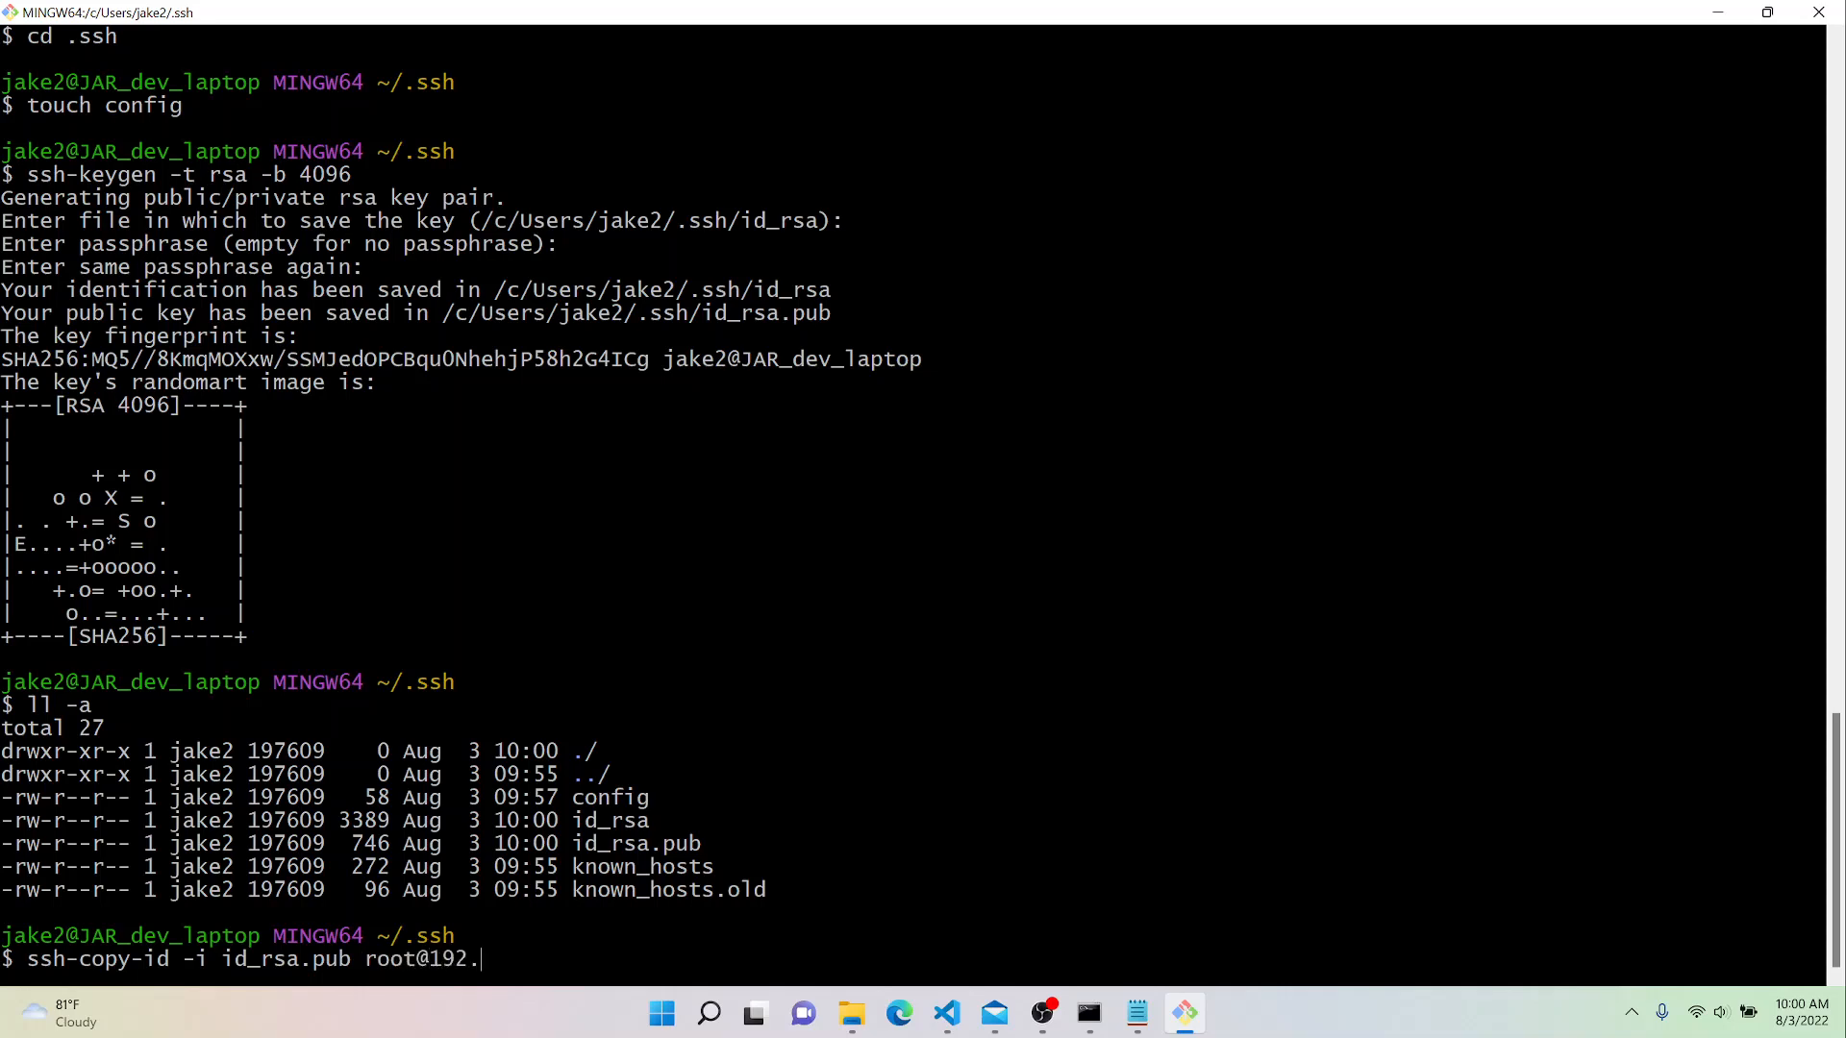
text(128.17)
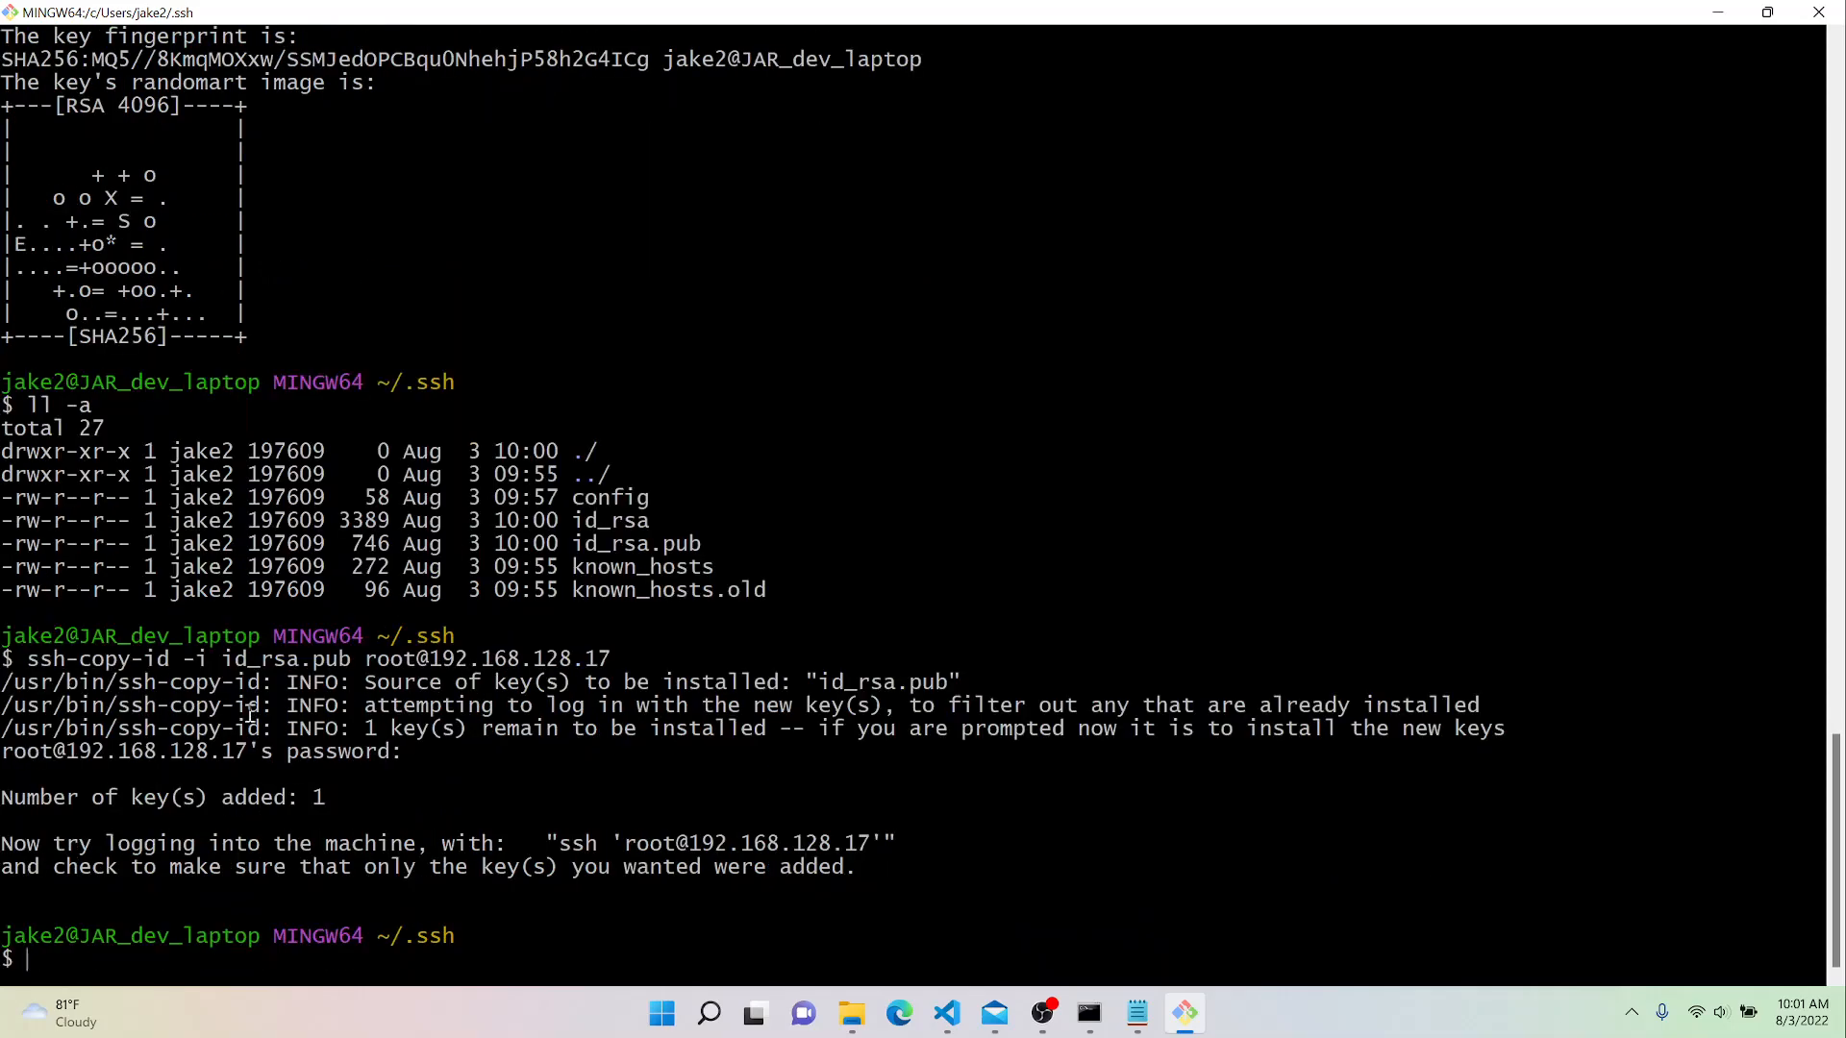
mouse_move(315, 848)
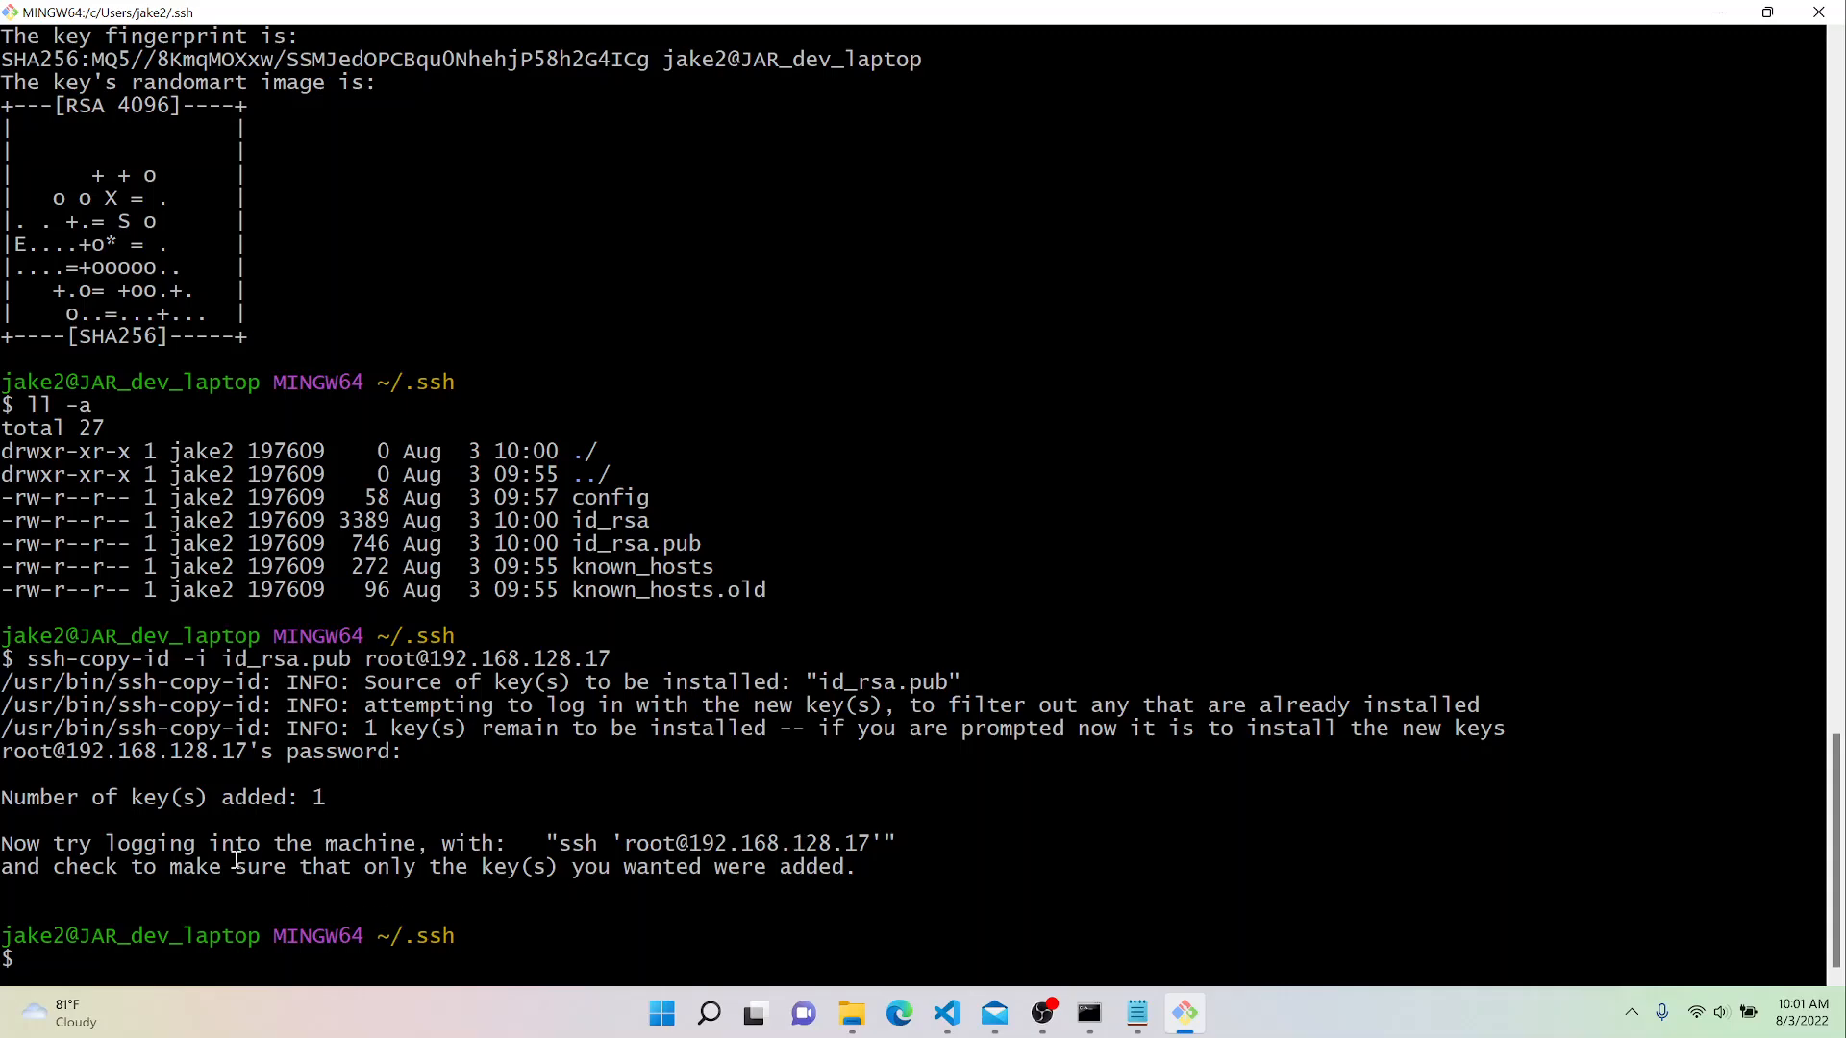
mouse_move(469, 925)
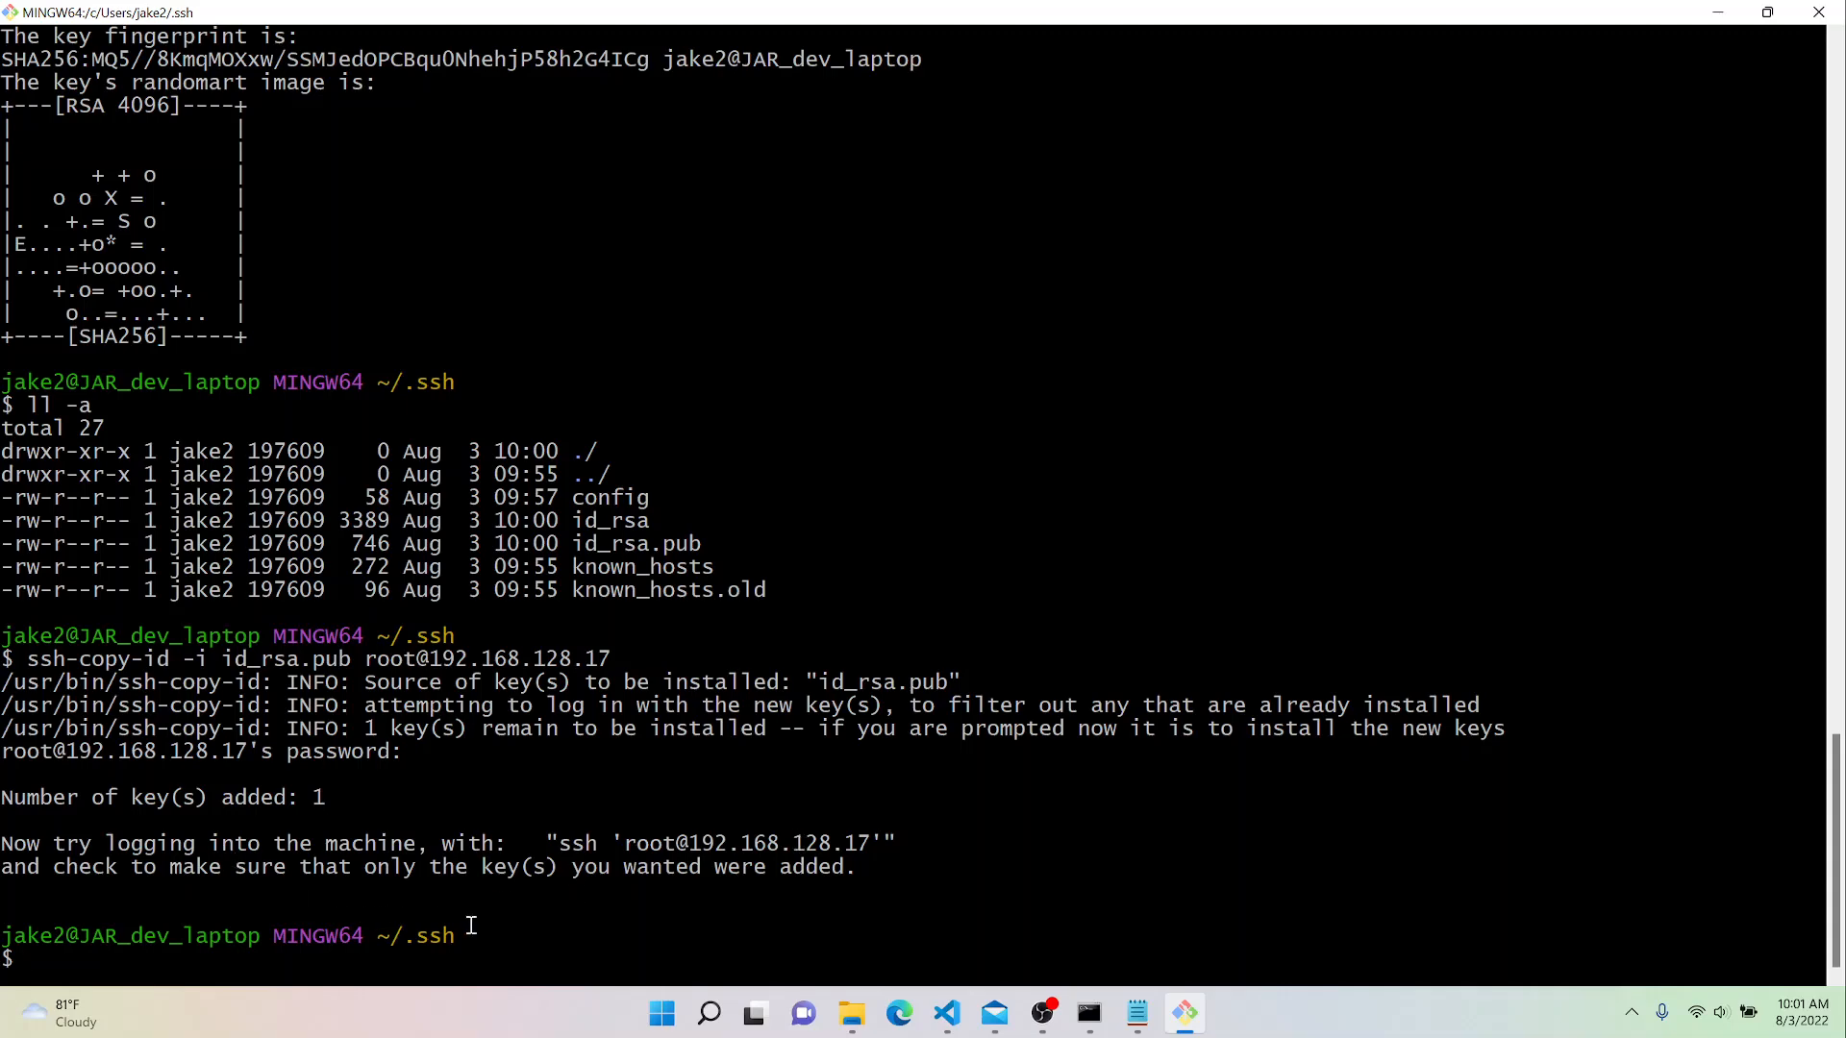
mouse_move(720, 917)
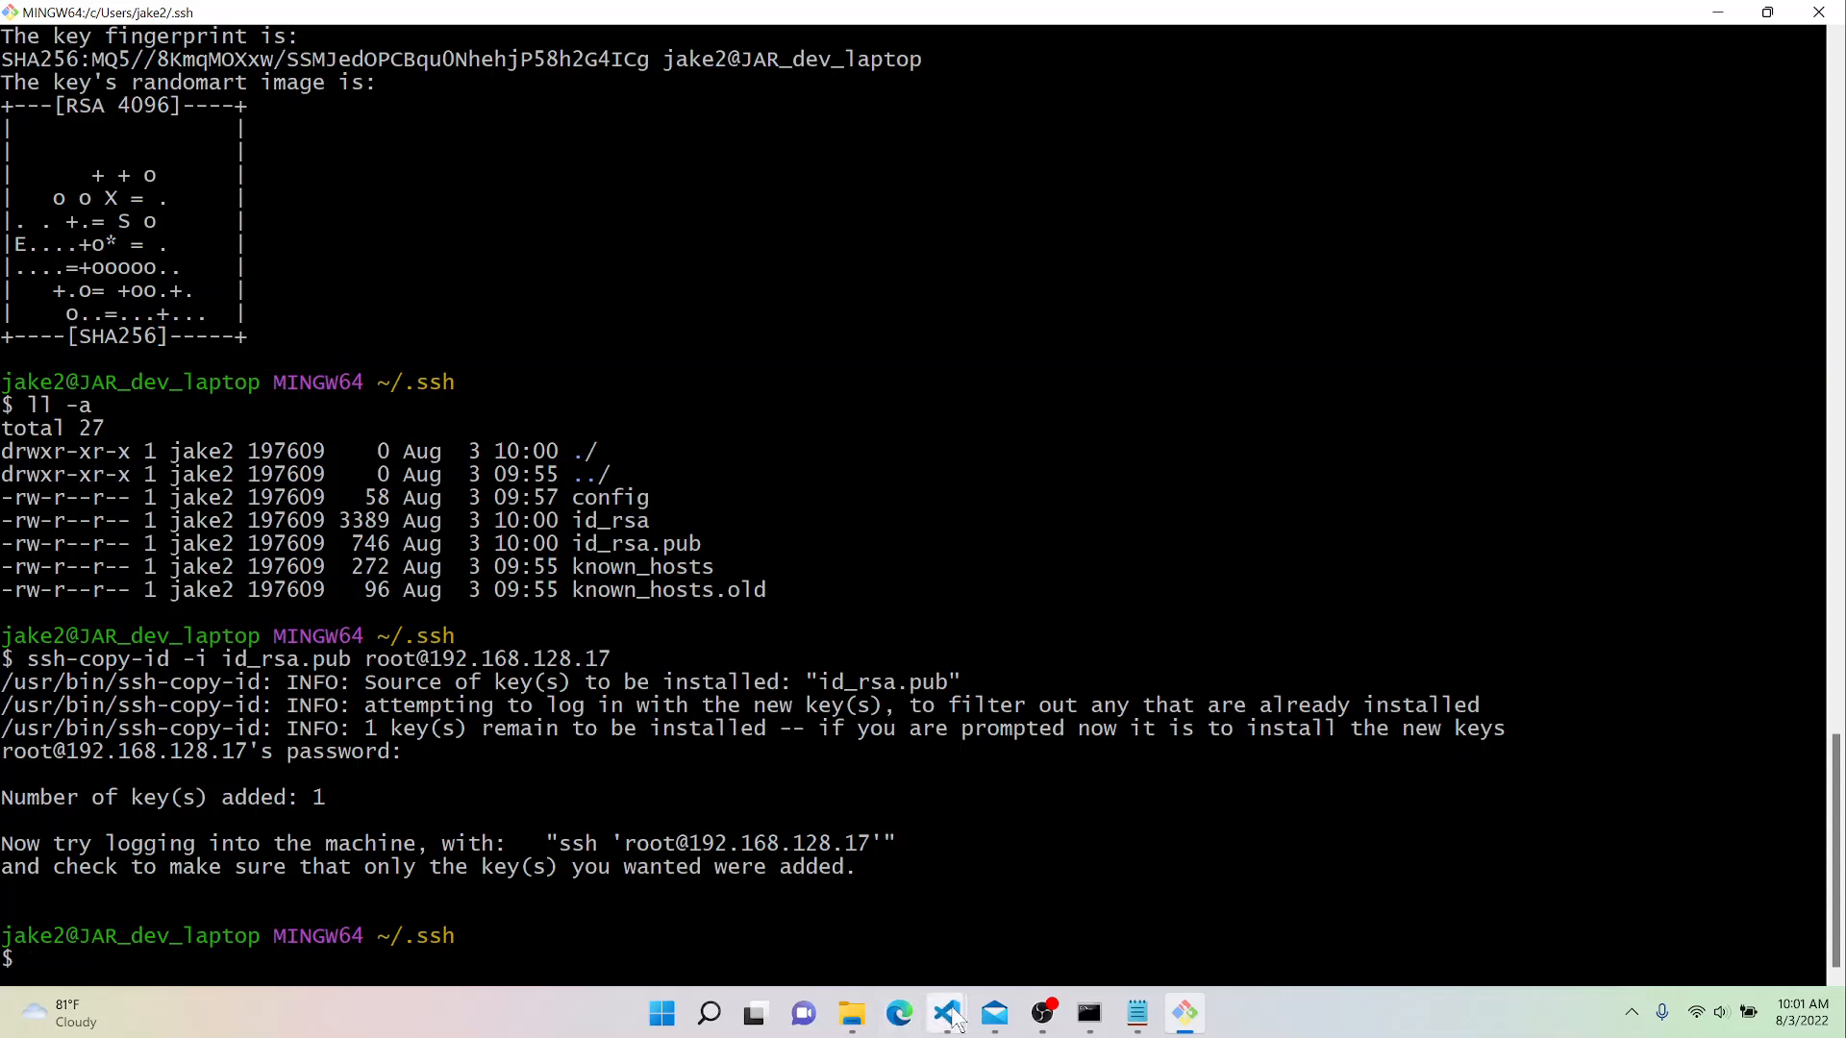
Start a new remote terminal in VS Code, cd into ~/.ssh and list its files
click(946, 1013)
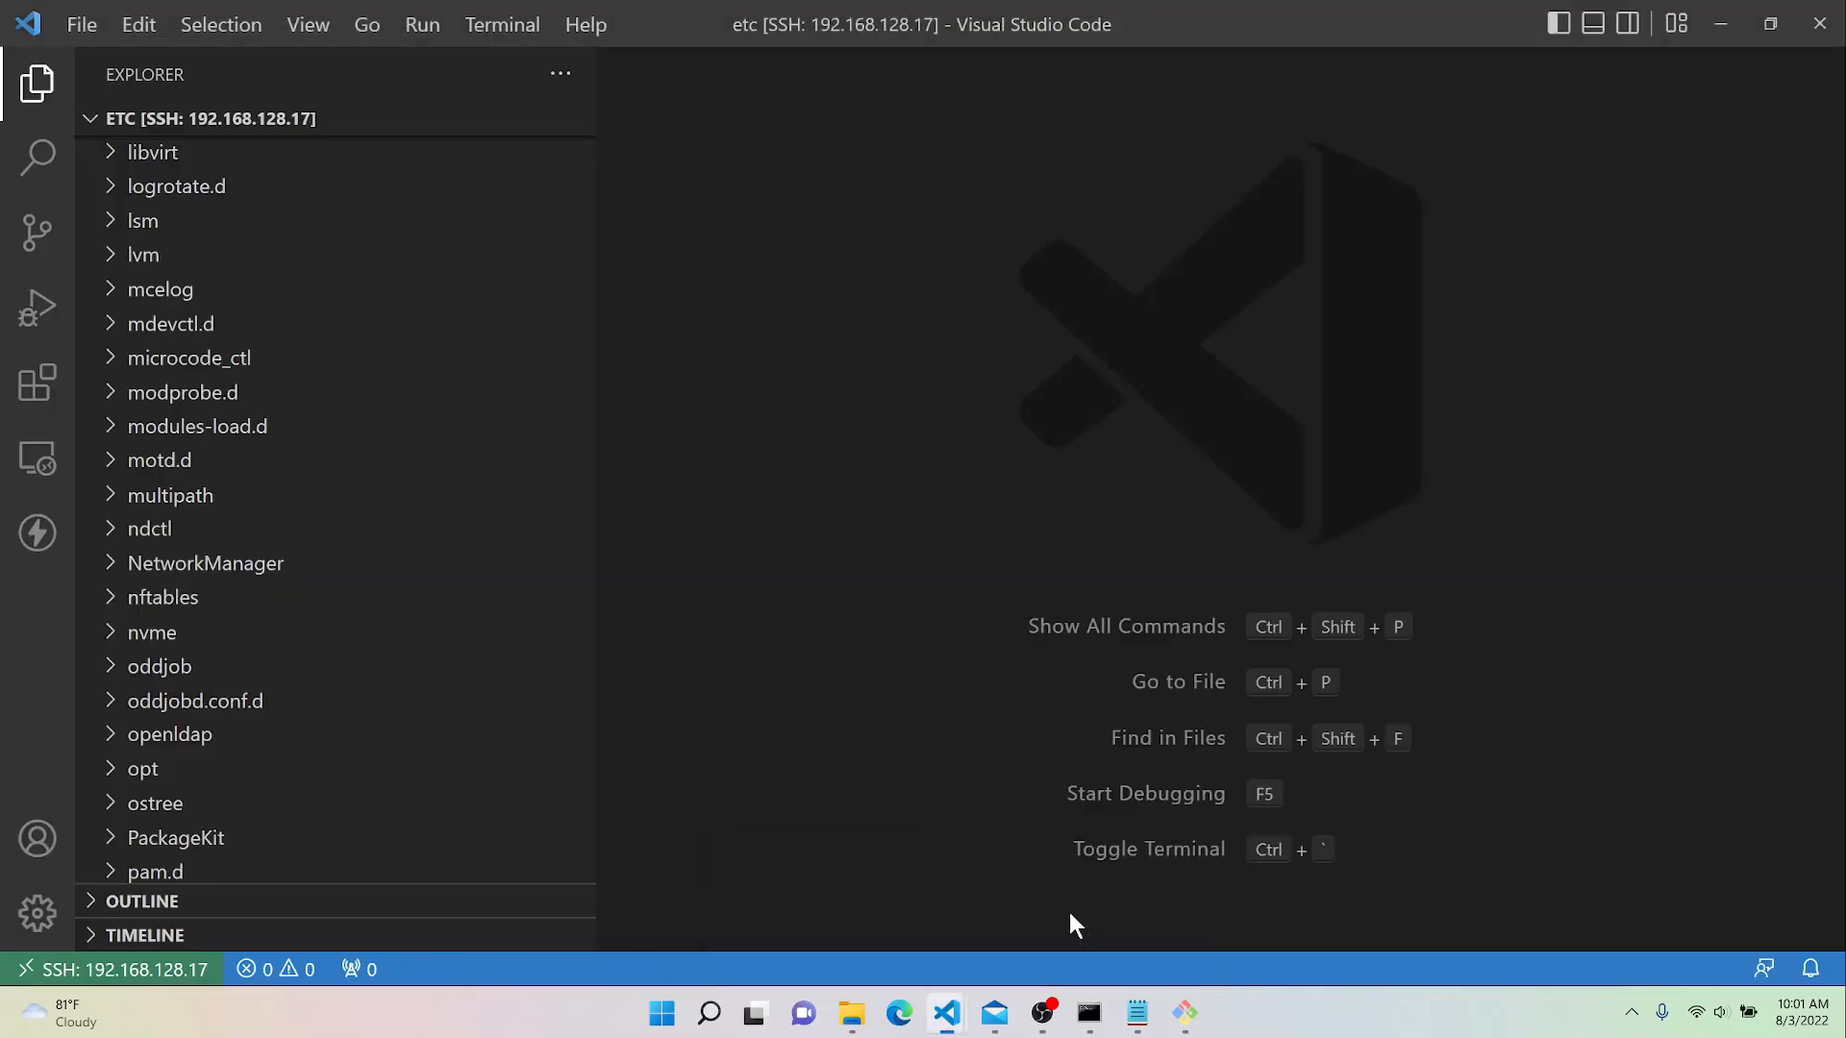
mouse_move(892, 507)
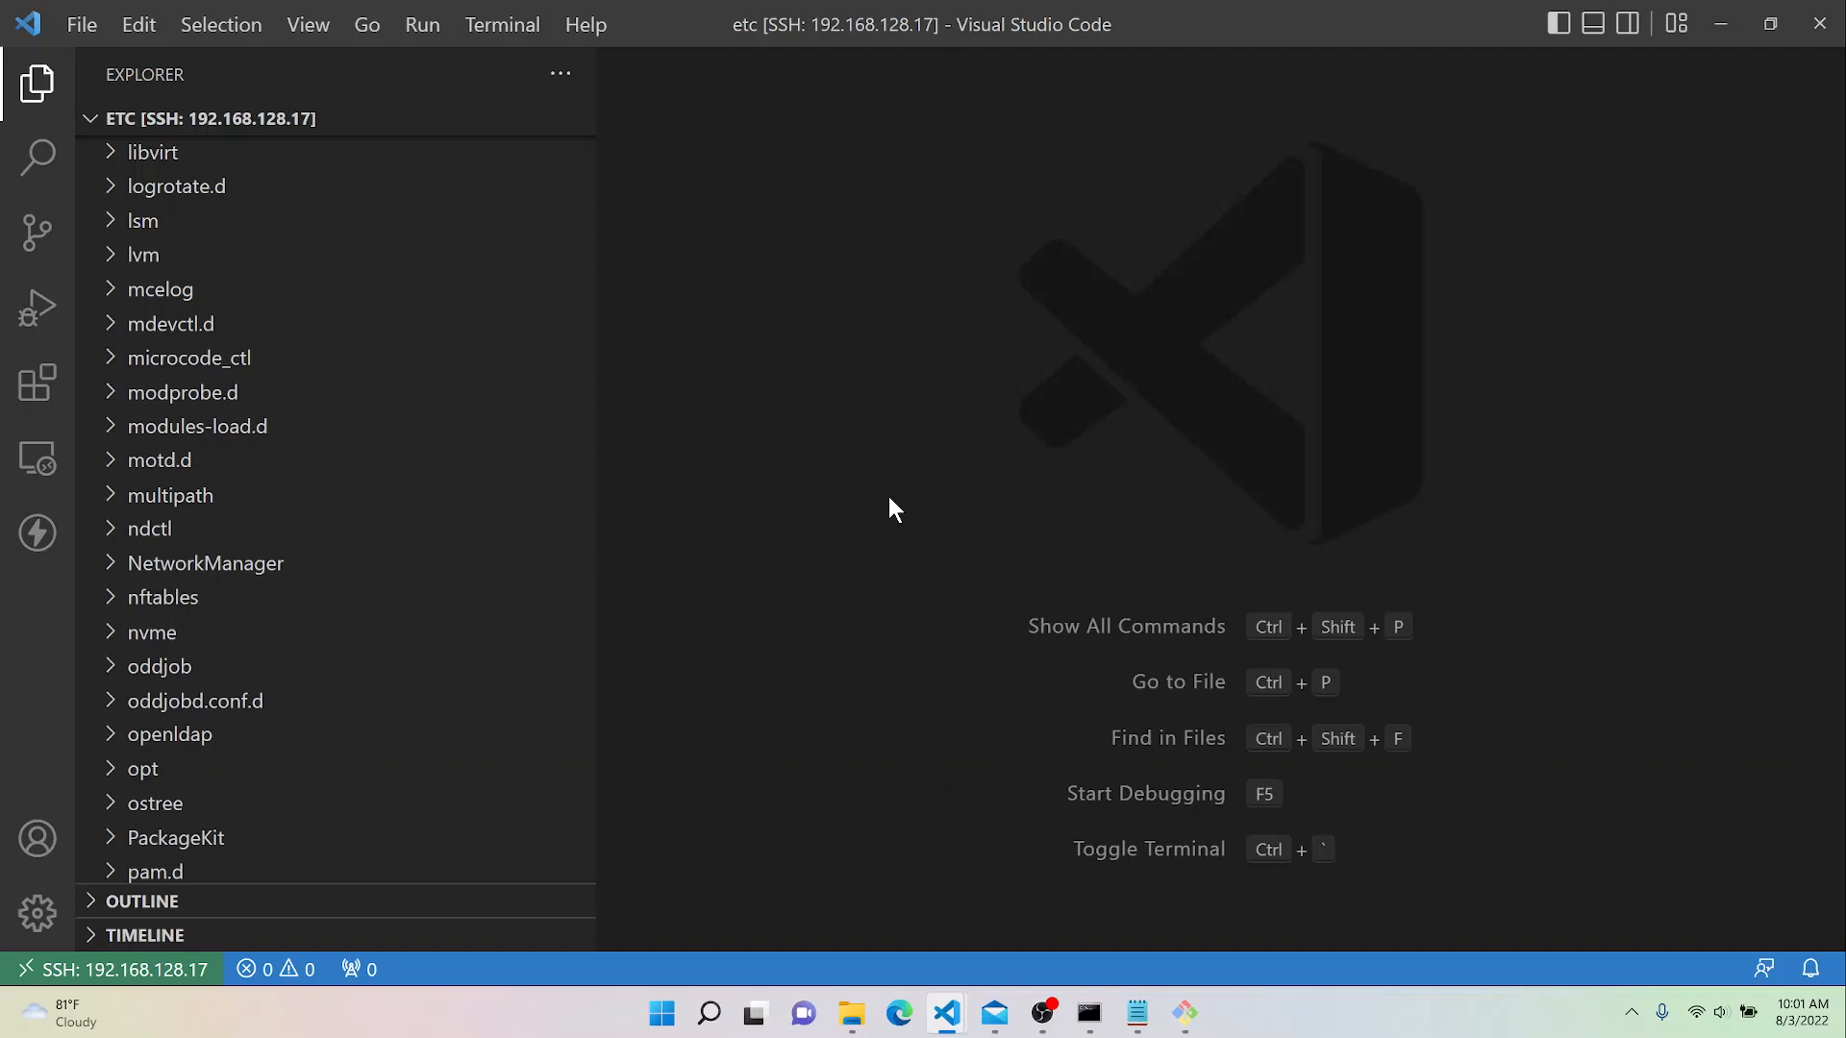
click(501, 23)
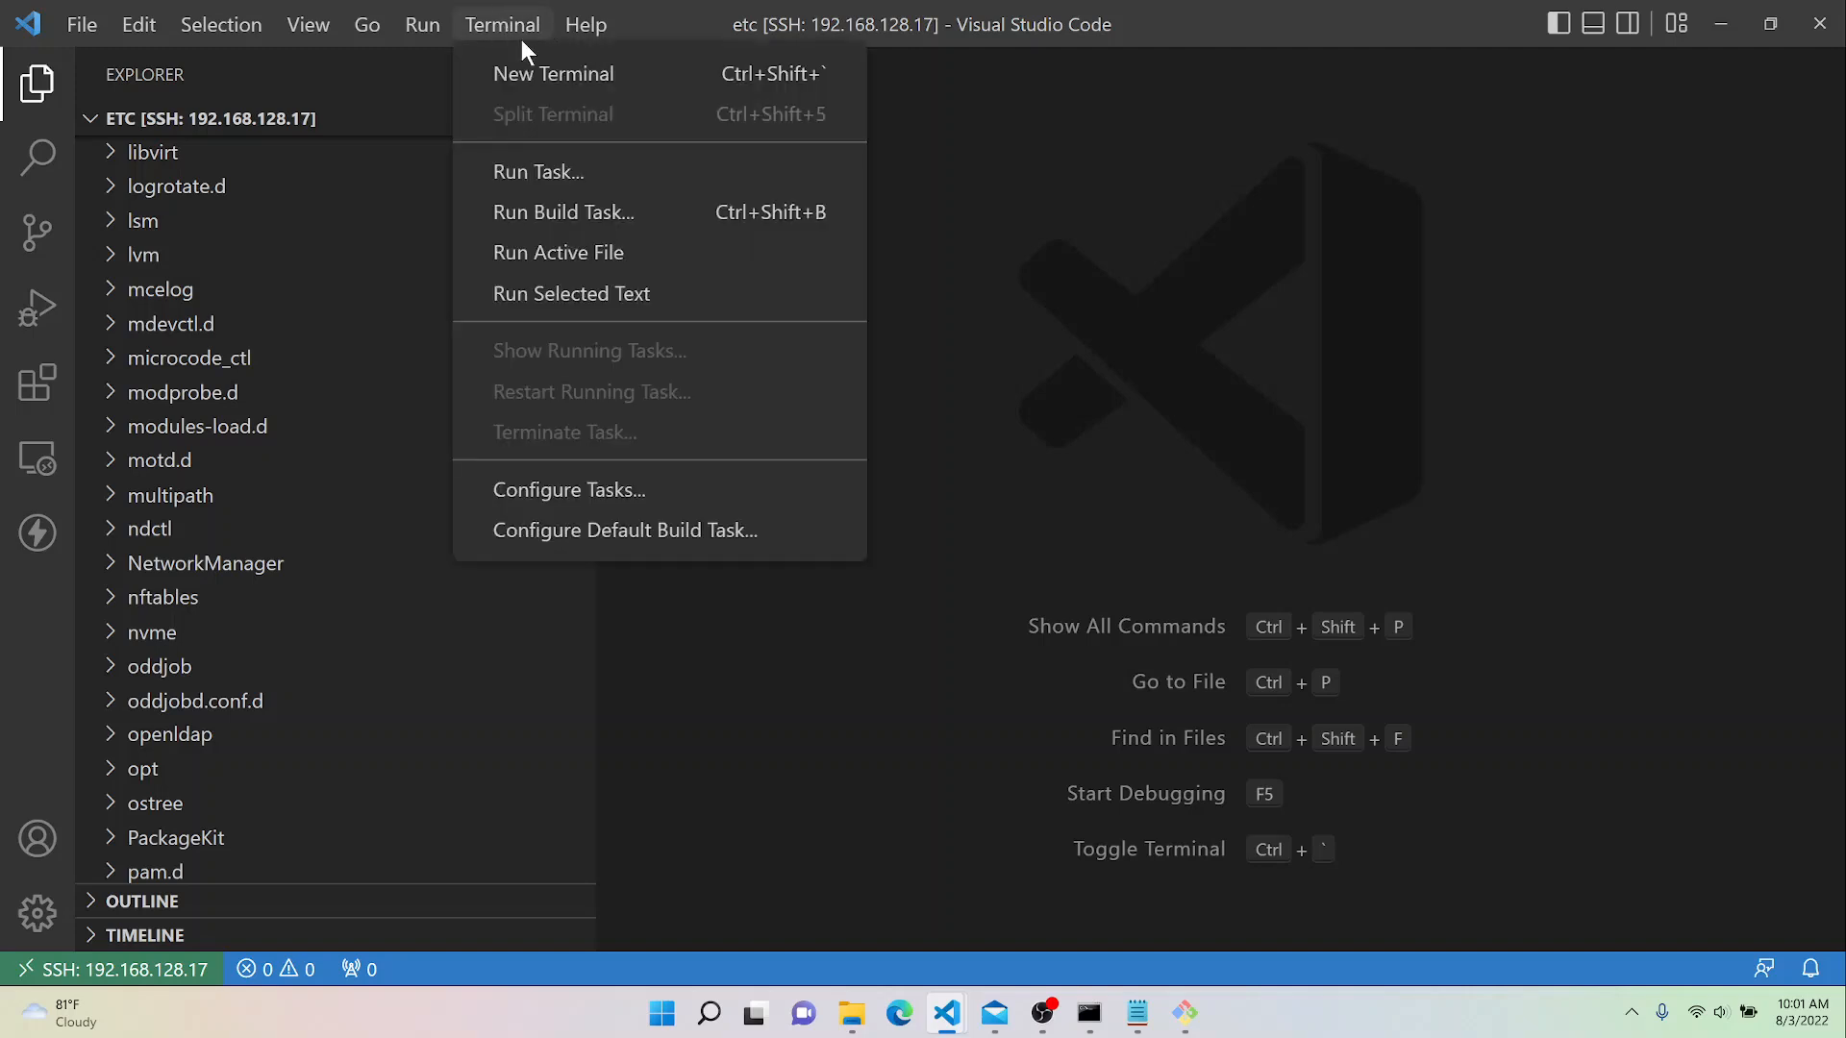
click(554, 73)
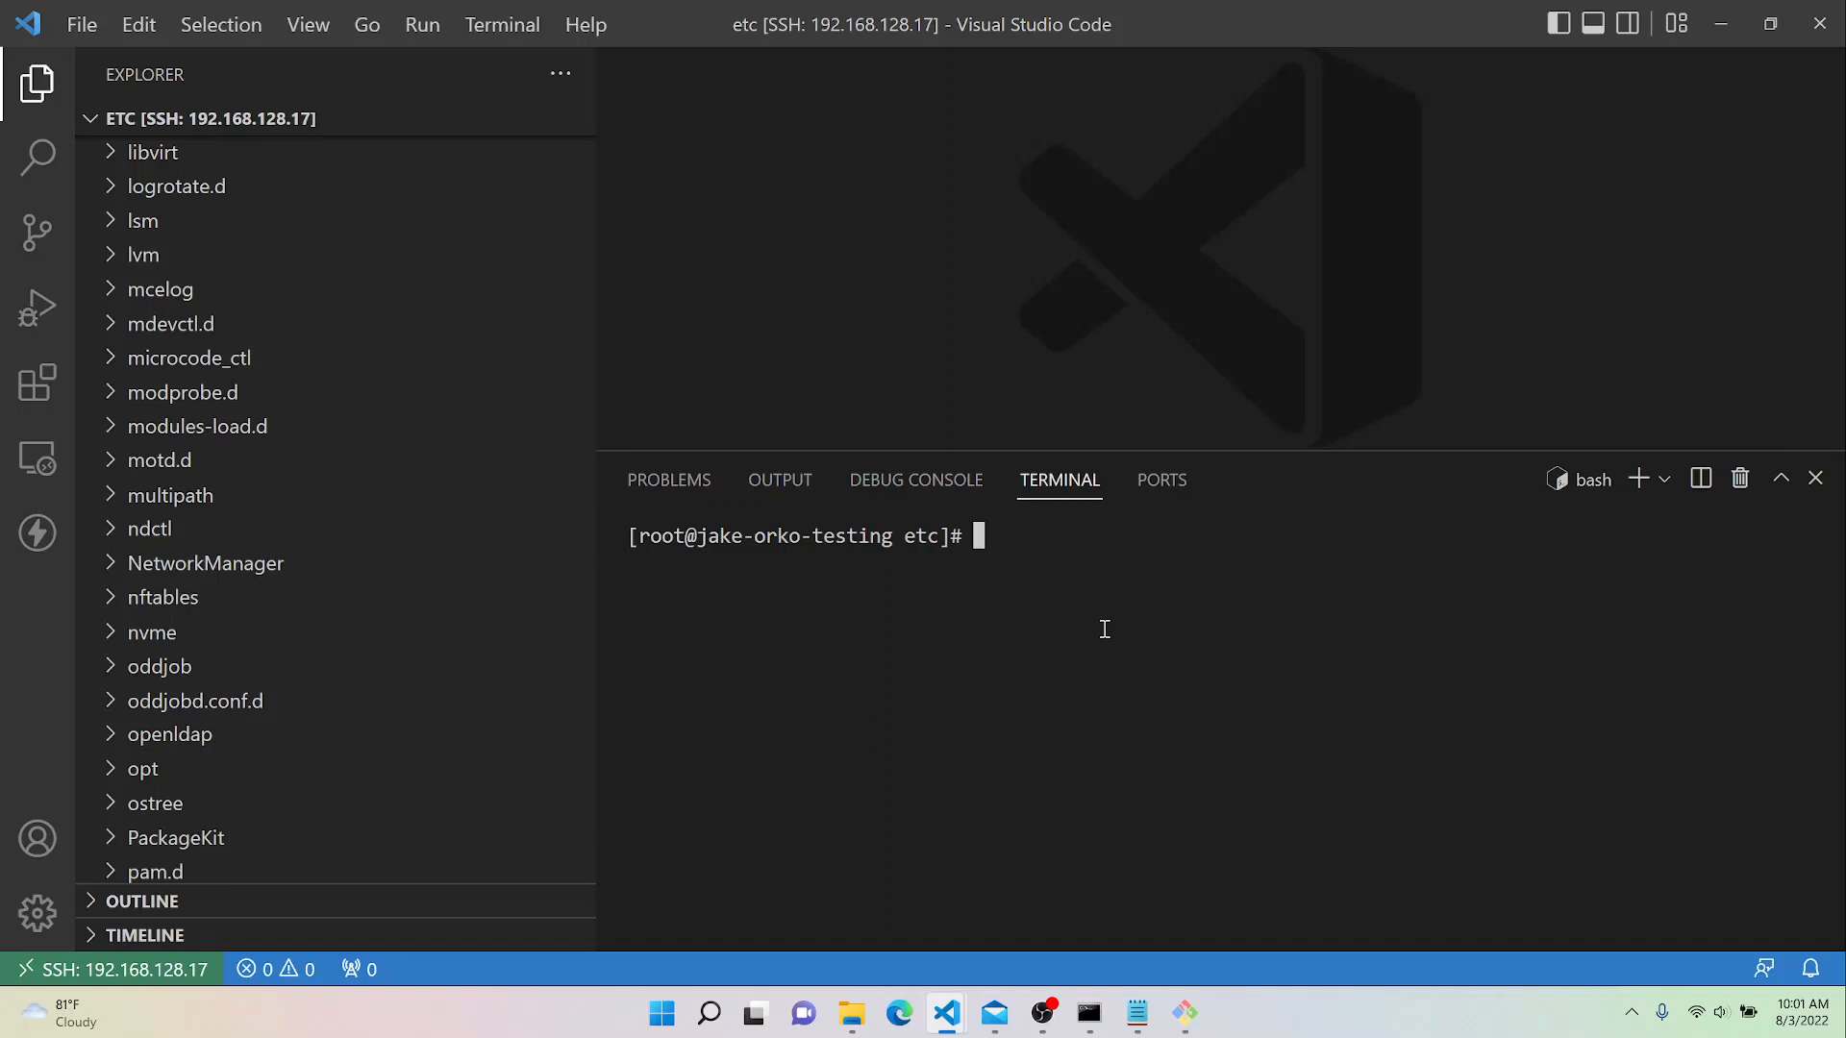
text(cd)
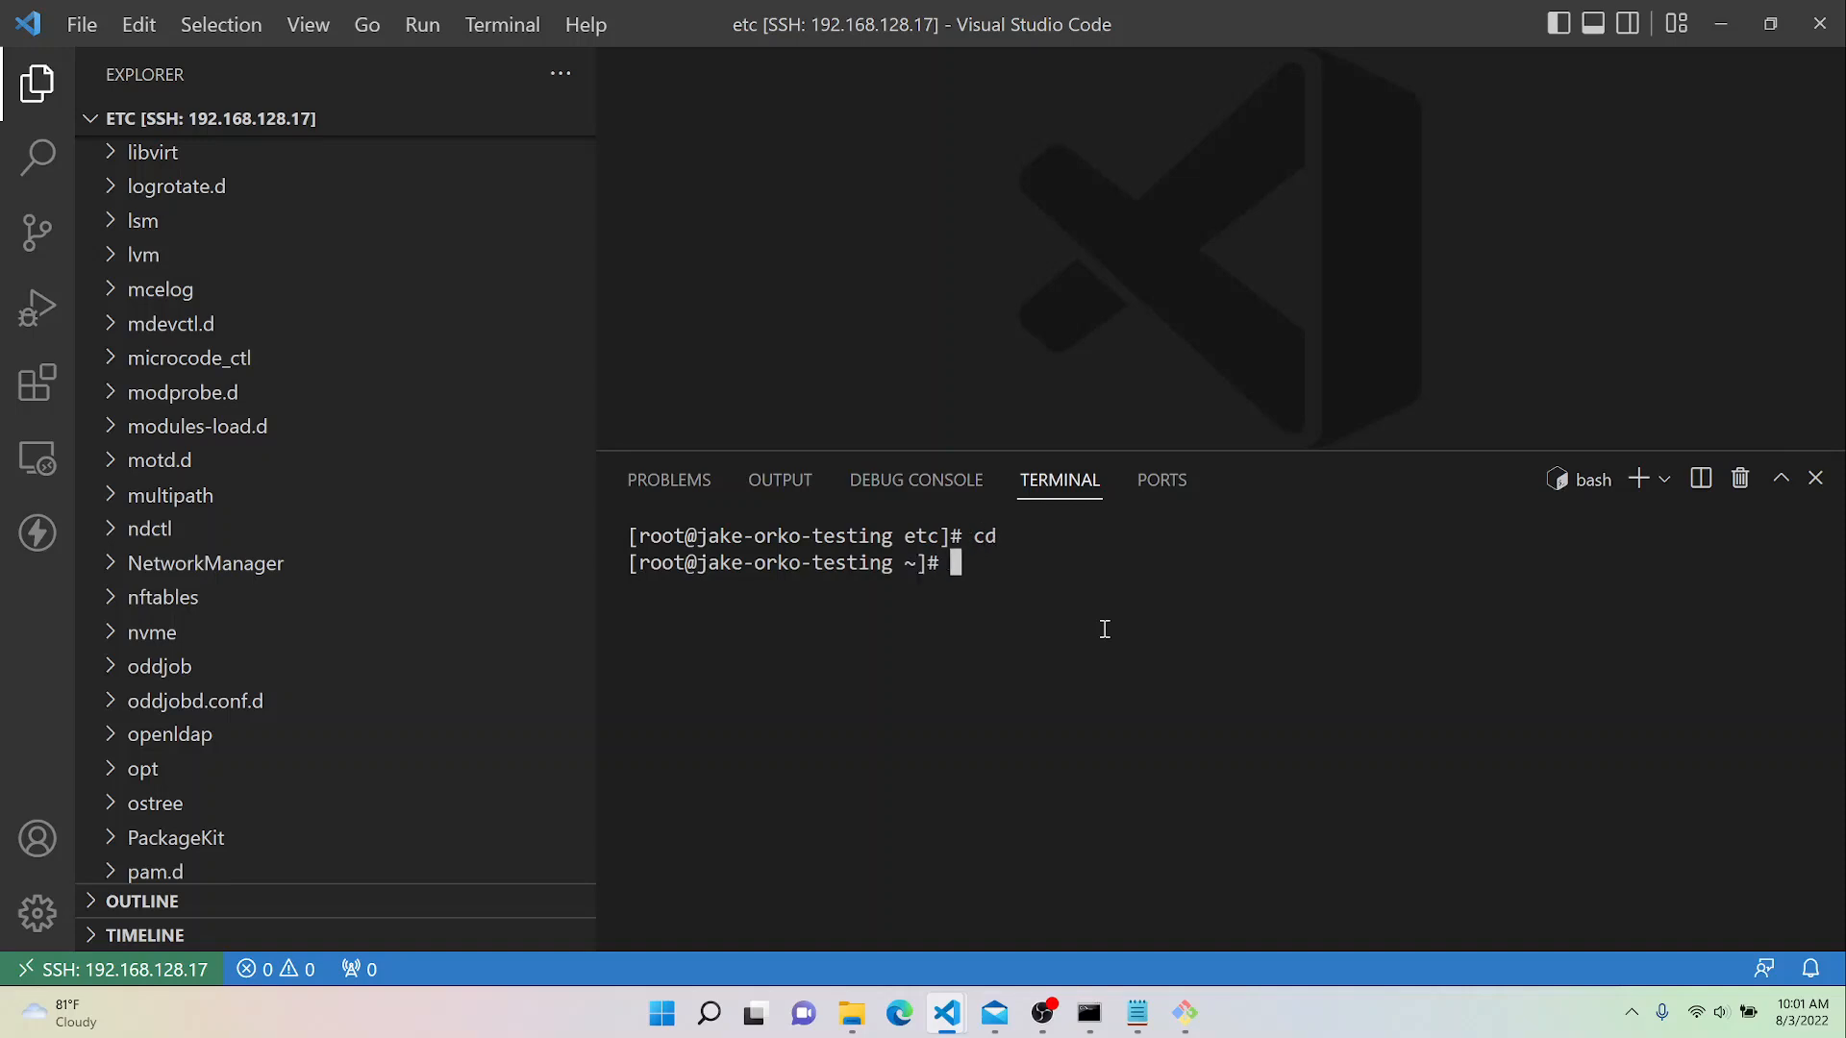
text(cd)
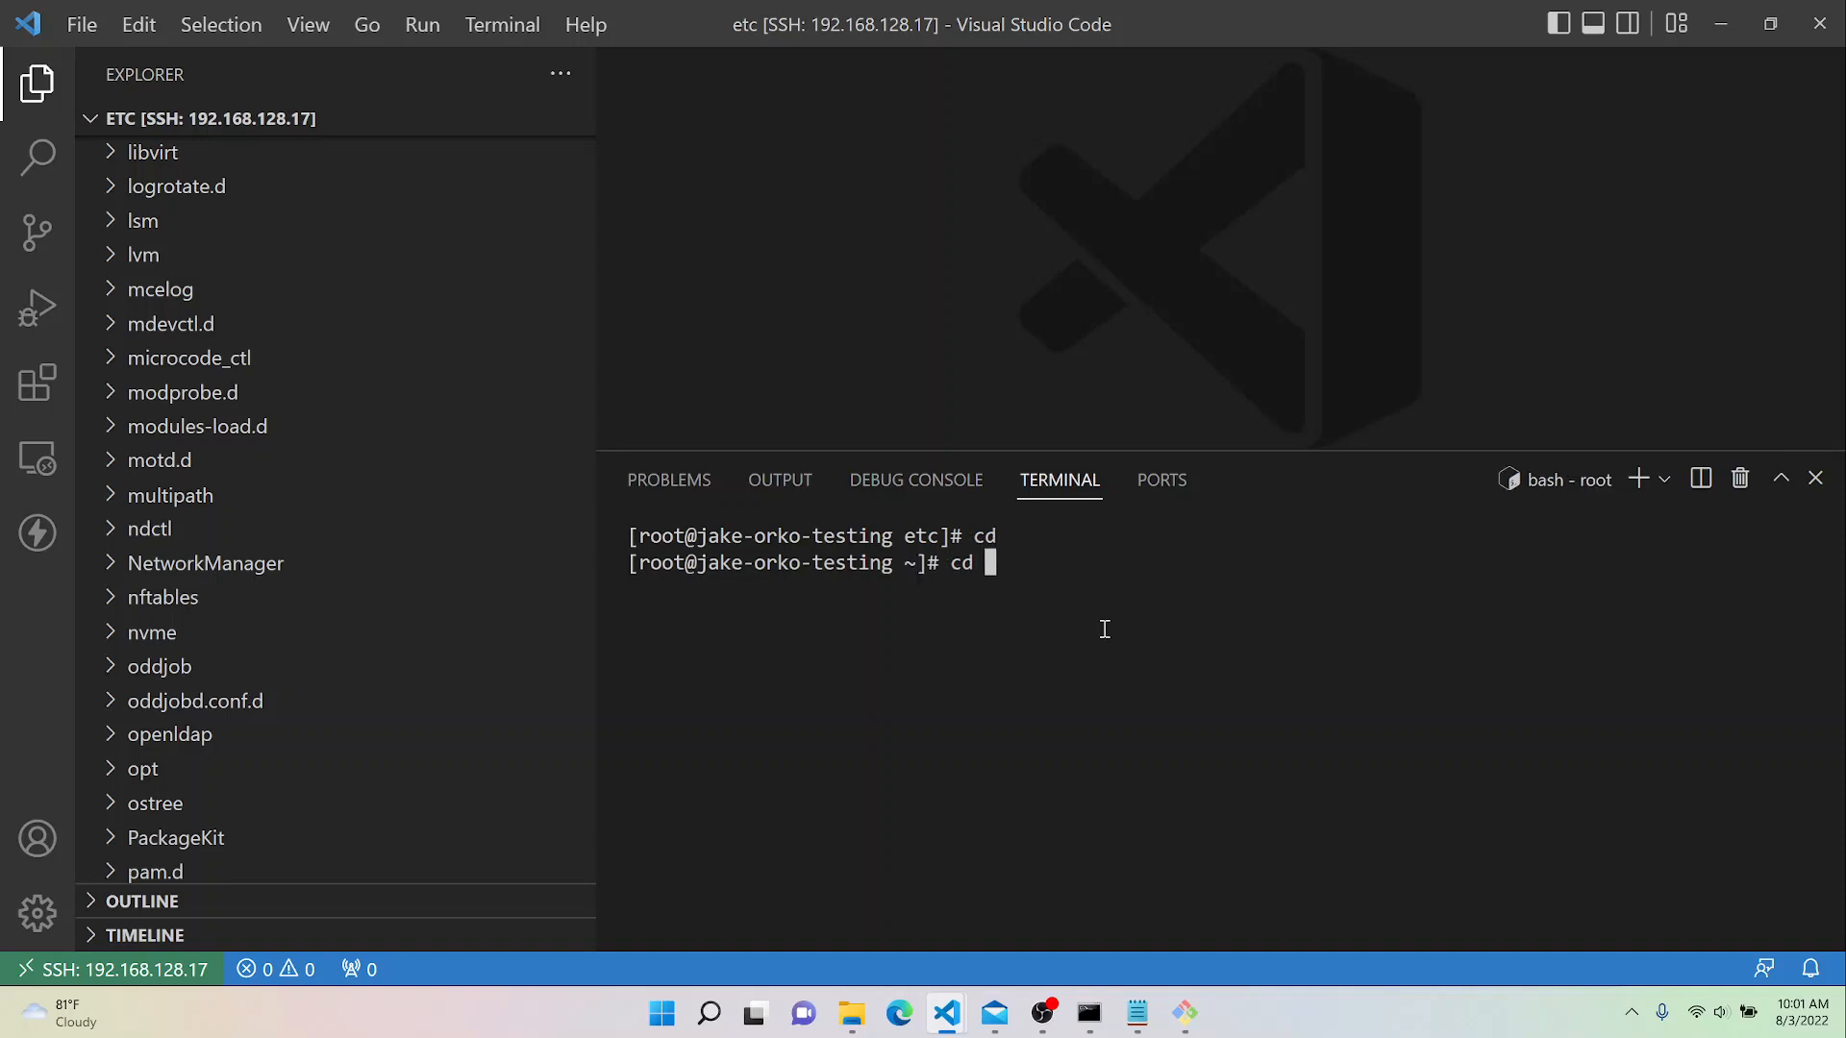
text(.ssh)
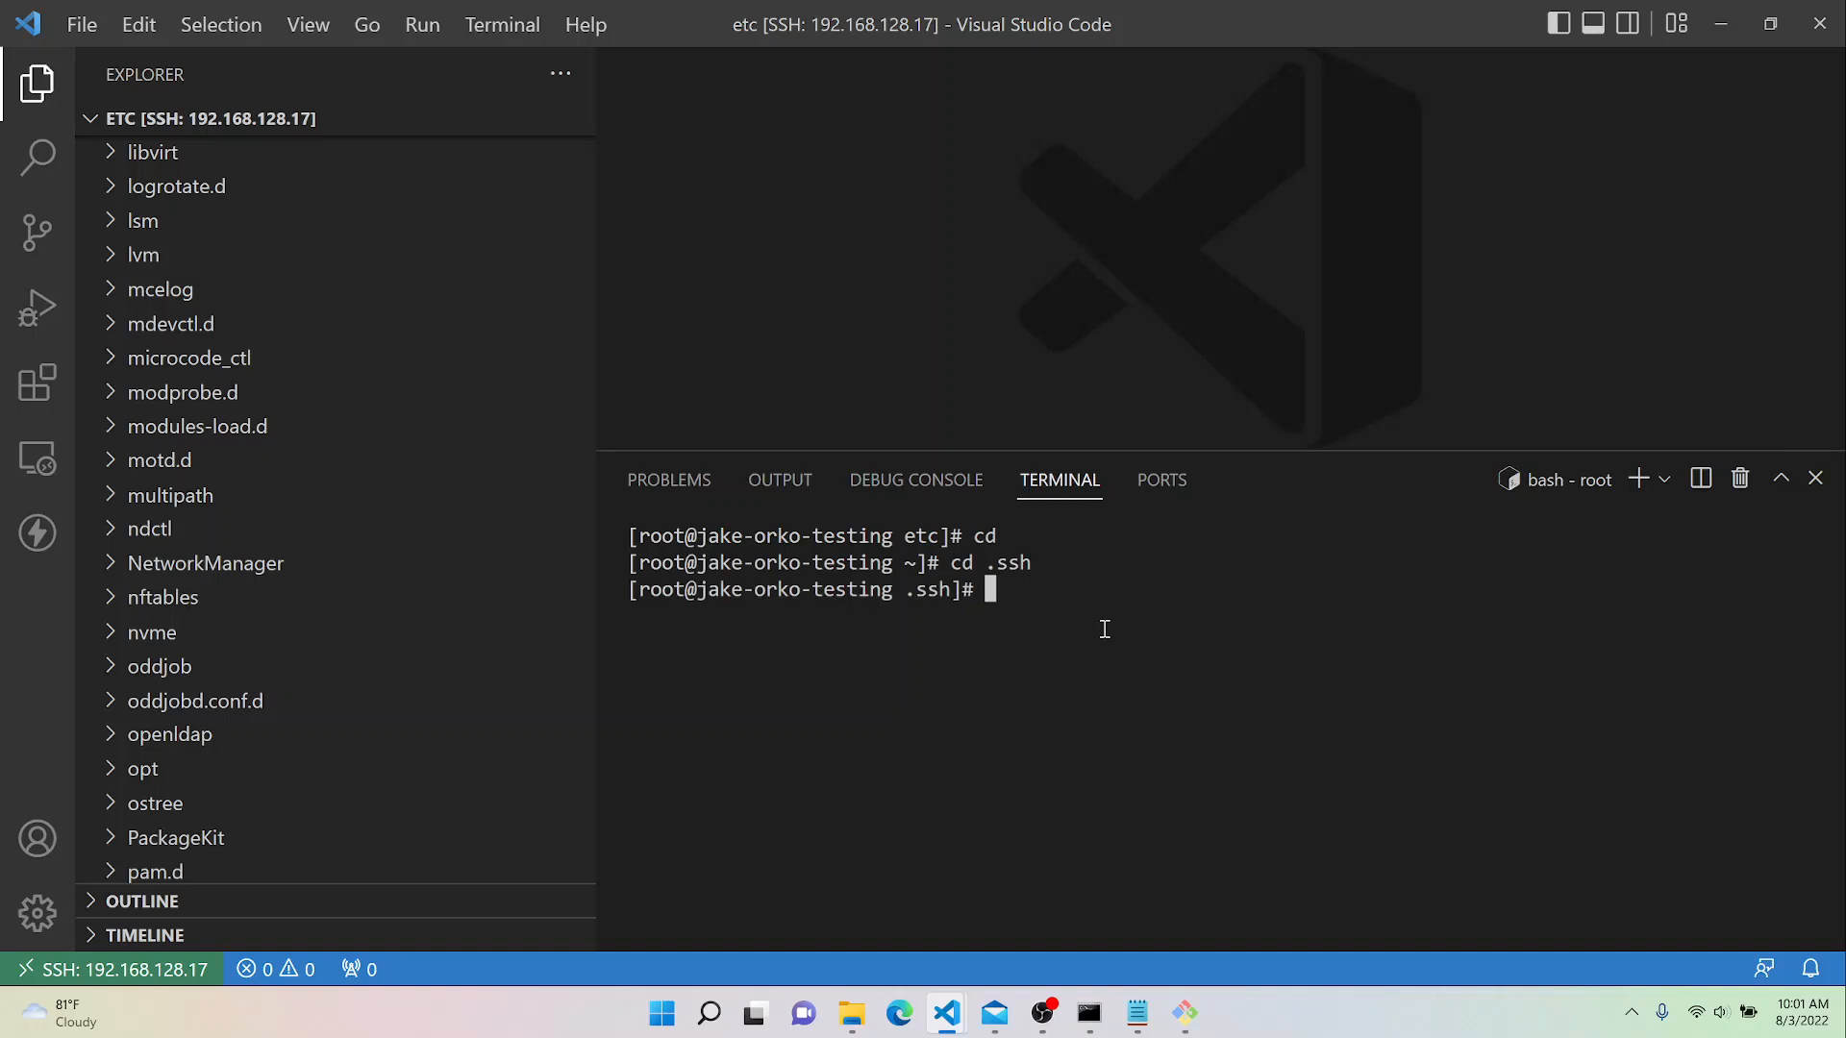
text(ll)
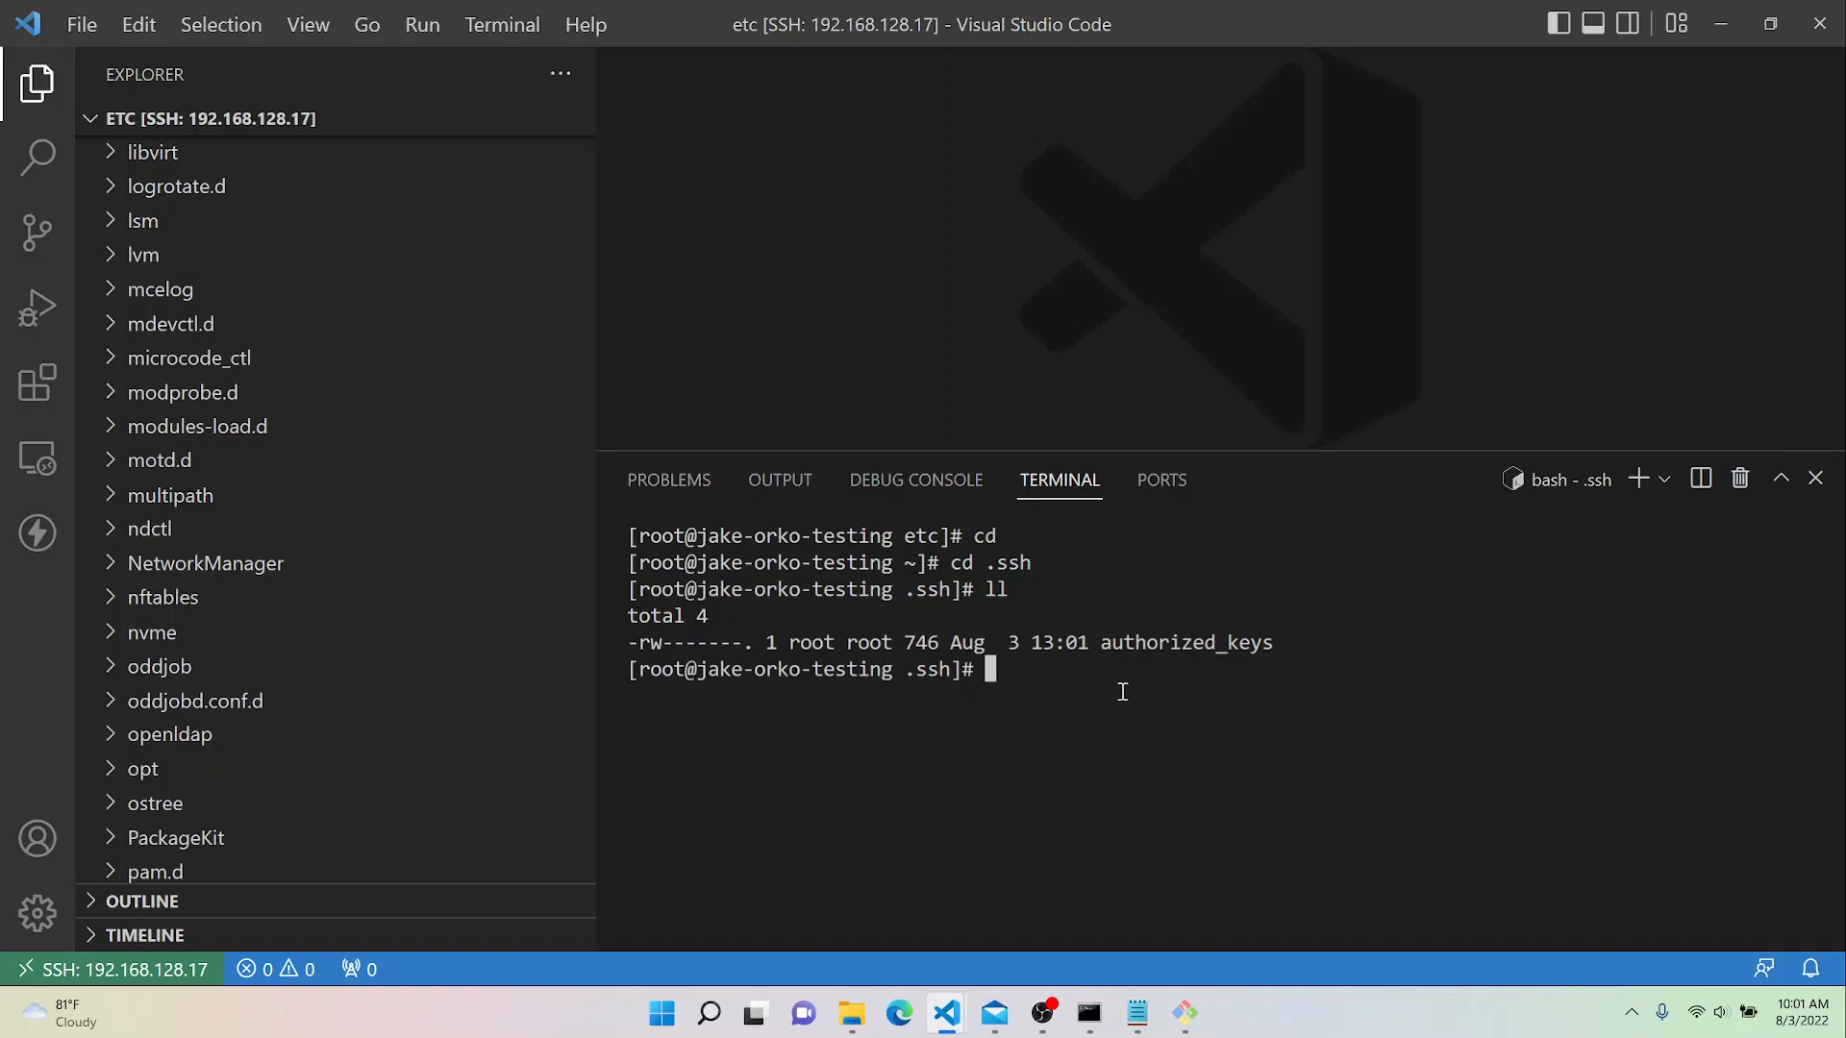
mouse_move(1386, 640)
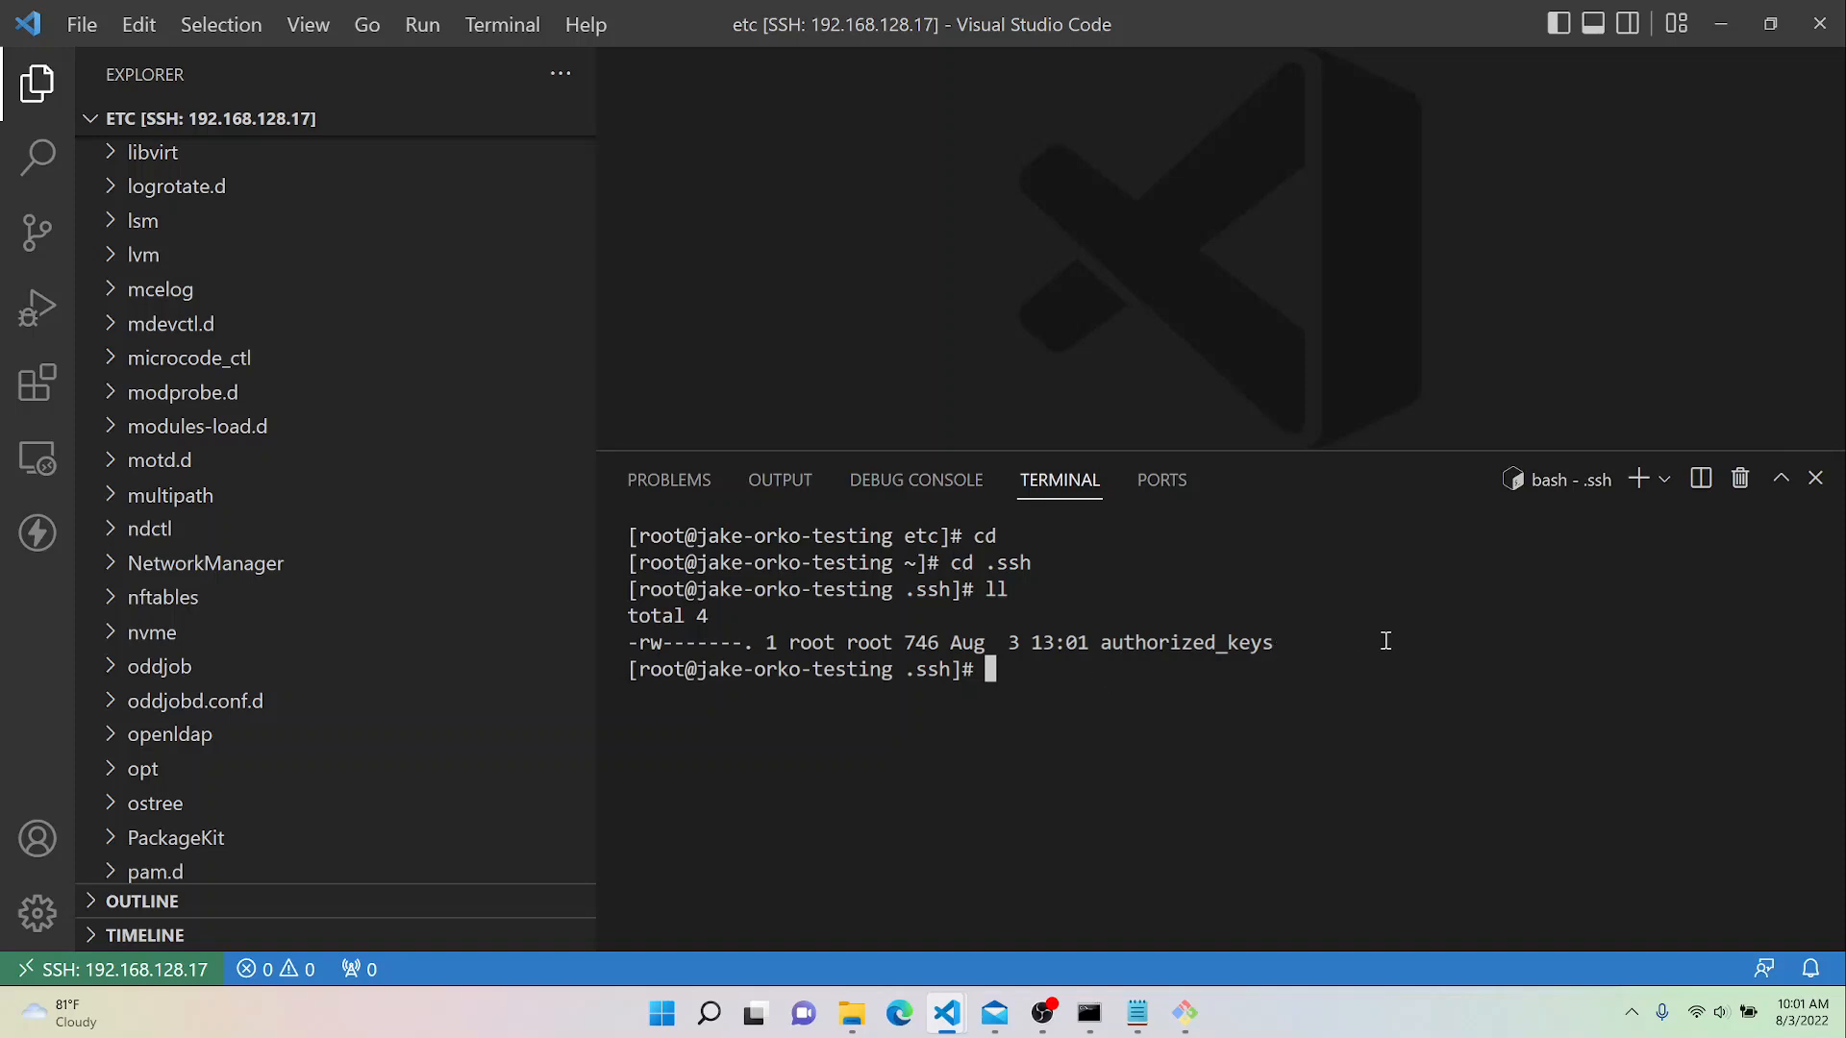
Print authorized_keys, showing the ssh-rsa key from jake2@JAR_dev_laptop
text(cat authorized_keys)
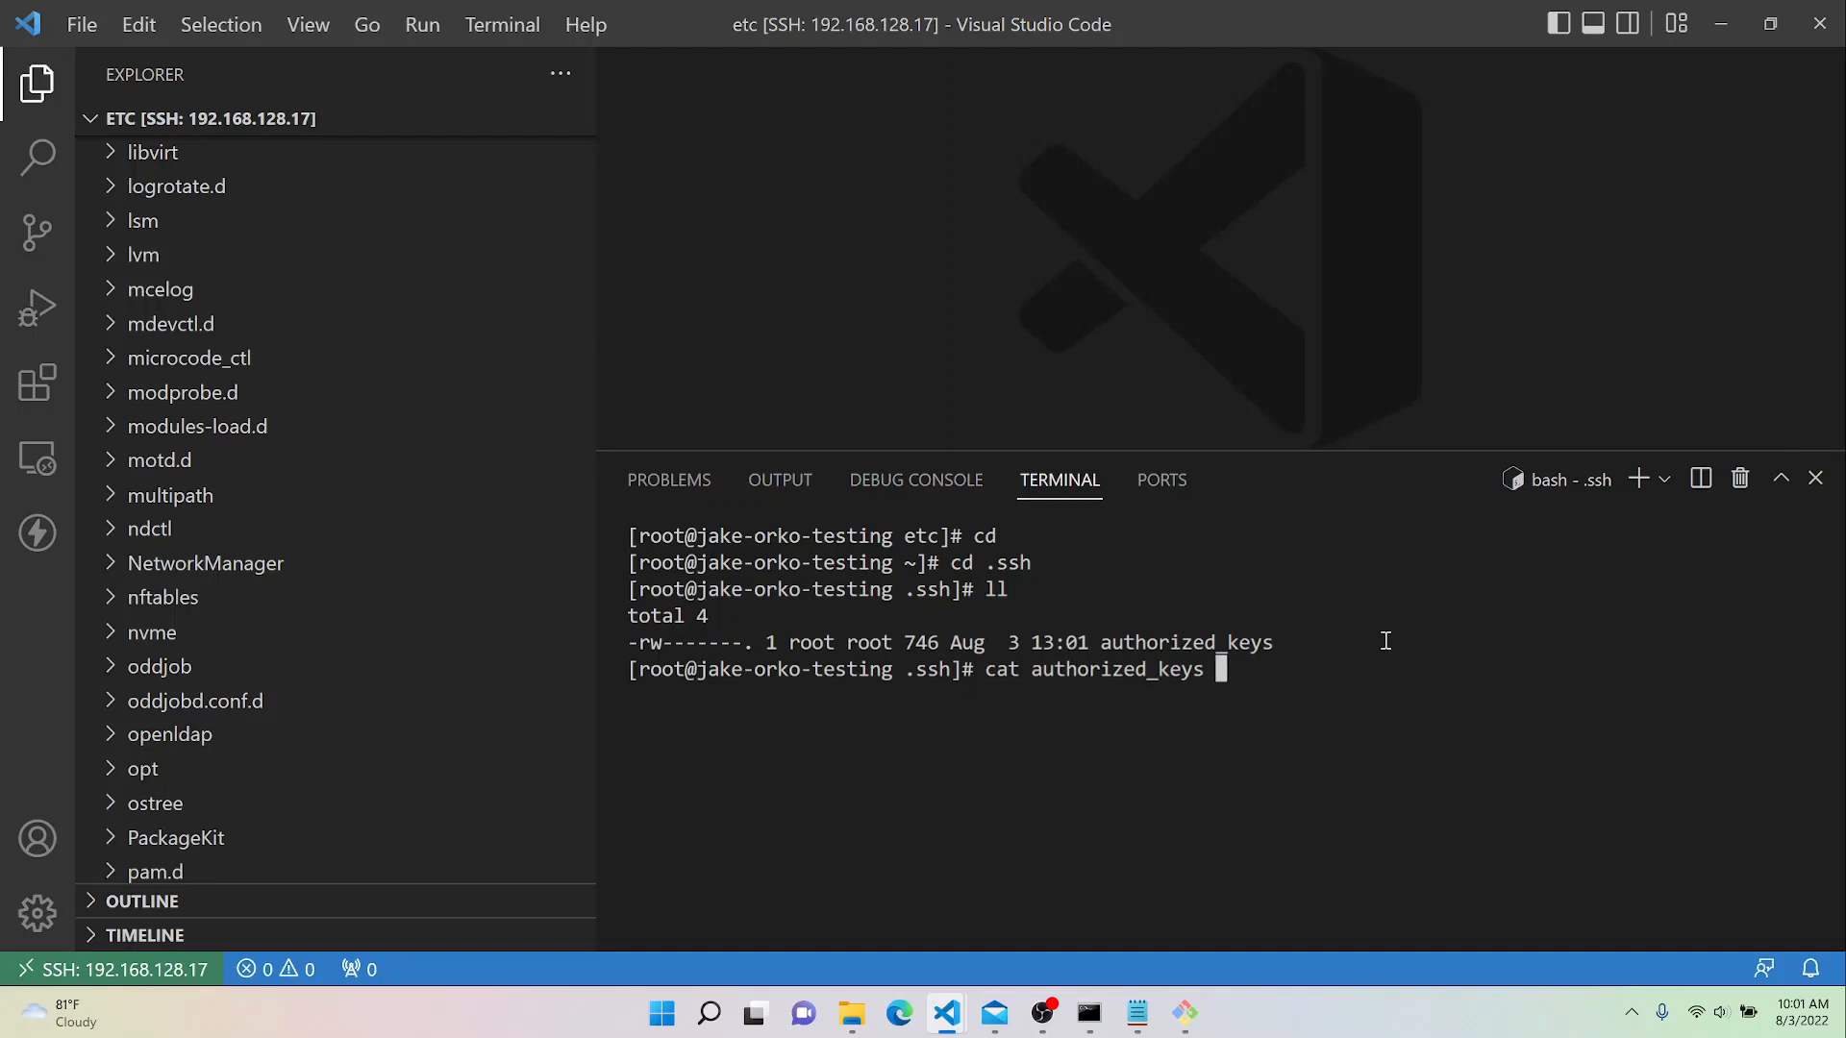
key(Enter)
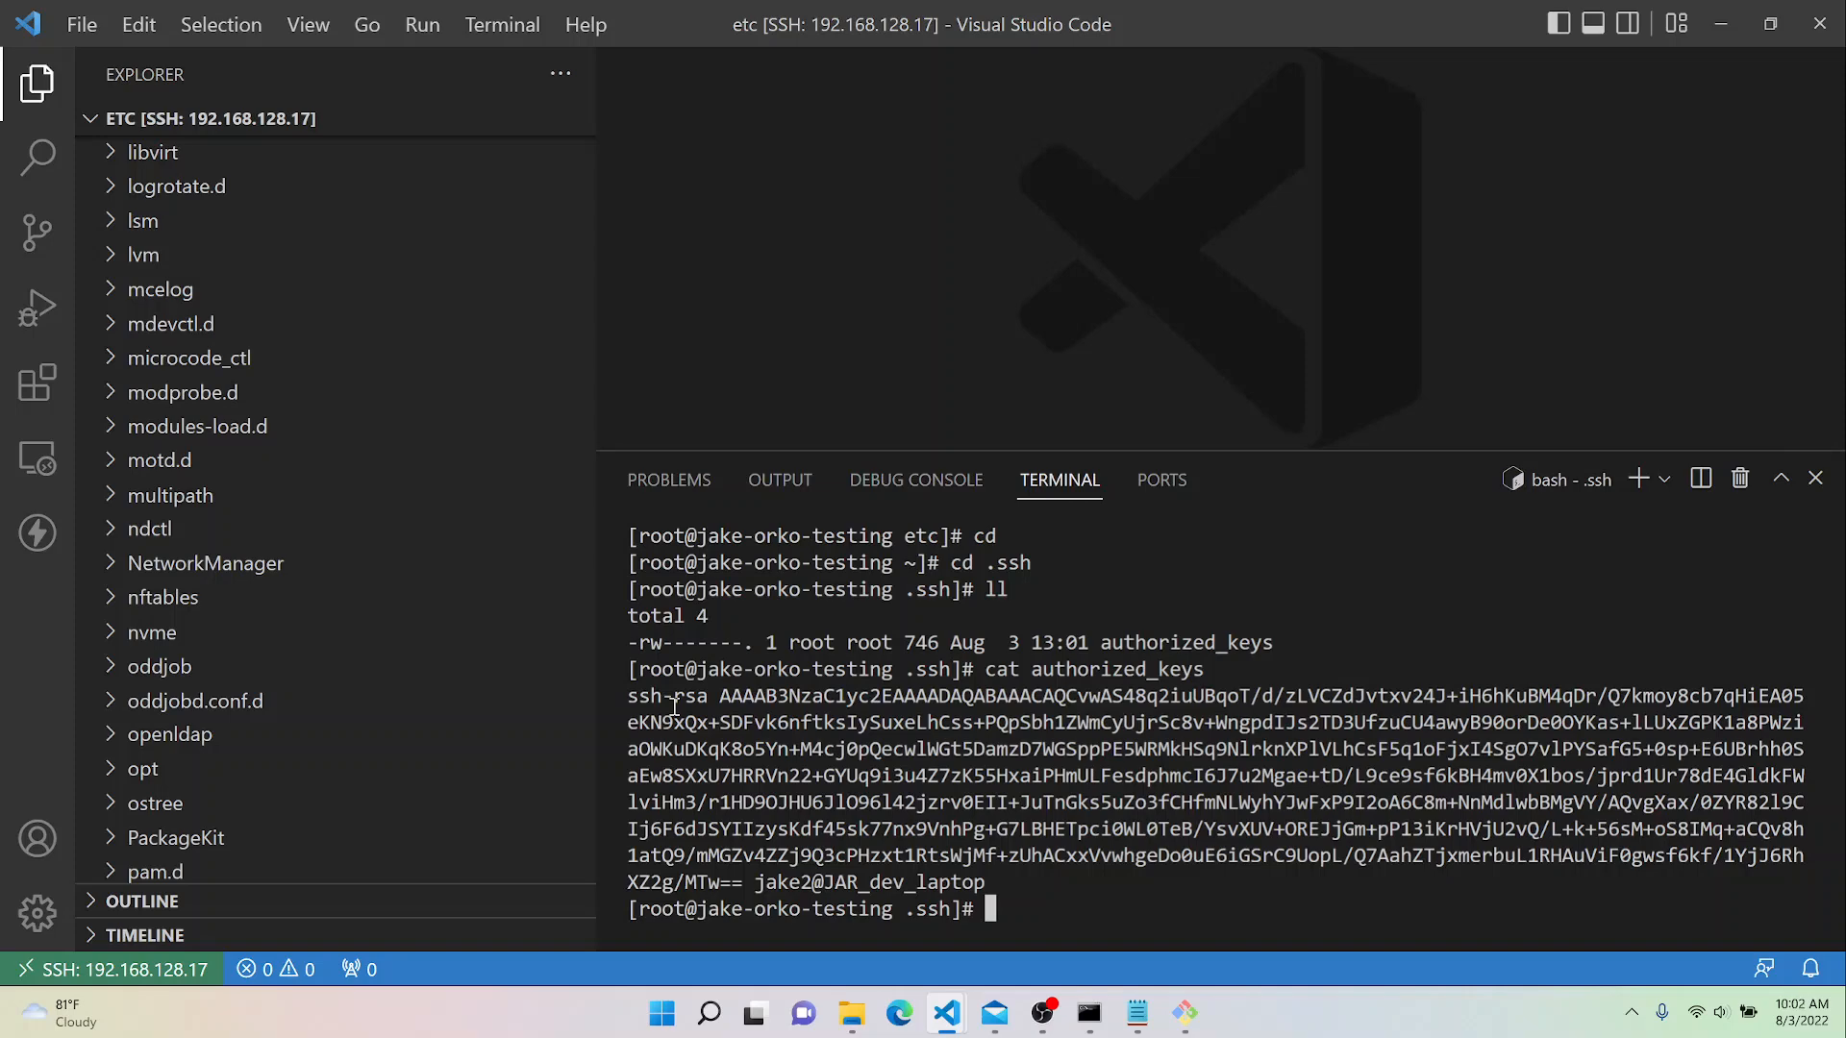
mouse_move(826, 671)
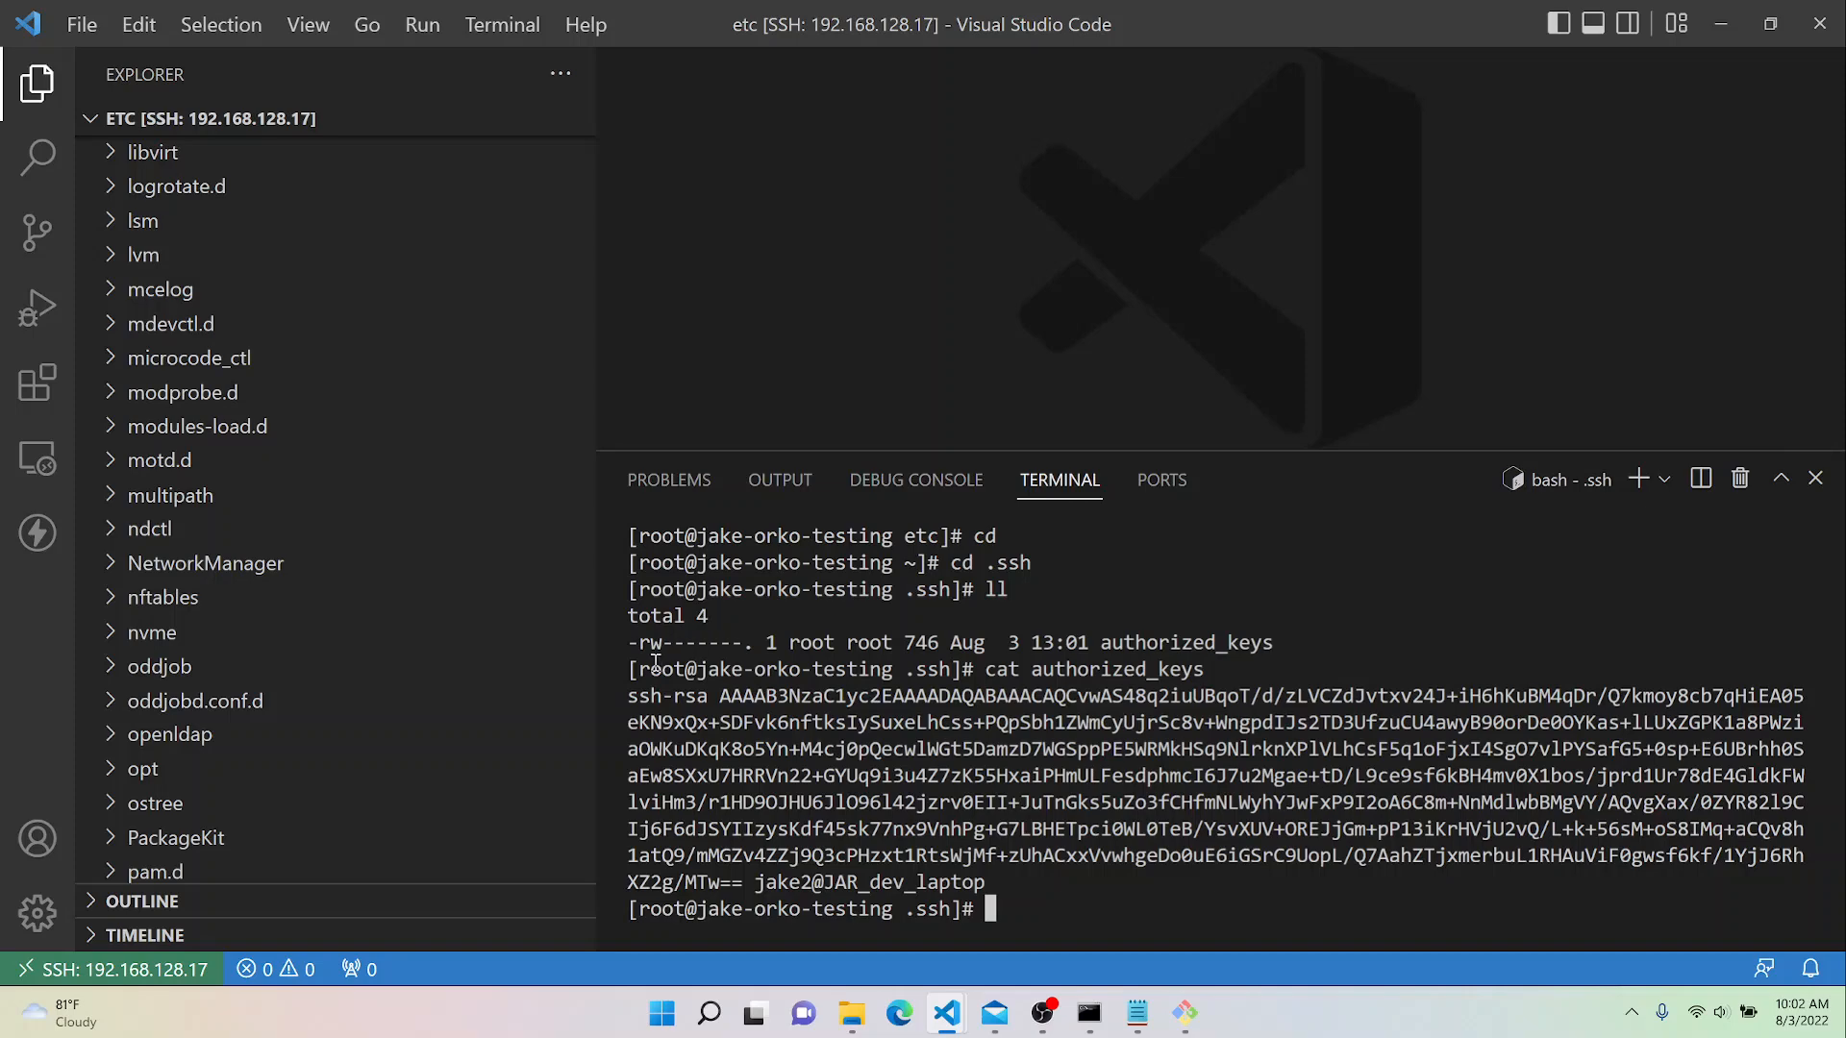
mouse_move(1134, 909)
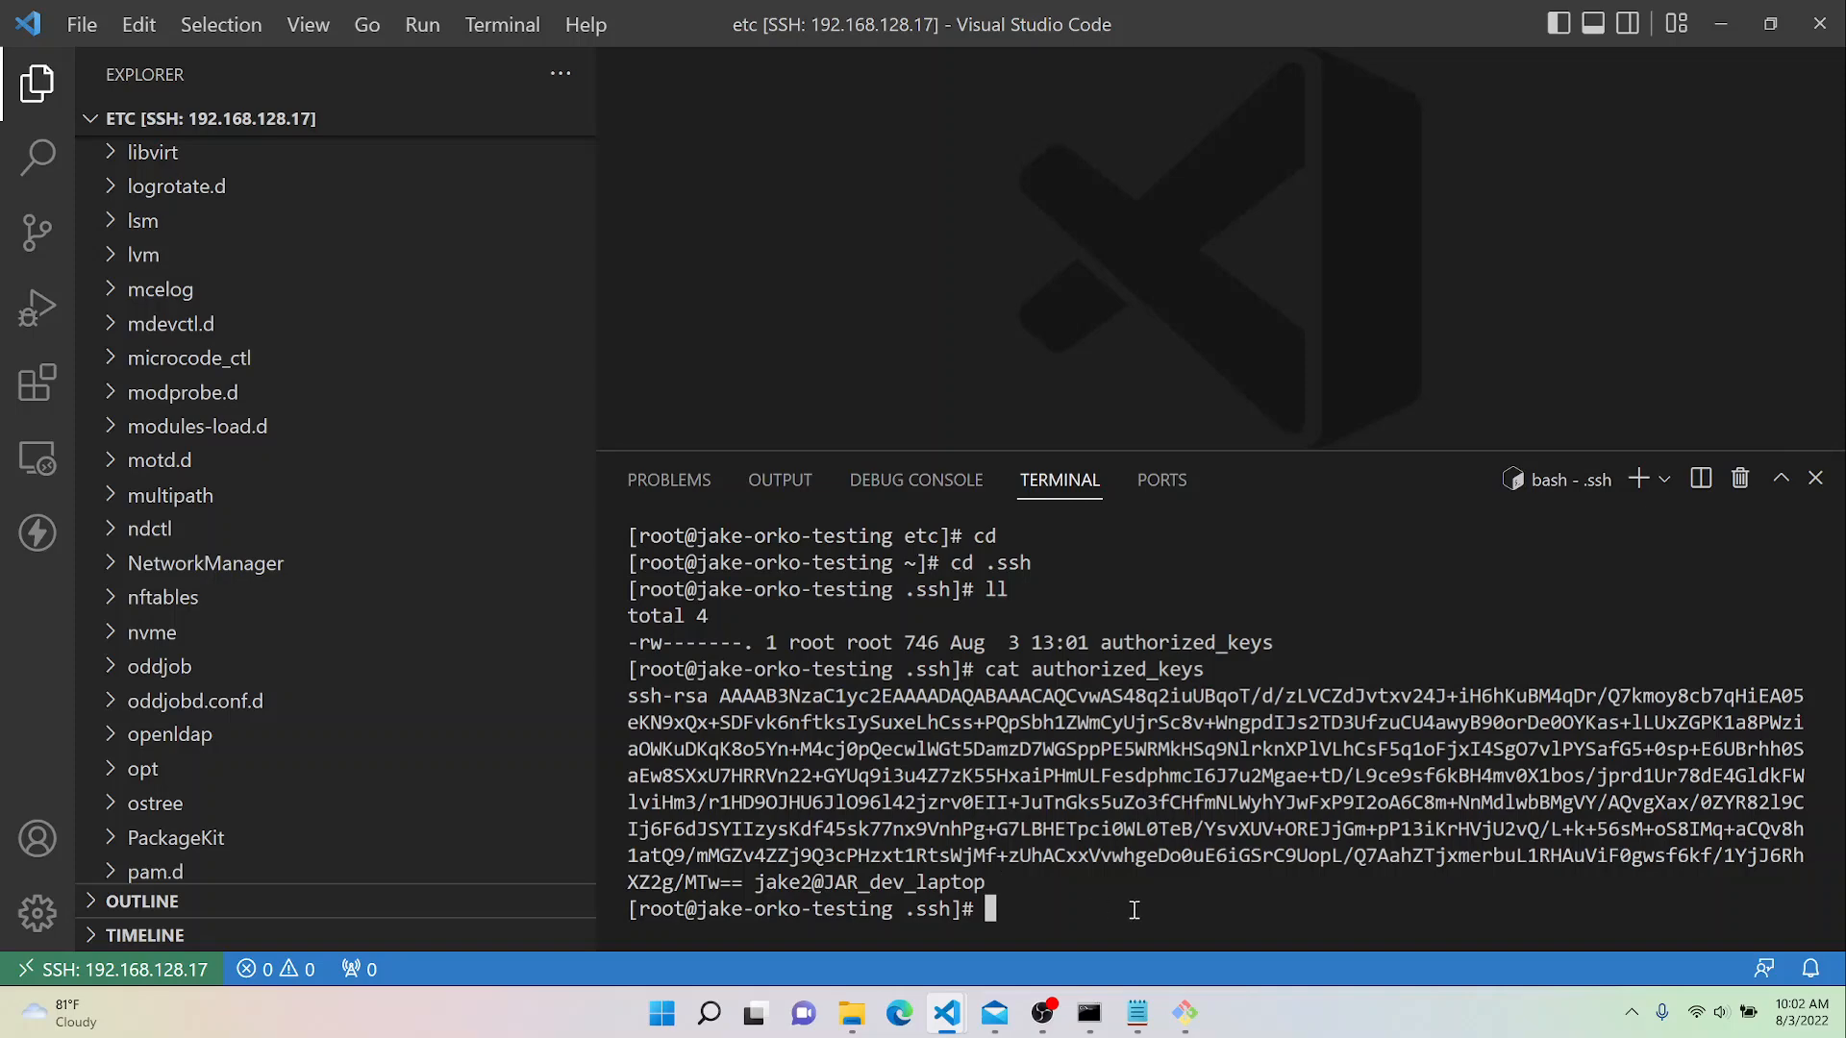
Enter chmod 600 authorized_keys at the remote prompt without running it
text(chmod)
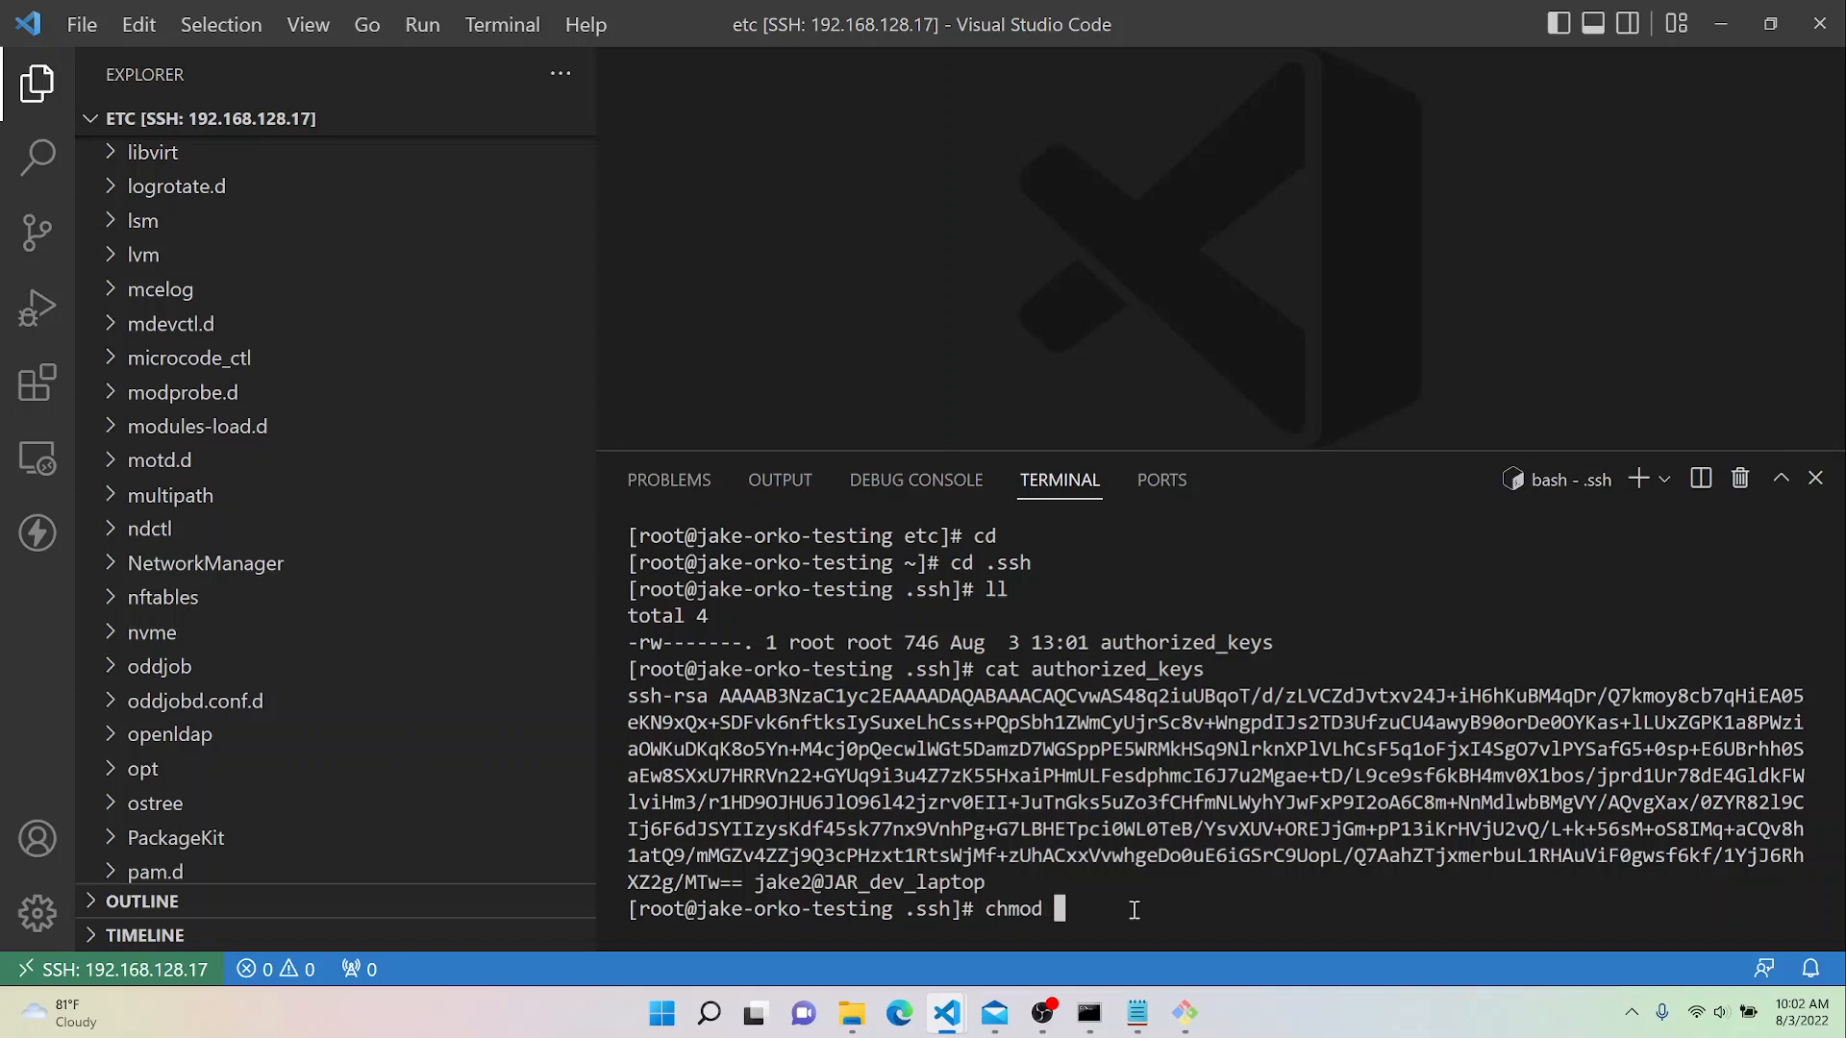
text(600 aut)
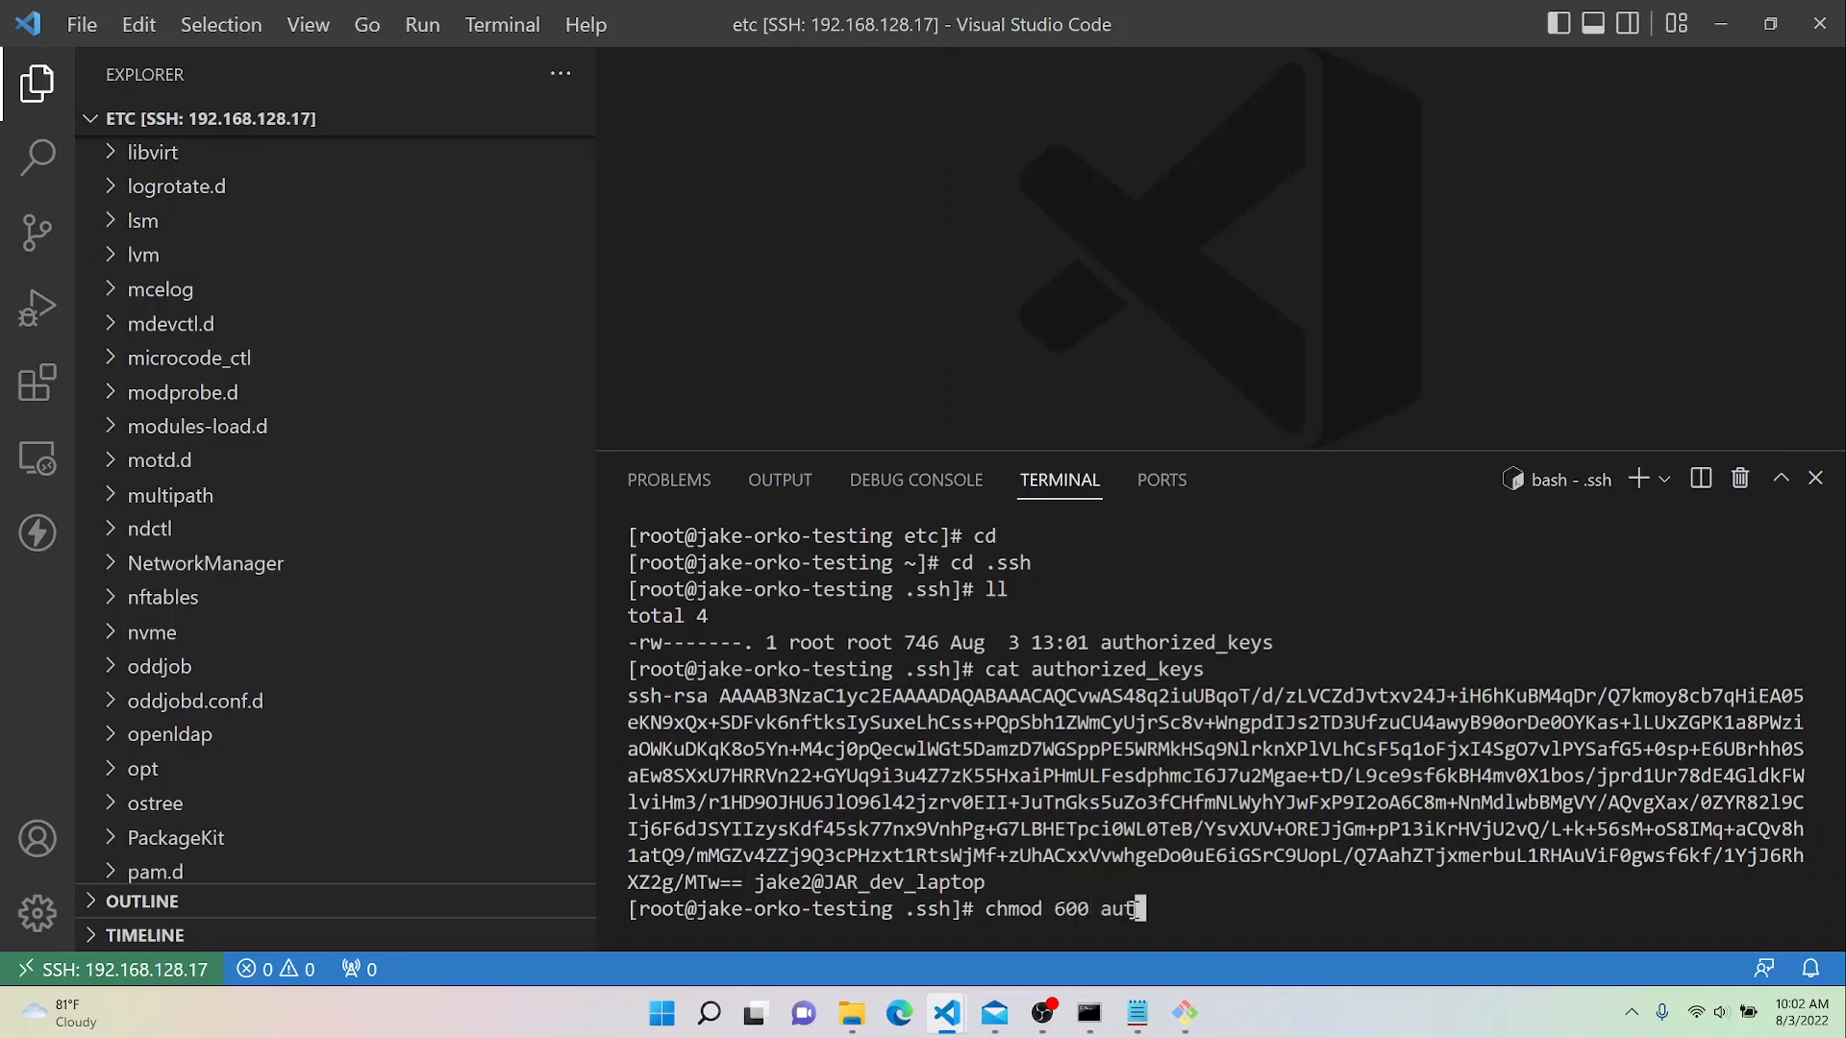
text(horized_keys)
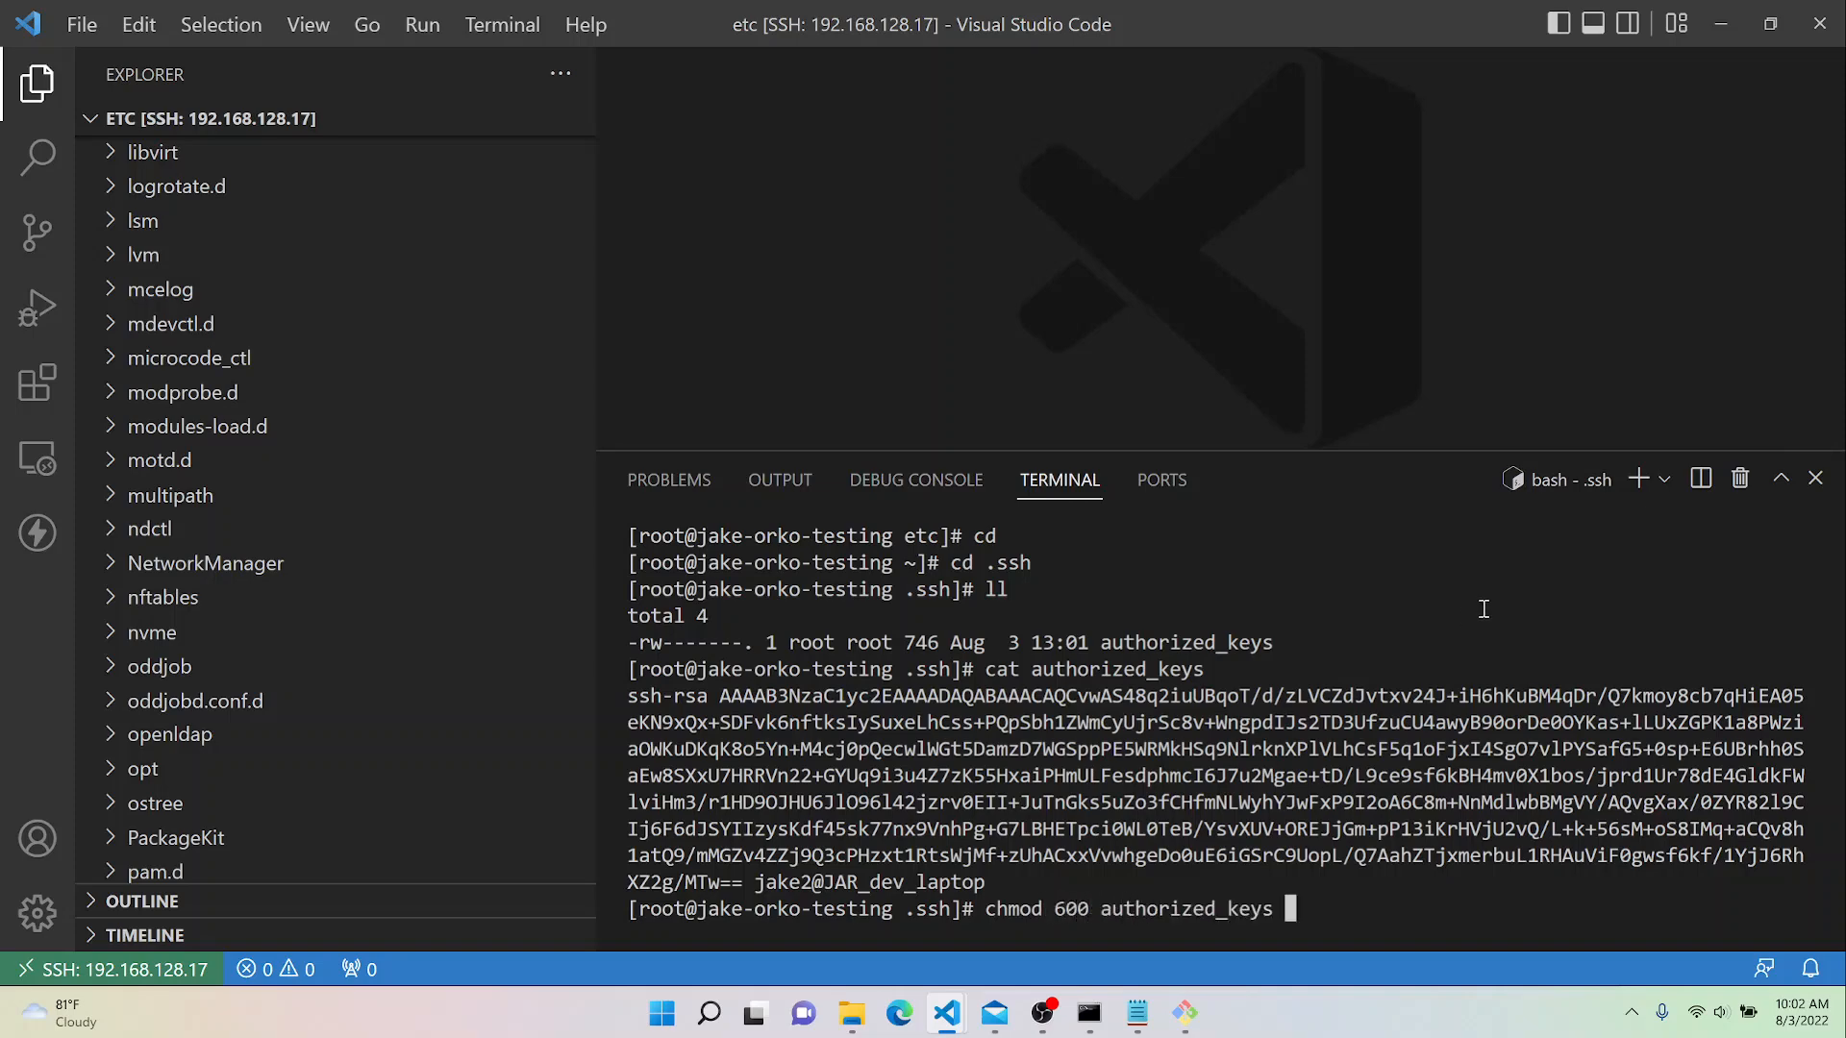
mouse_move(1386, 636)
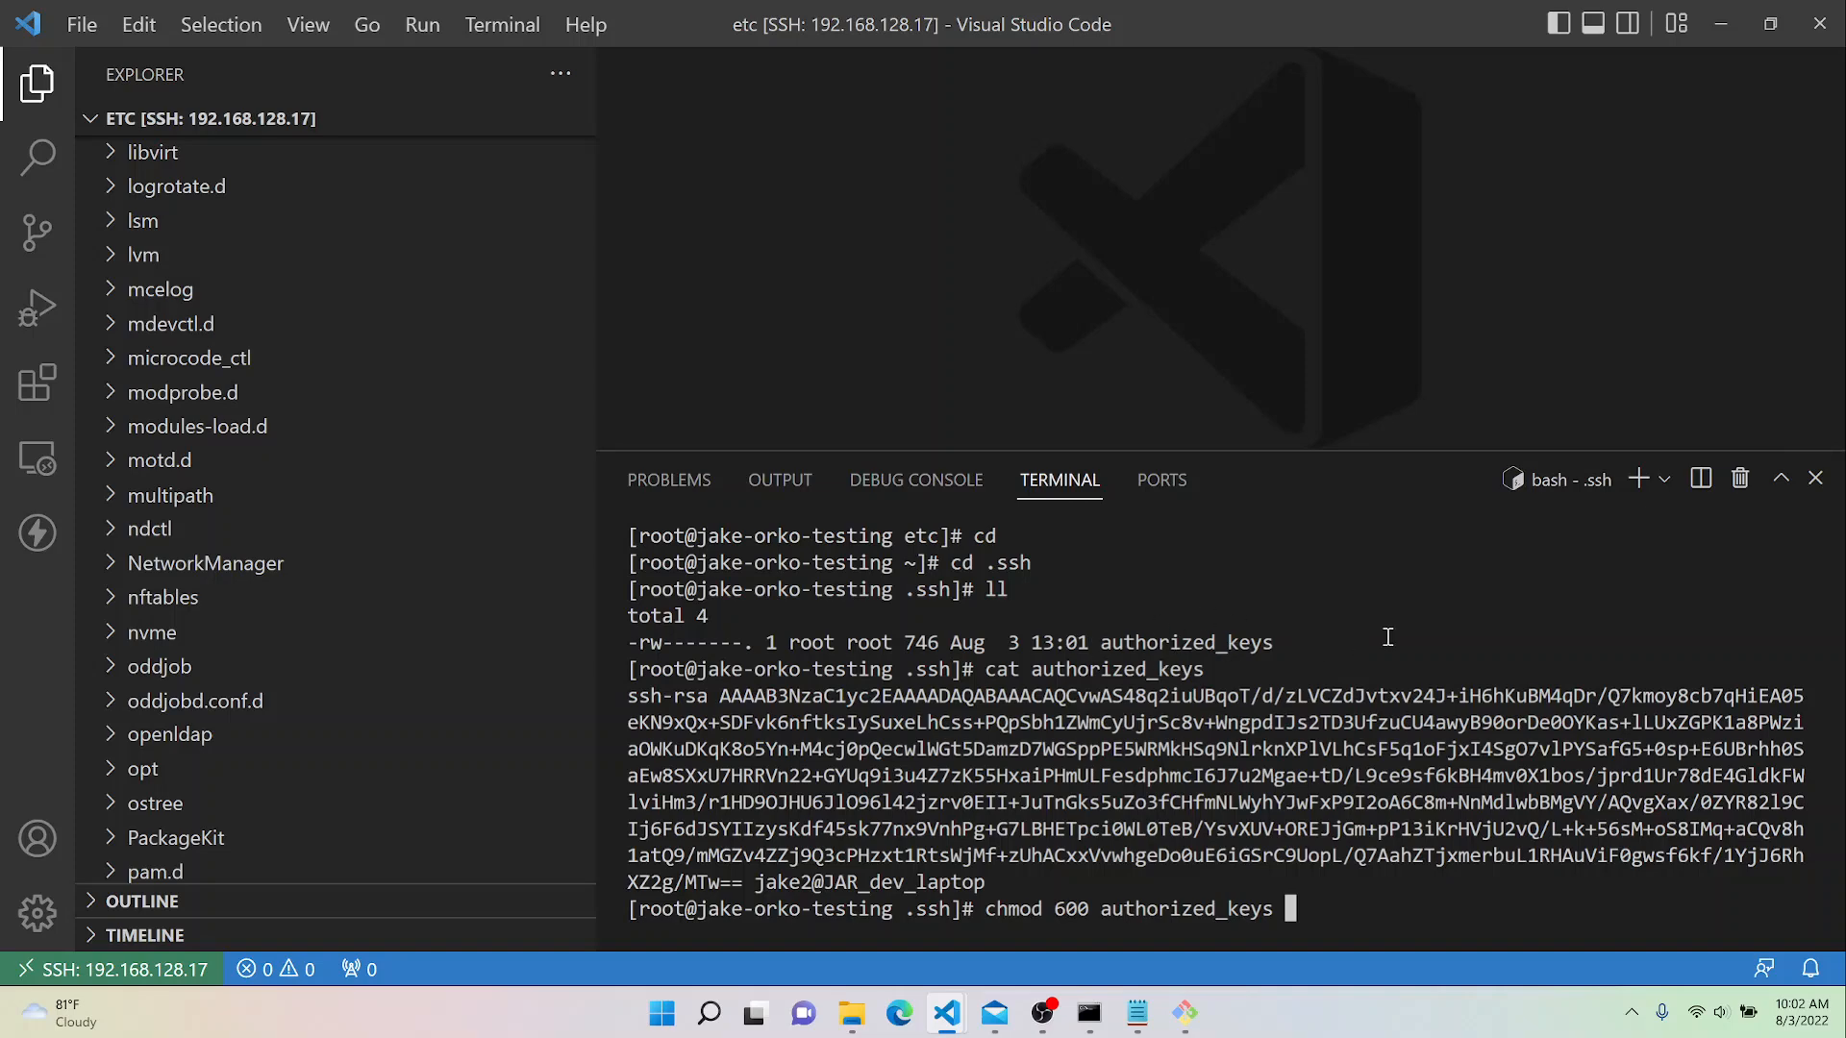
mouse_move(1161, 778)
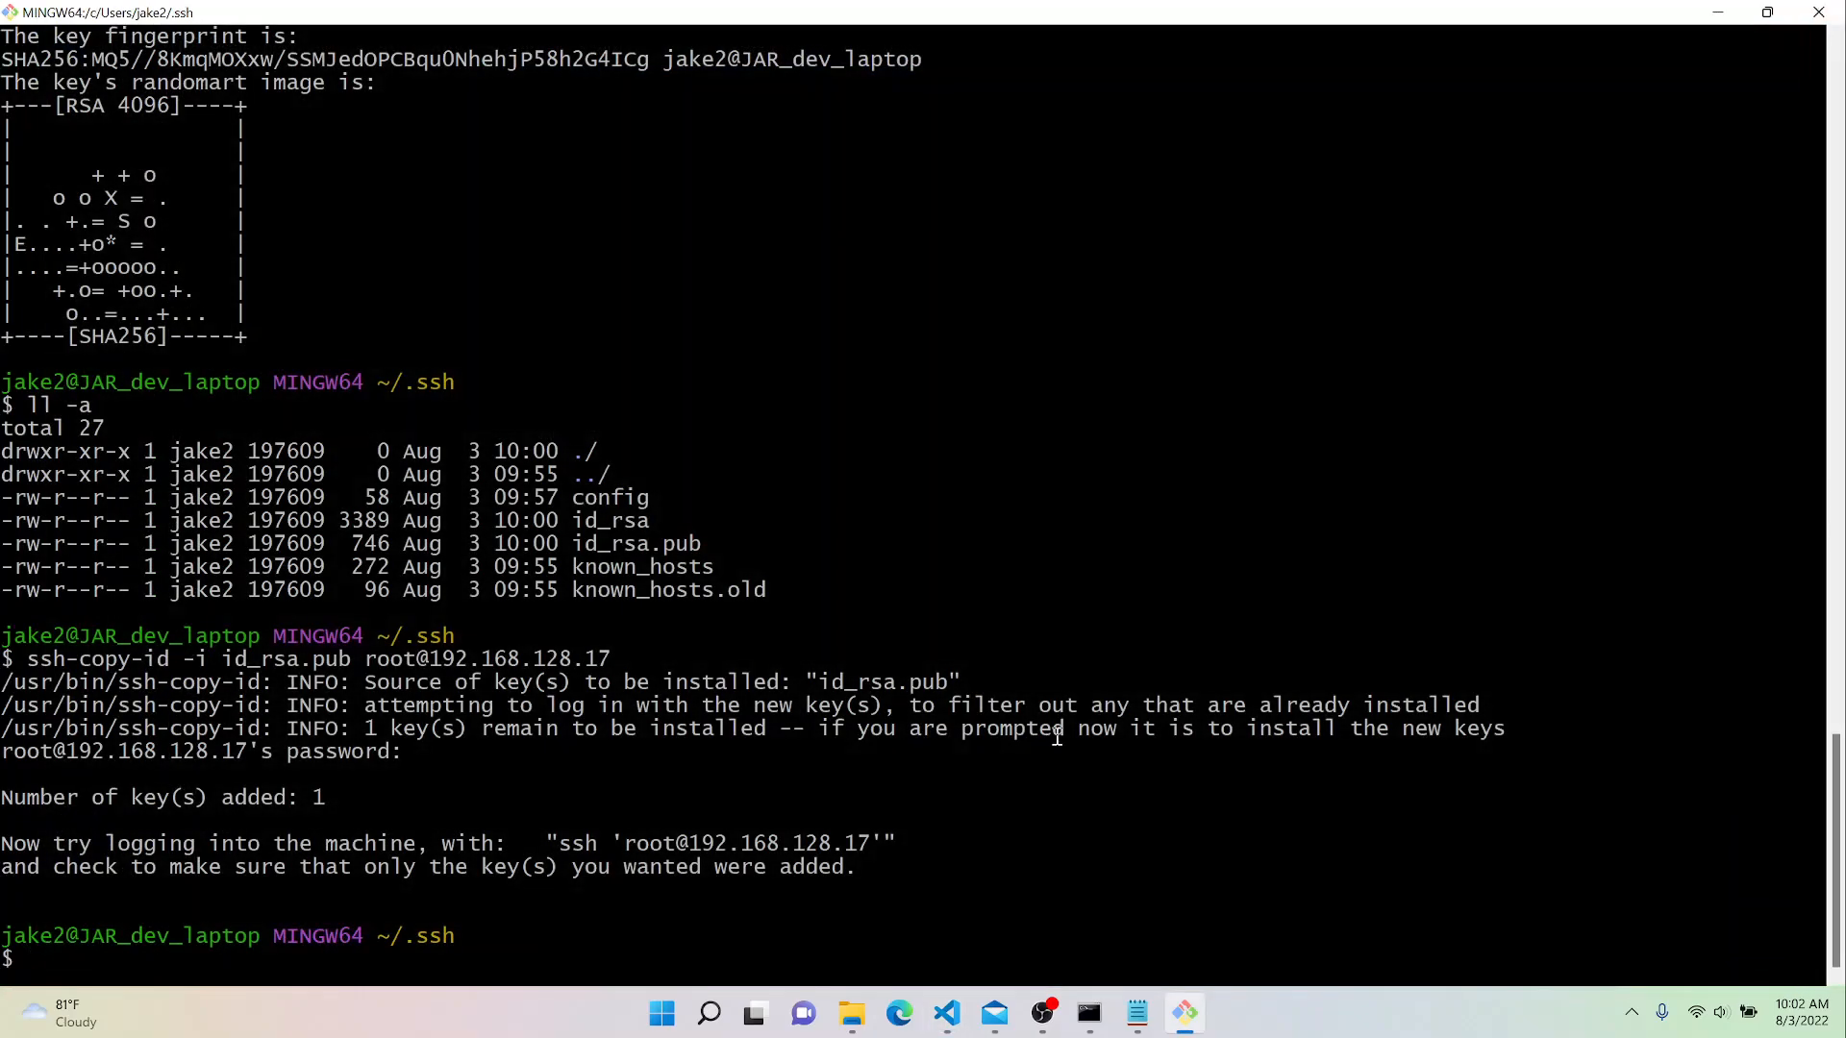
Connect to host 192.168.128.17 via Remote-SSH in a maximized window and start Open Folder
click(946, 1014)
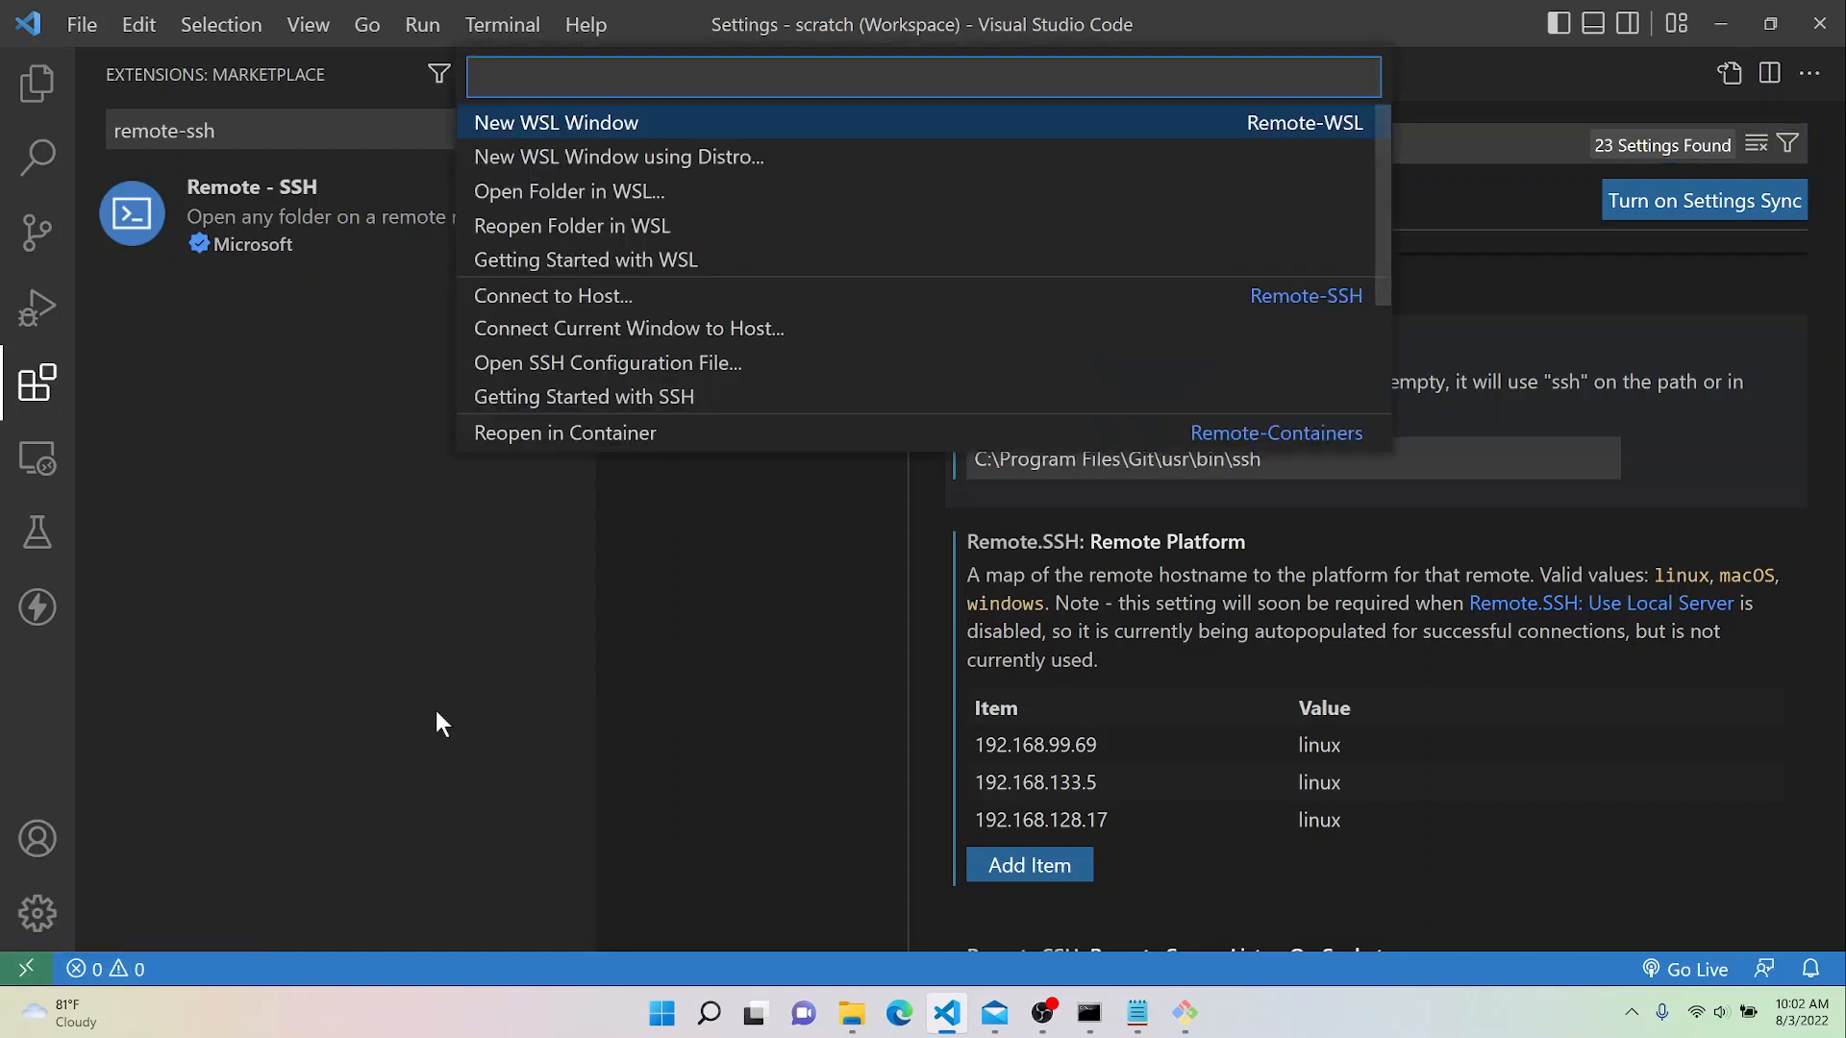
click(552, 296)
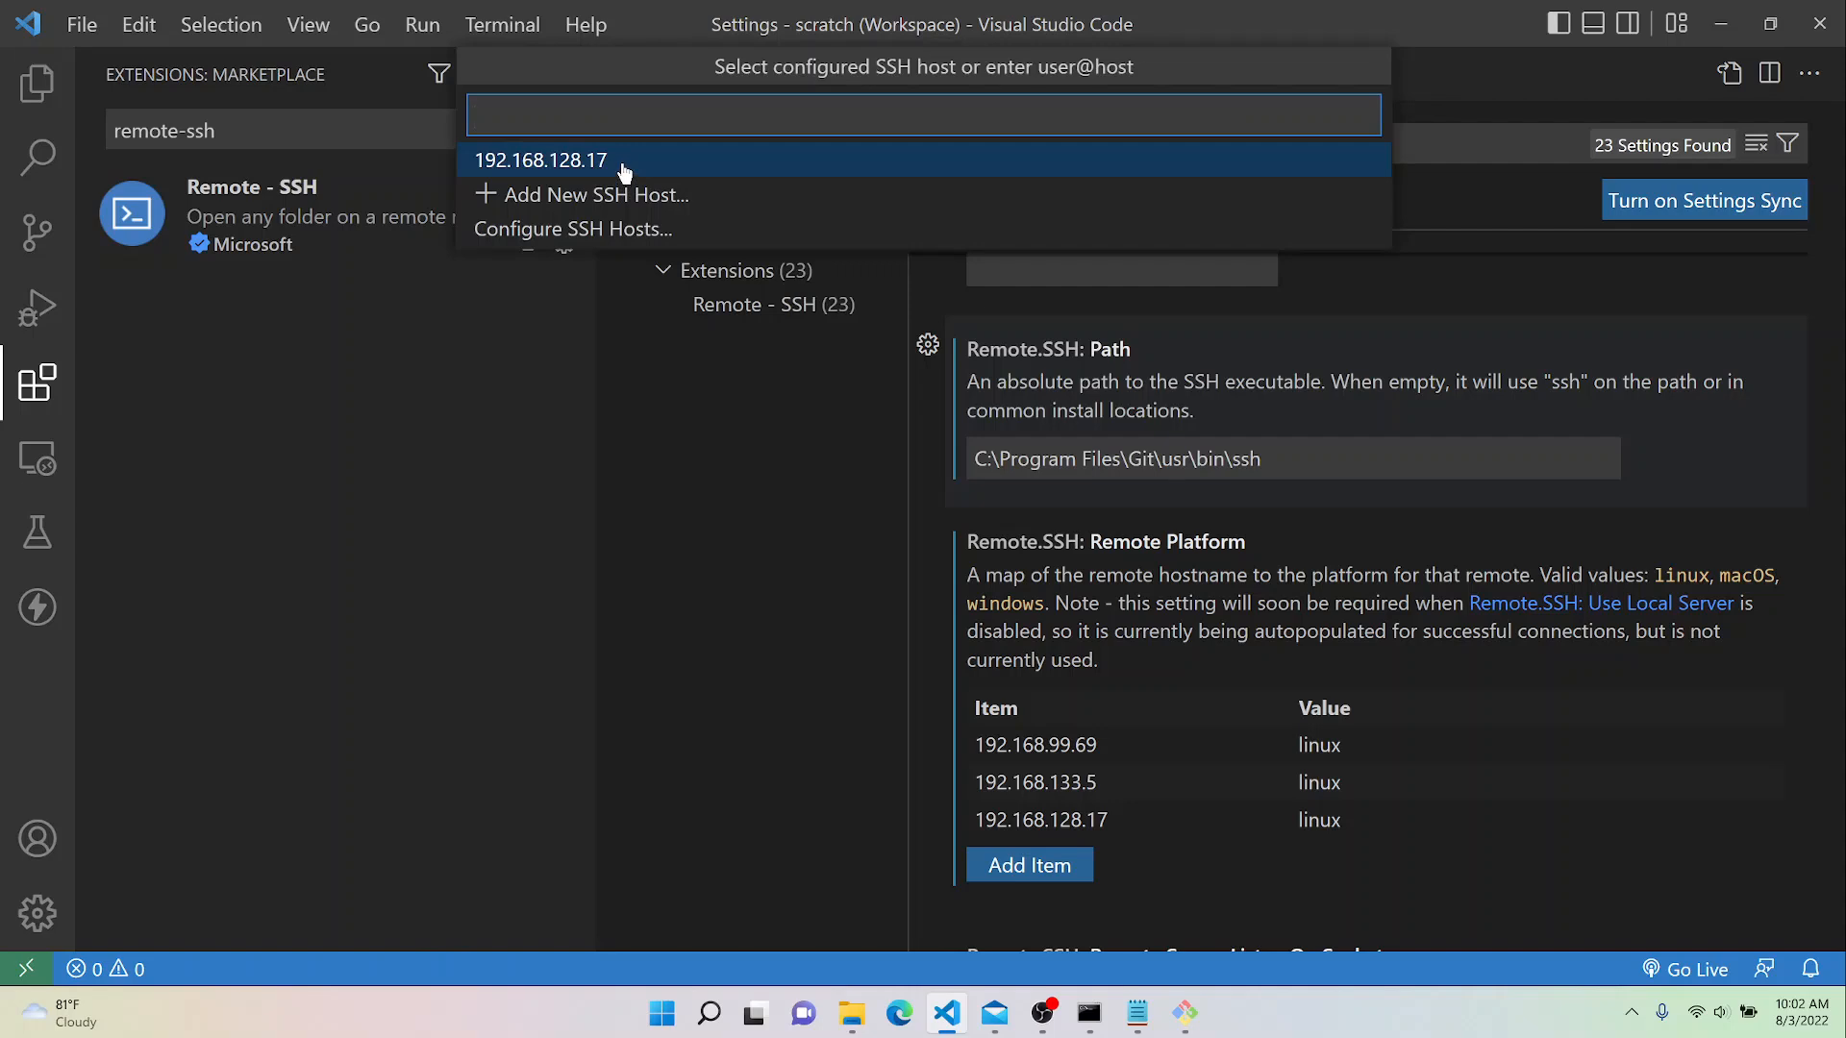
click(541, 160)
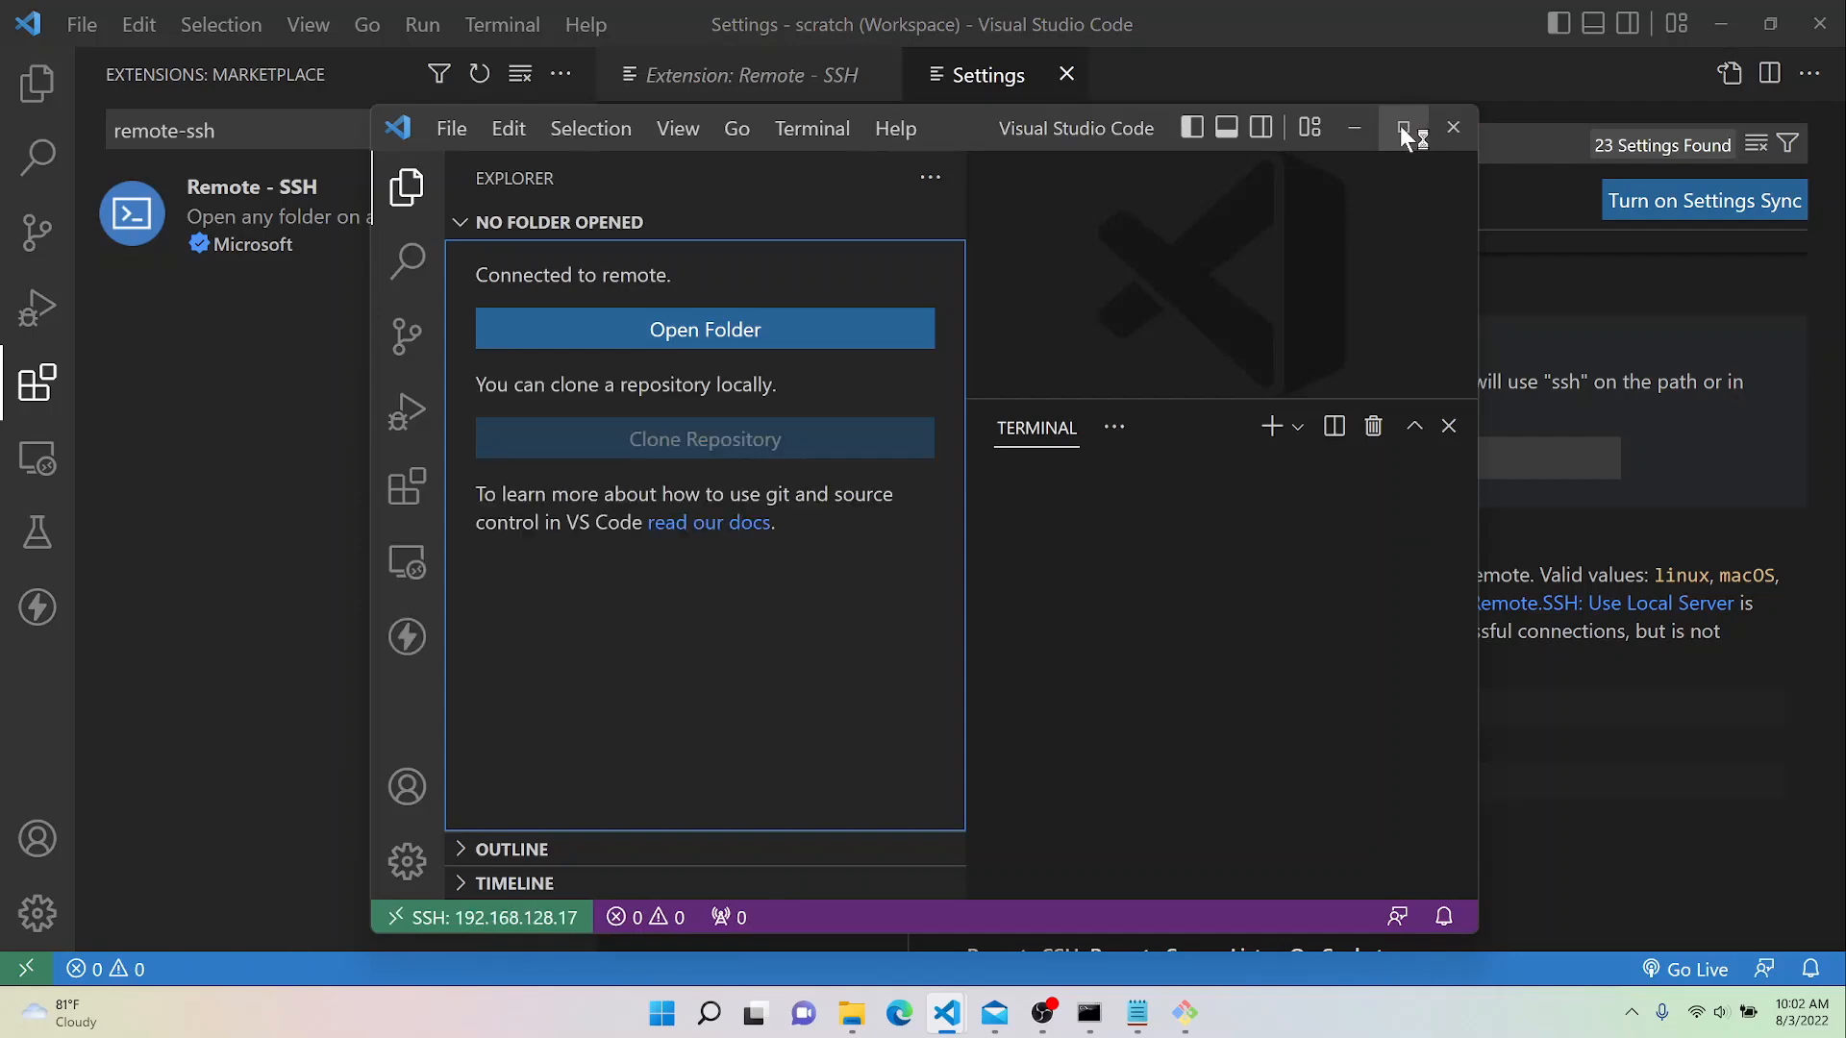
click(1404, 127)
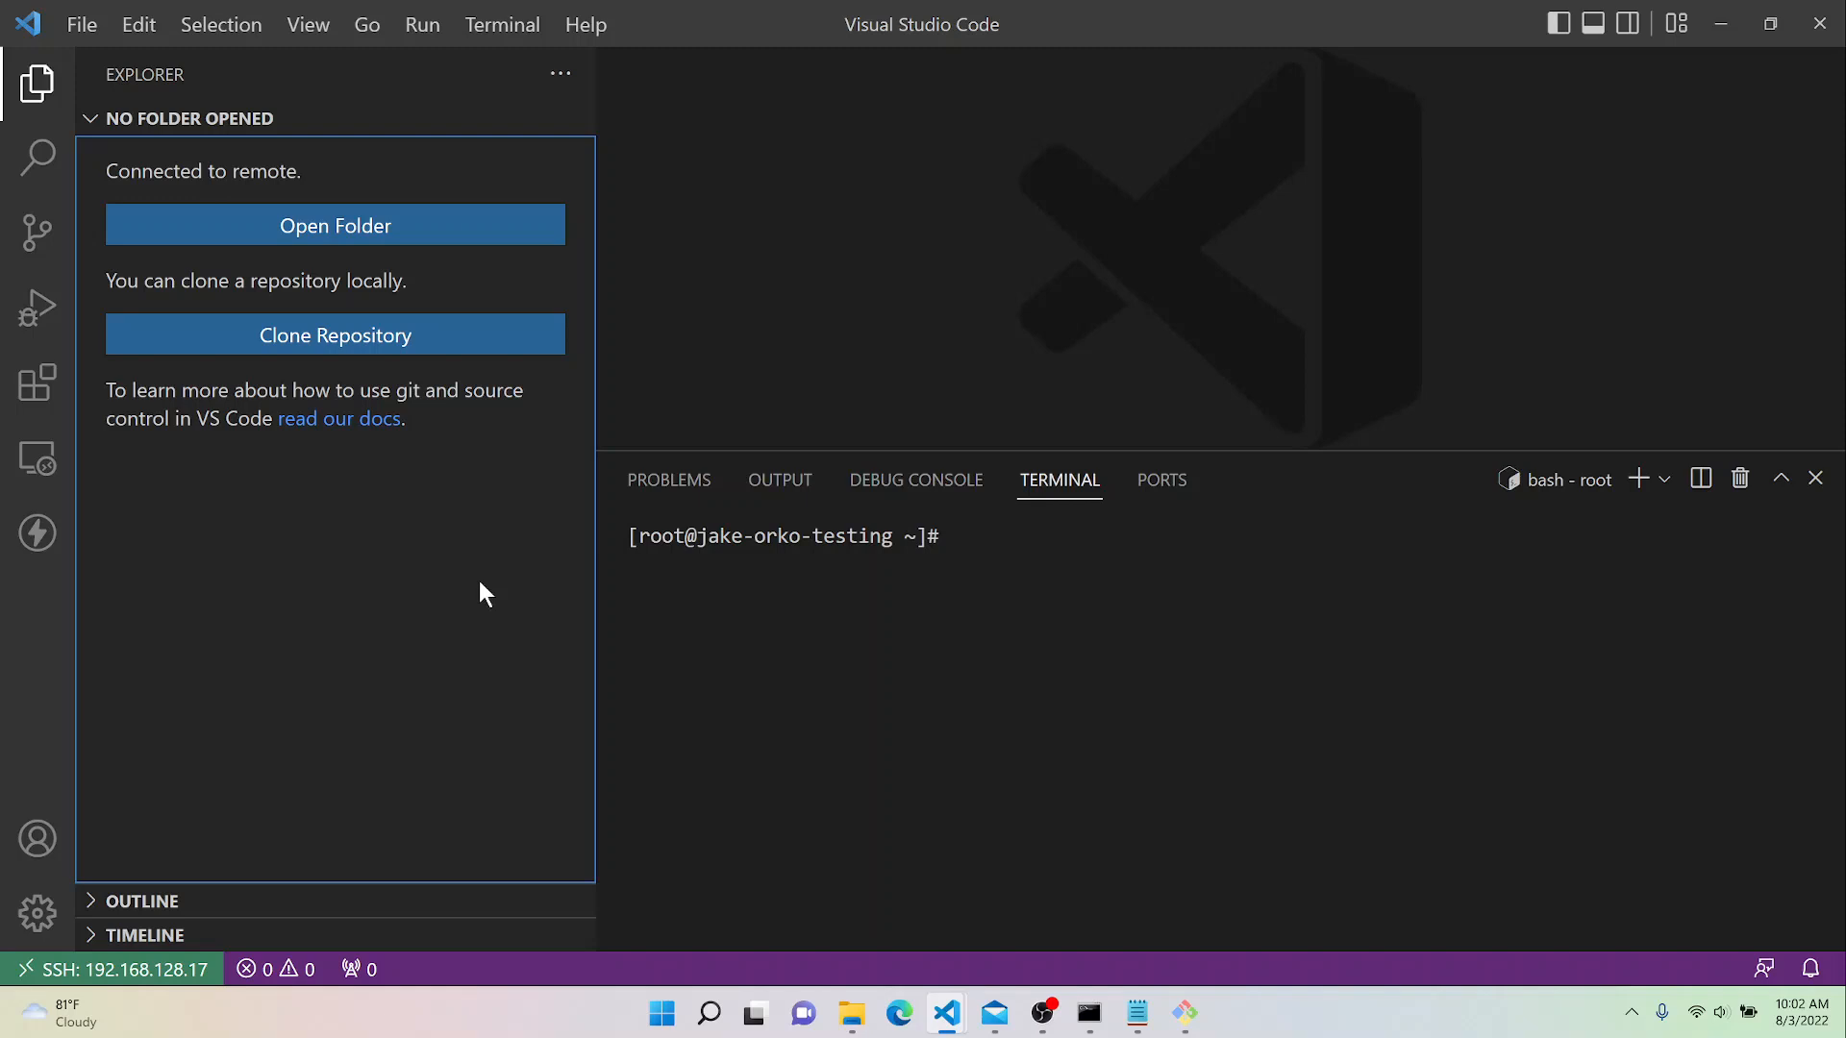
click(334, 225)
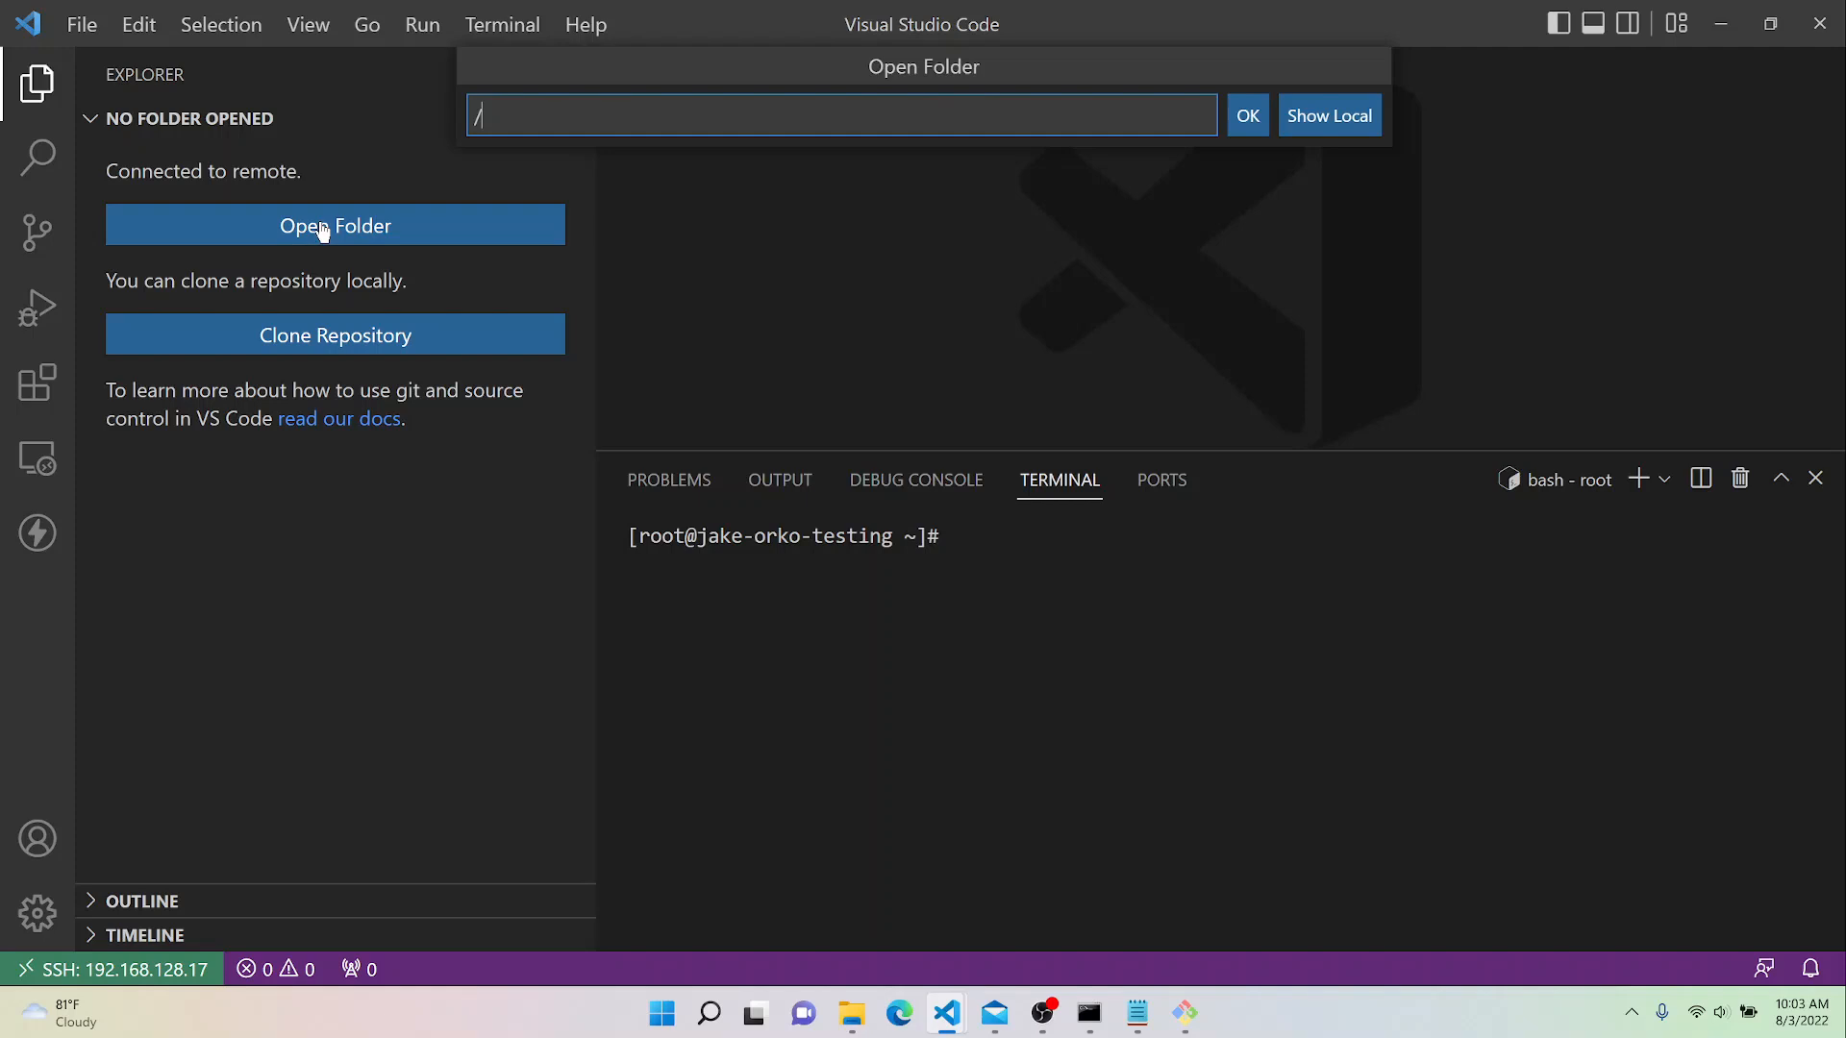
Open /root/ on the remote host, trusting the authors of all files in the parent folder
text(root/)
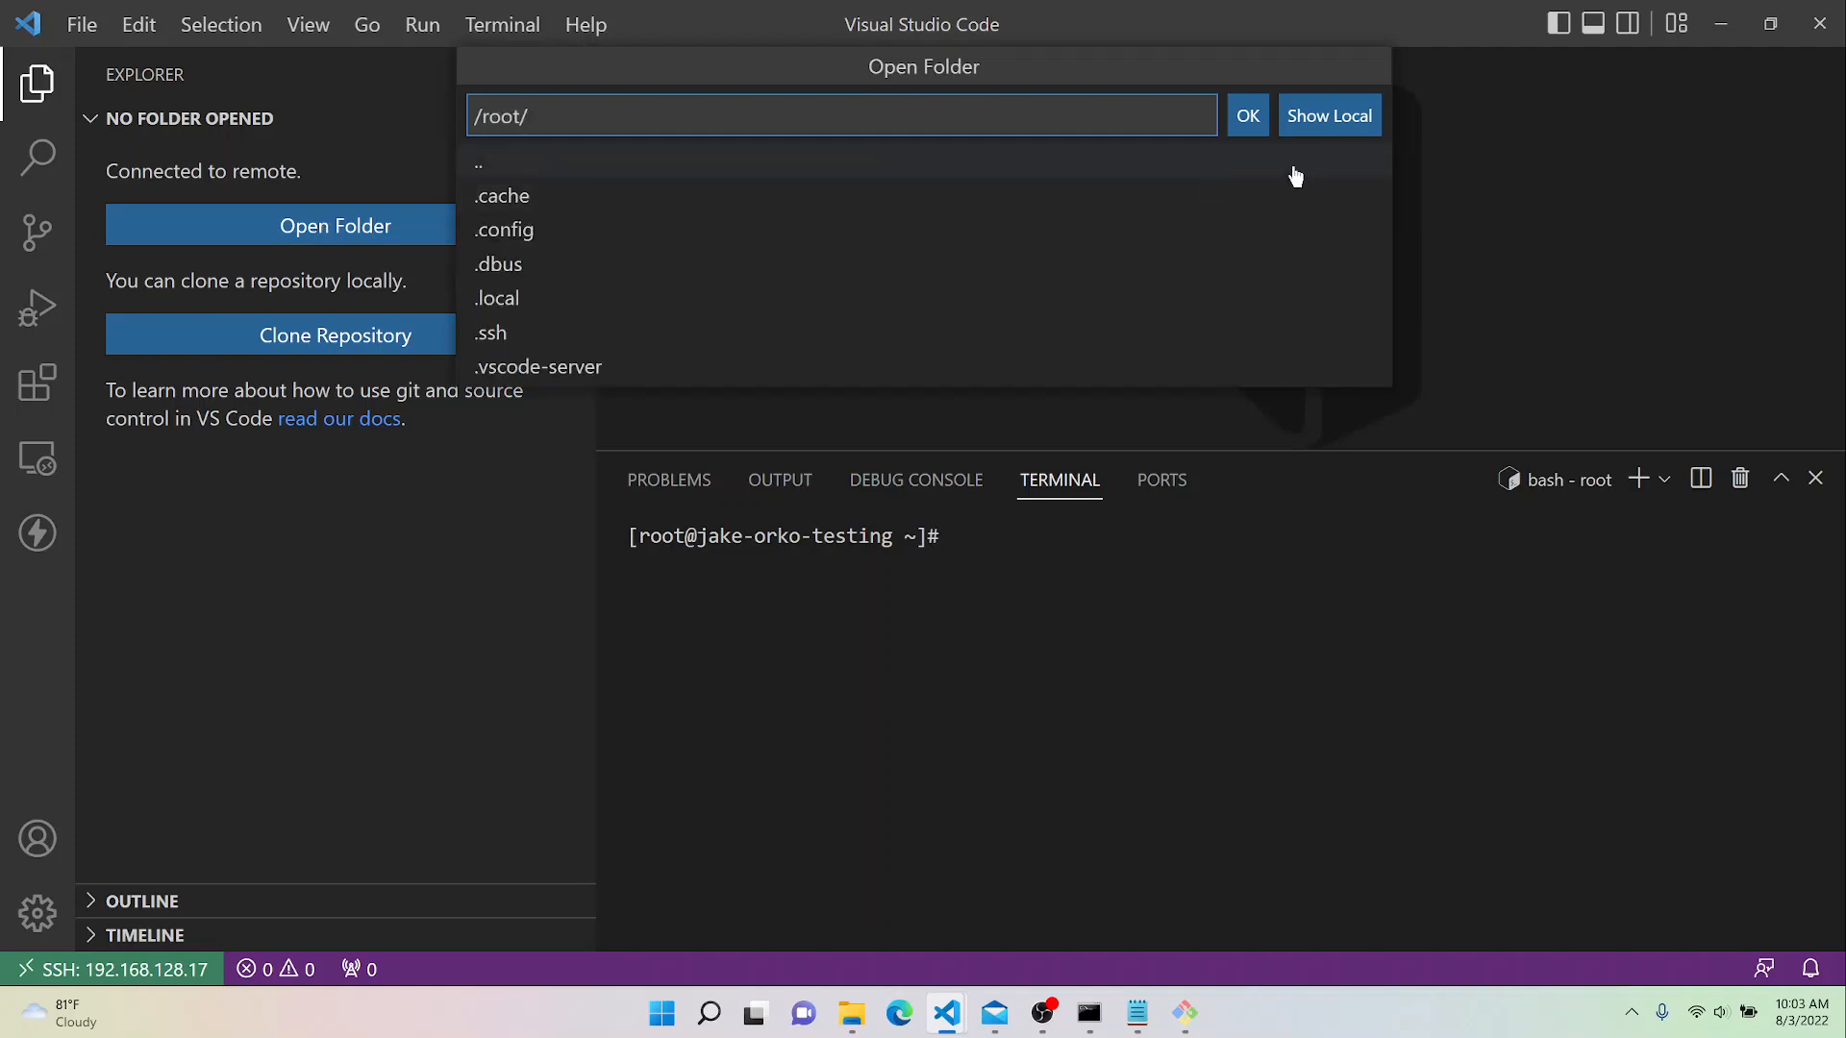
click(1246, 115)
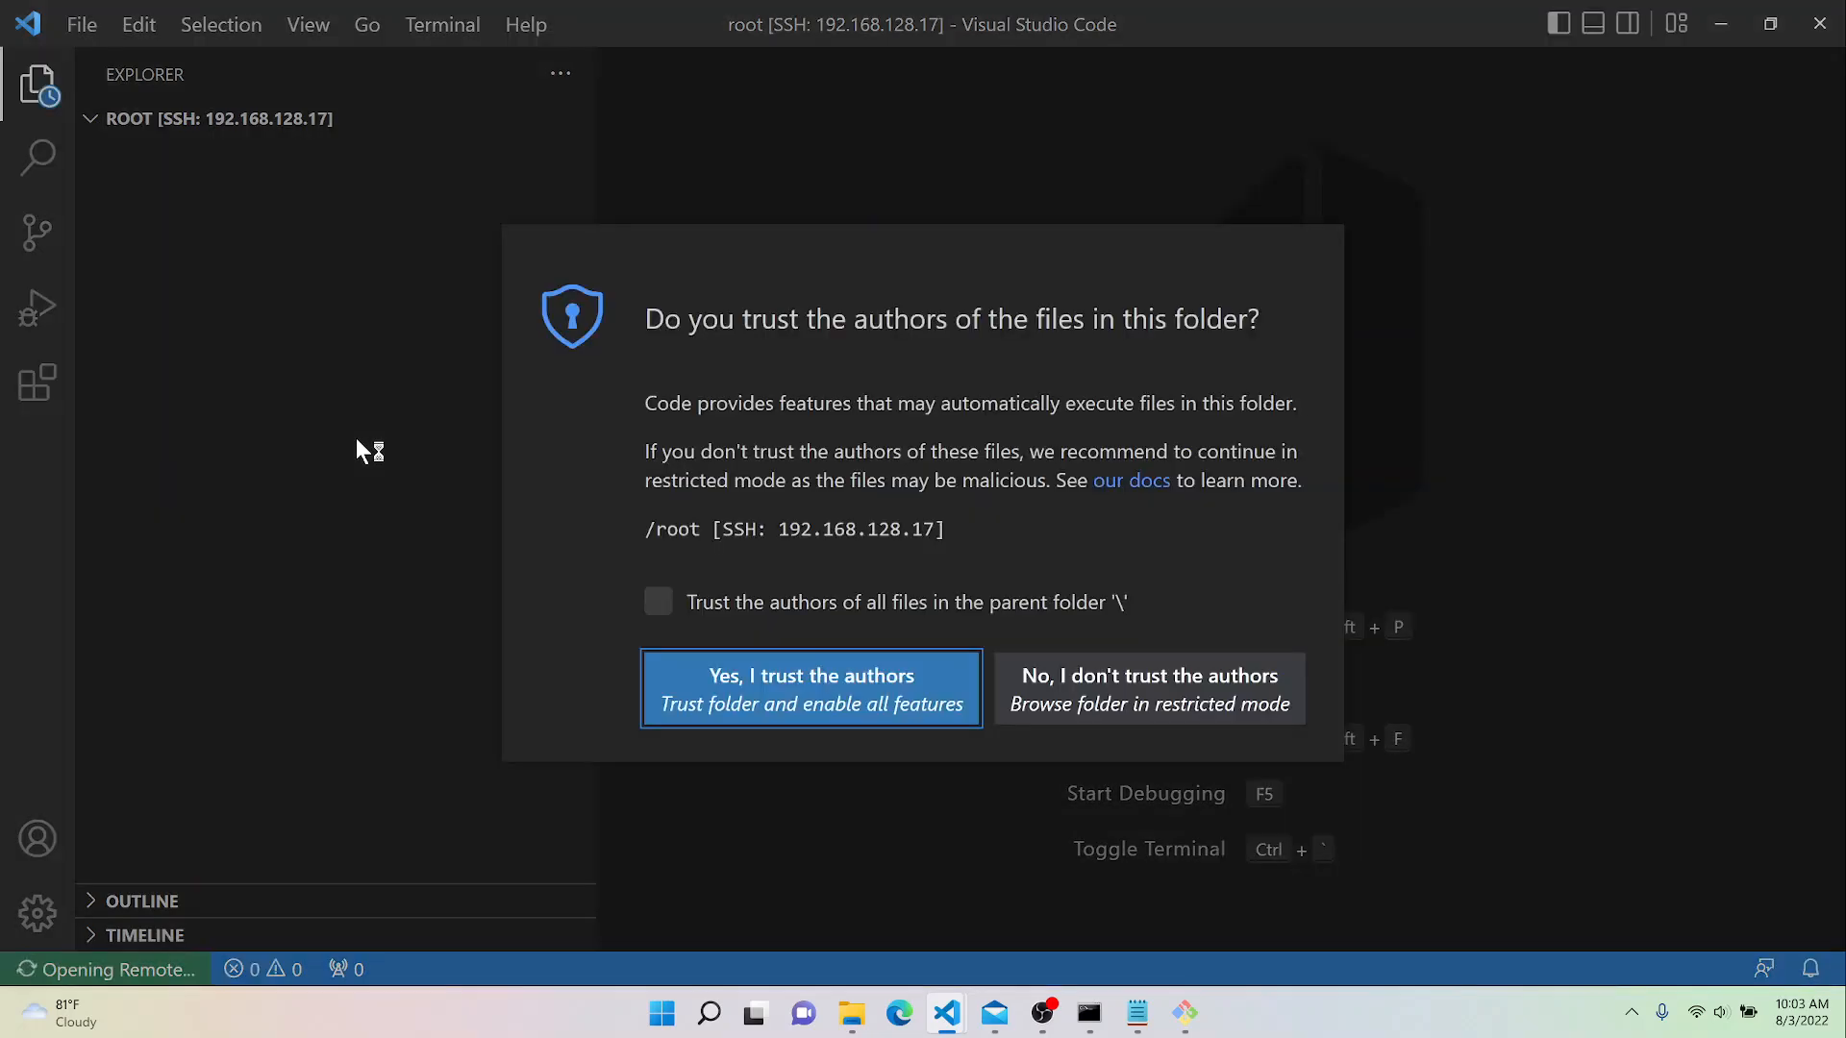
click(658, 602)
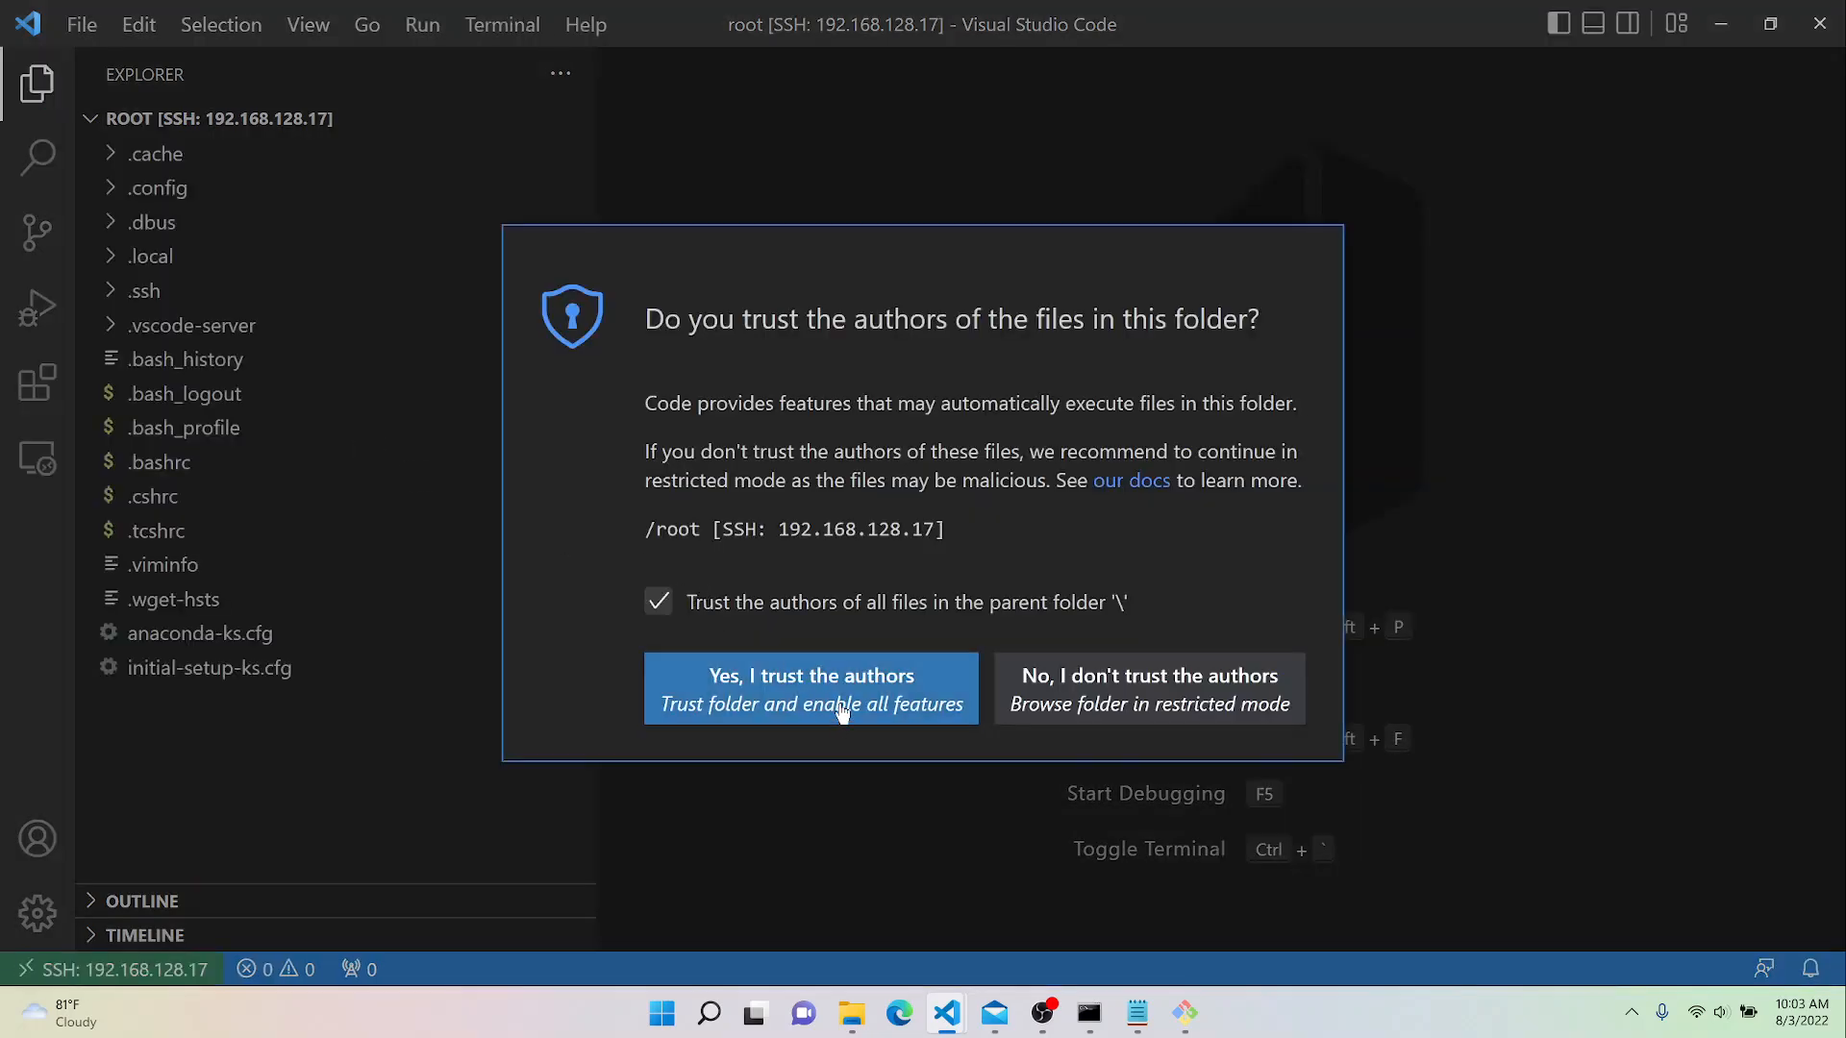
click(810, 689)
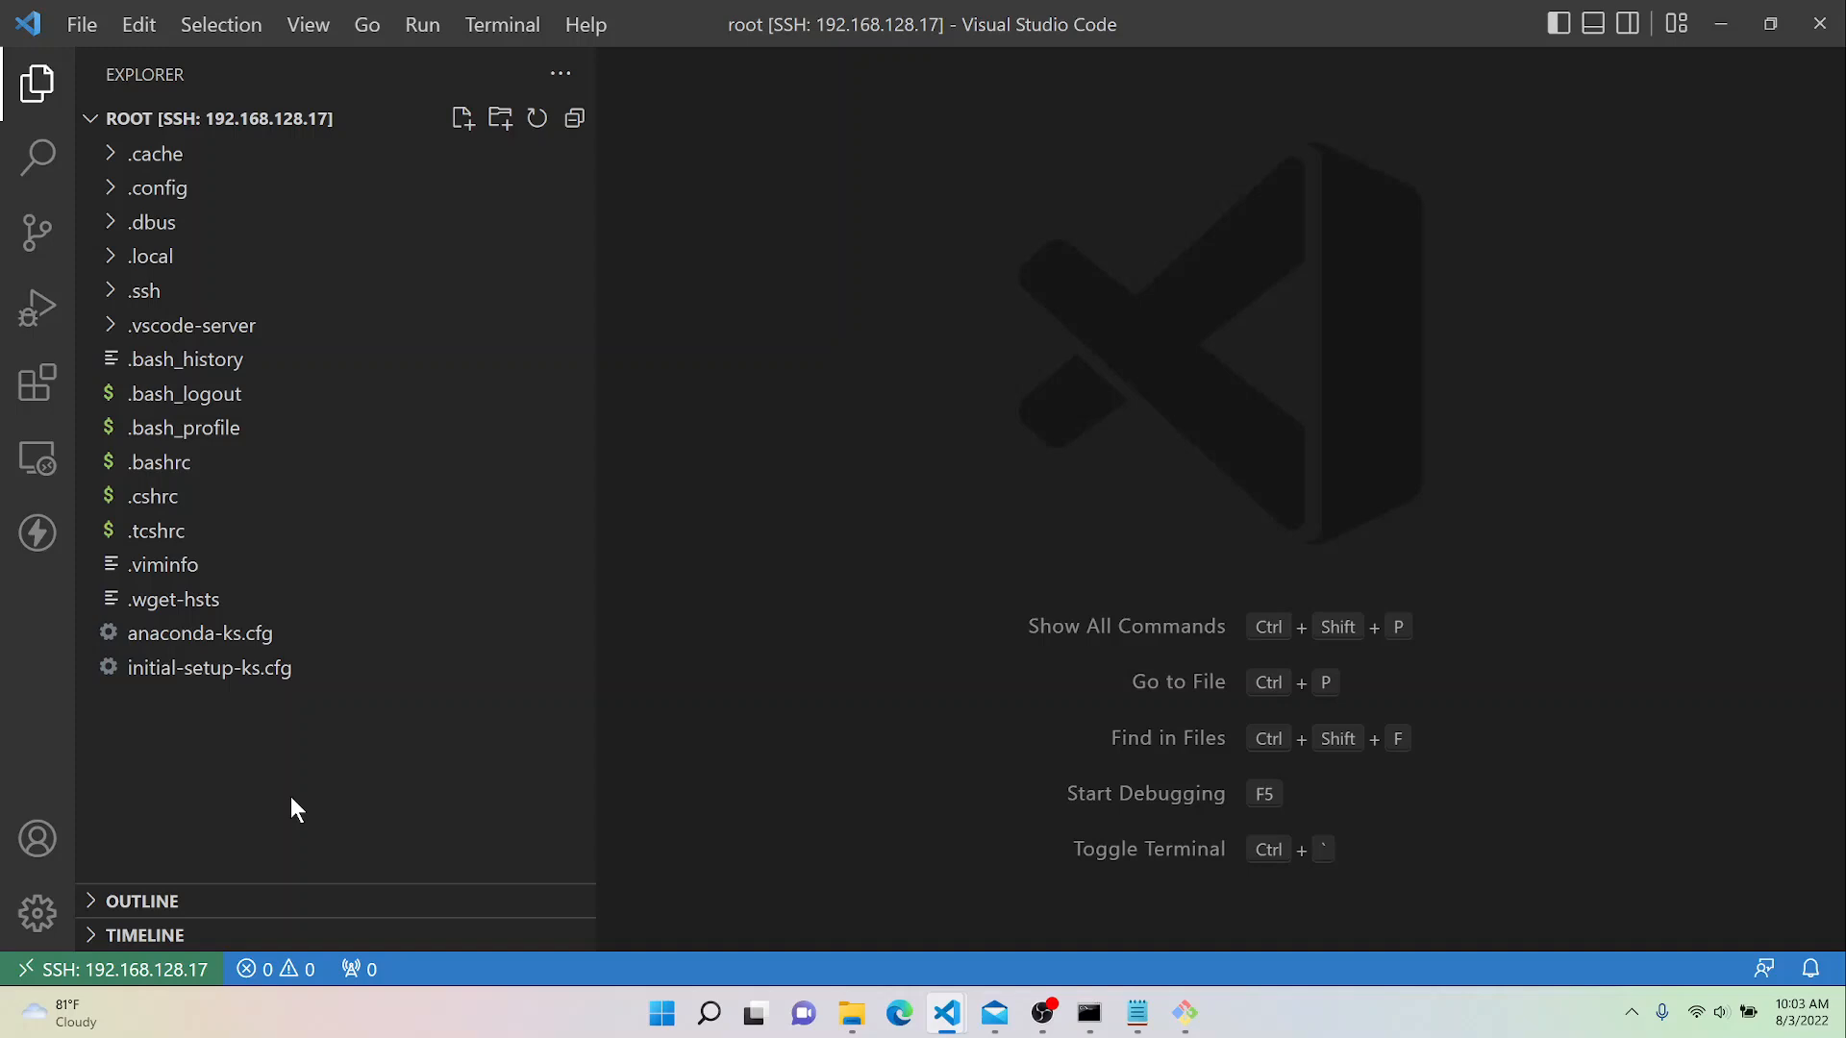
mouse_move(259, 827)
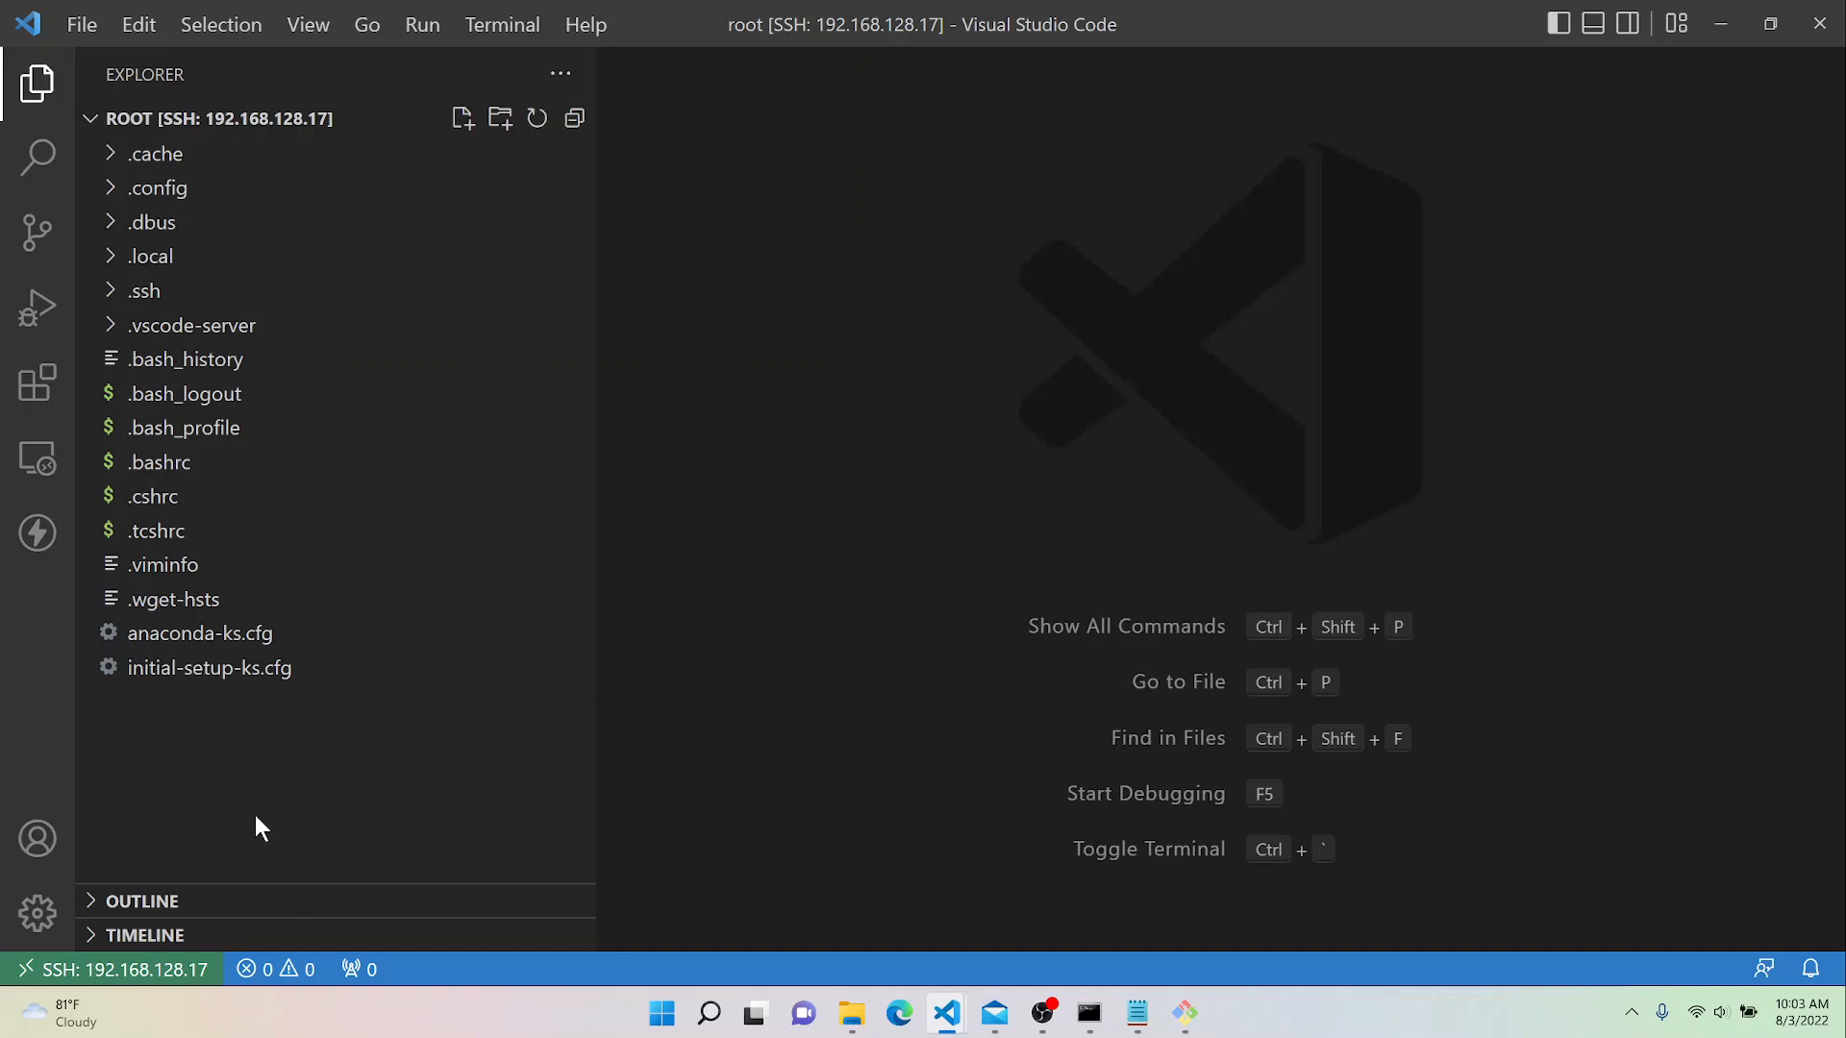
mouse_move(269, 824)
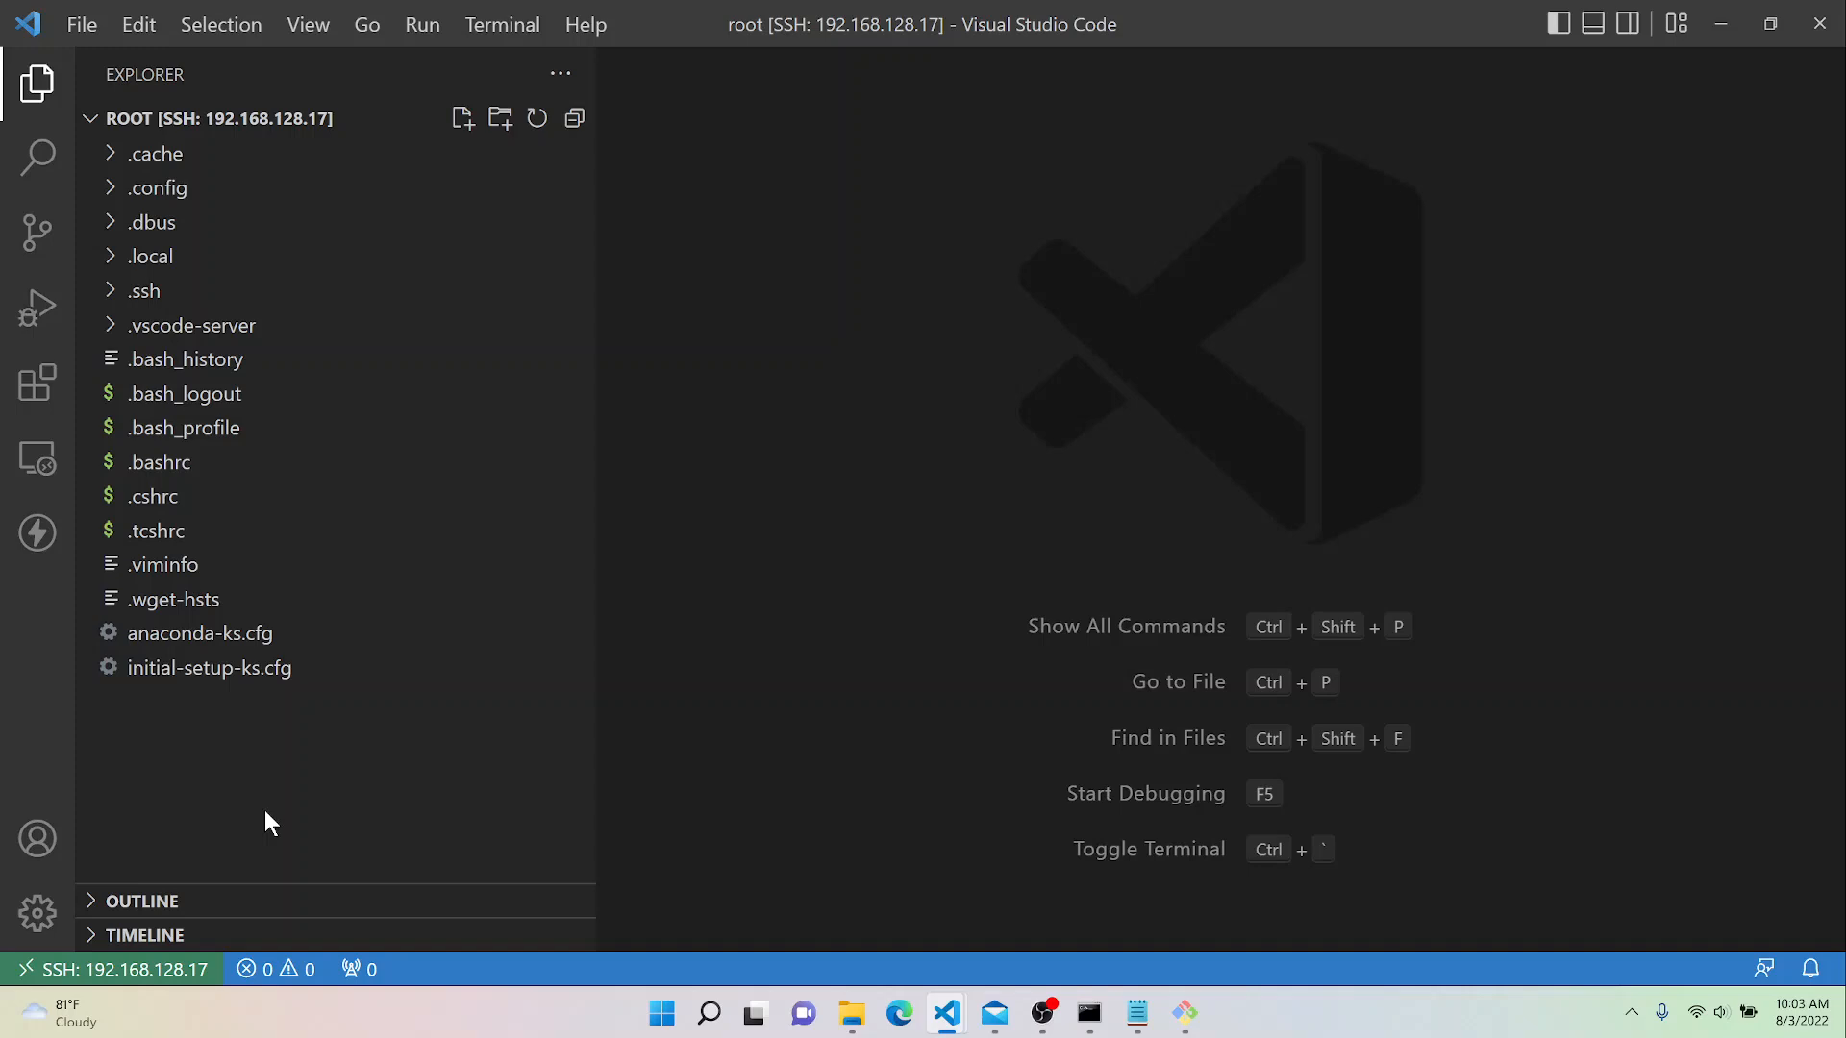
mouse_move(212, 186)
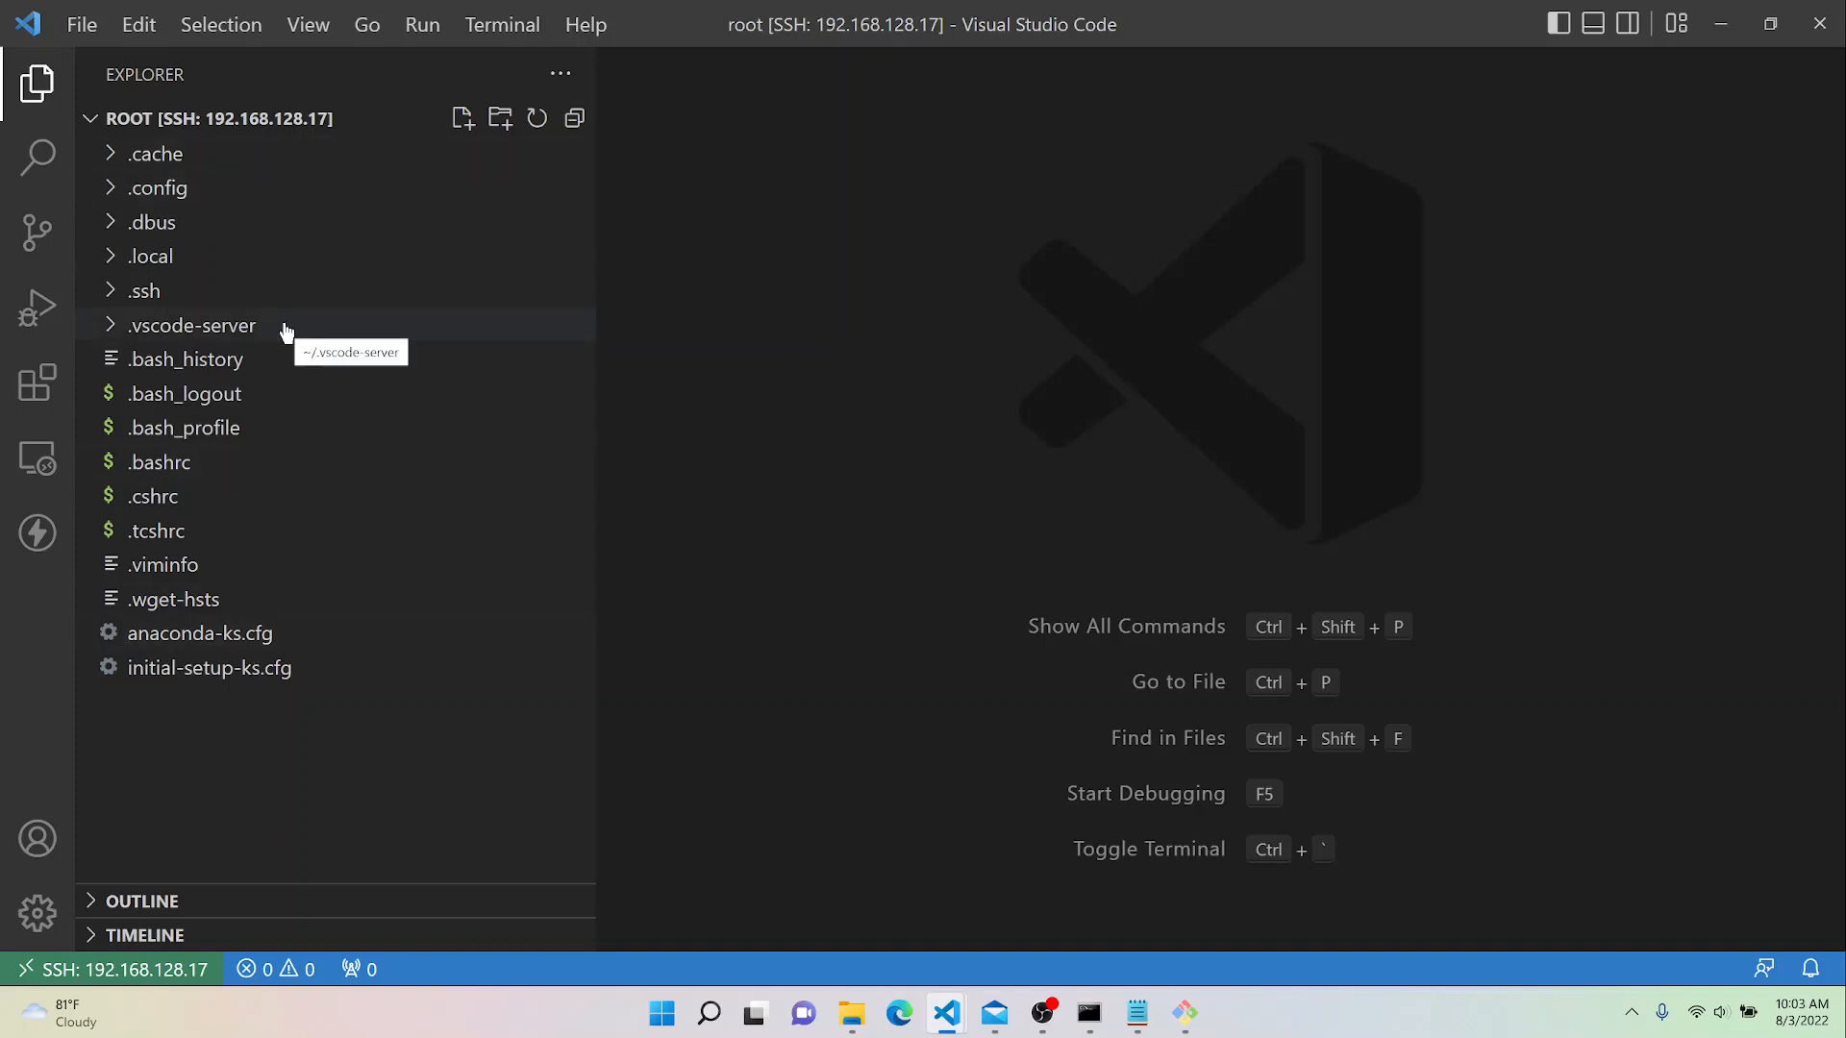
mouse_move(183, 426)
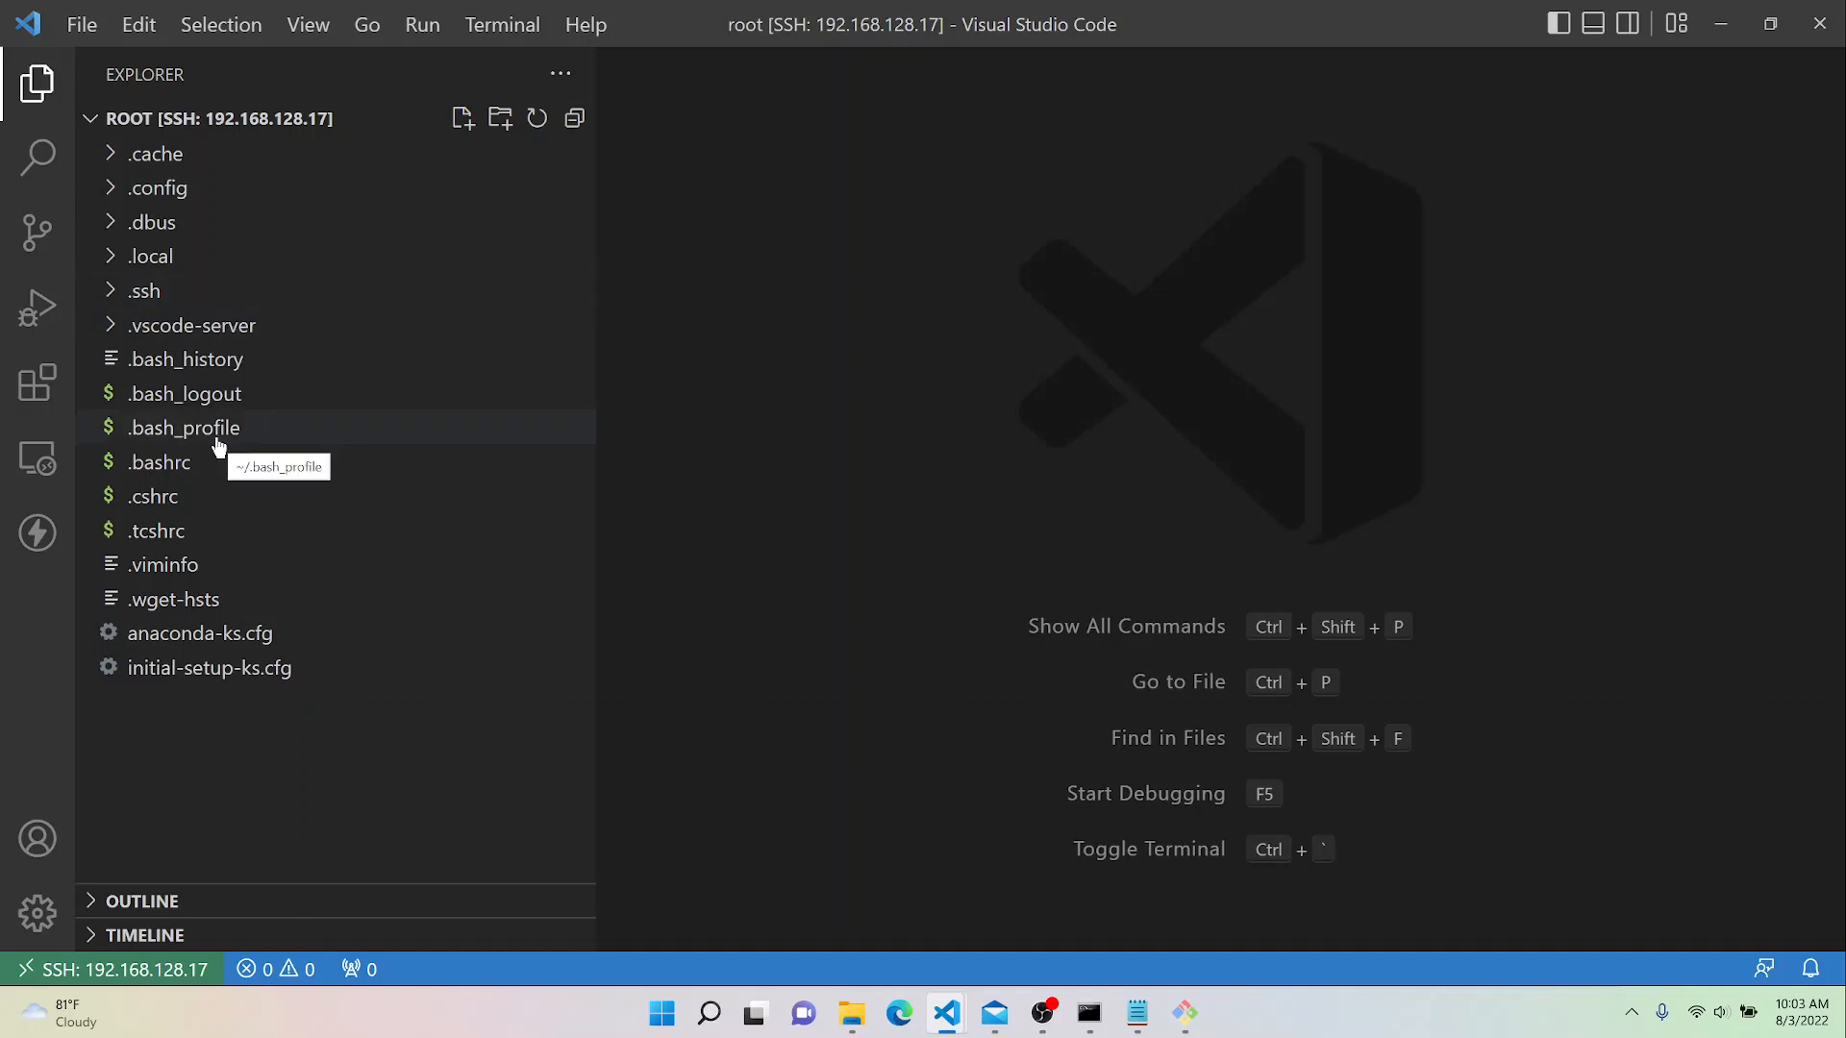
View .bash_profile, show the Extensions list with Thunder Client installed, then close the file
click(182, 427)
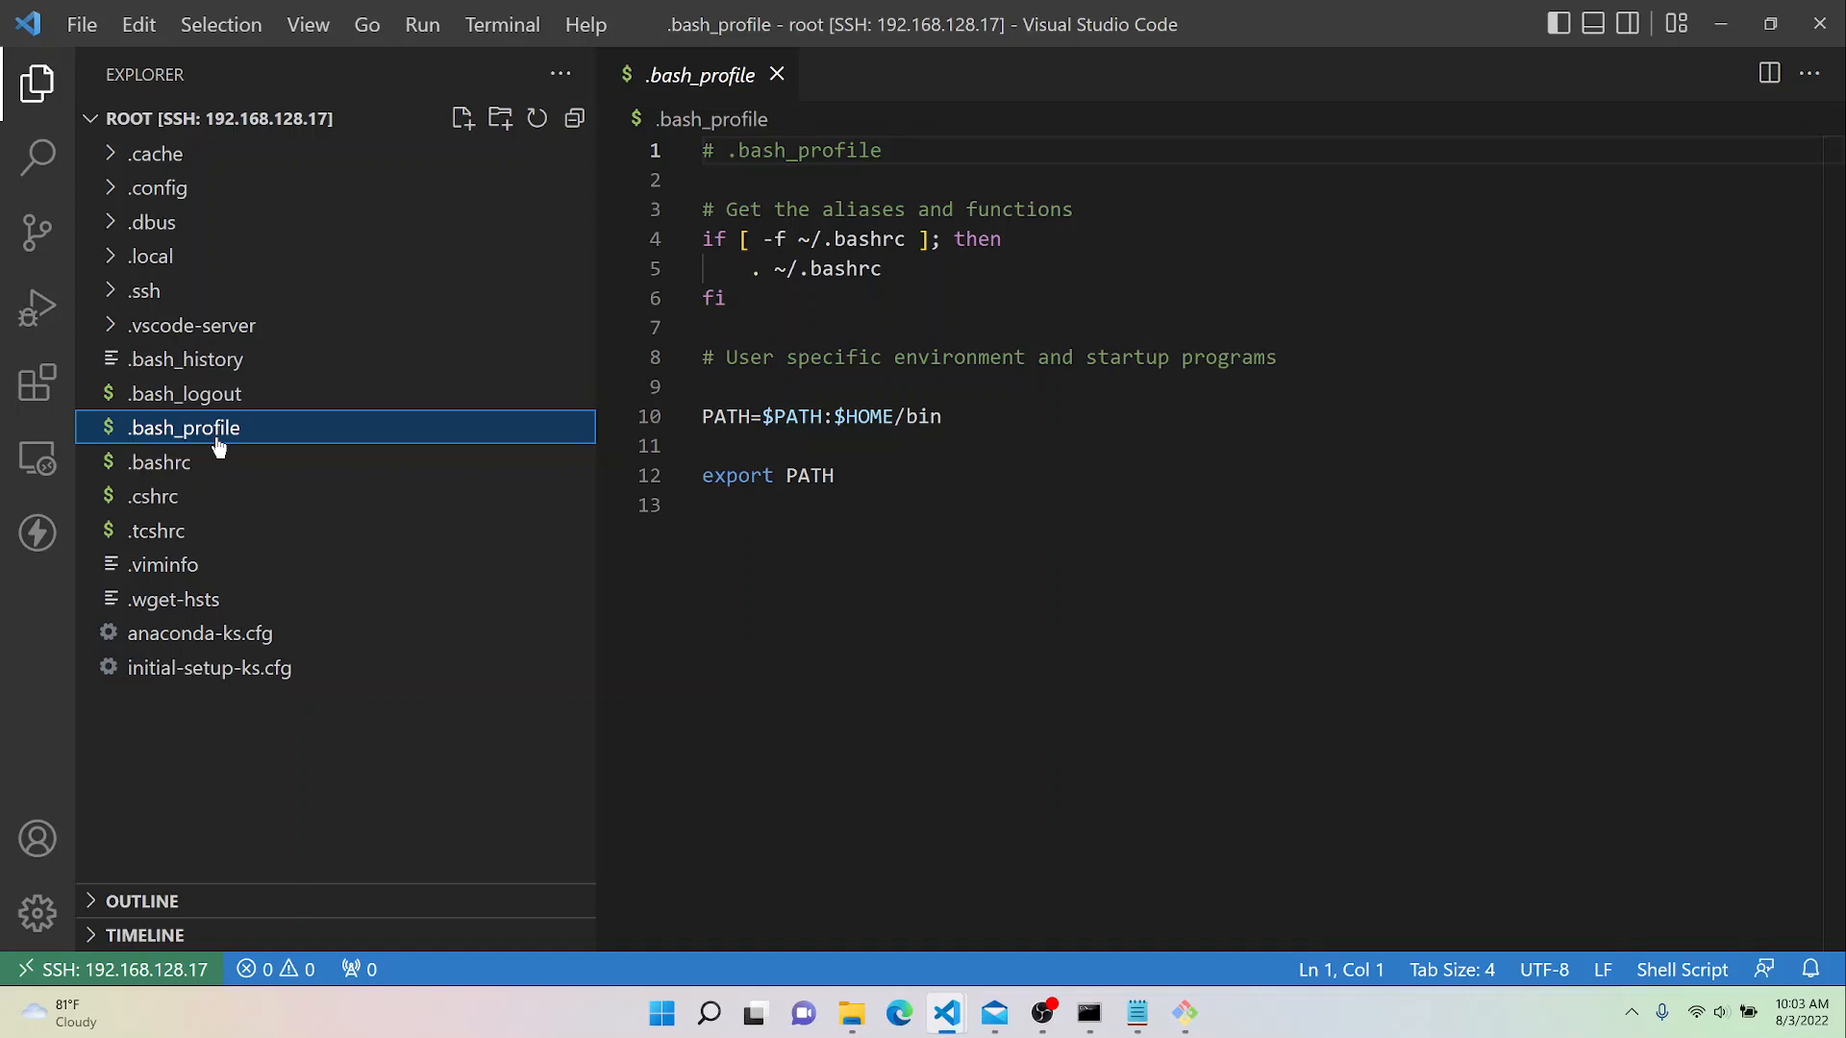
mouse_move(39, 382)
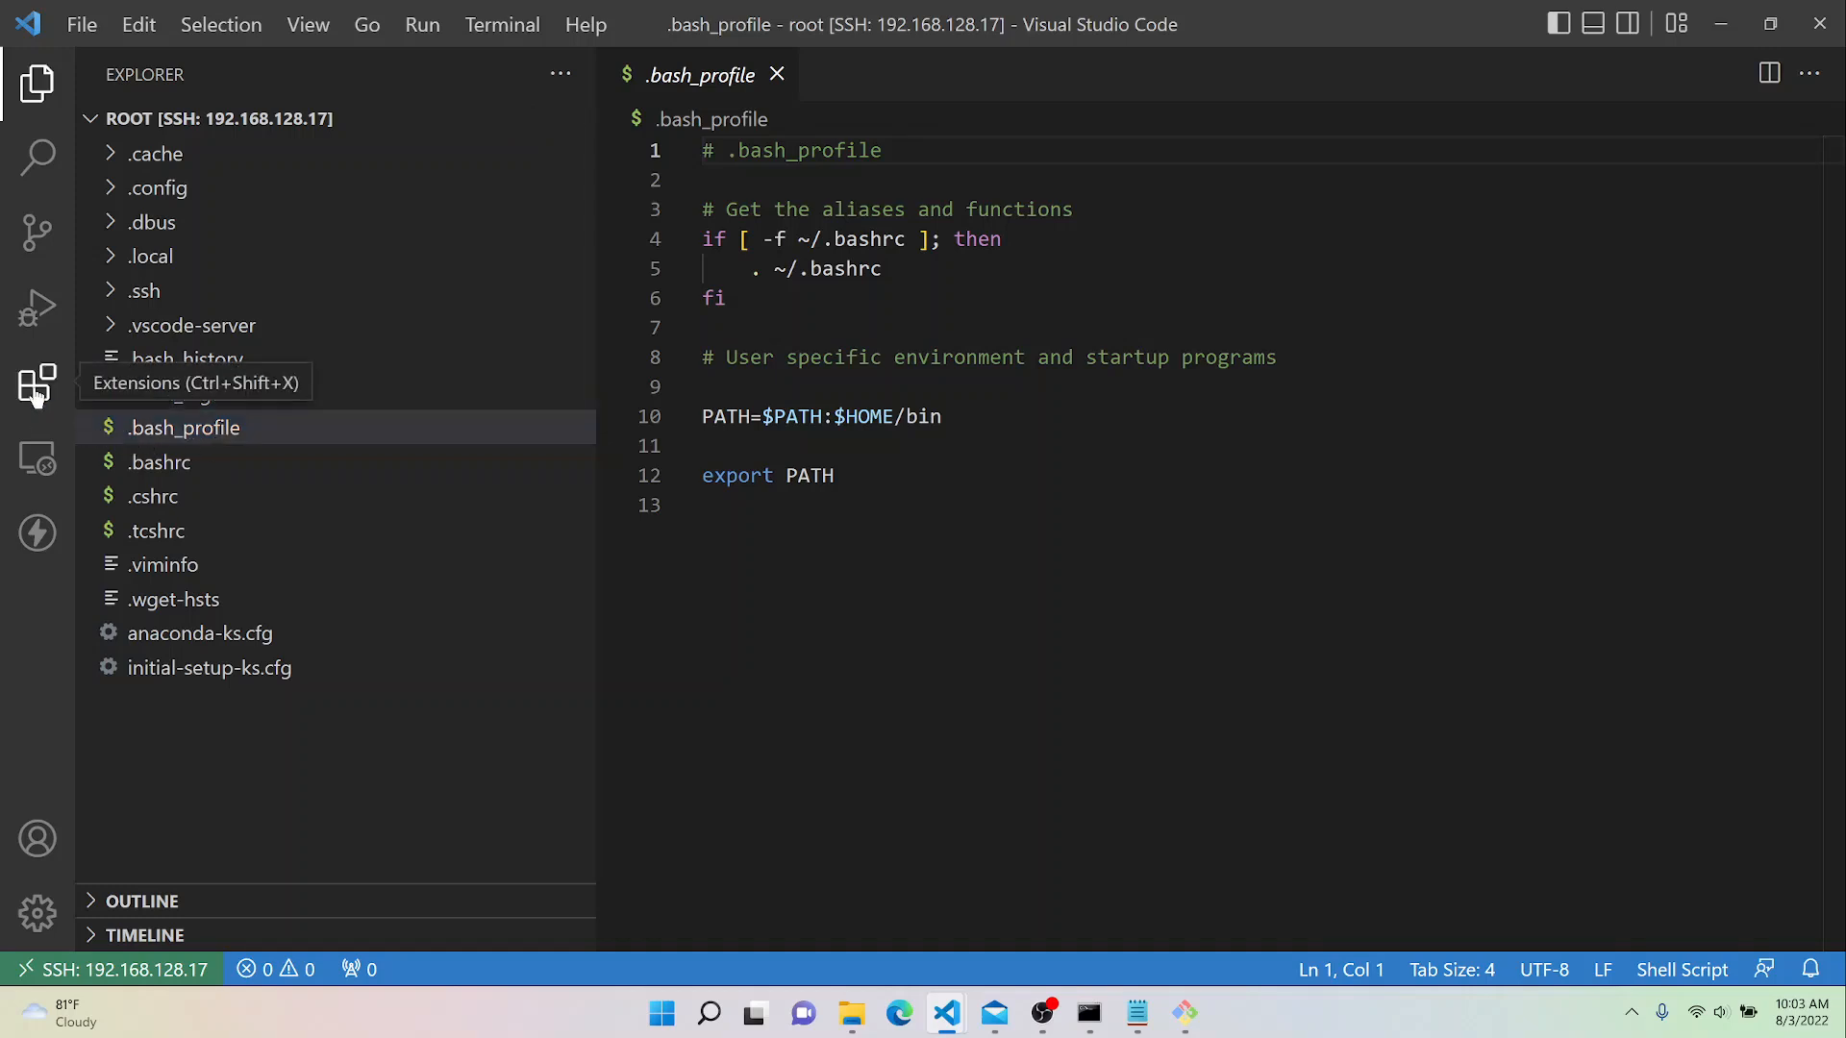
click(38, 384)
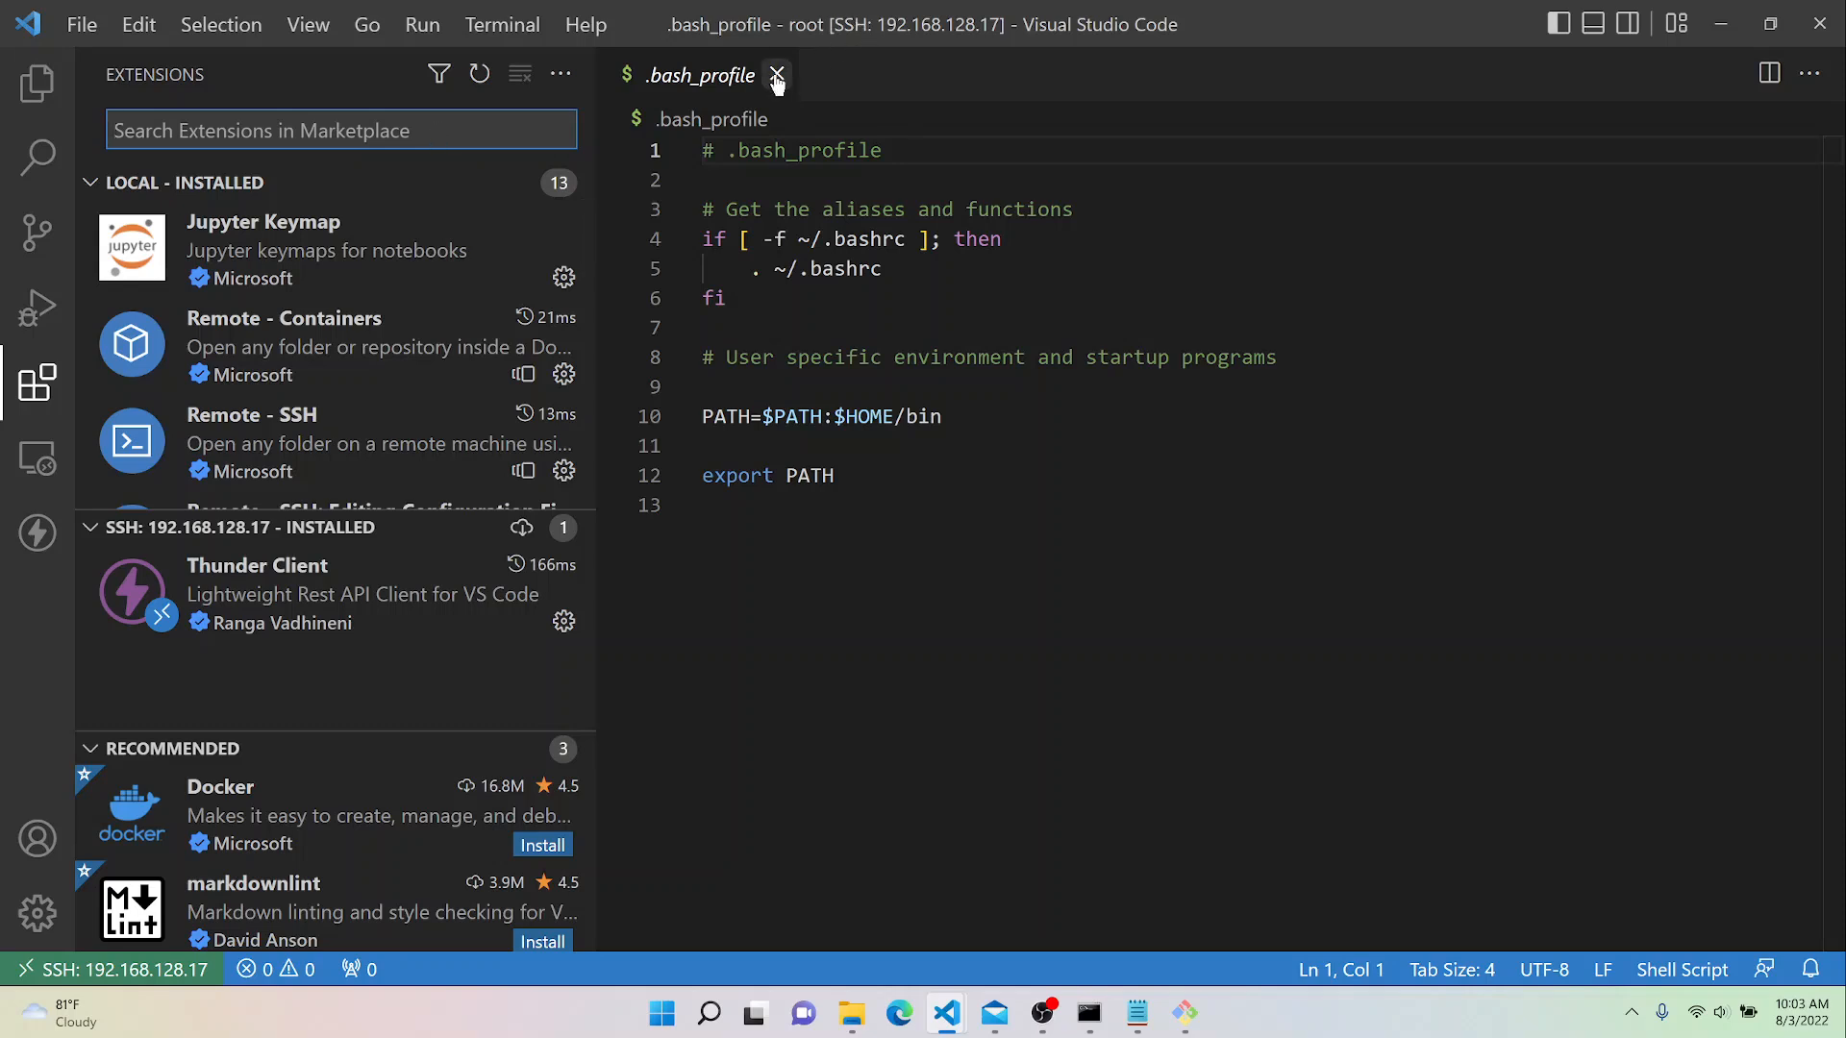
click(775, 75)
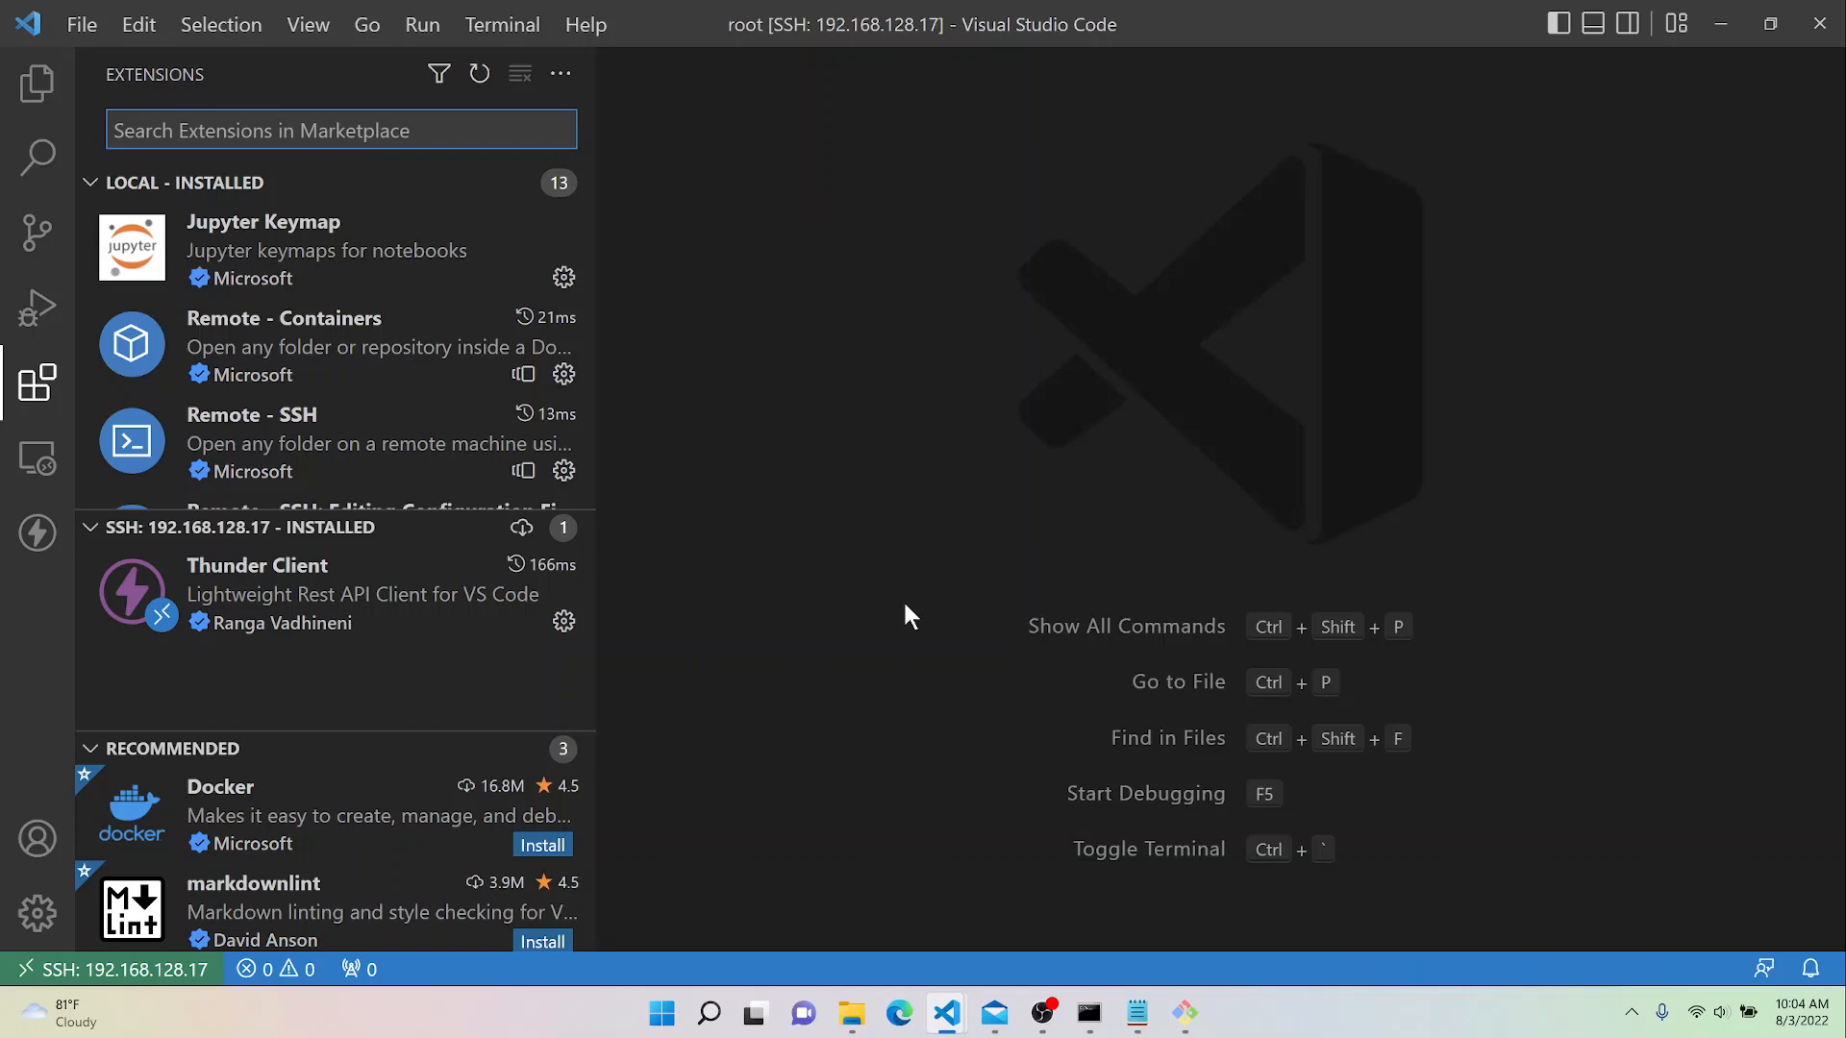
mouse_move(1280, 566)
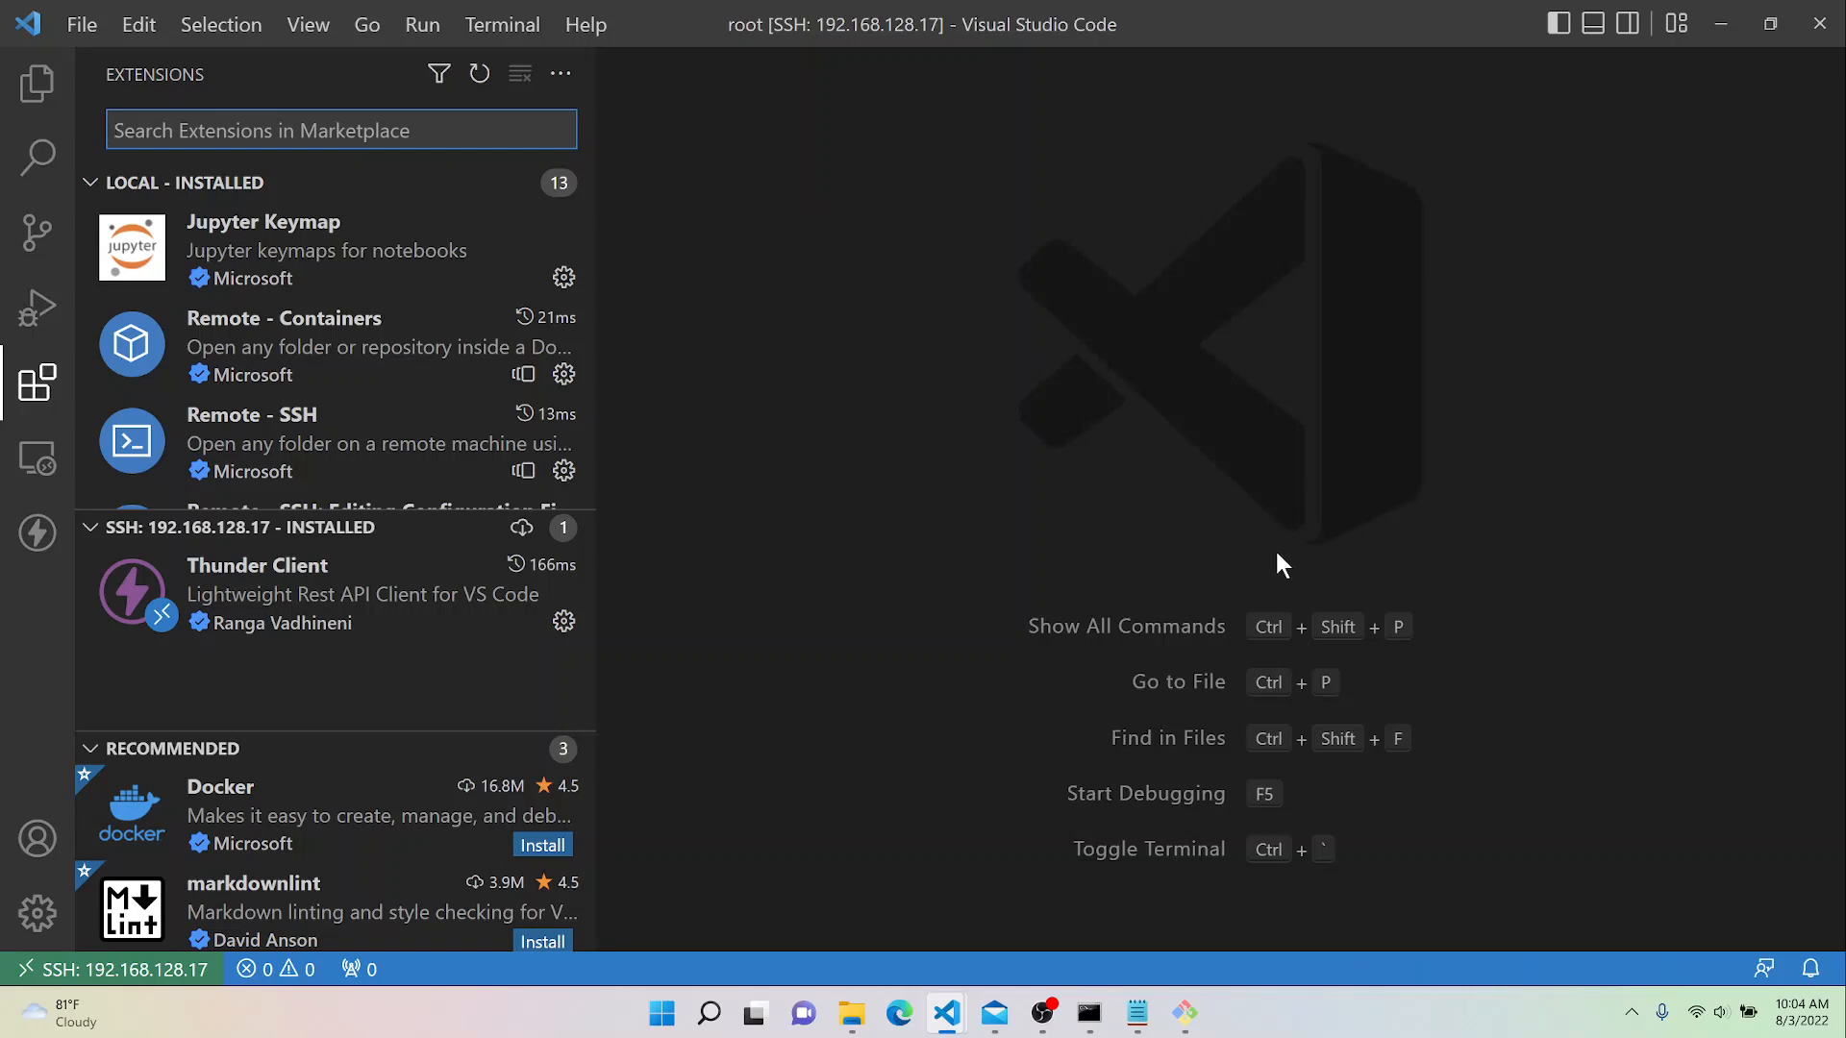
mouse_move(1279, 574)
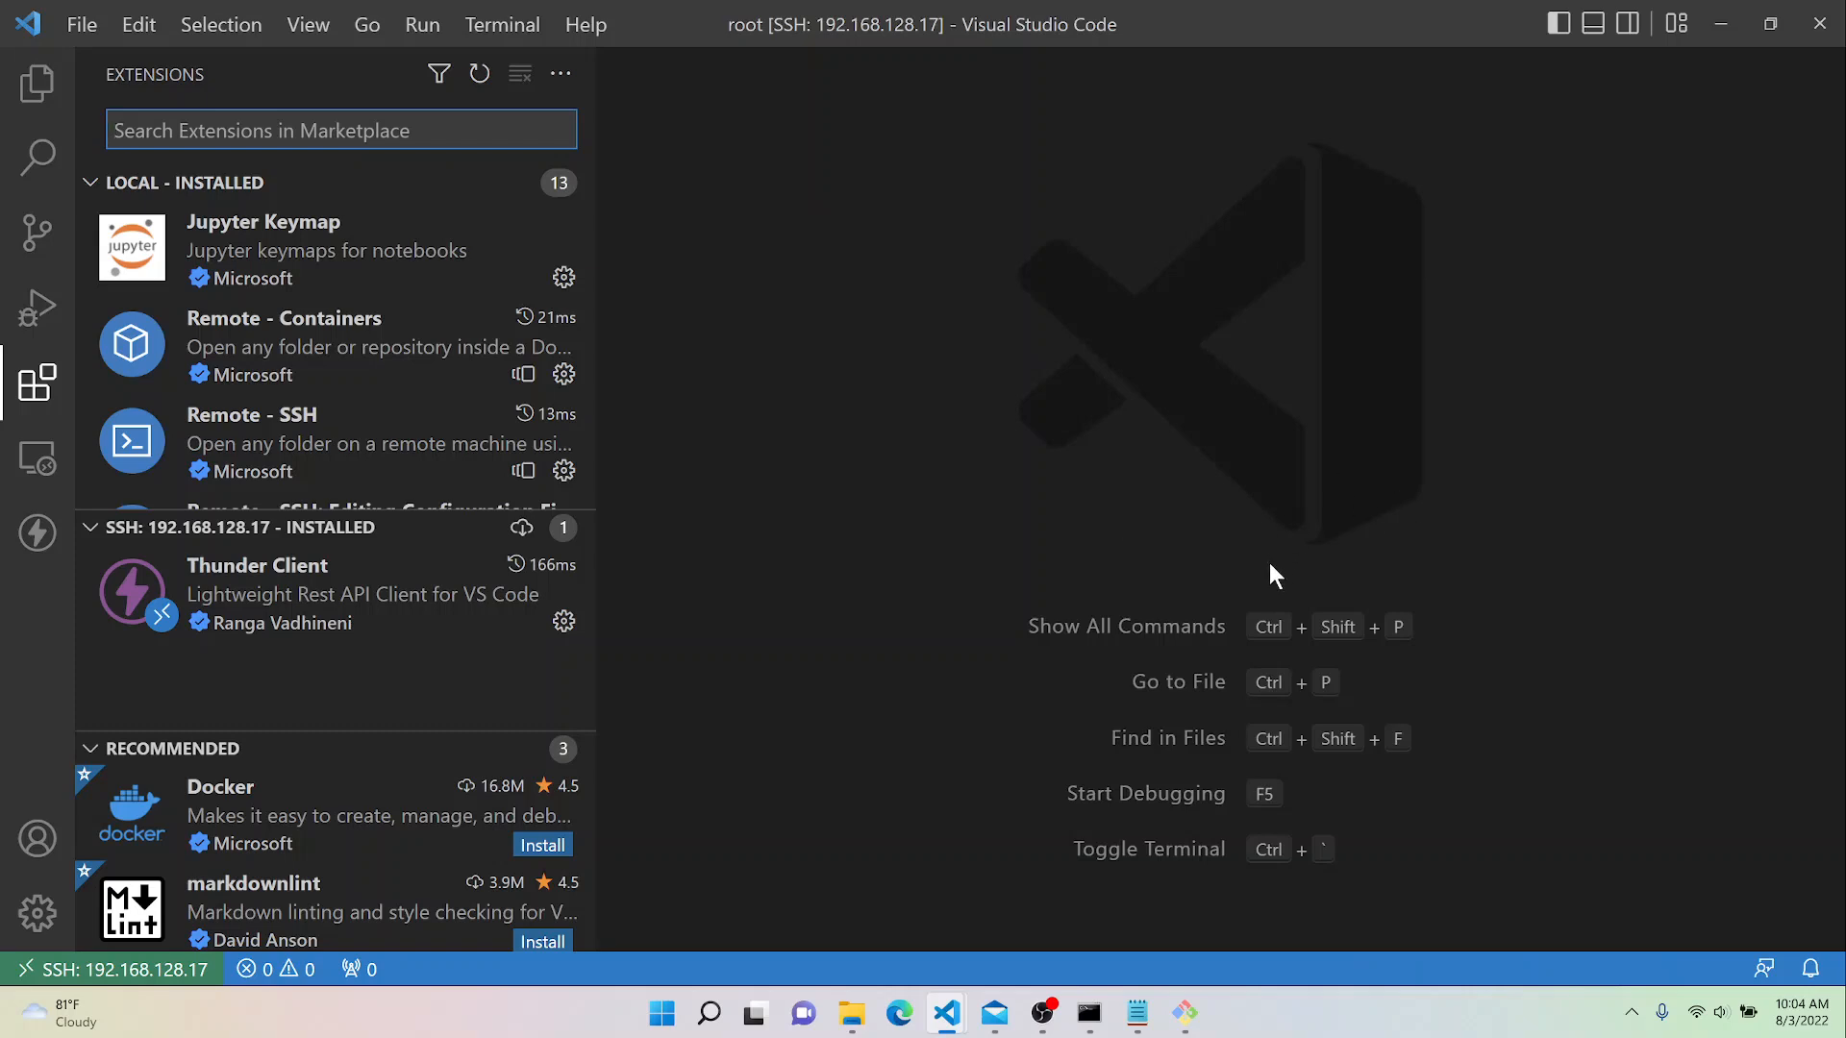